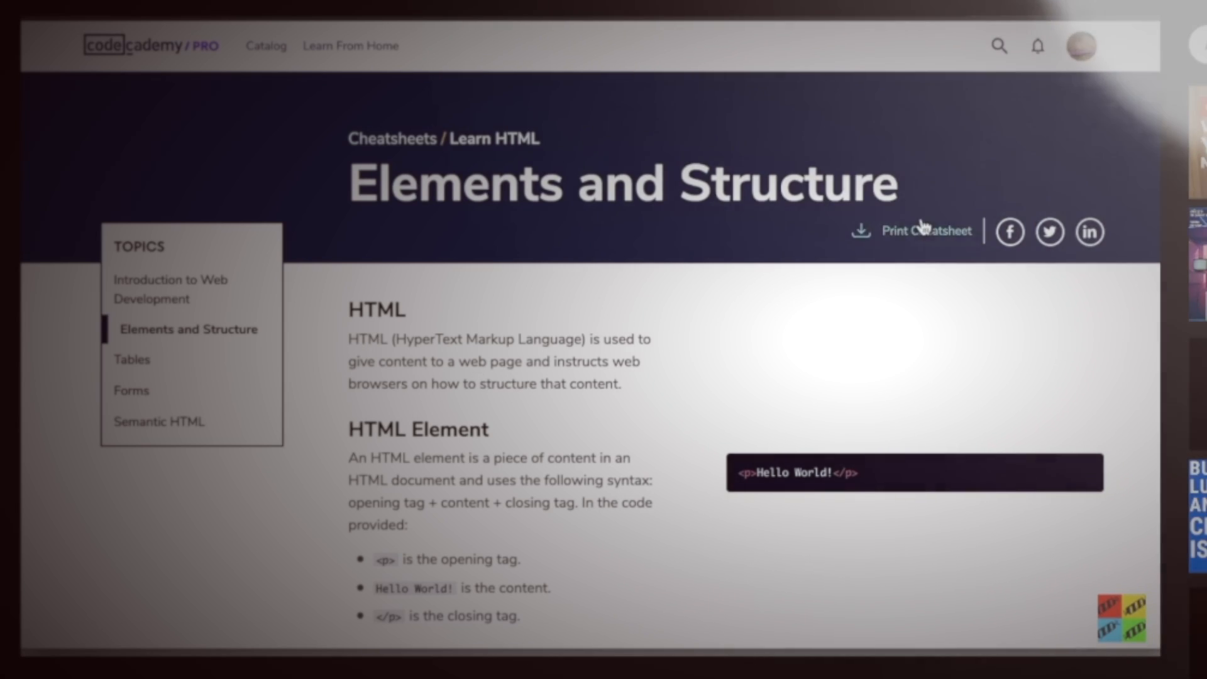
Scroll down My Home to the Command Line lesson, the Blockchain course at 40%, and C++.
scroll("down", 3)
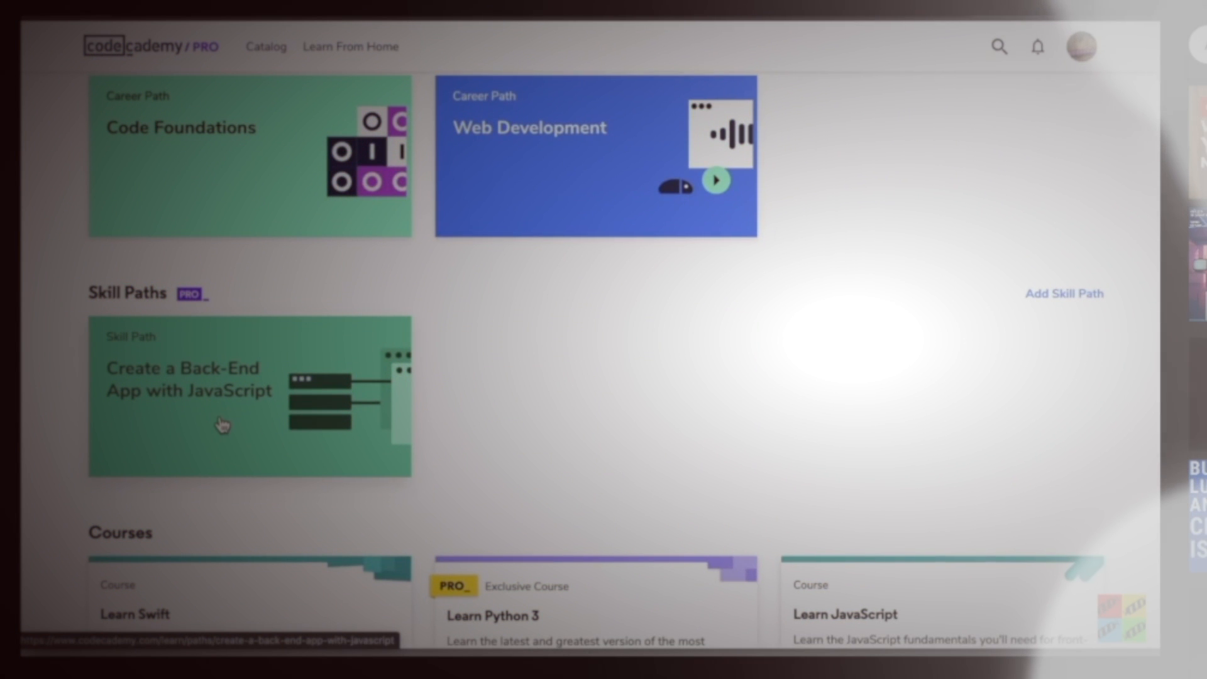
scroll("down", 3)
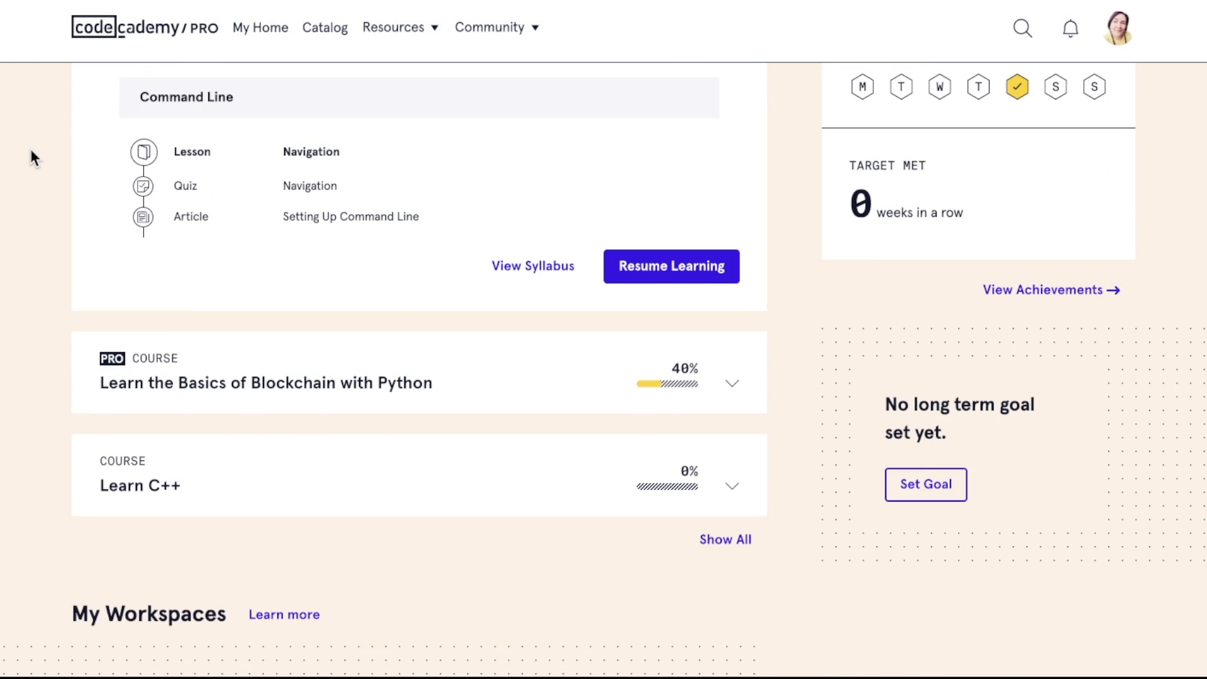
scroll("down", 3)
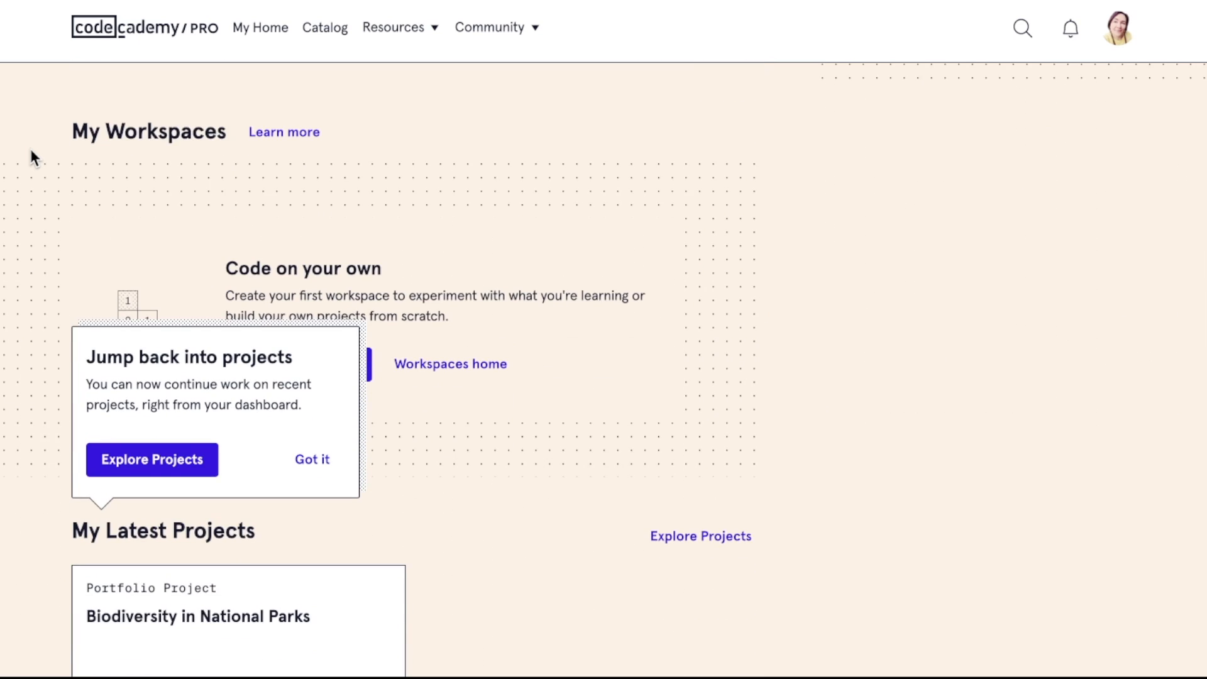
scroll("down", 3)
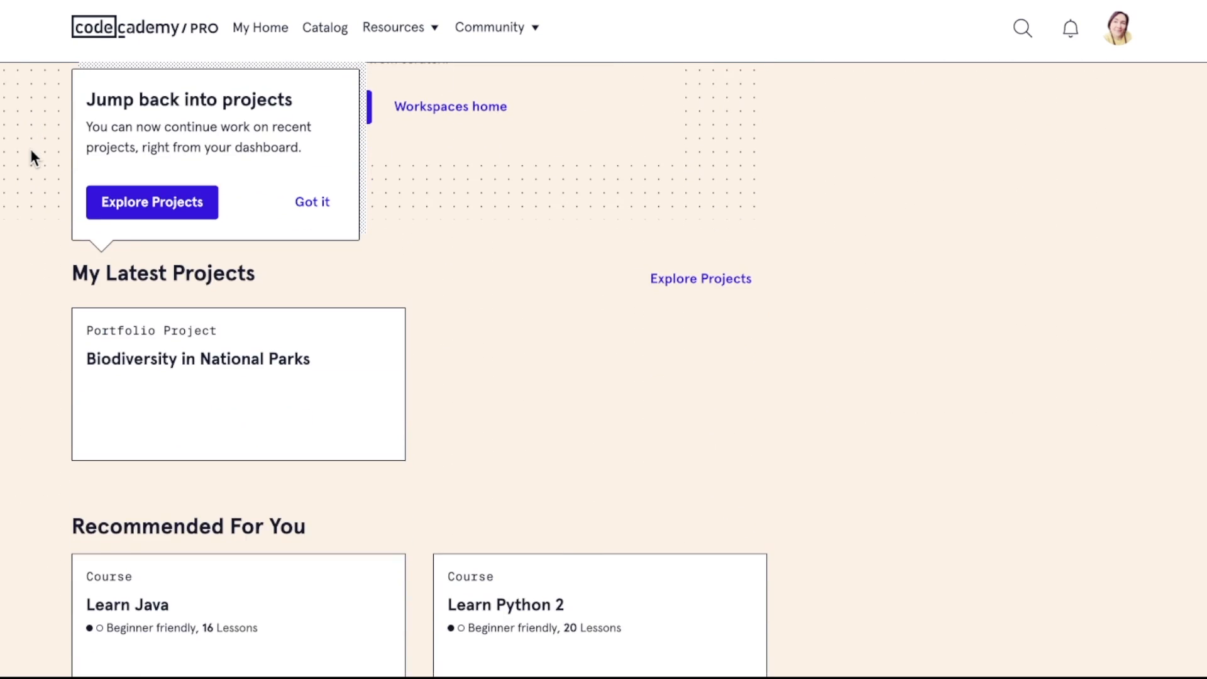
scroll("down", 3)
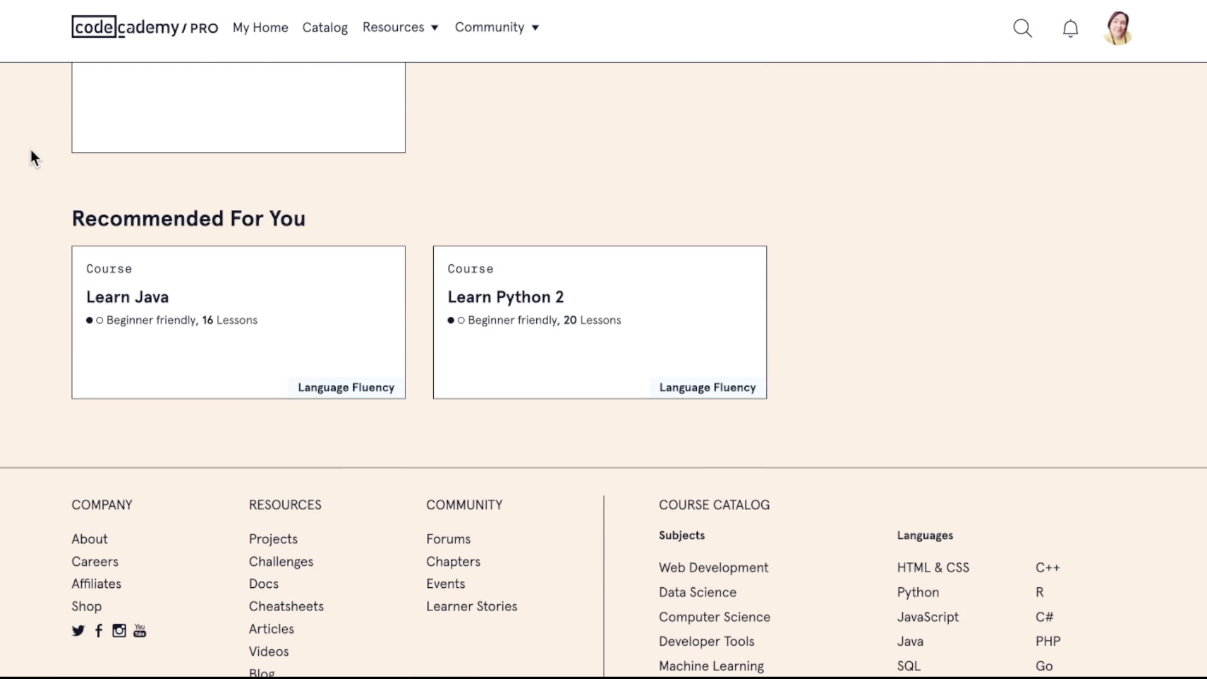
scroll("down", 3)
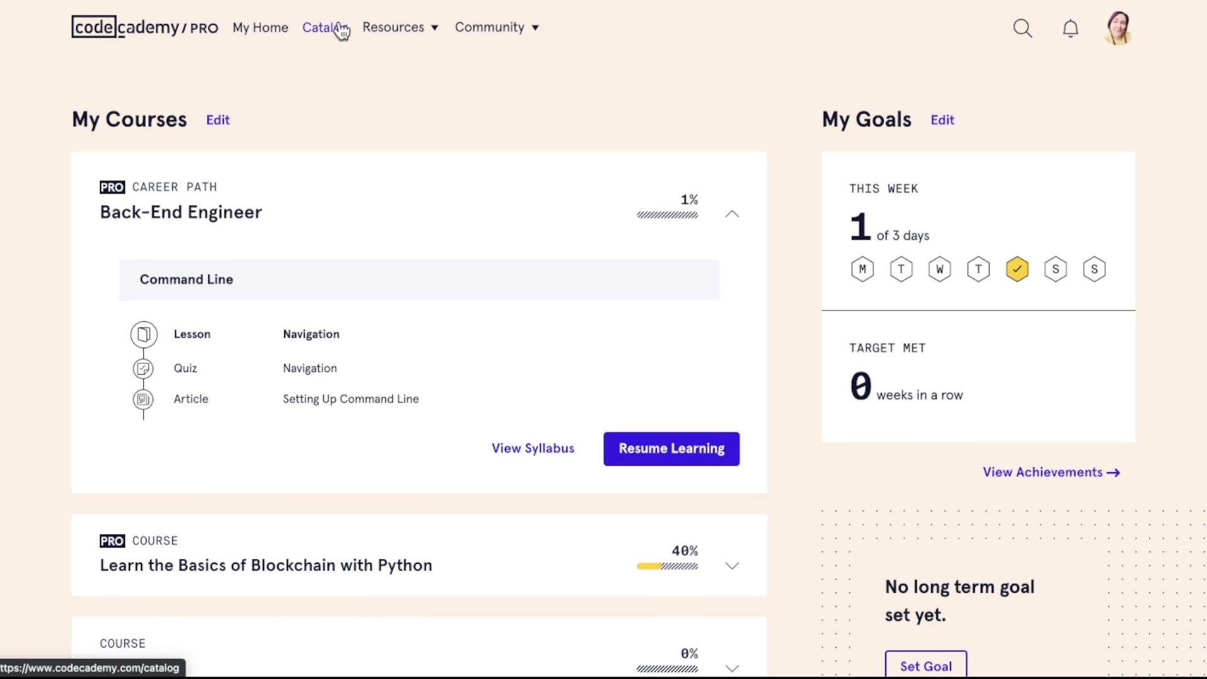
left_click(261, 27)
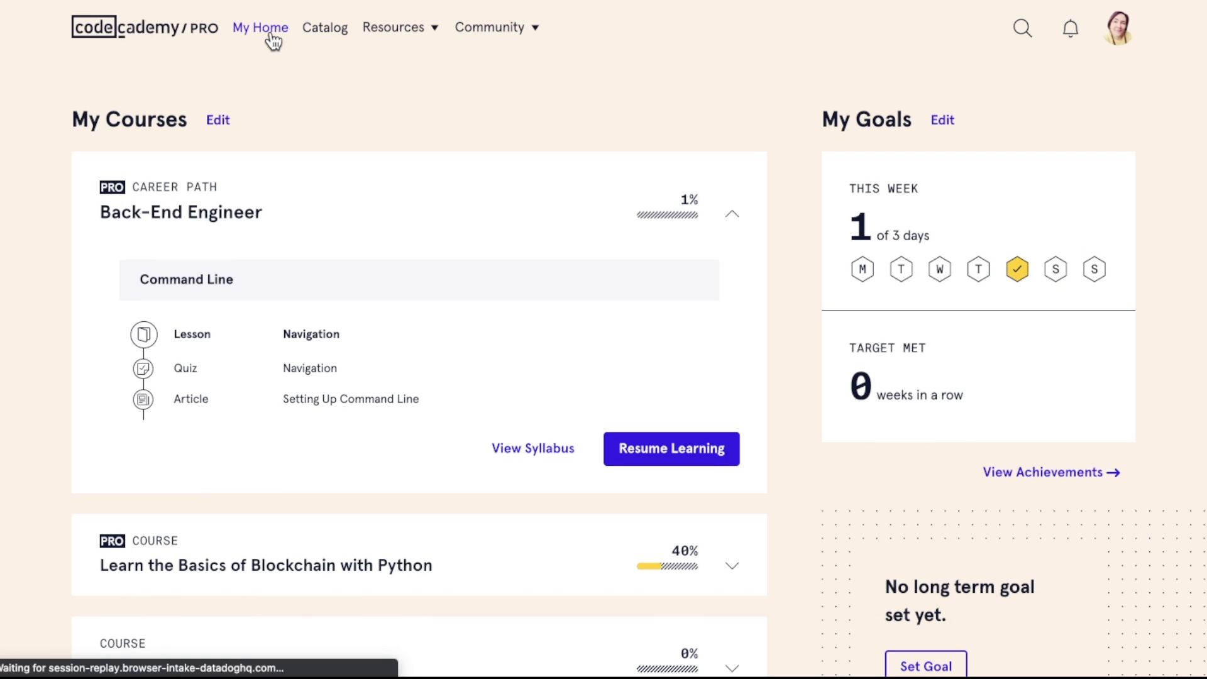
mouse_move(332, 41)
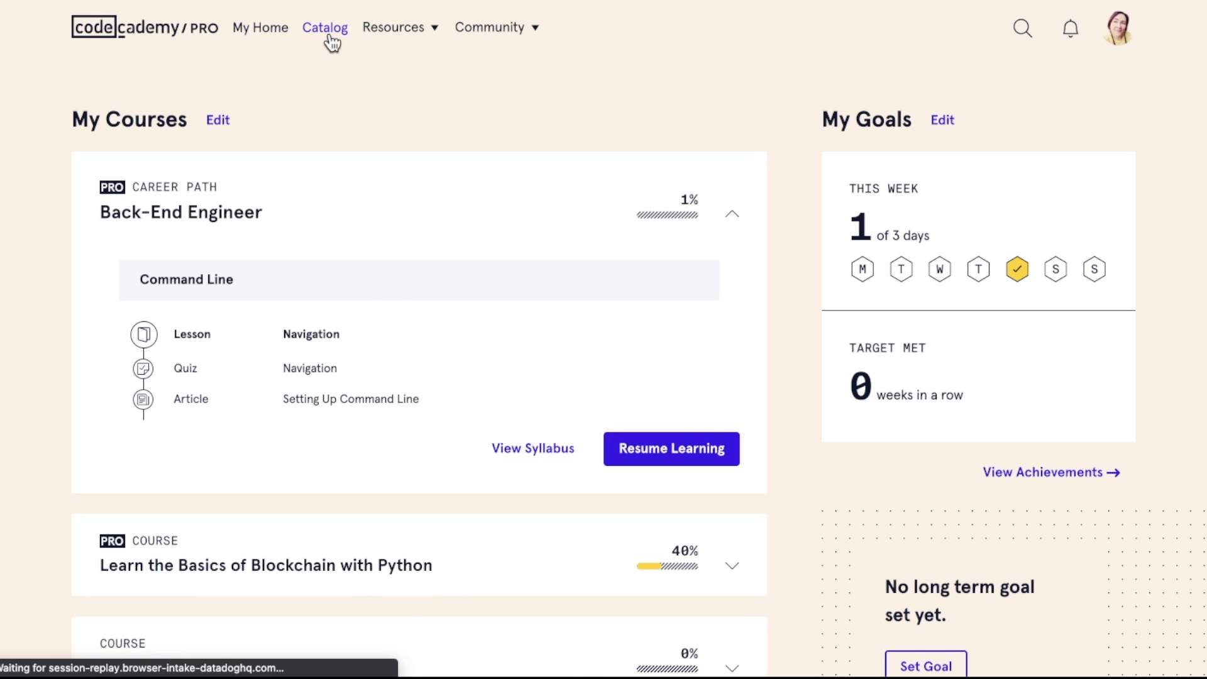
Open the course catalog and expand it to show all content.
left_click(325, 28)
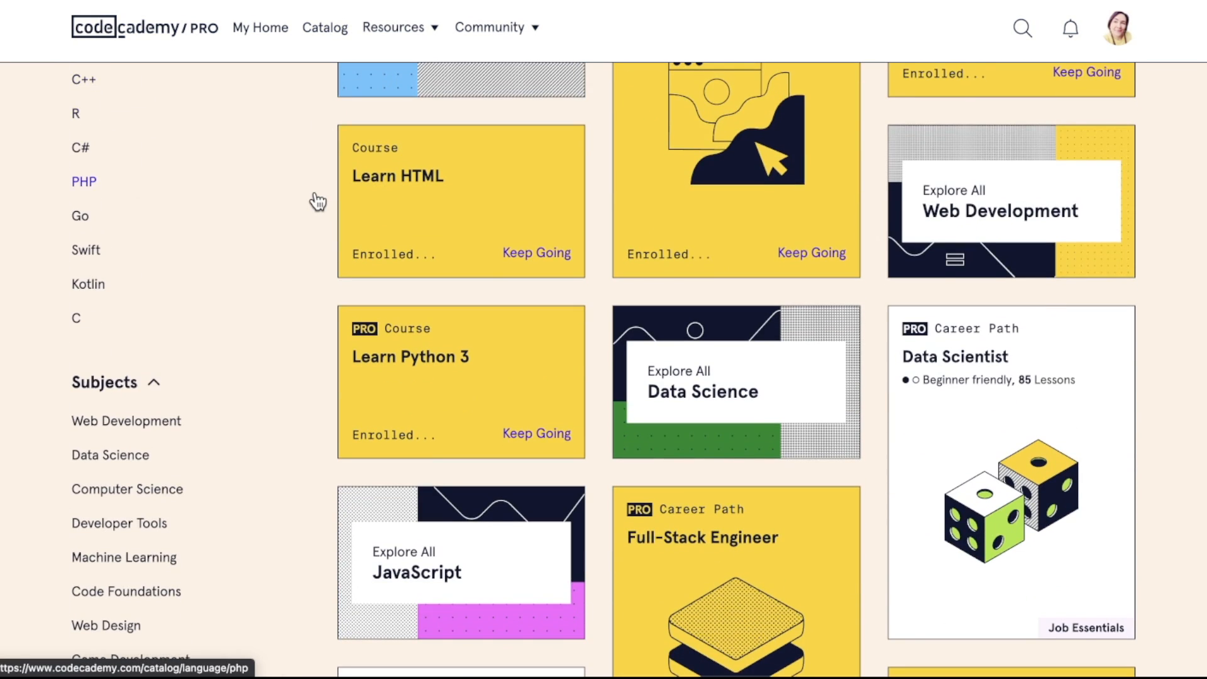
scroll("down", 3)
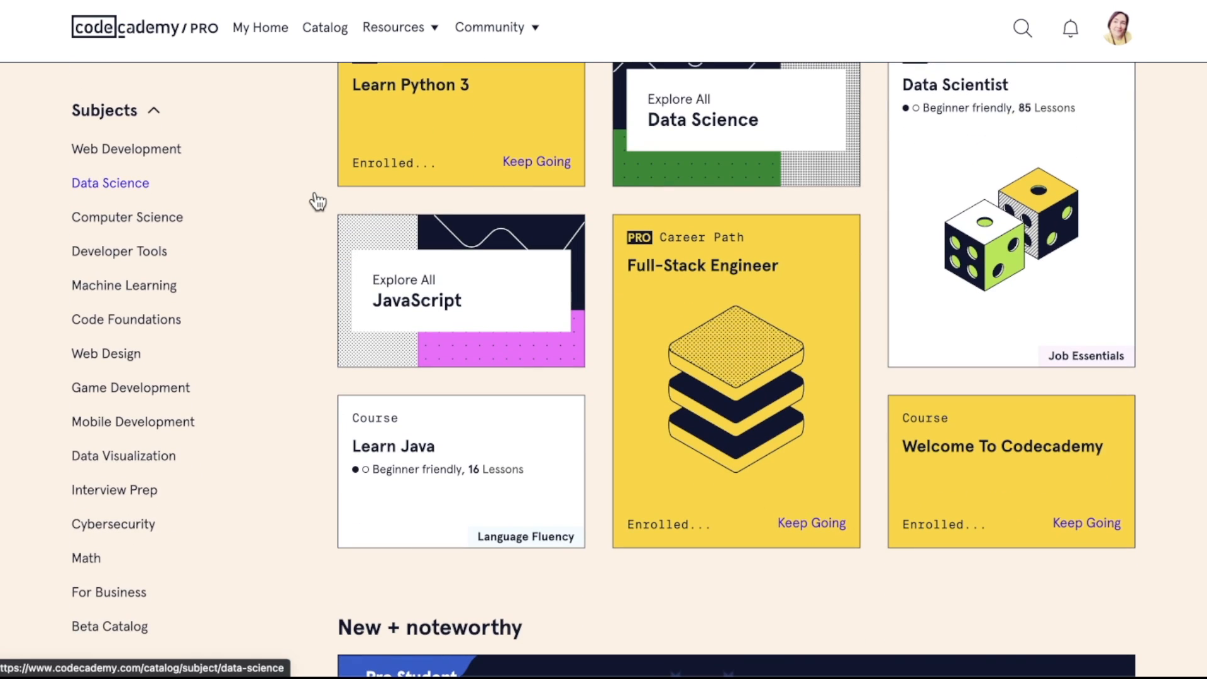
scroll("down", 3)
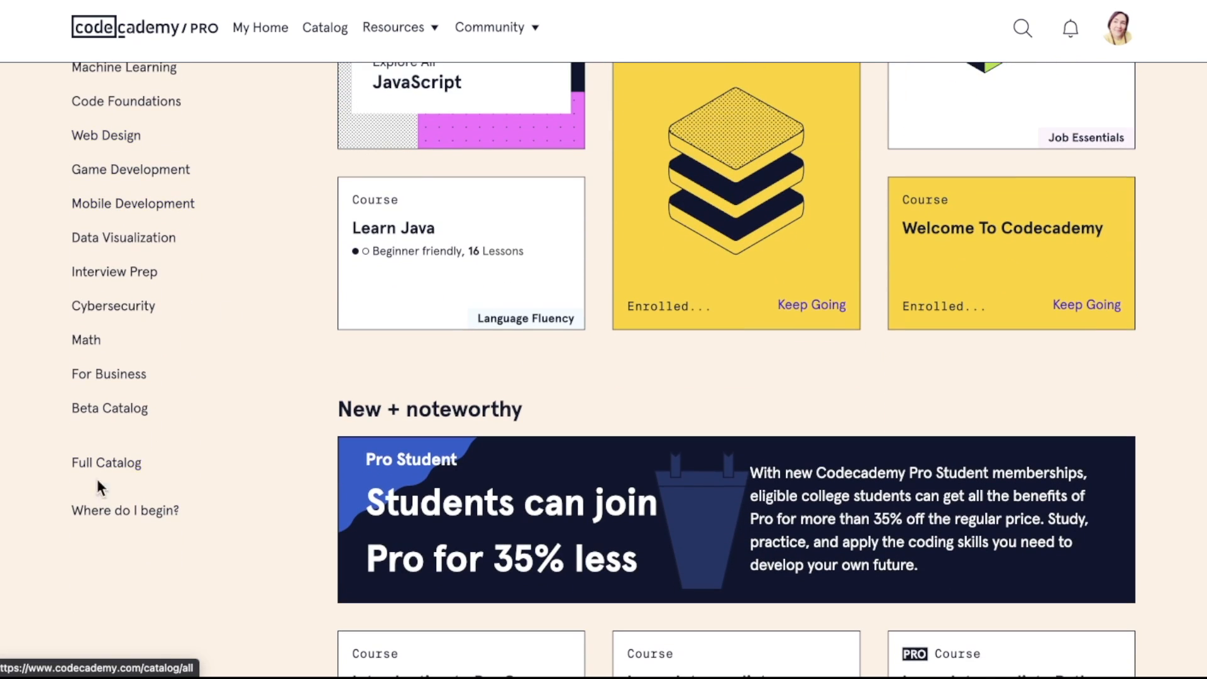
left_click(105, 463)
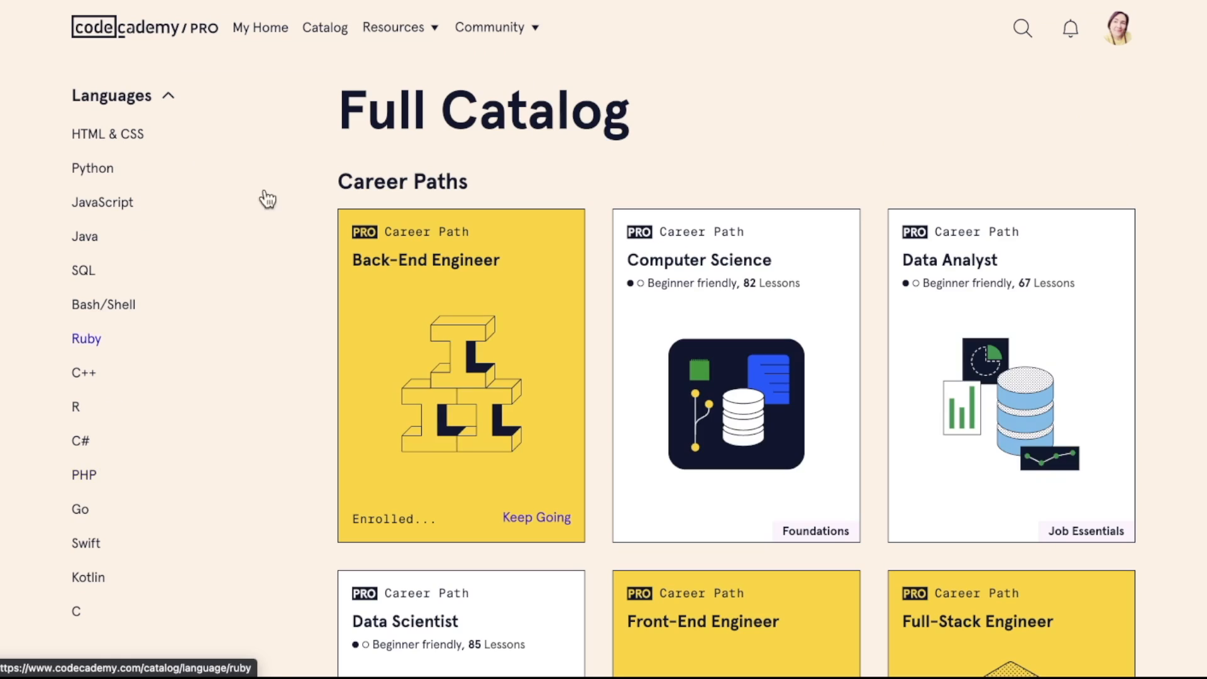
Browse the Skill Path cards down to Master Statistics with Python and the technical interview paths.
scroll("down", 3)
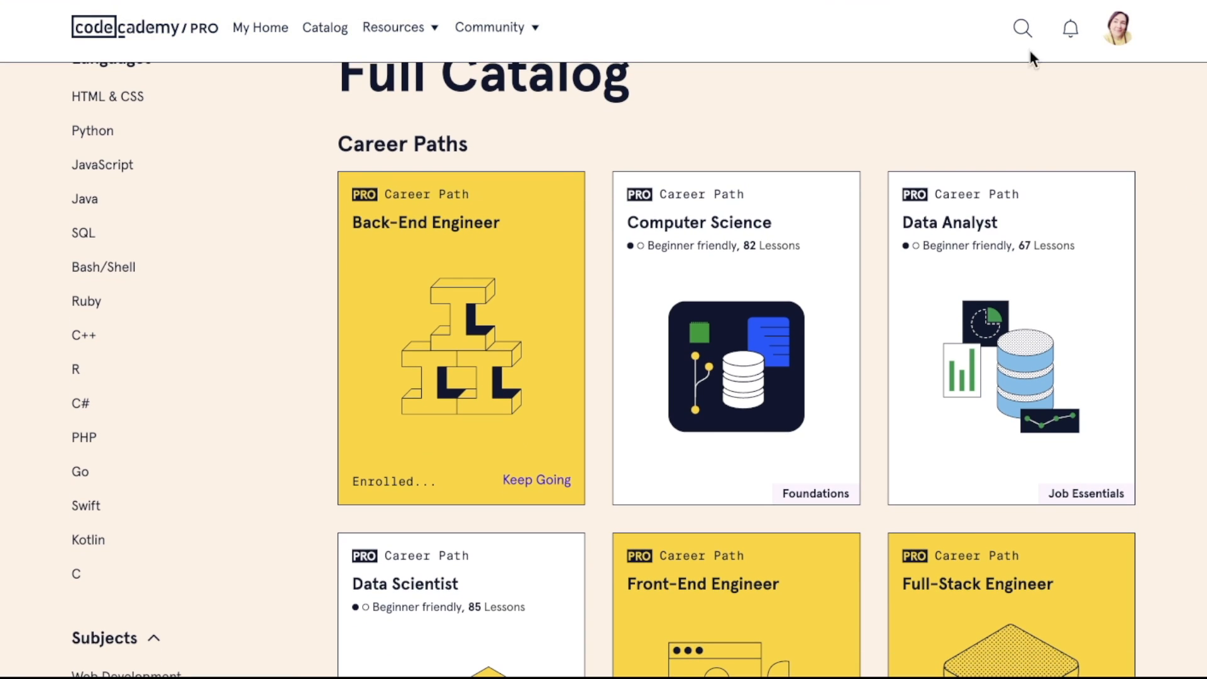
mouse_move(637, 219)
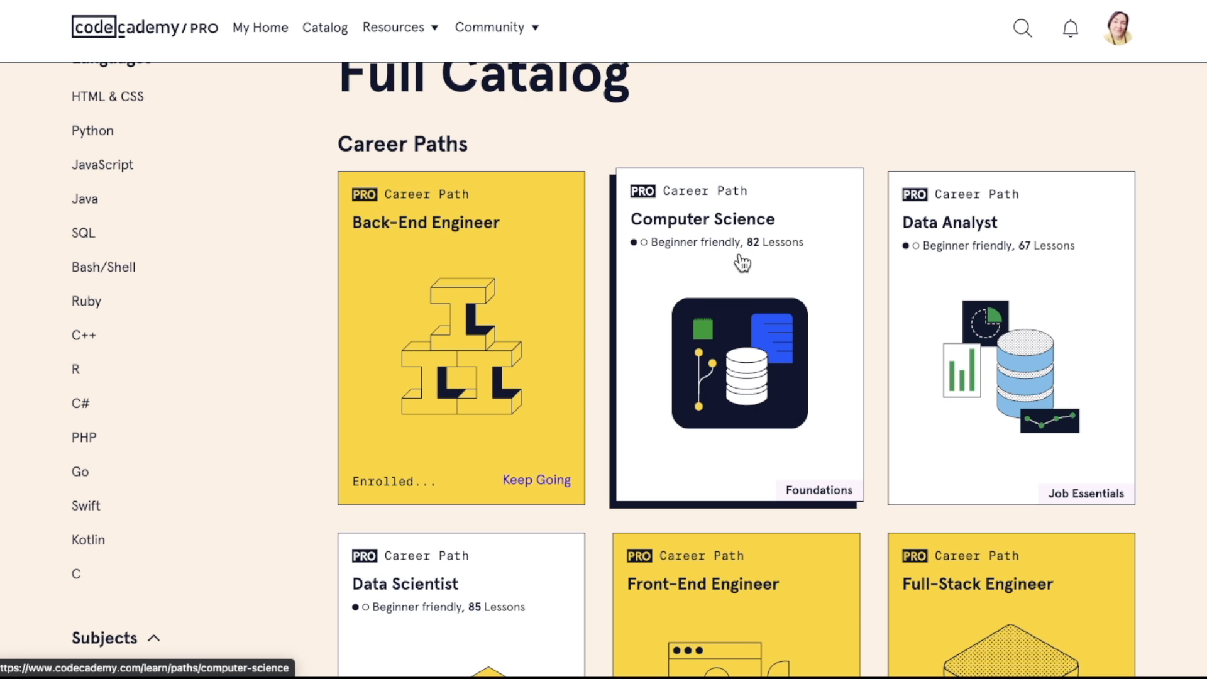
scroll("down", 3)
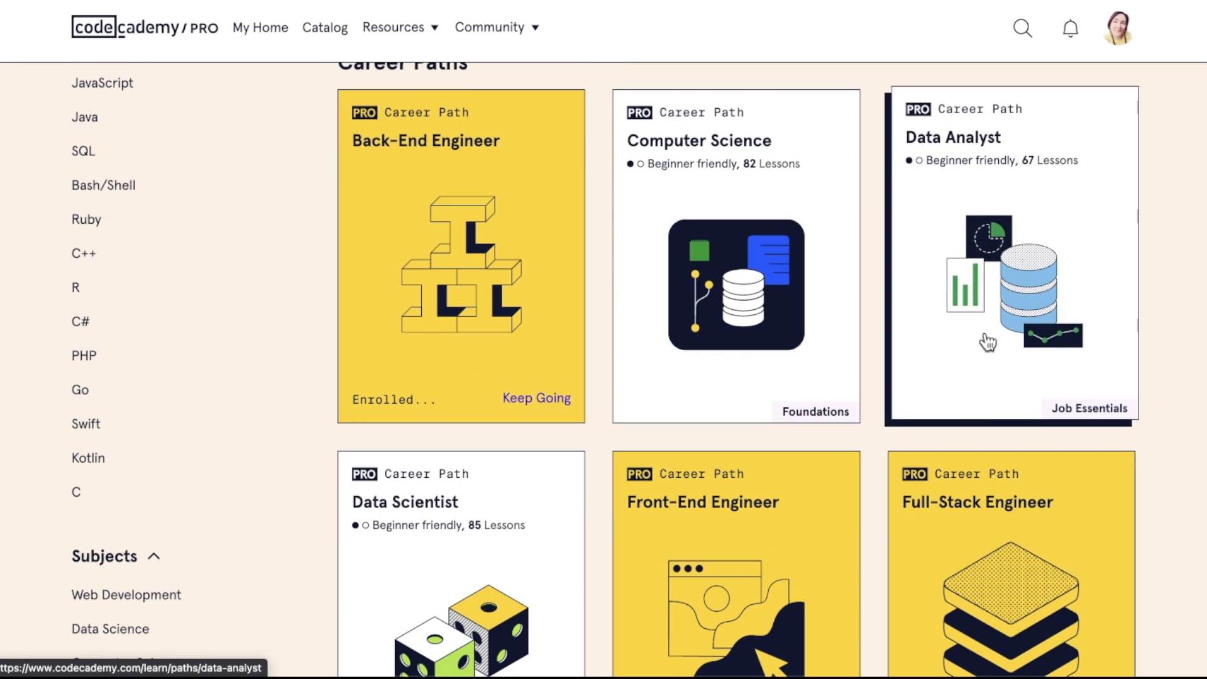
scroll("down", 3)
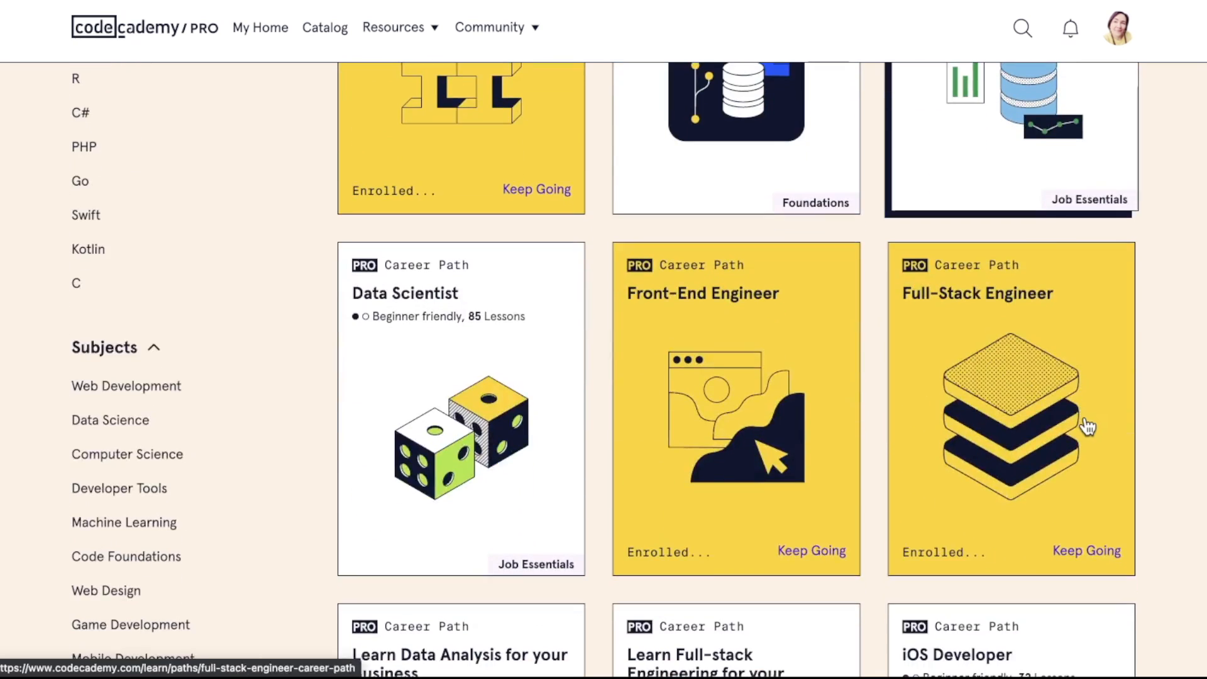
scroll("down", 3)
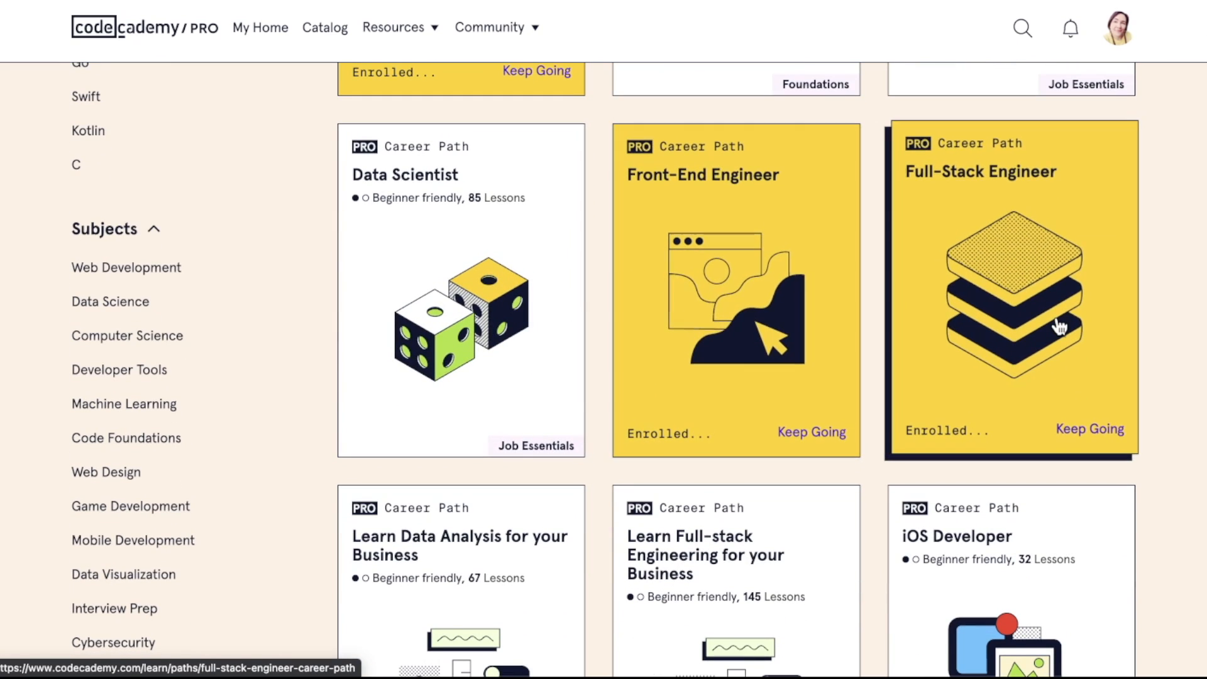
scroll("down", 3)
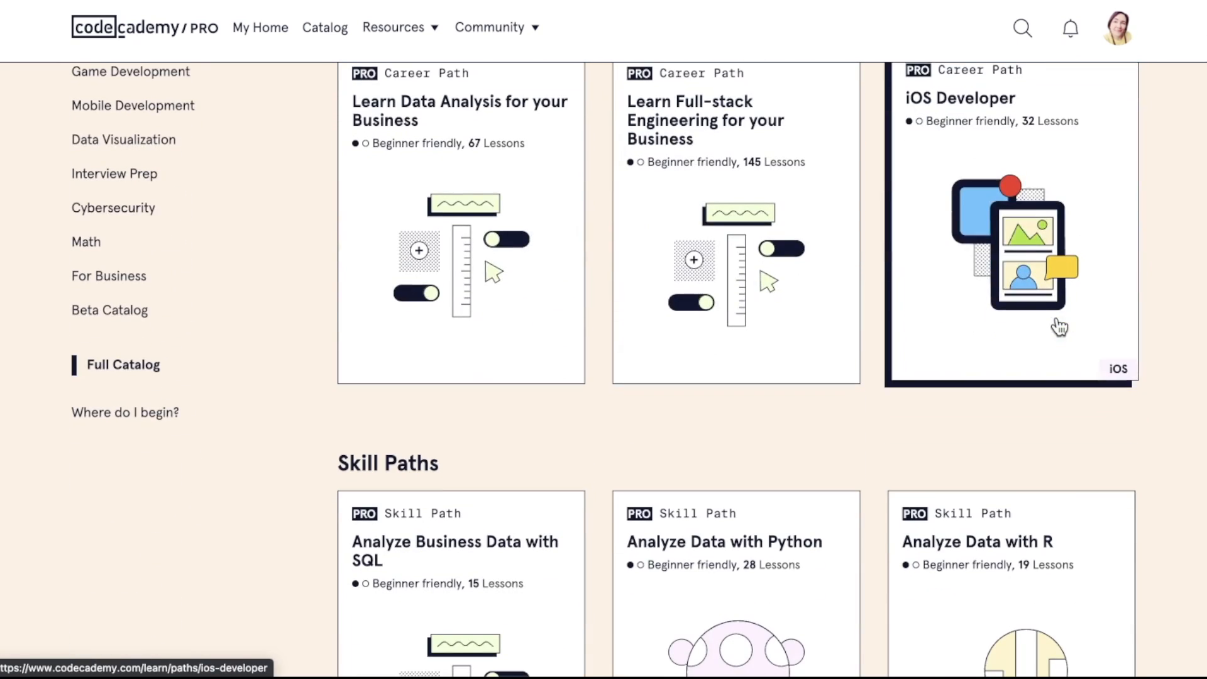
scroll("down", 3)
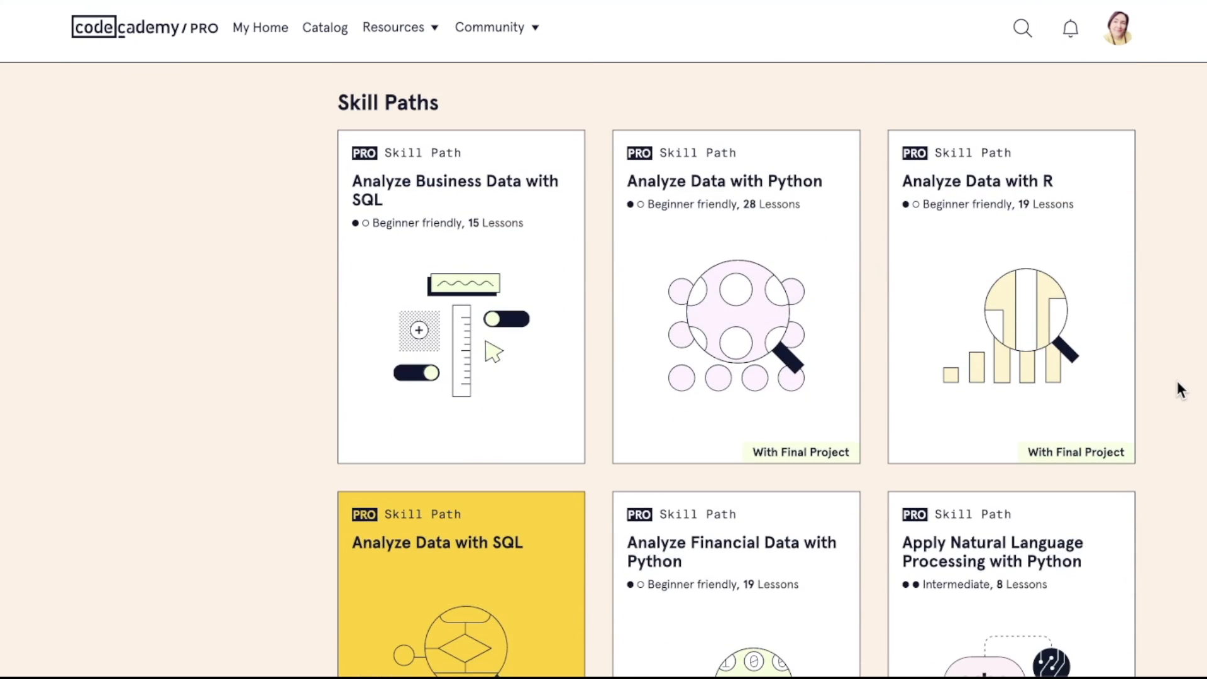
scroll("down", 3)
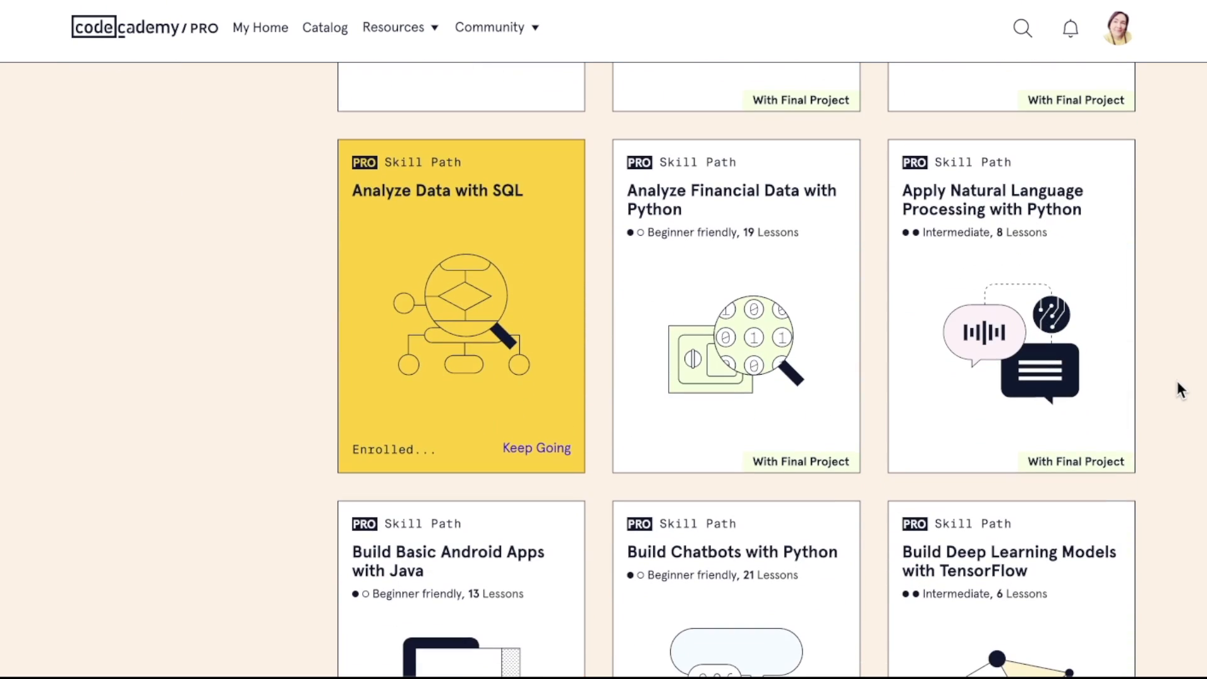
scroll("down", 3)
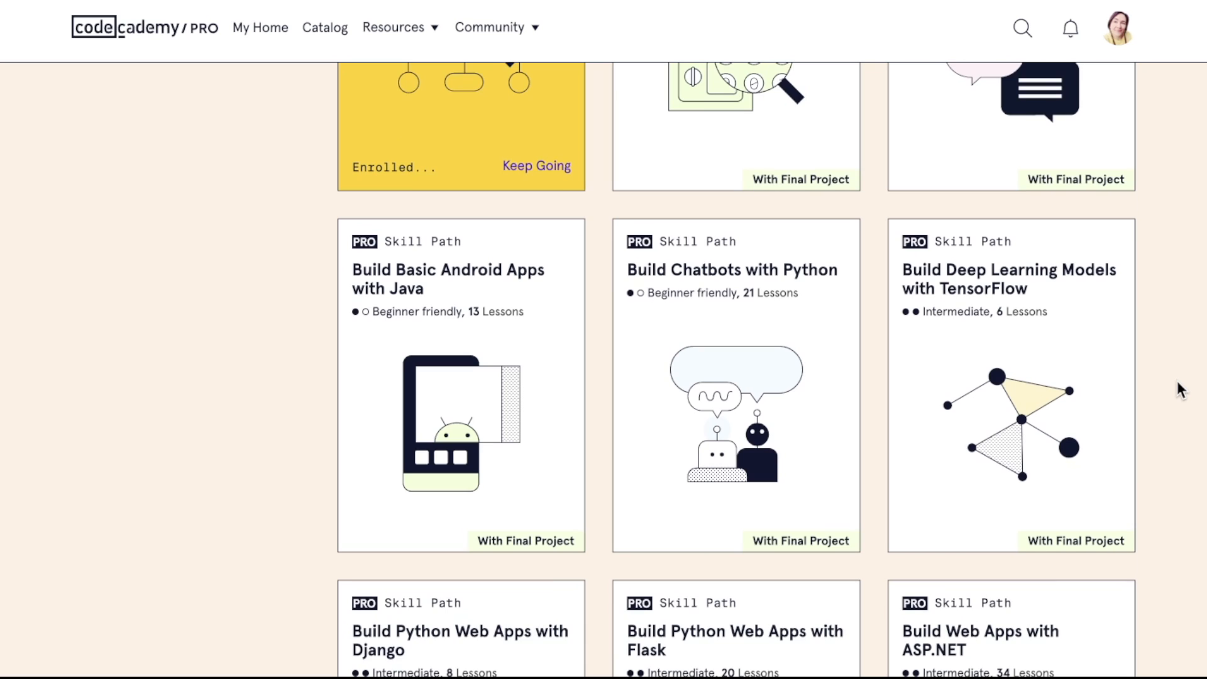
scroll("down", 3)
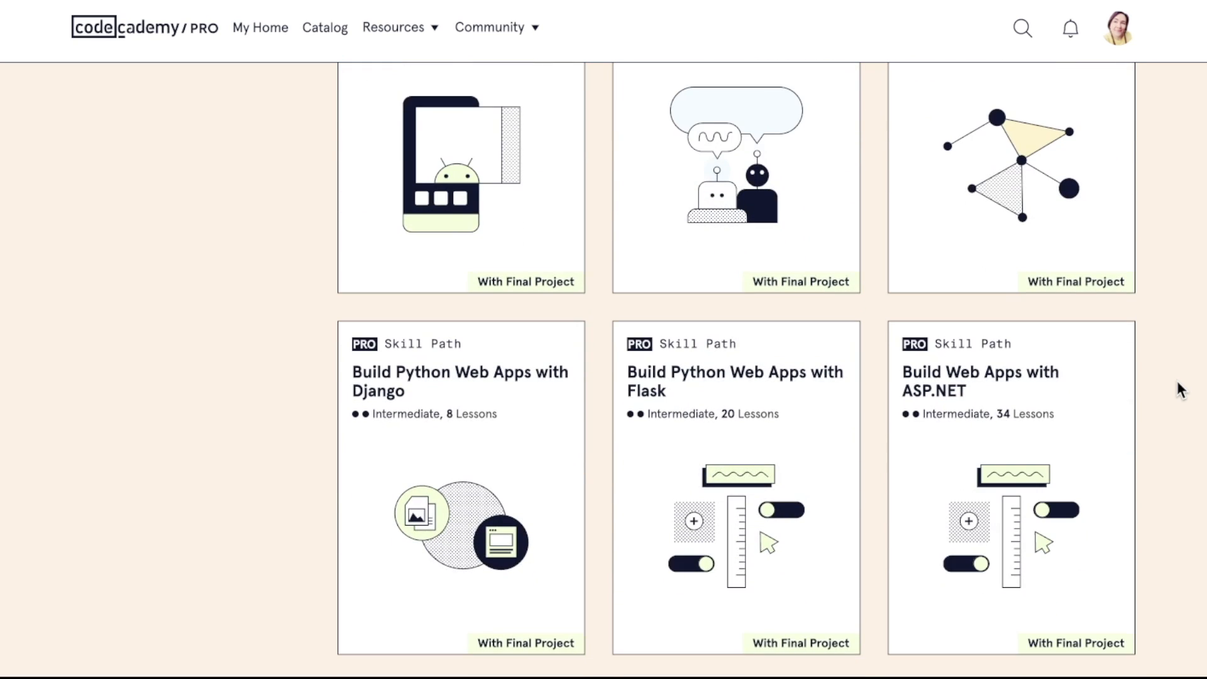
scroll("down", 3)
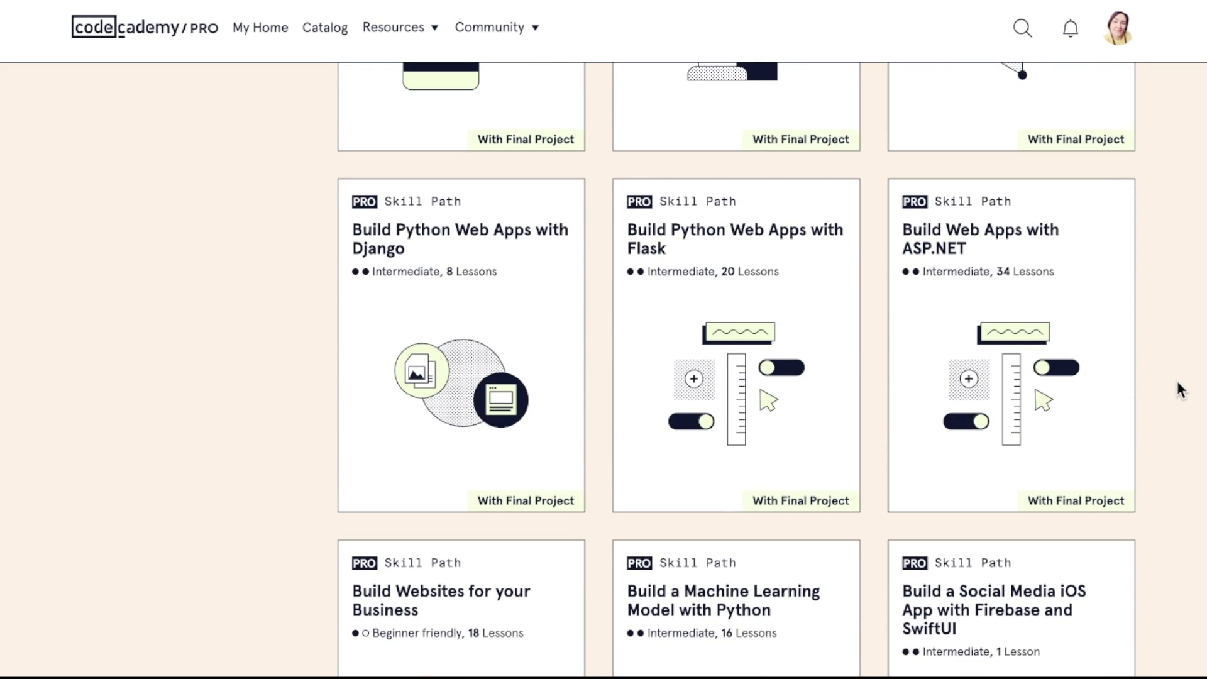
scroll("down", 3)
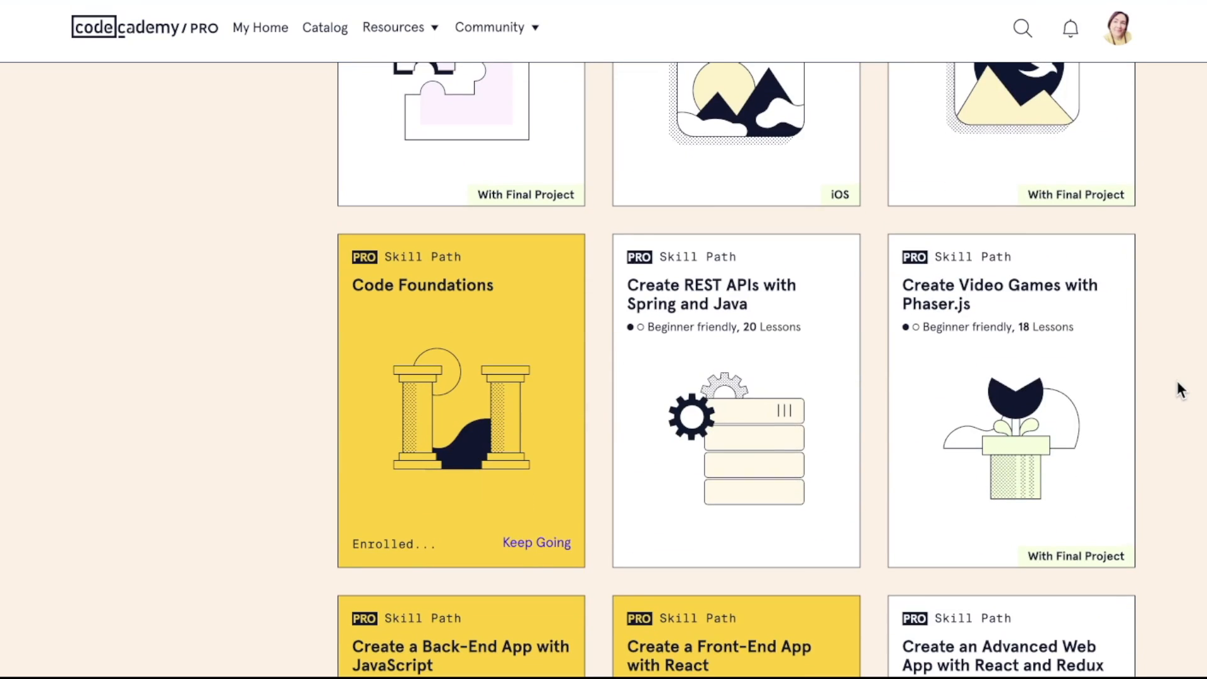
scroll("down", 3)
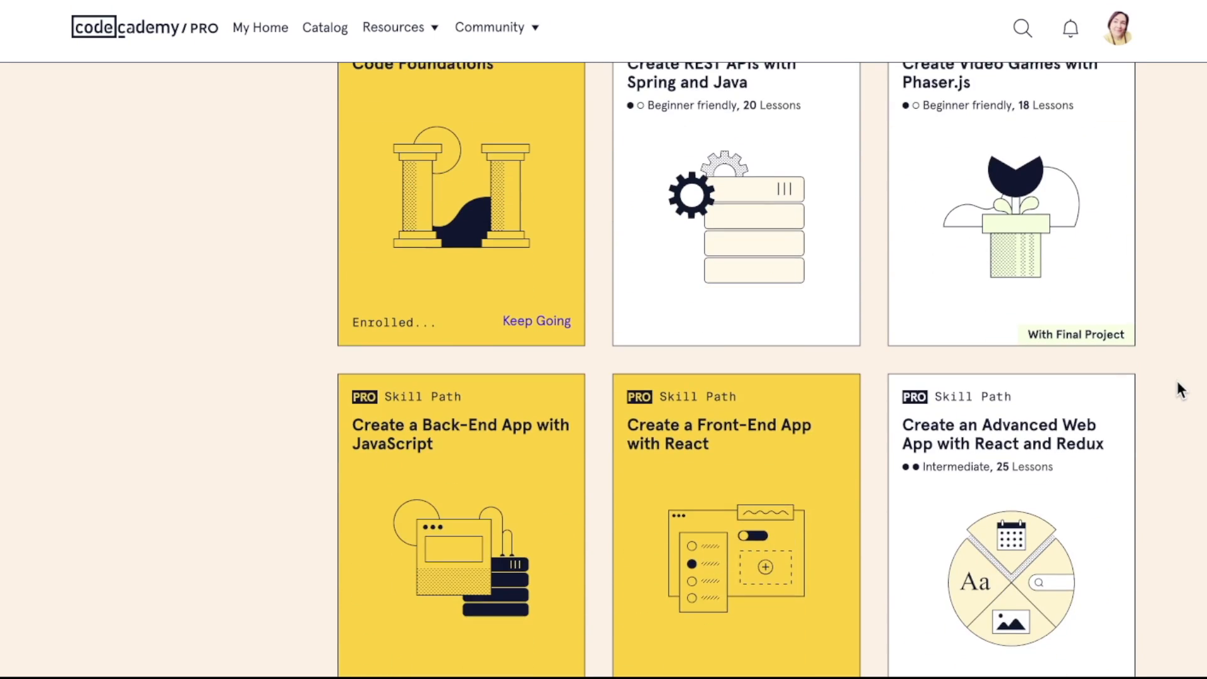
scroll("down", 3)
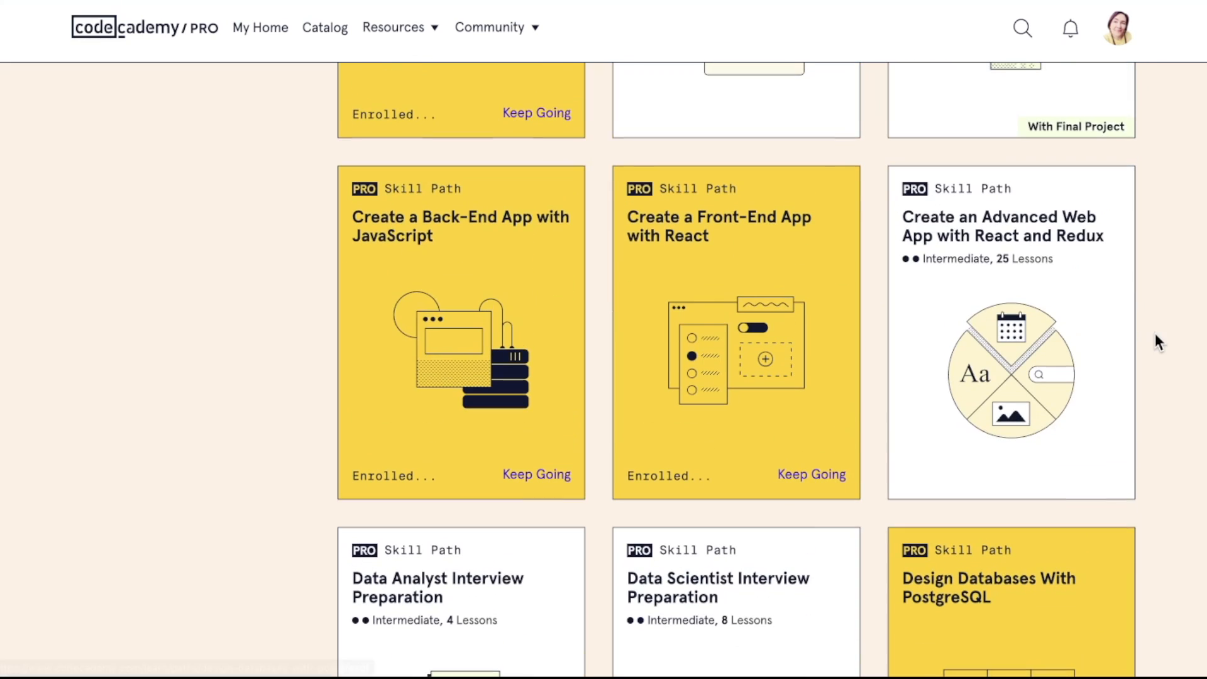
scroll("down", 3)
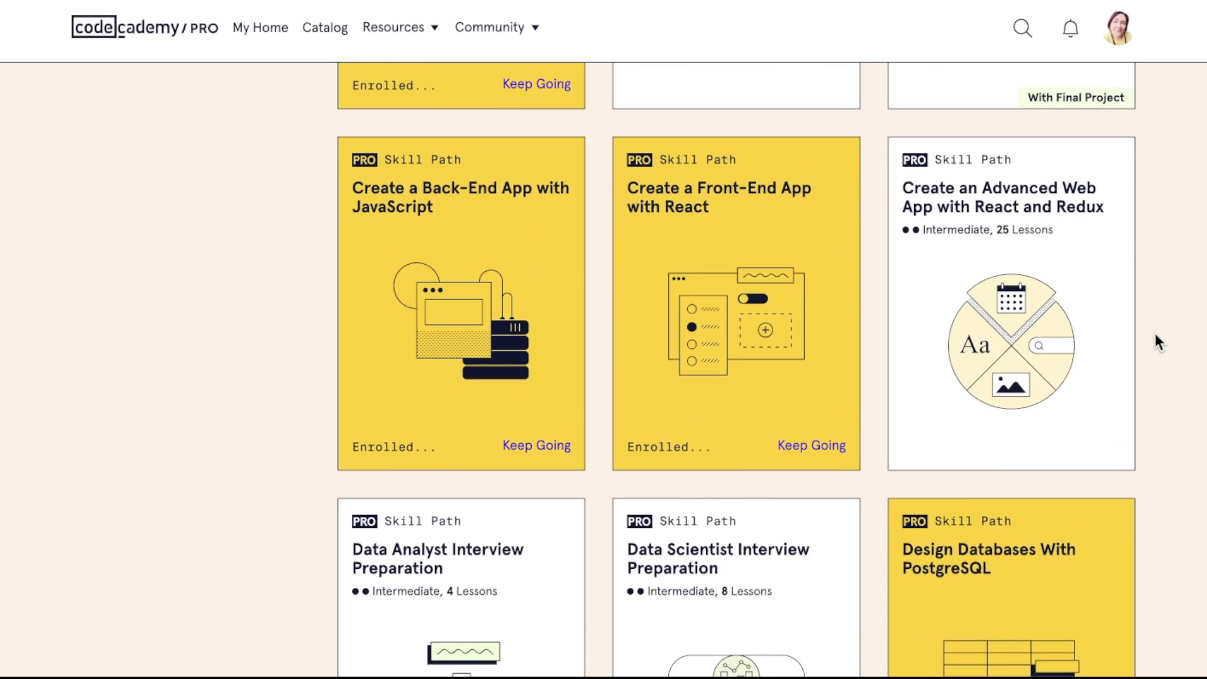
scroll("down", 3)
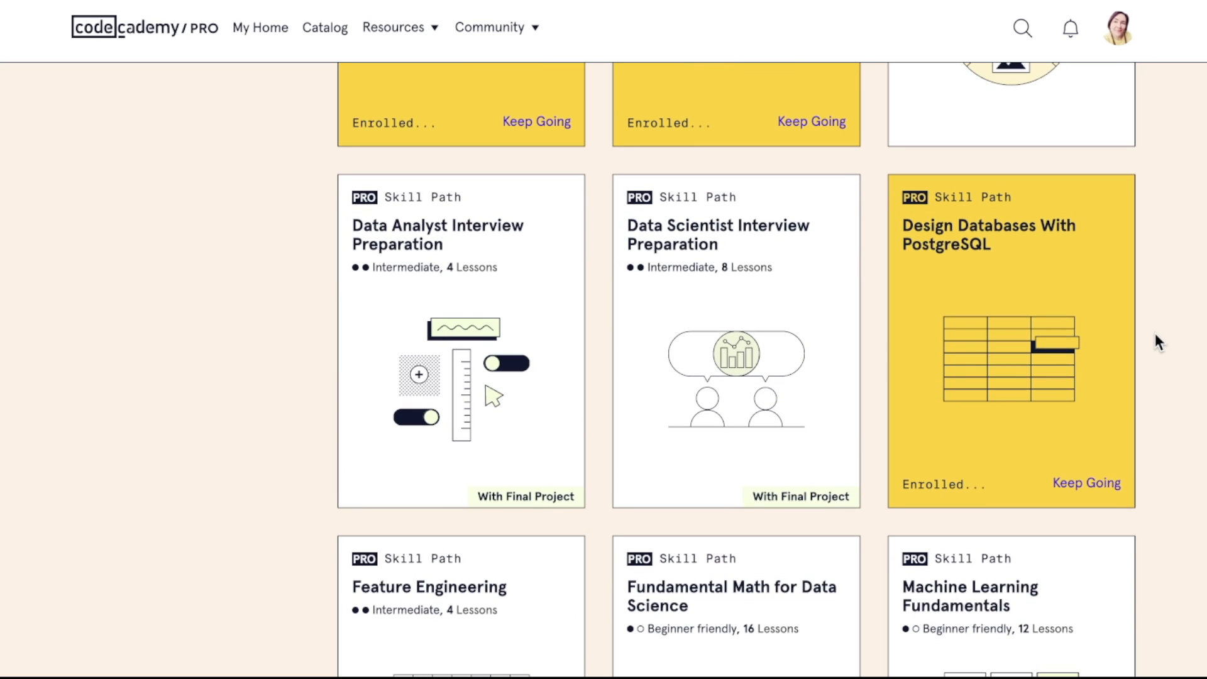
scroll("down", 3)
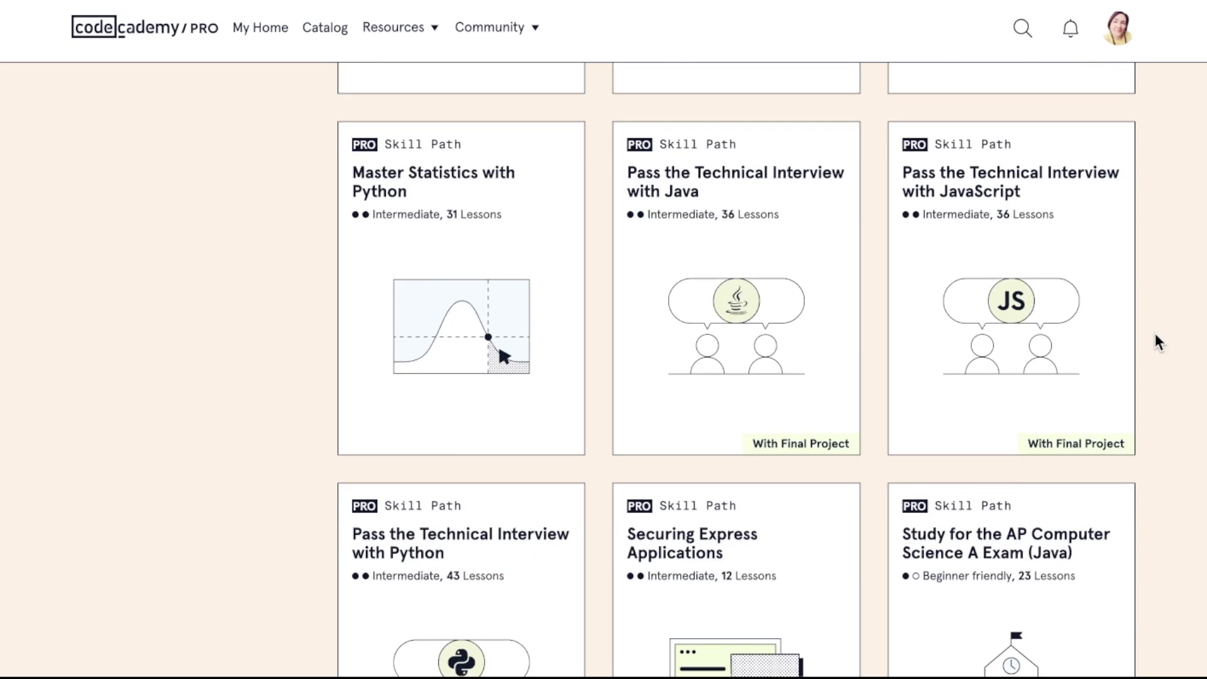
Scroll through the Courses section down to the page footer.
scroll("down", 3)
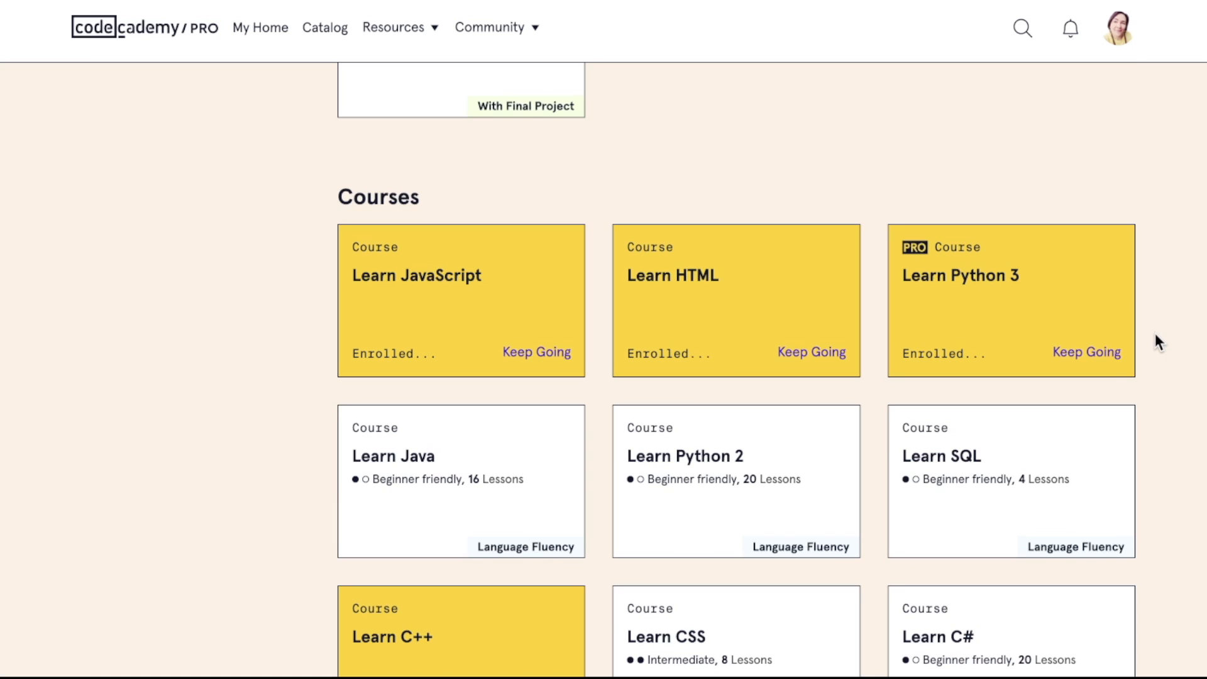
scroll("down", 3)
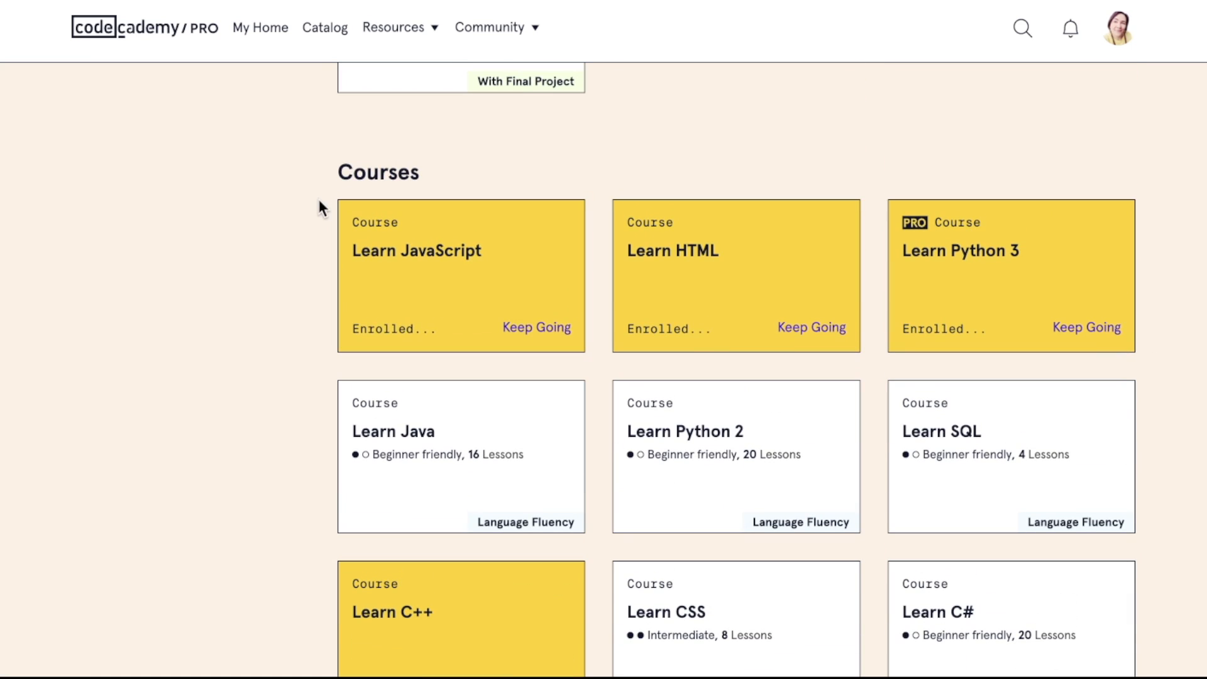
mouse_move(1183, 234)
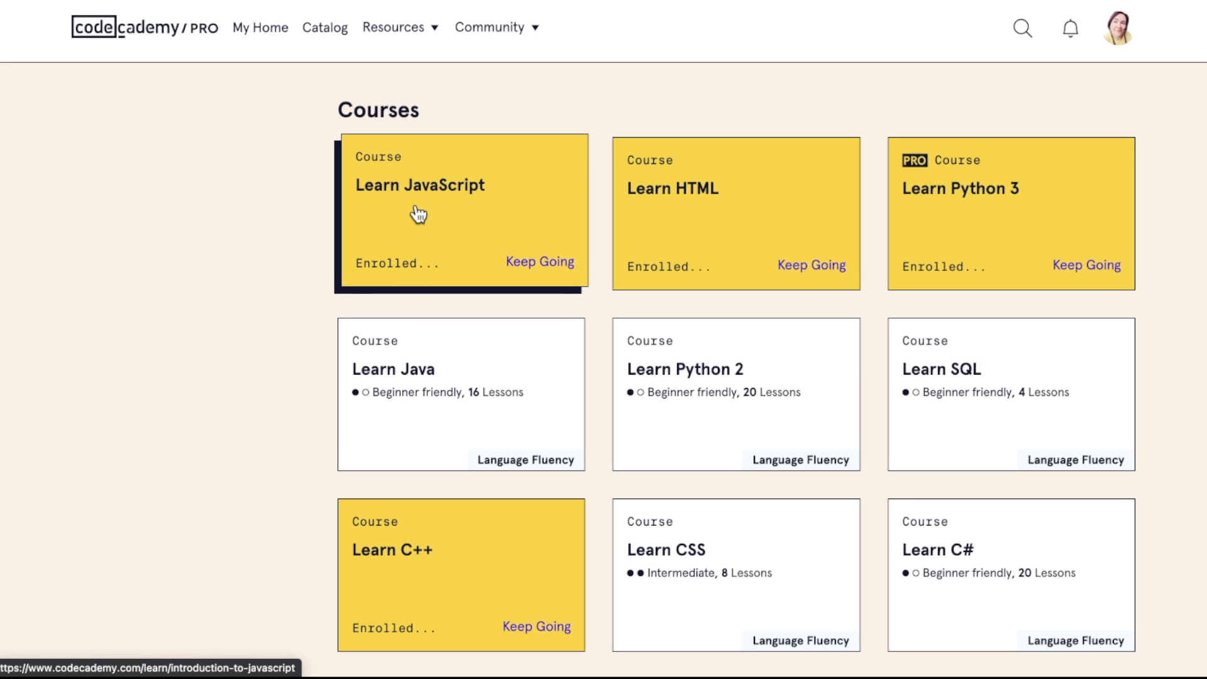
scroll("down", 3)
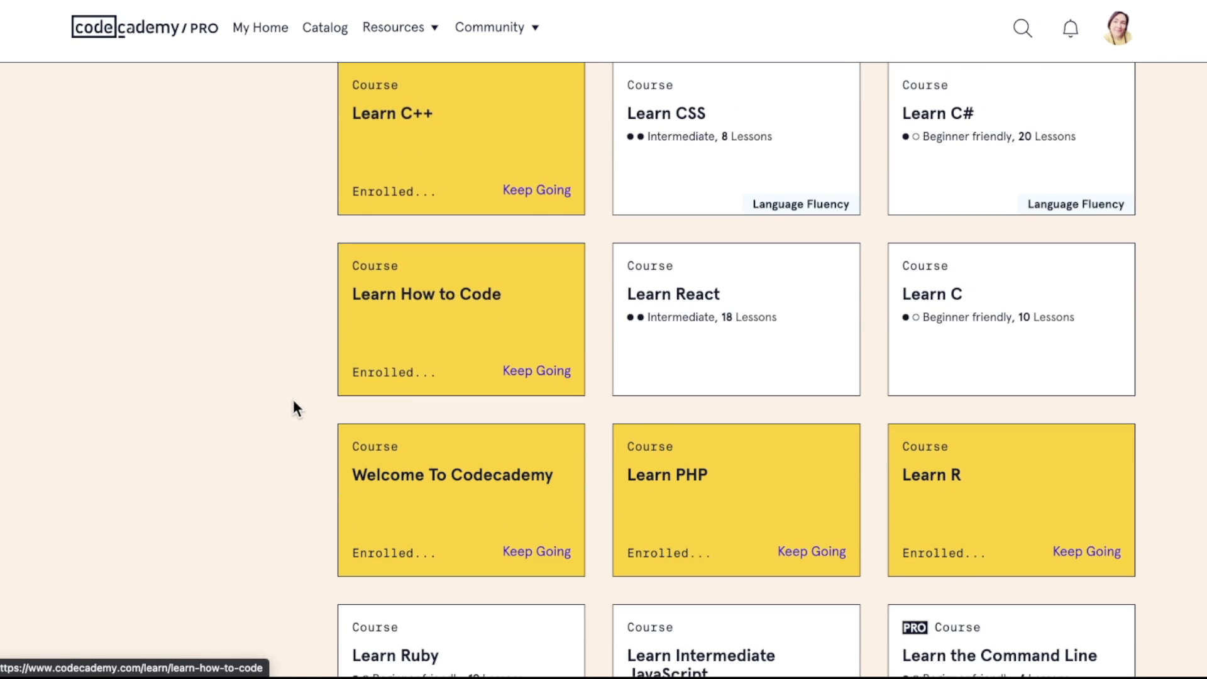
scroll("down", 3)
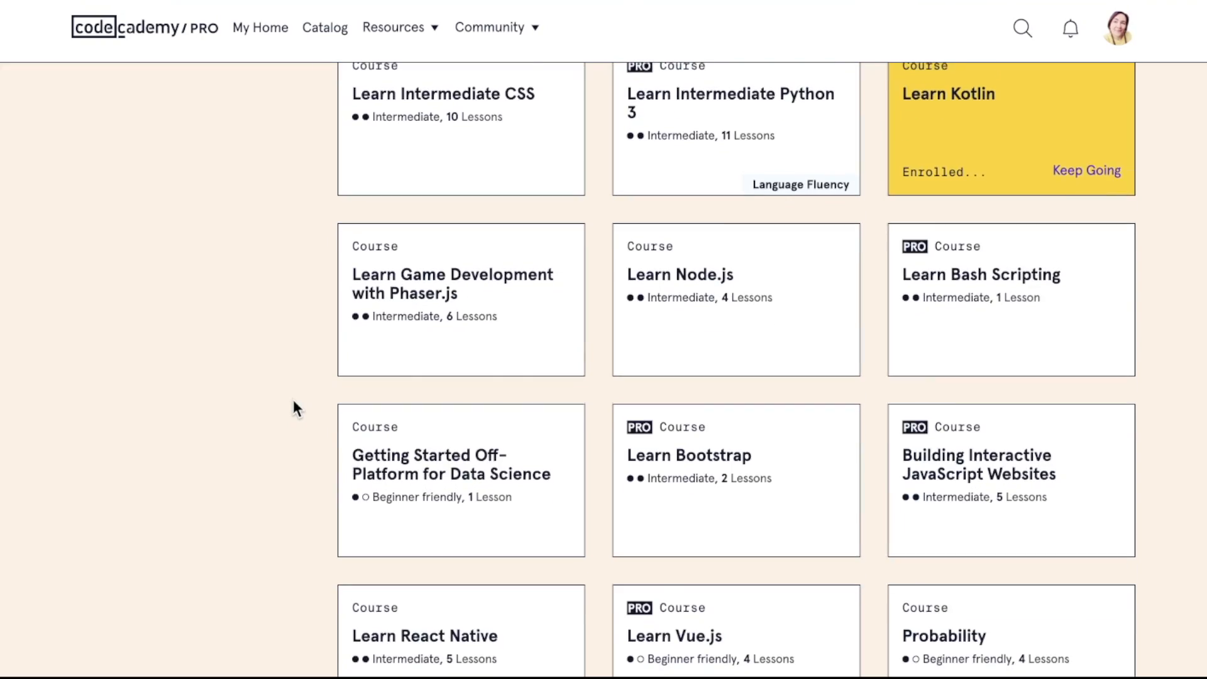
scroll("down", 3)
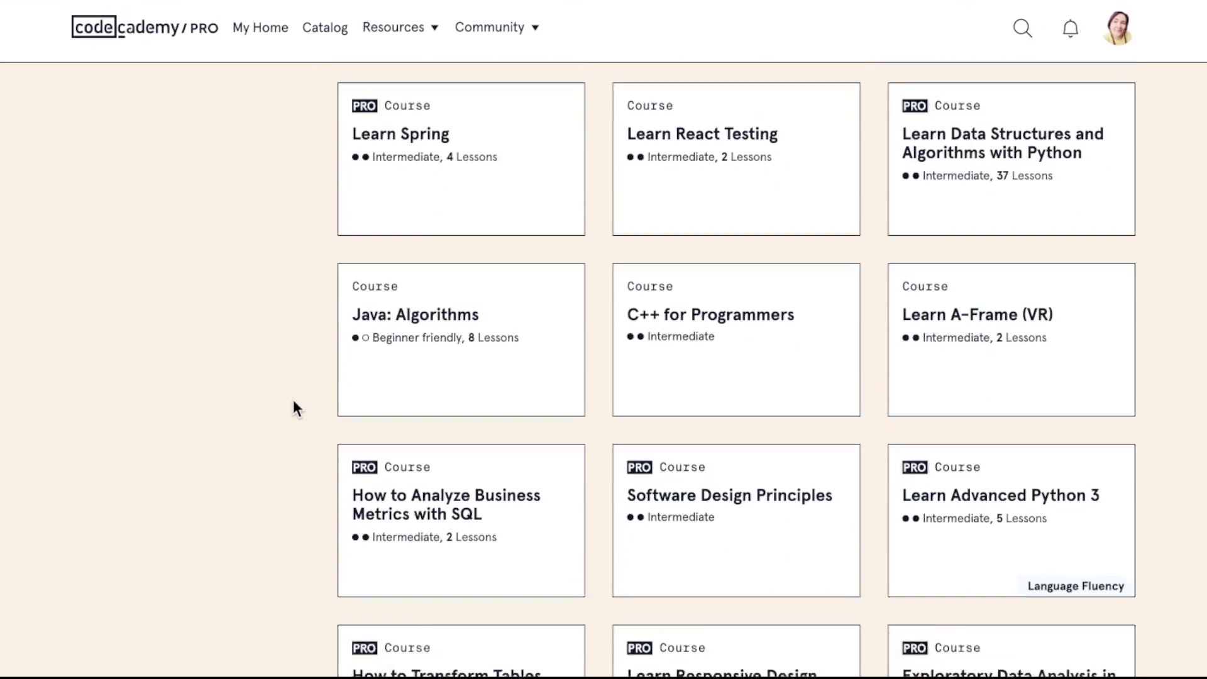
scroll("down", 3)
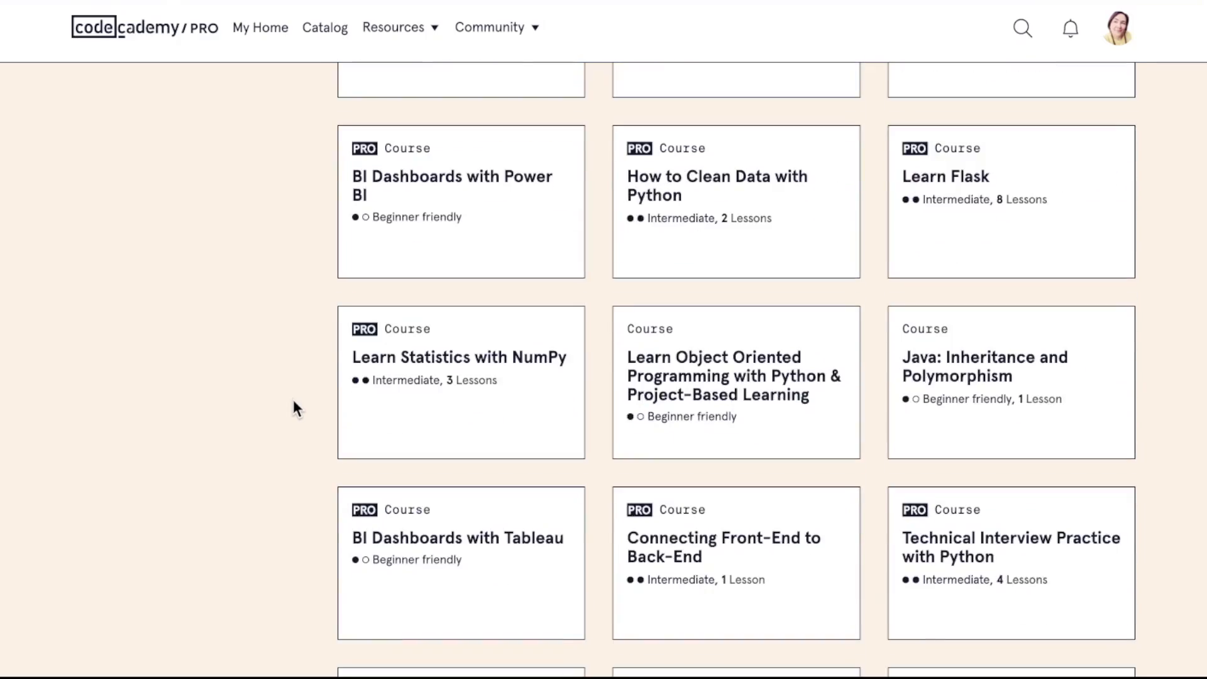
scroll("down", 3)
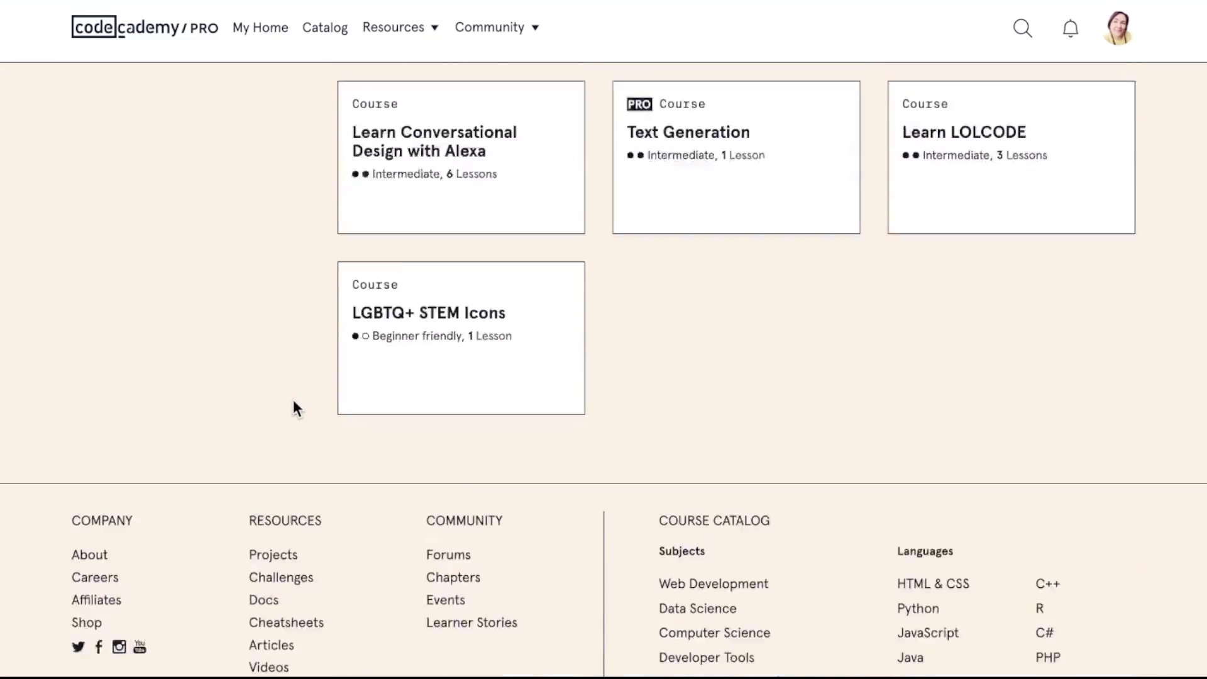
scroll("down", 3)
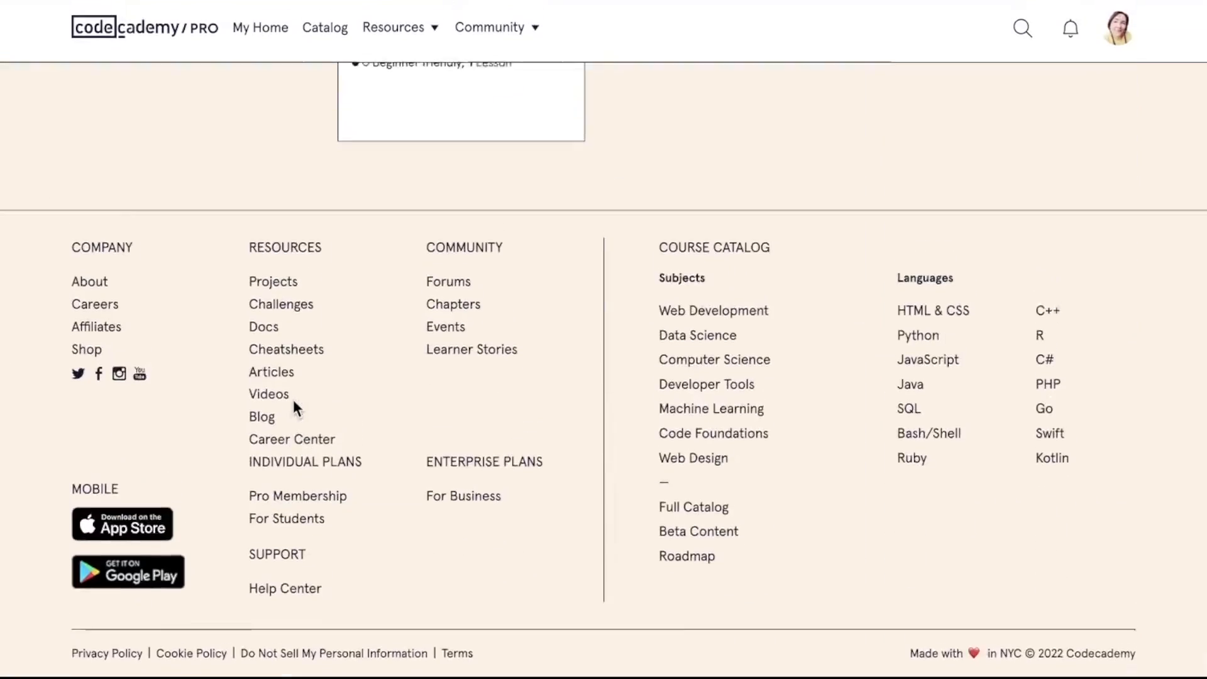
Scroll back up the course list toward the Learn JavaScript card.
scroll("up", 3)
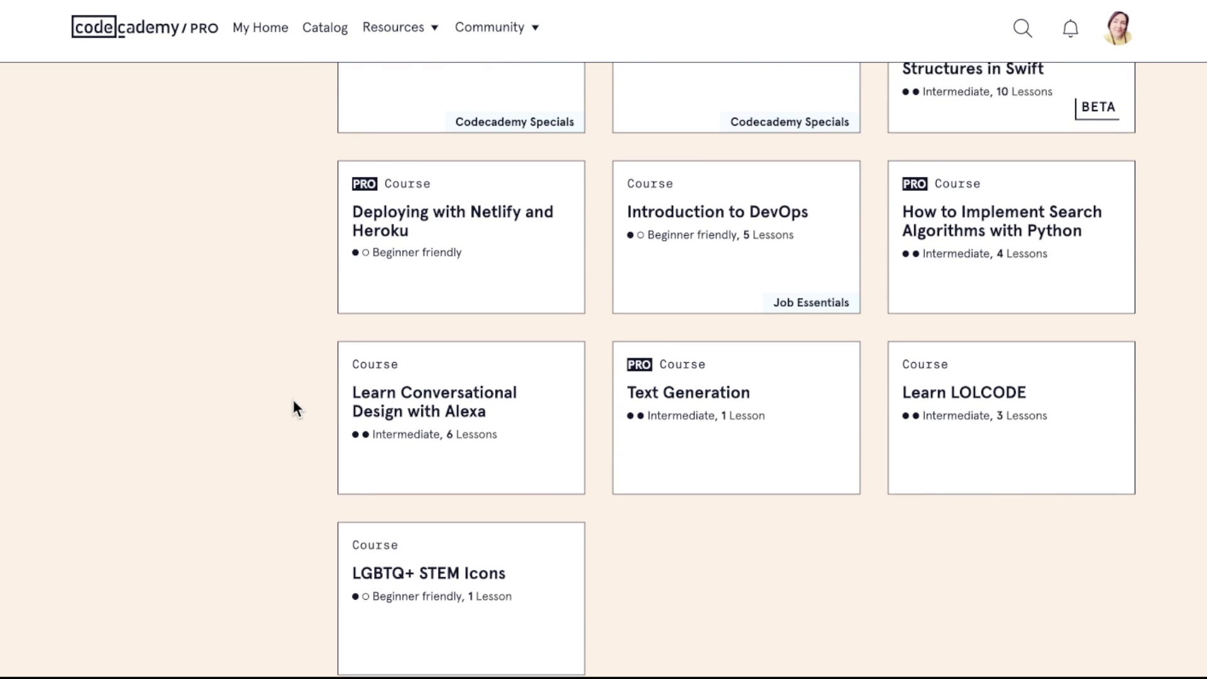
scroll("up", 3)
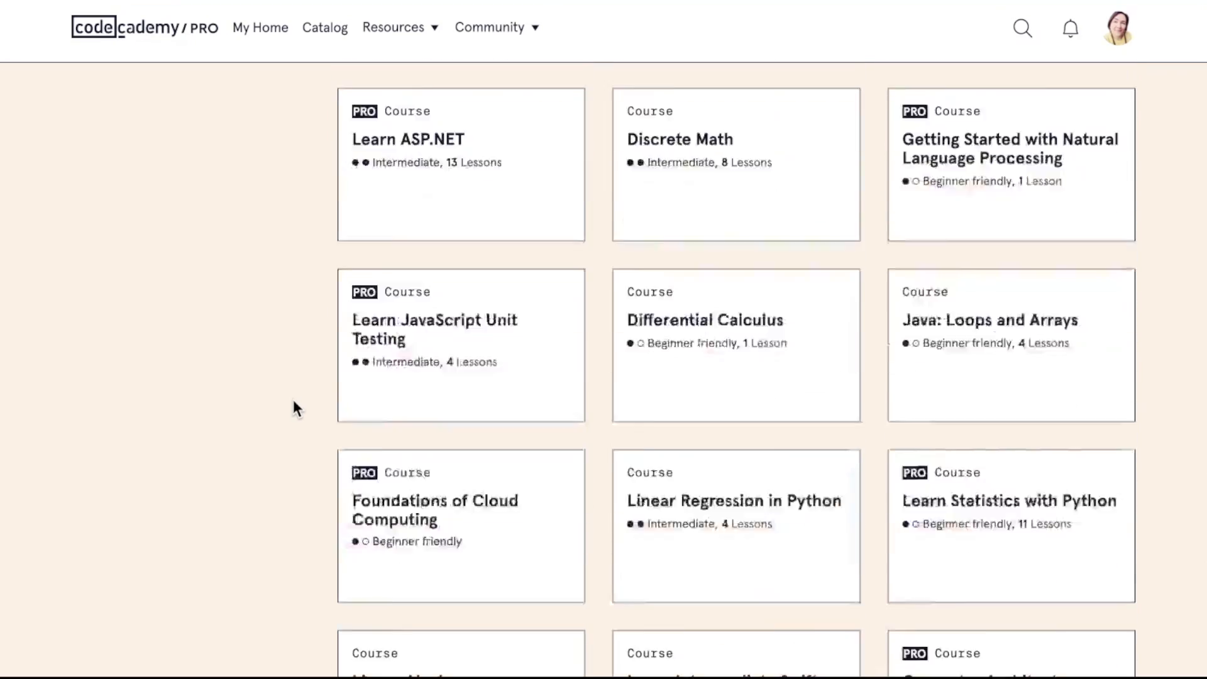
scroll("down", 3)
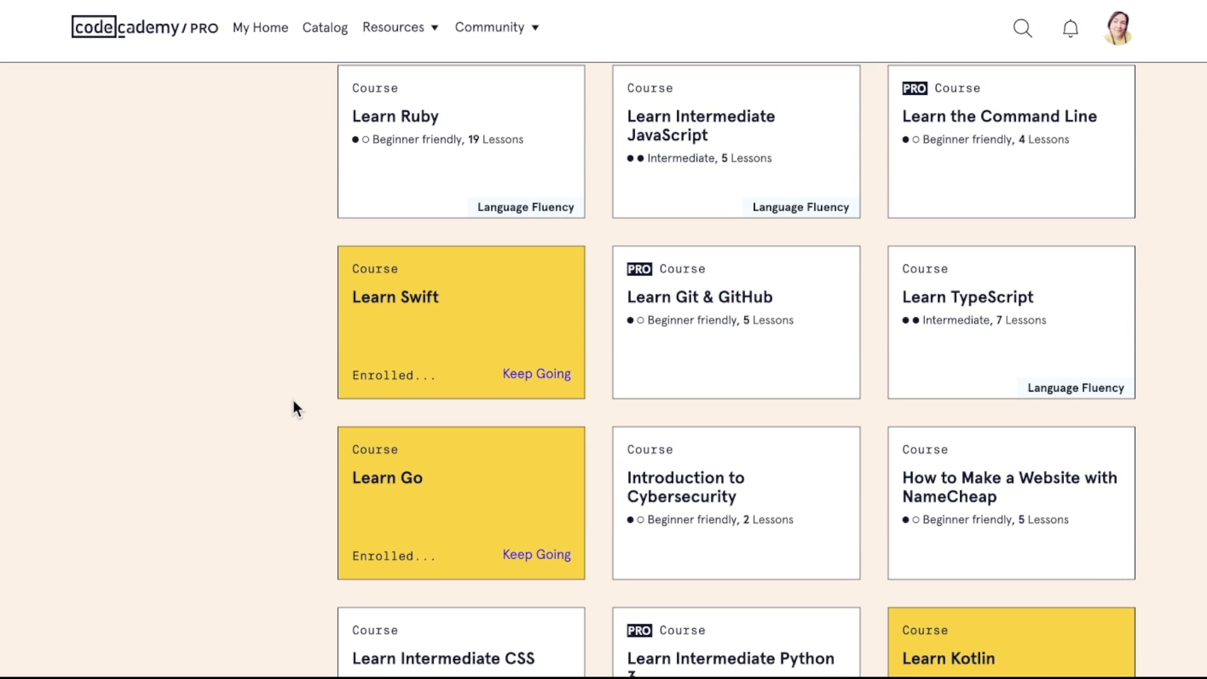
scroll("down", 3)
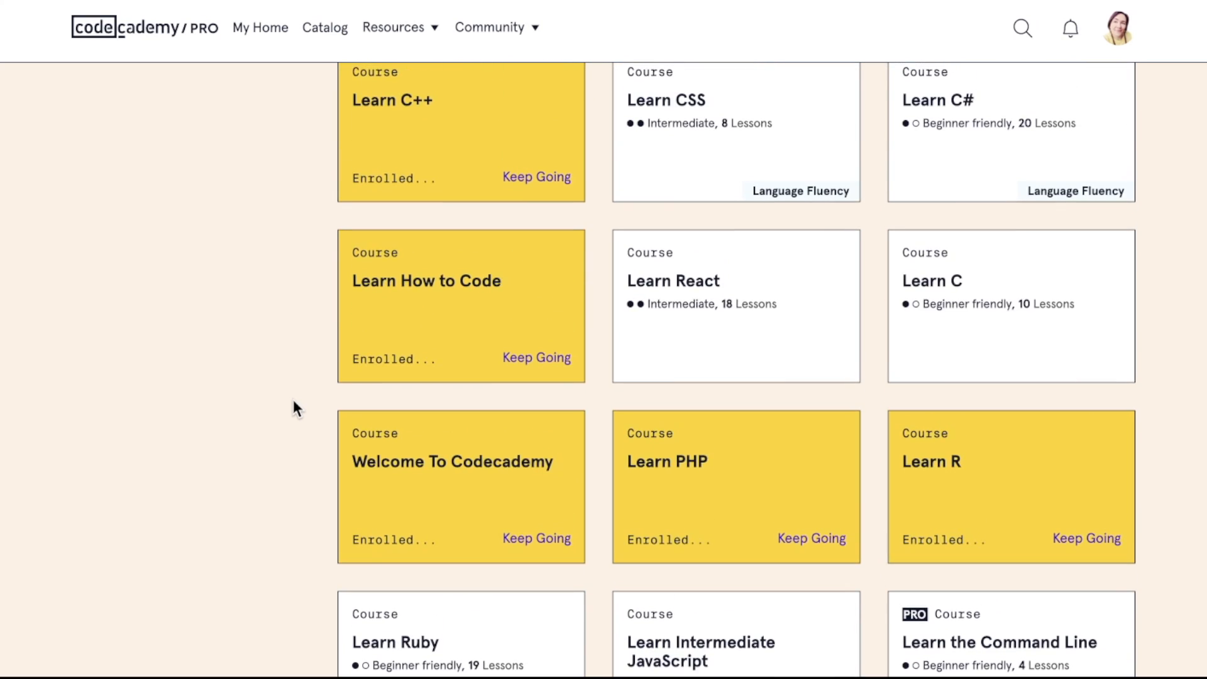
scroll("down", 3)
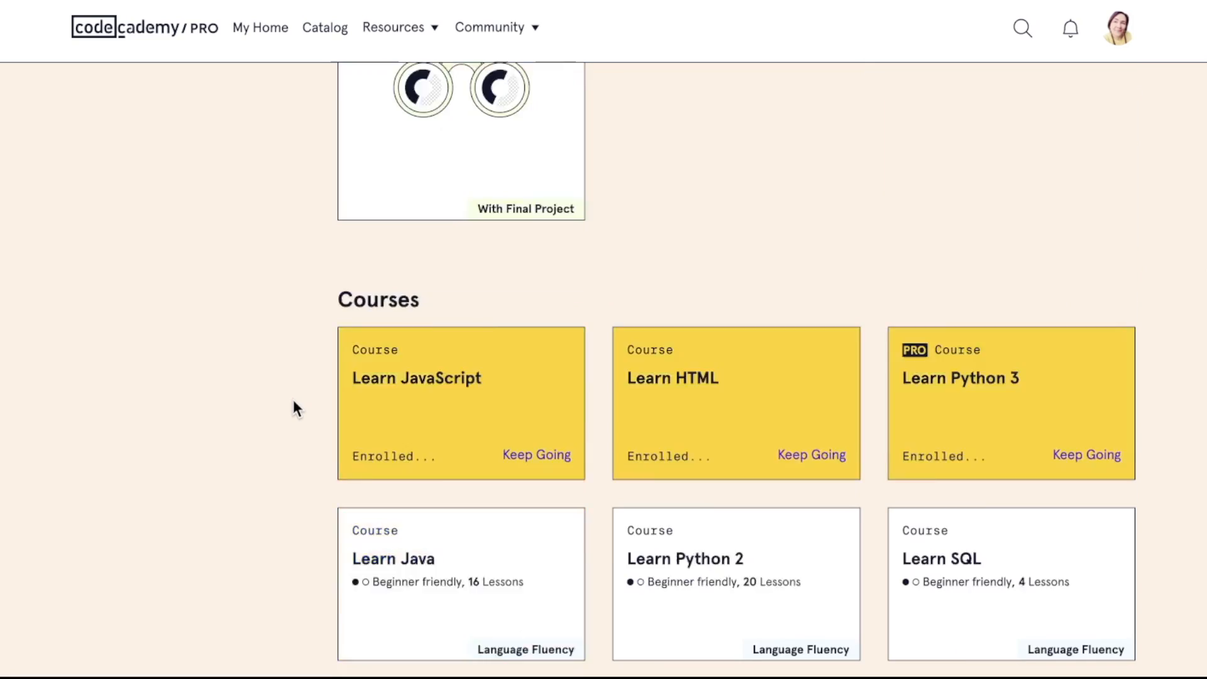
scroll("down", 3)
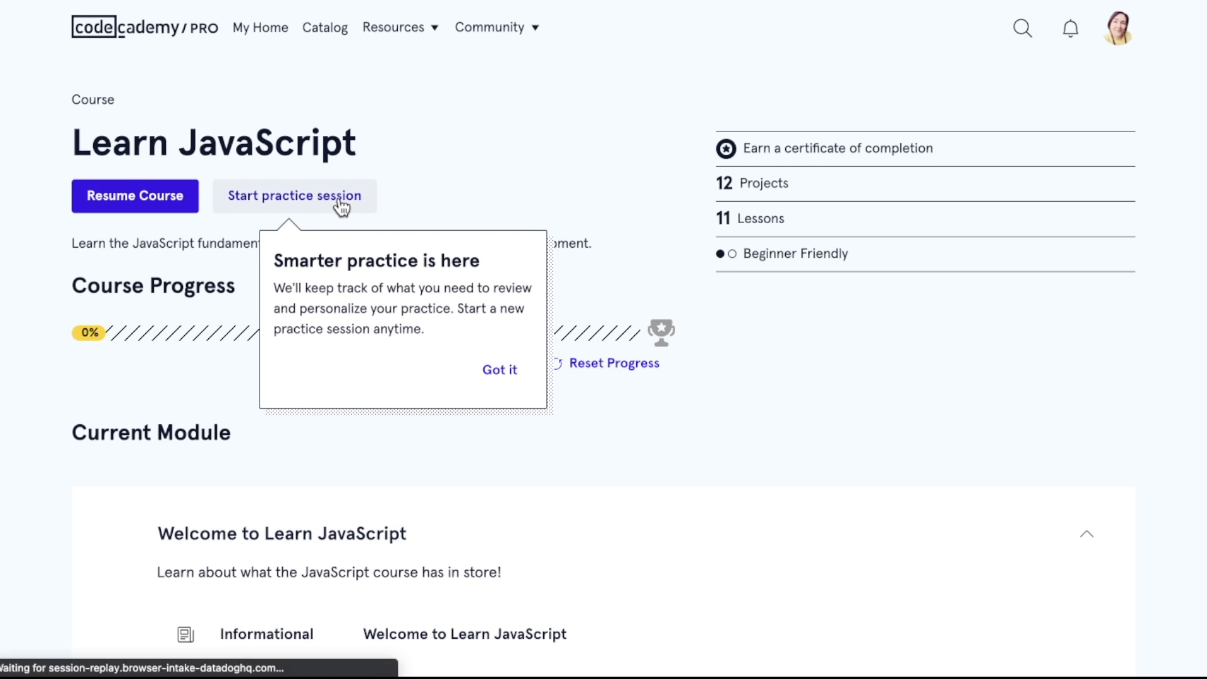
left_click(295, 196)
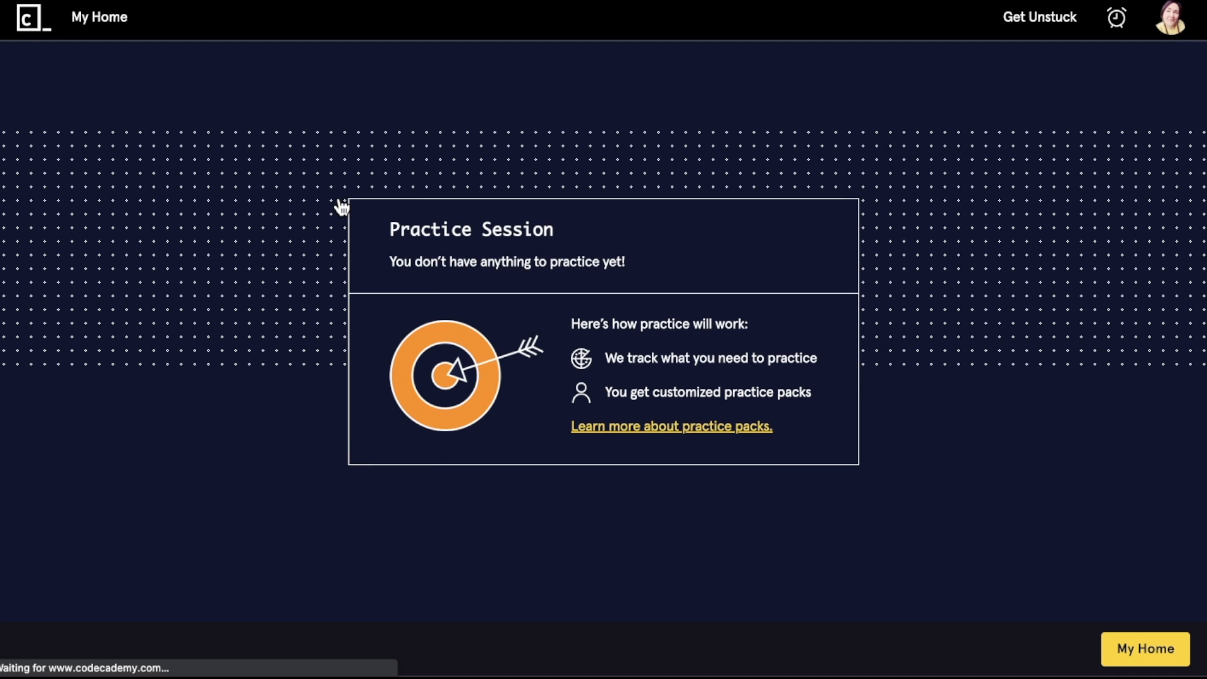
mouse_move(649, 441)
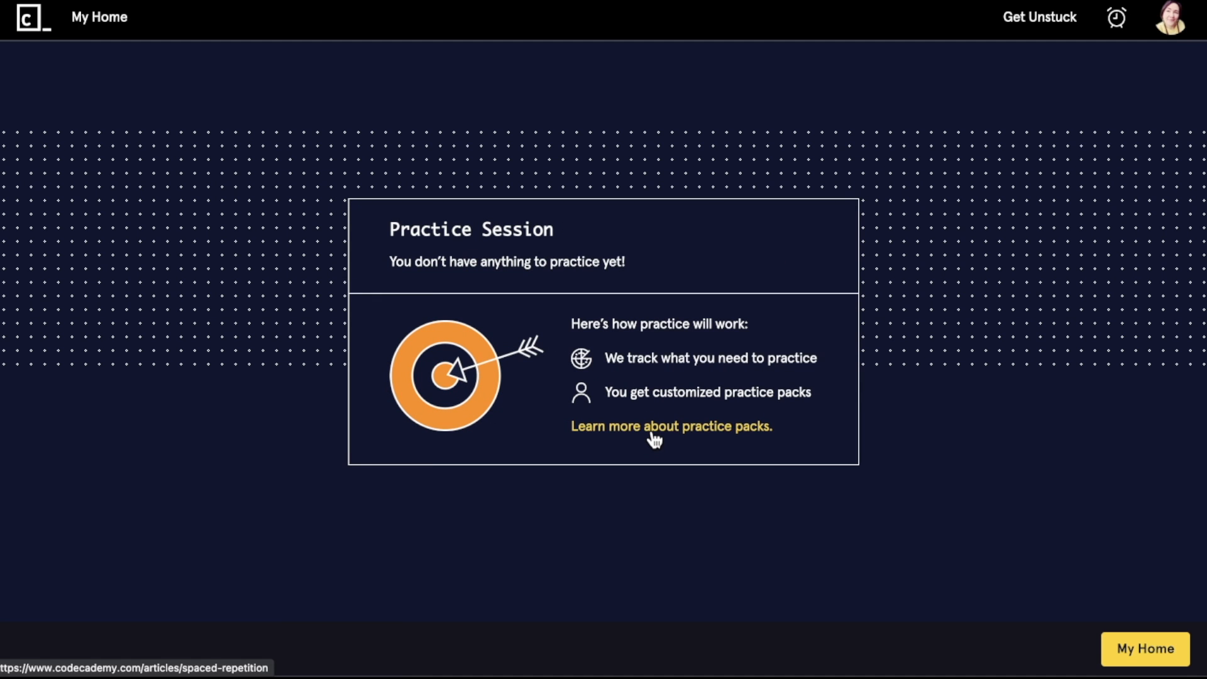
left_click(658, 426)
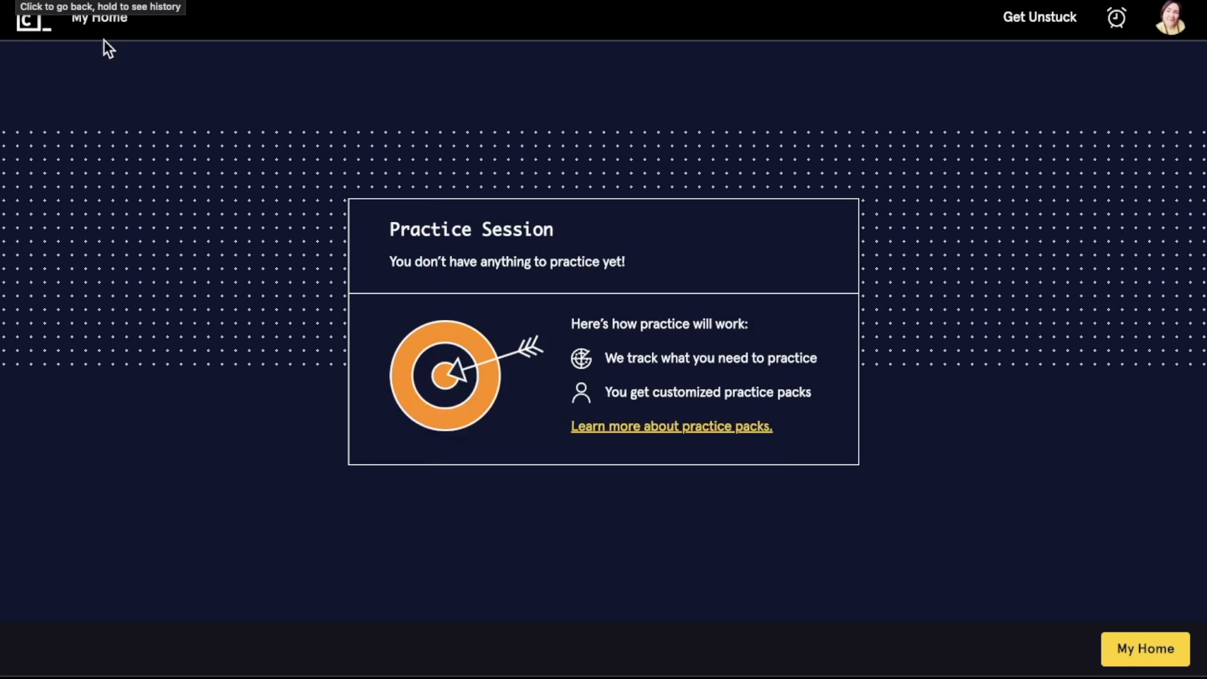
mouse_move(989, 486)
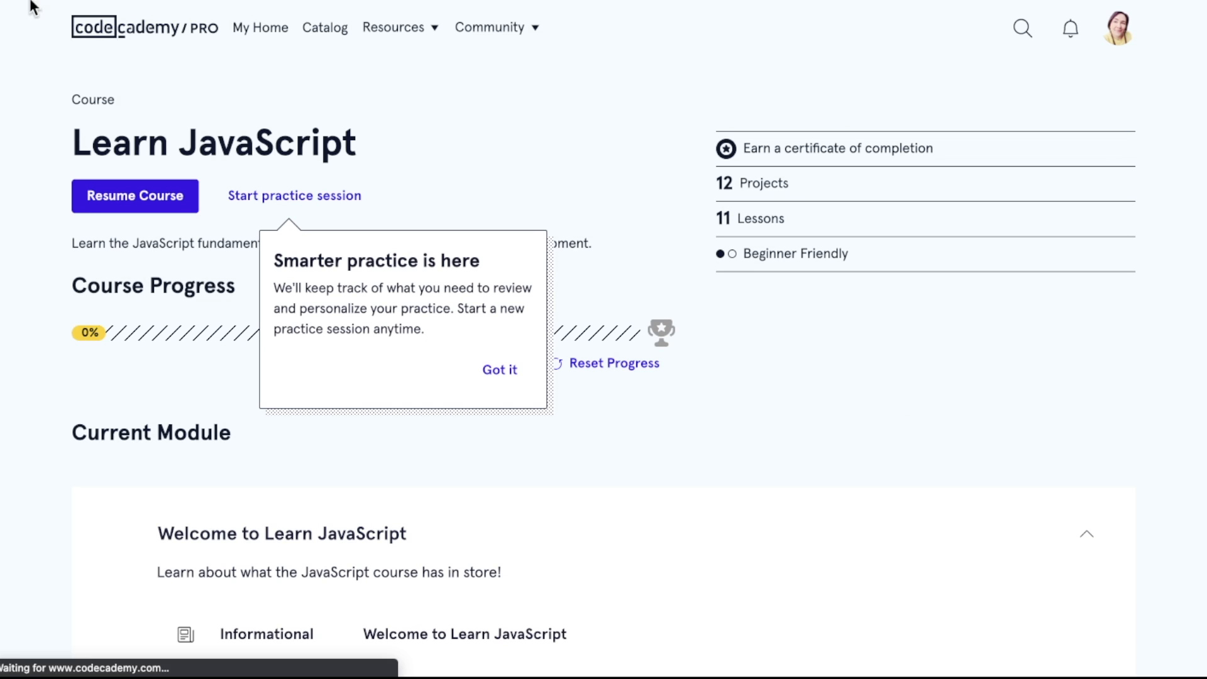
Return to the catalog and dismiss the smarter practice tip.
left_click(325, 27)
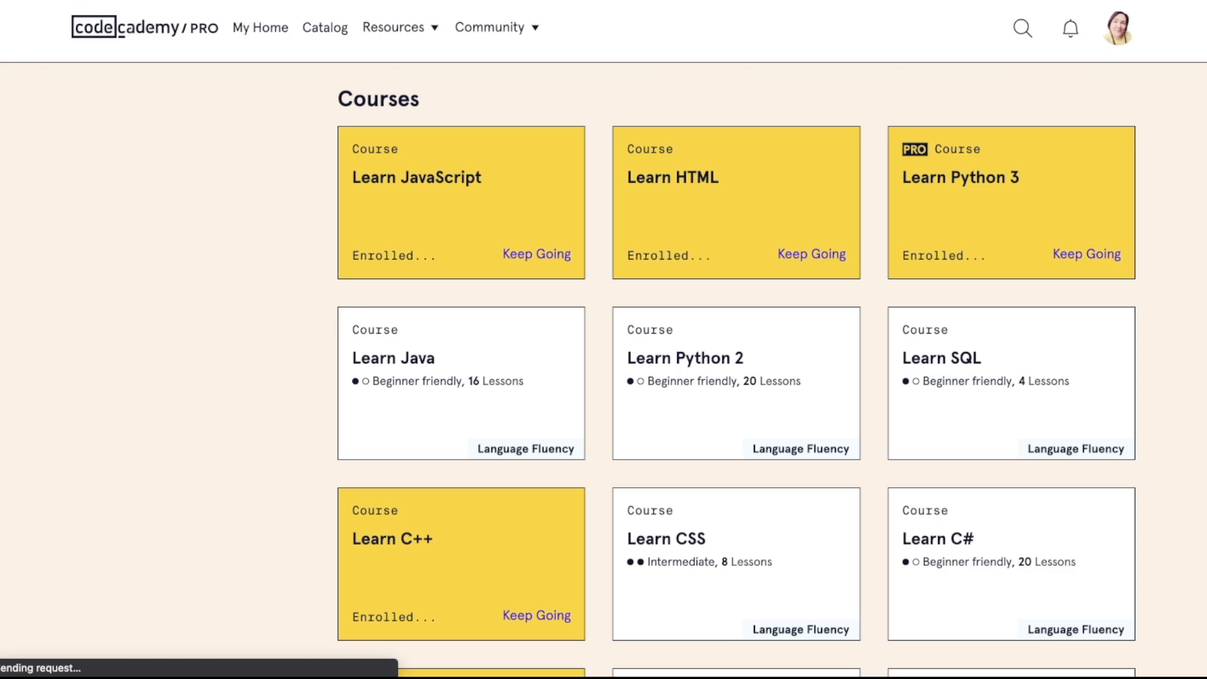
scroll("down", 3)
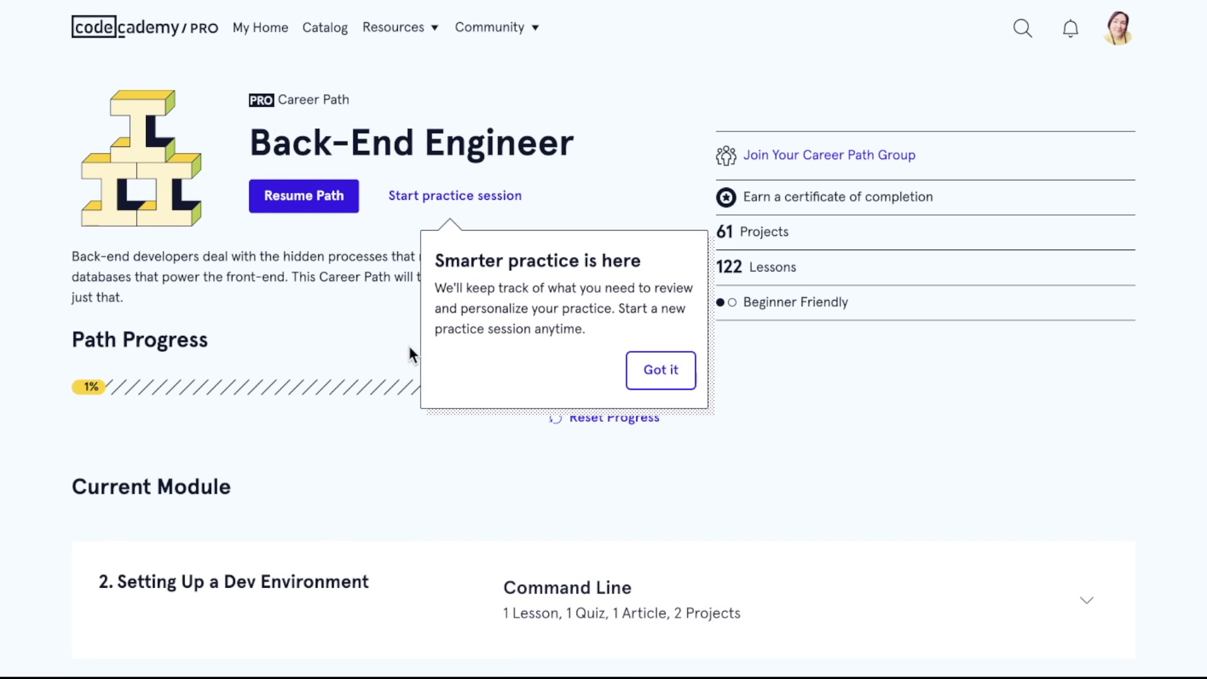
left_click(660, 371)
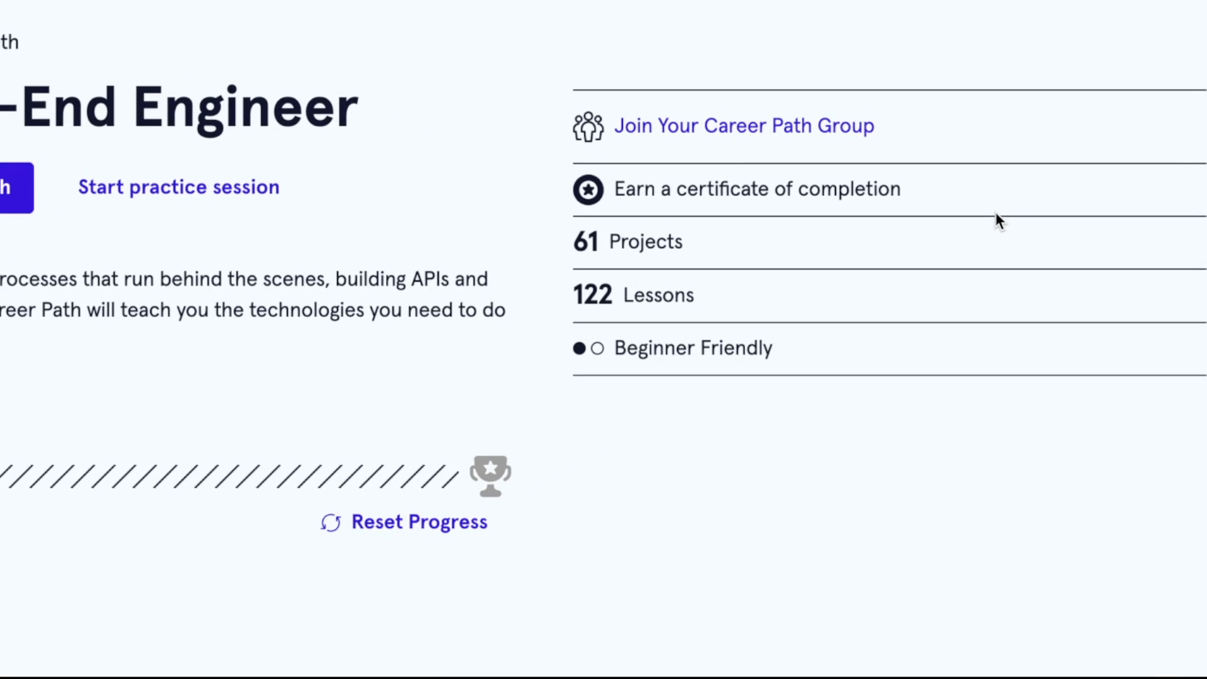
mouse_move(838, 134)
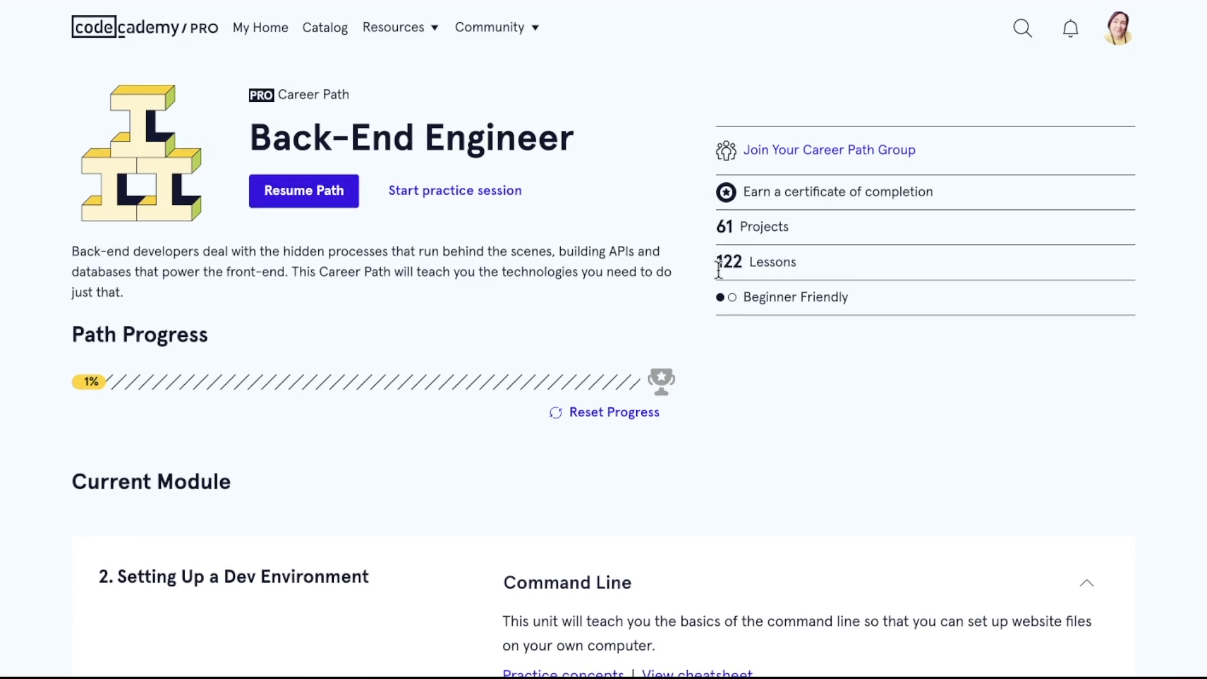
Scroll the Back-End Engineer path to Upcoming projects and the Syllabus heading.
scroll("down", 3)
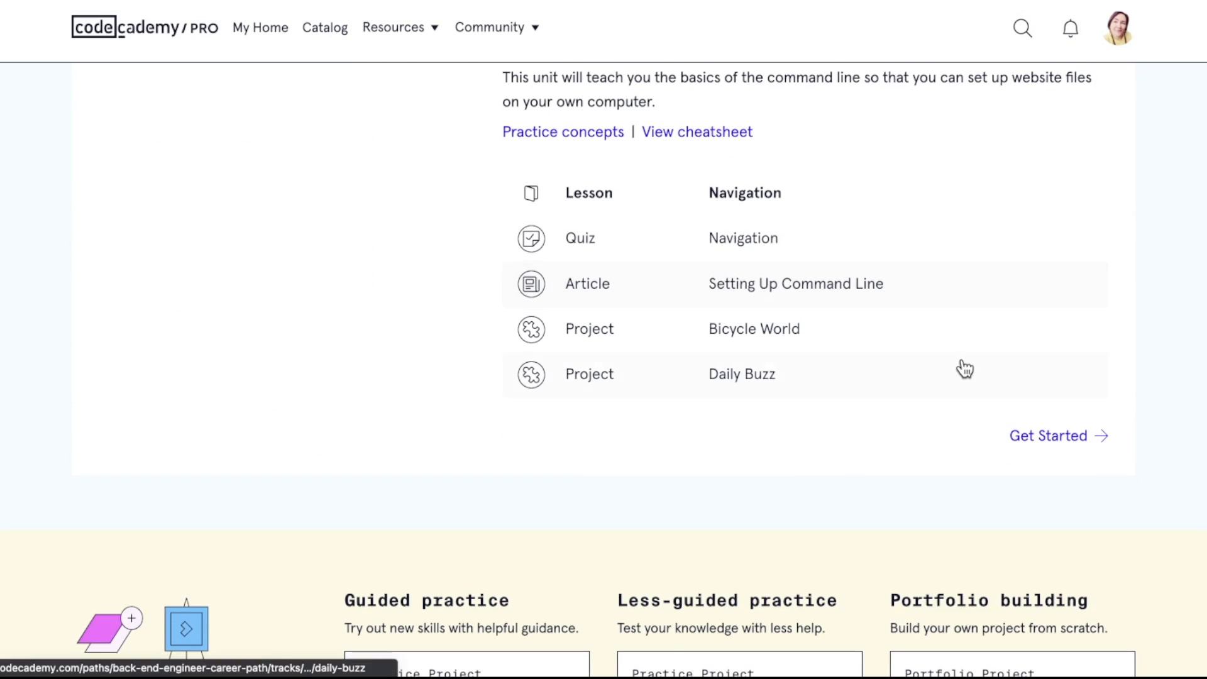
scroll("up", 3)
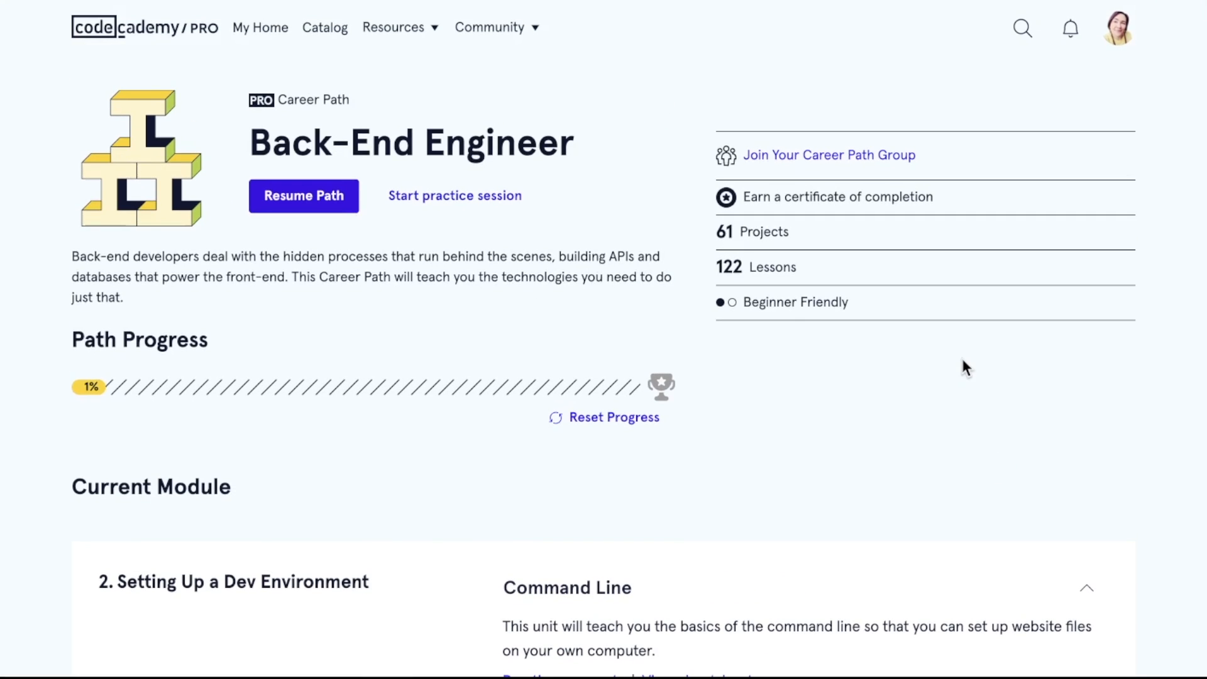
scroll("down", 3)
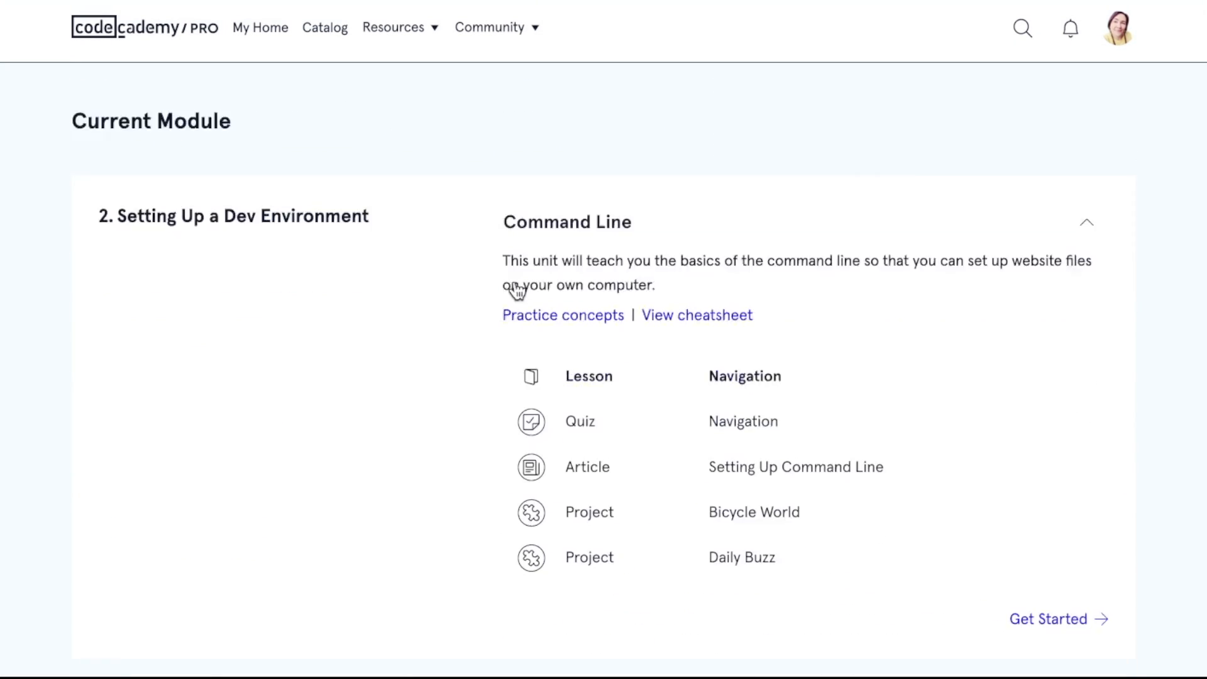
scroll("down", 3)
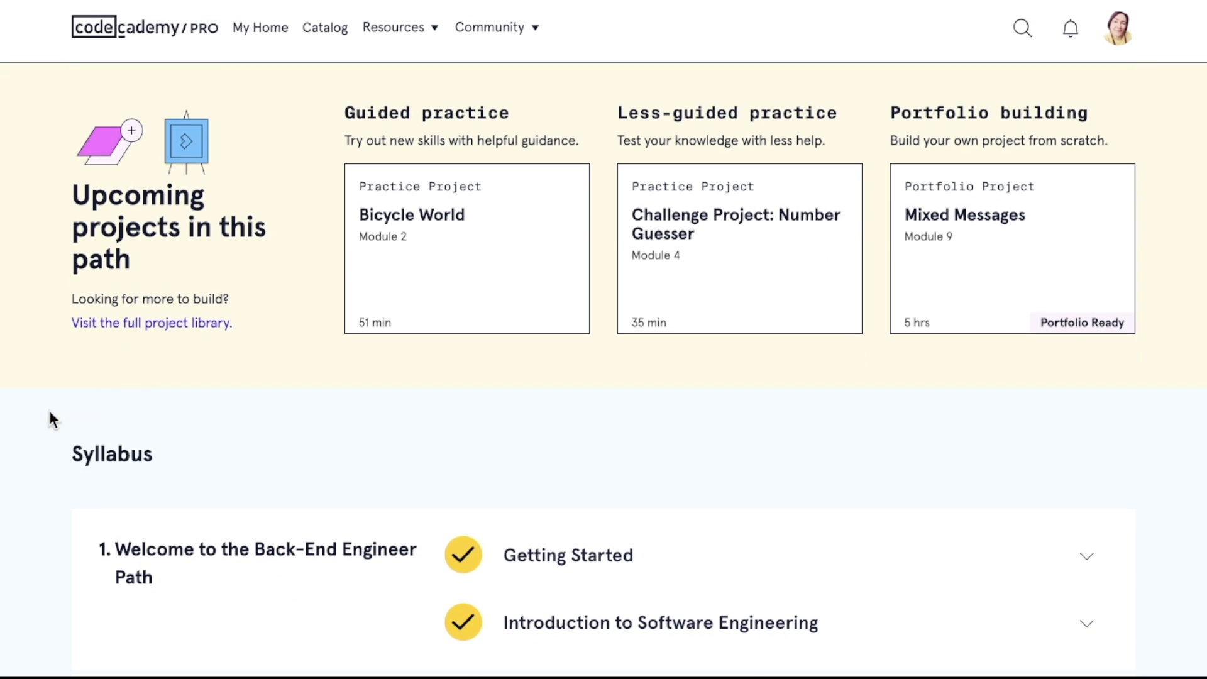
mouse_move(389, 144)
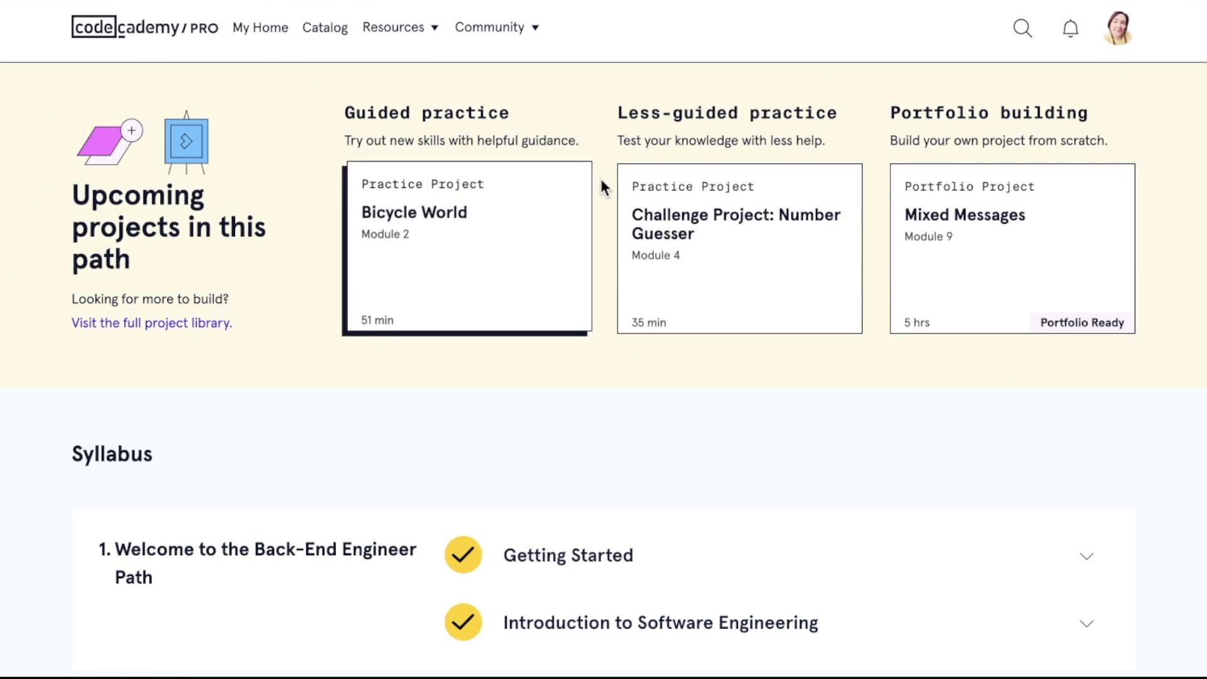
mouse_move(941, 263)
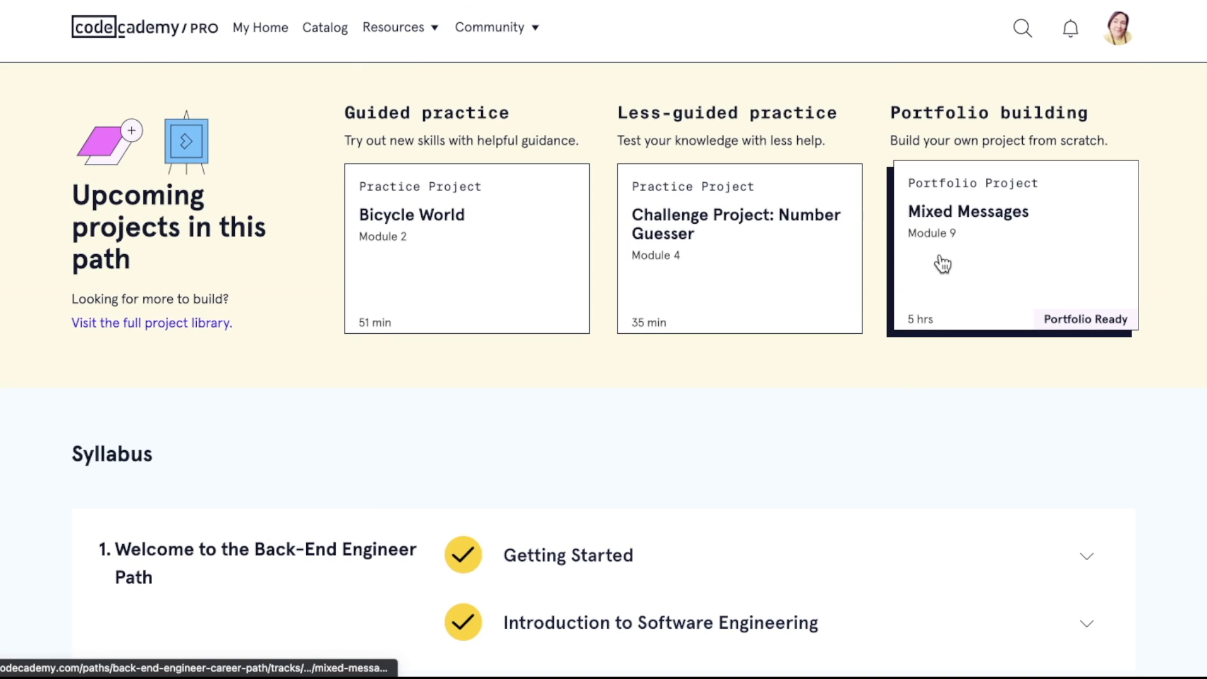
Scroll the syllabus and expand the Using PostgreSQL On Your Own Computer unit.
scroll("down", 3)
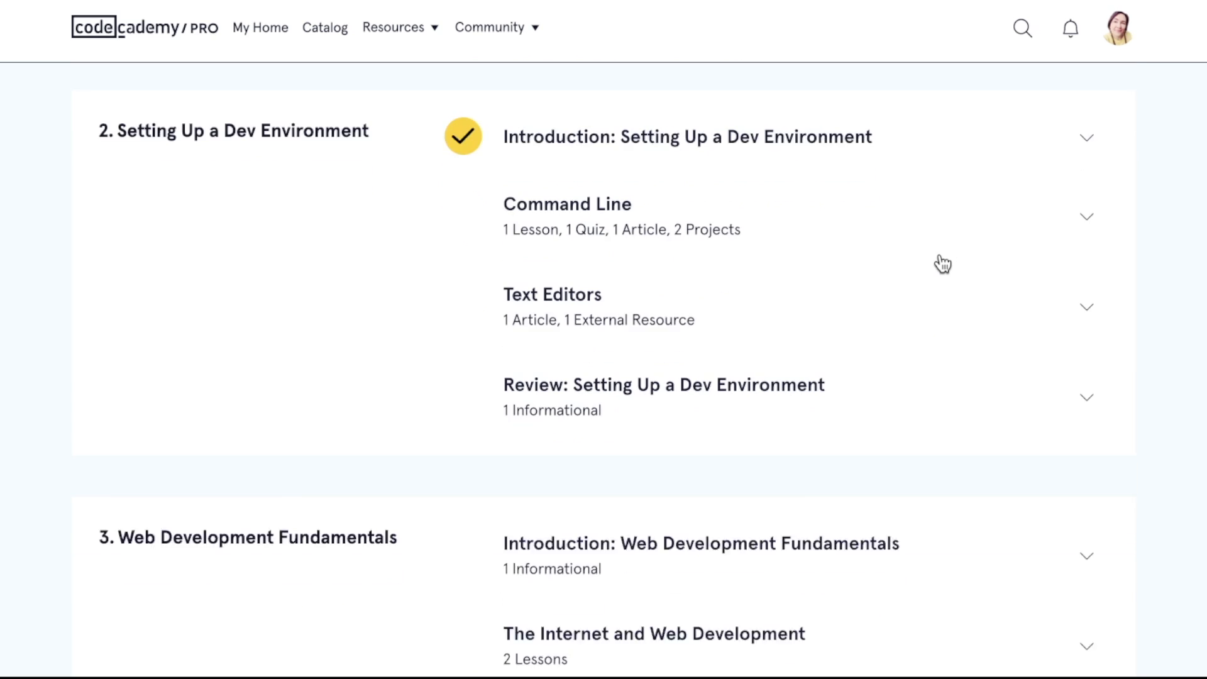
scroll("down", 3)
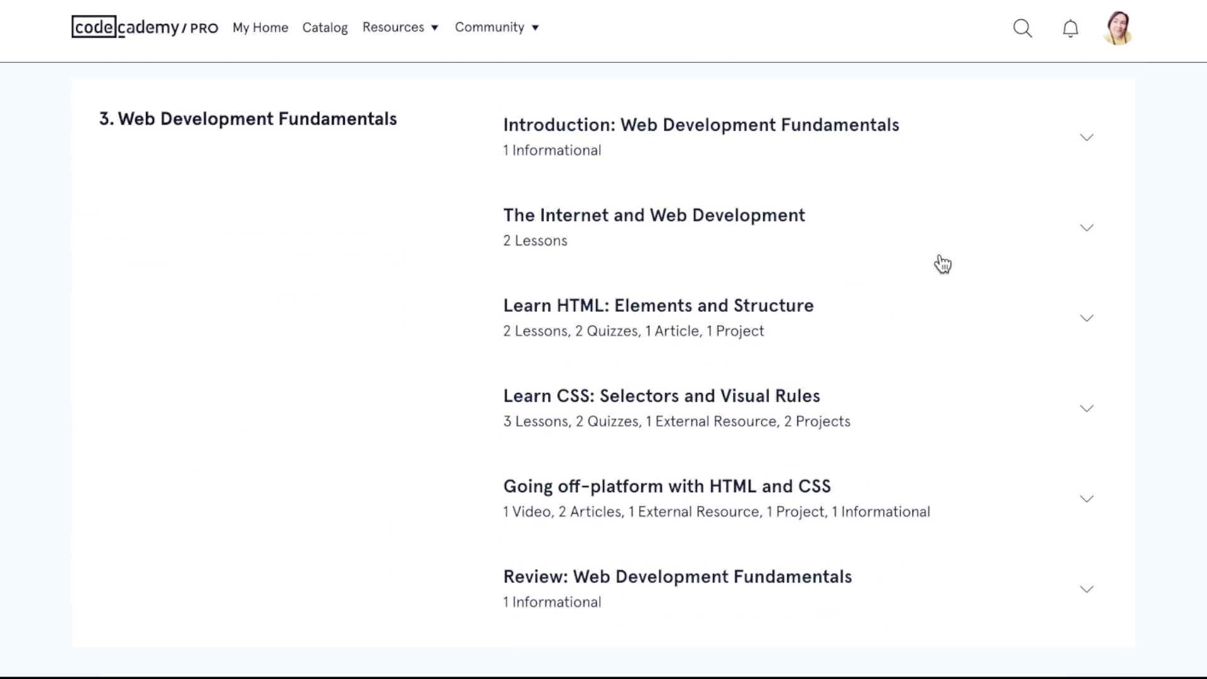
scroll("down", 3)
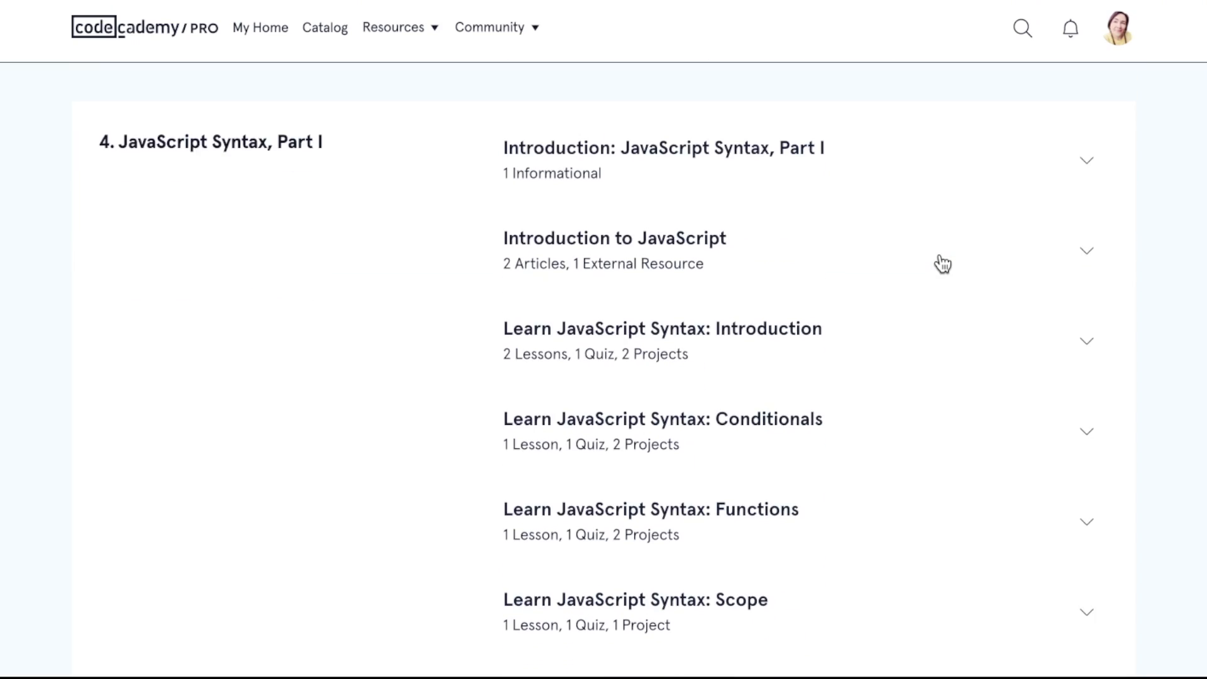
scroll("down", 3)
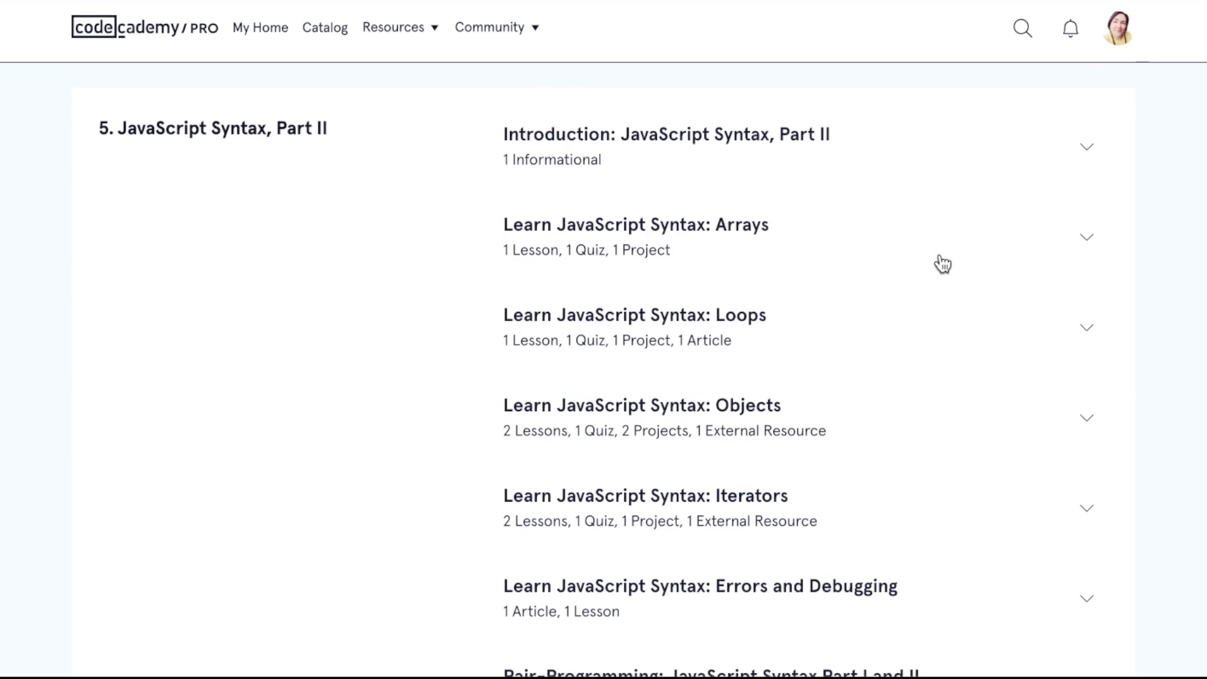
scroll("down", 3)
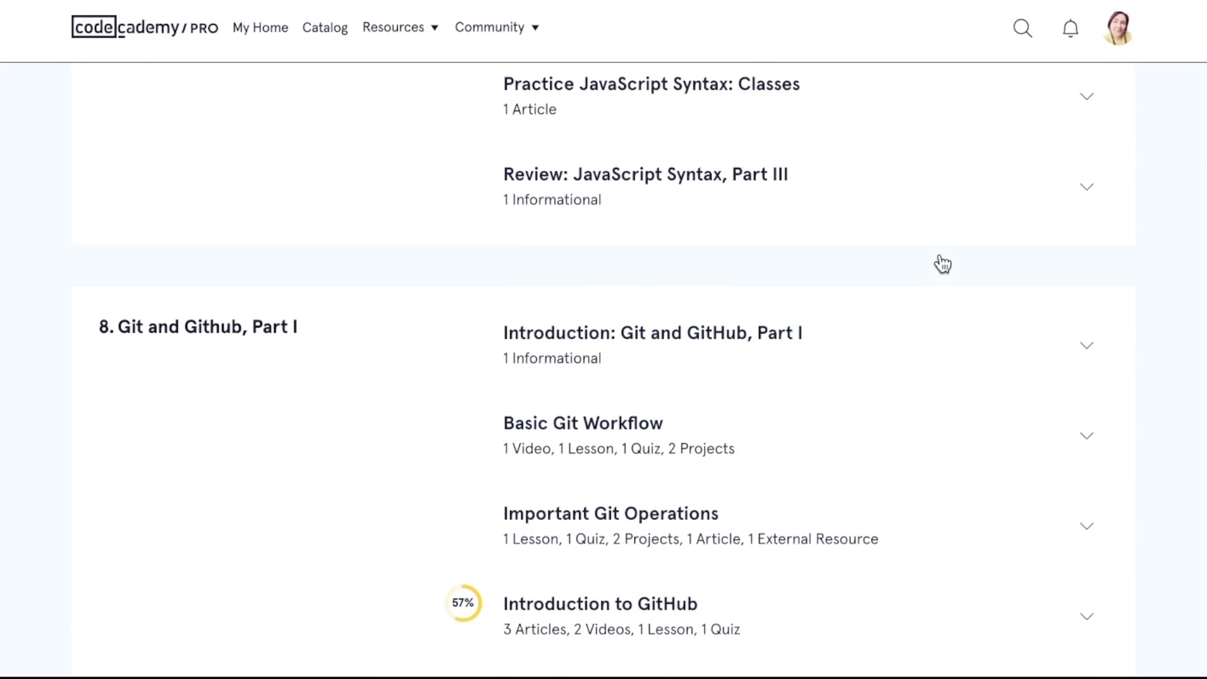
scroll("down", 3)
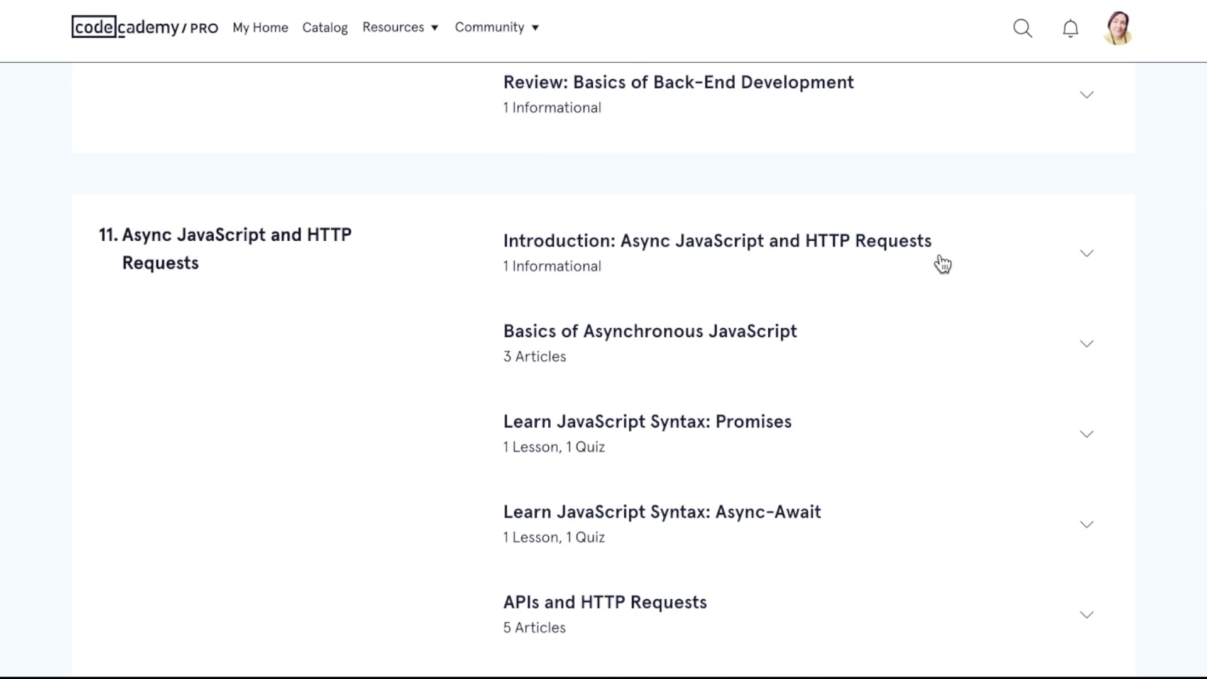
scroll("down", 3)
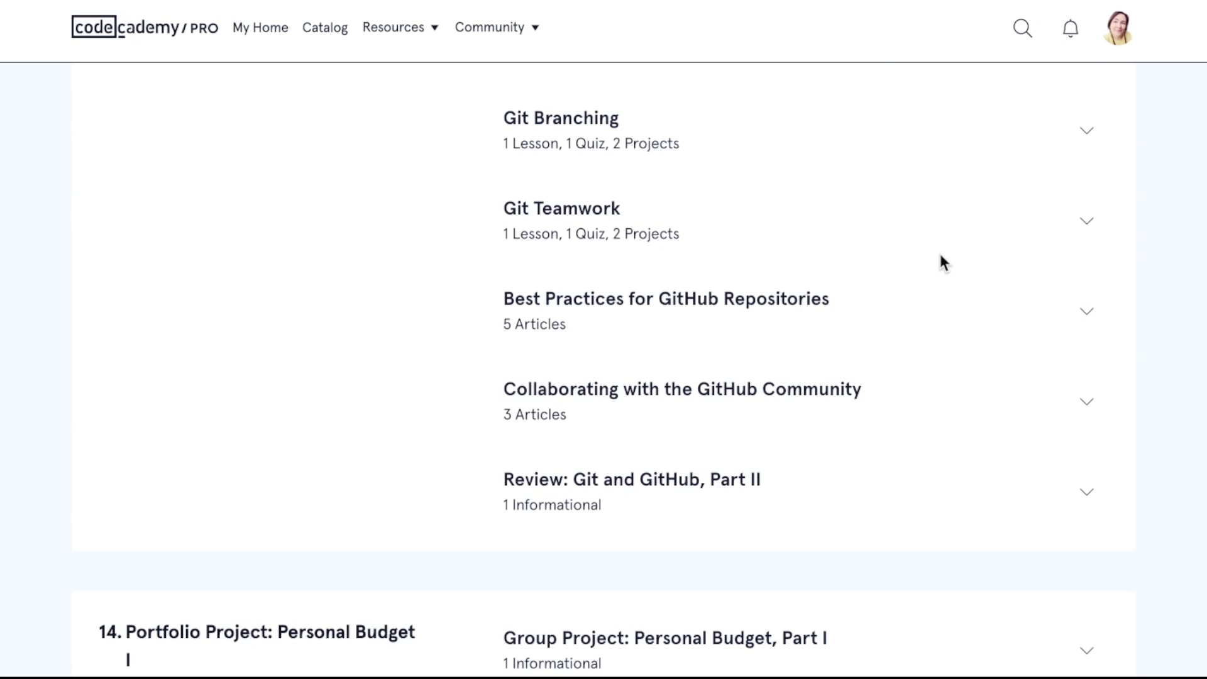
scroll("down", 3)
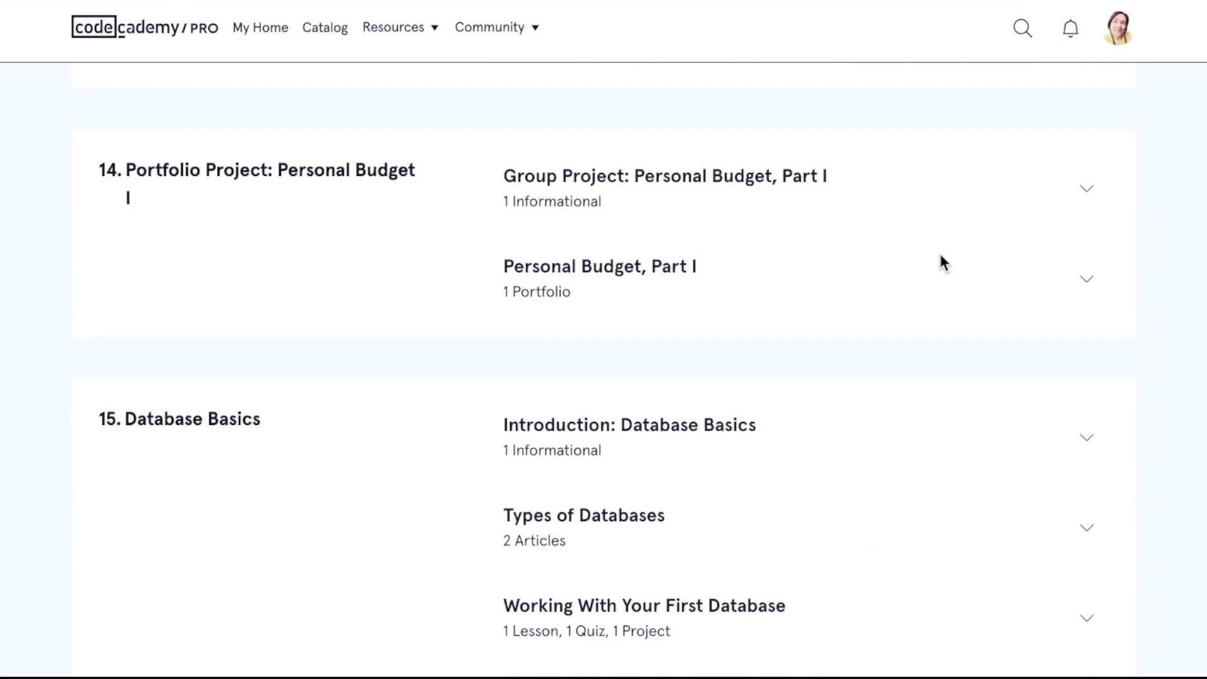
scroll("down", 3)
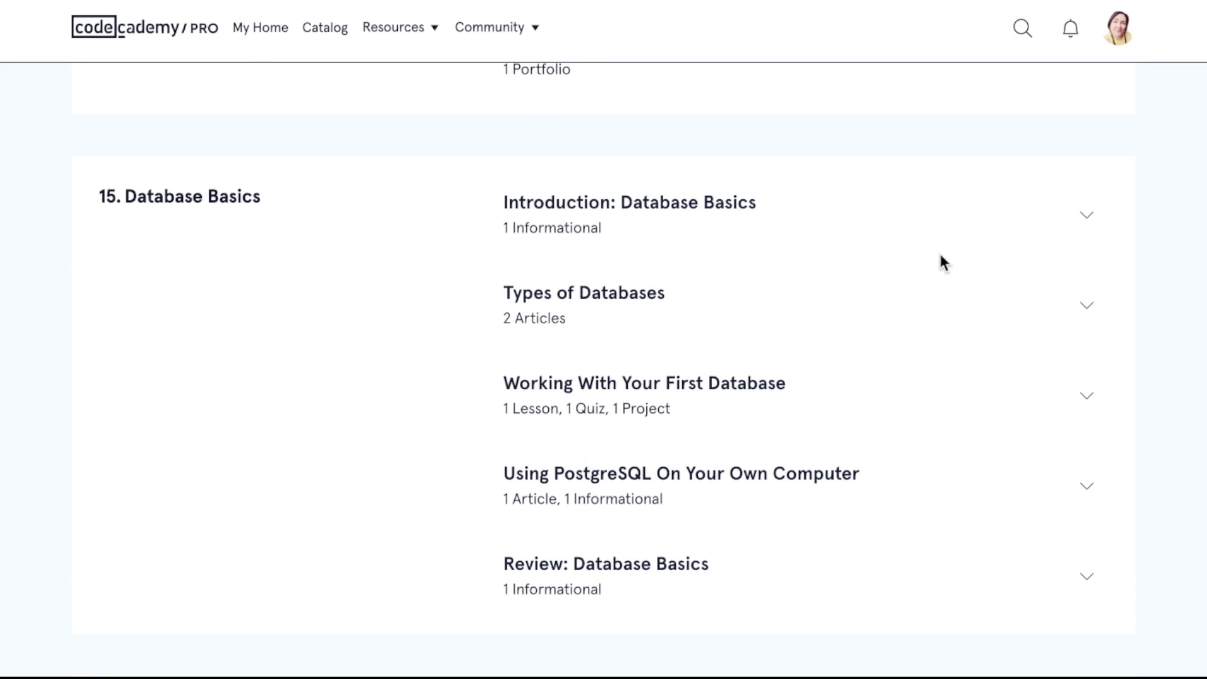
left_click(1087, 215)
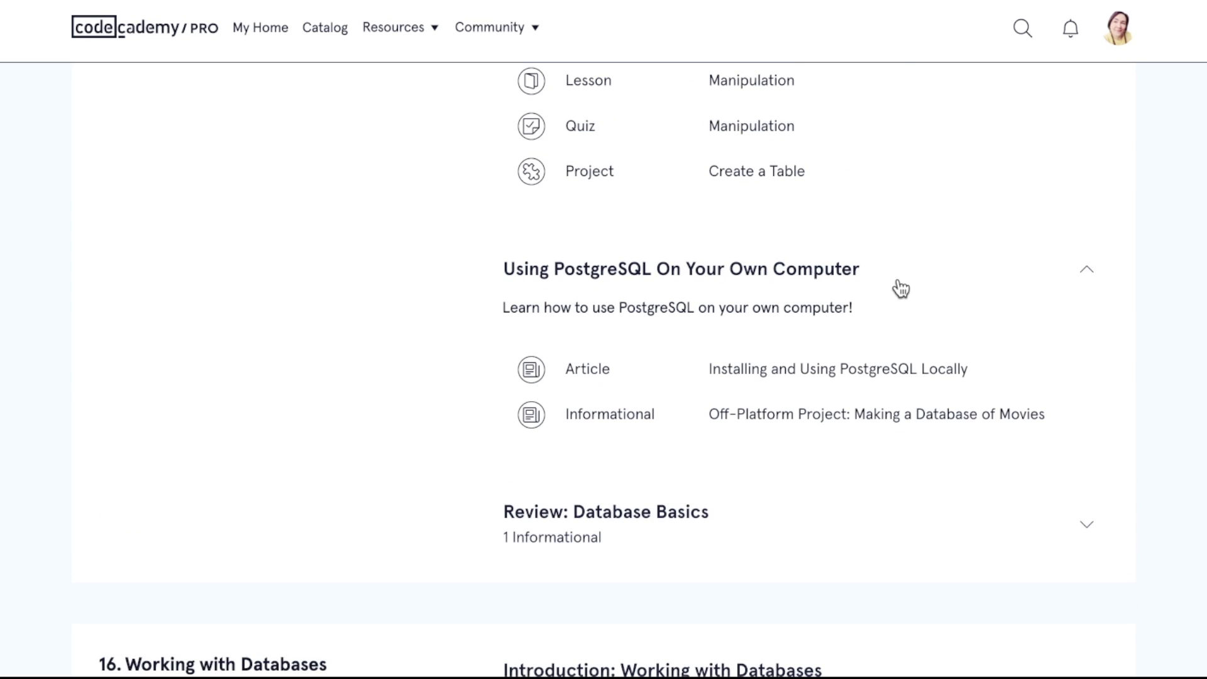
Continue through module 41, Next Steps, then head back toward the path overview.
scroll("down", 3)
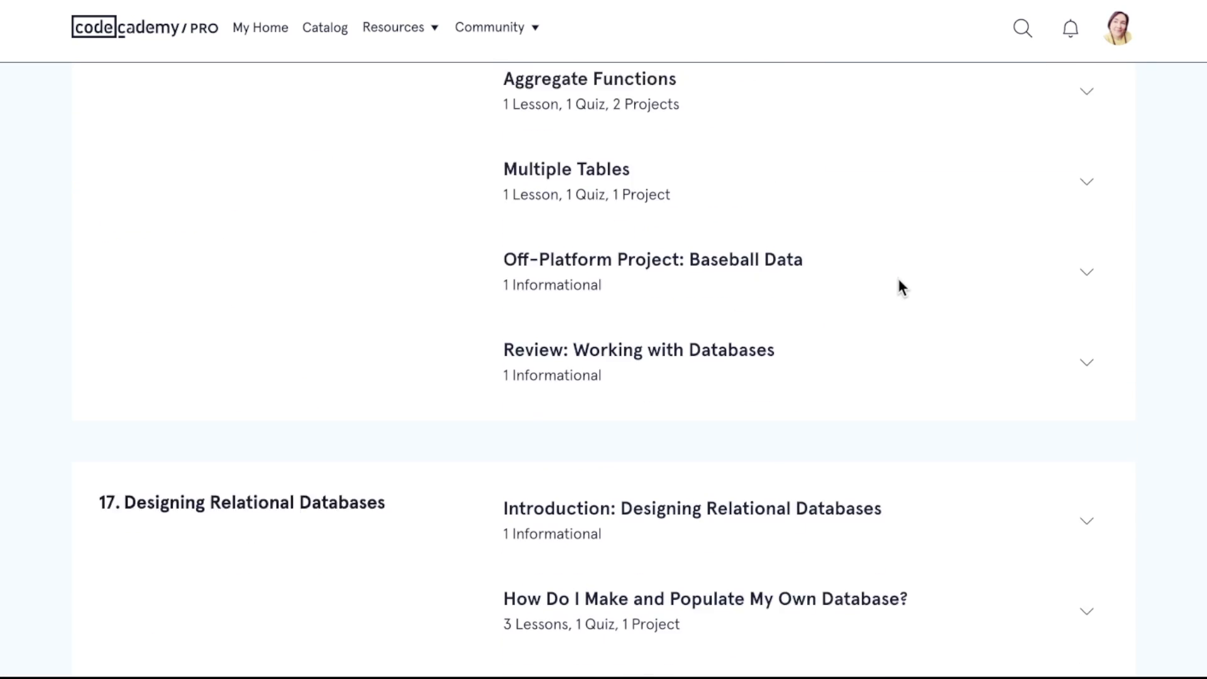
scroll("down", 3)
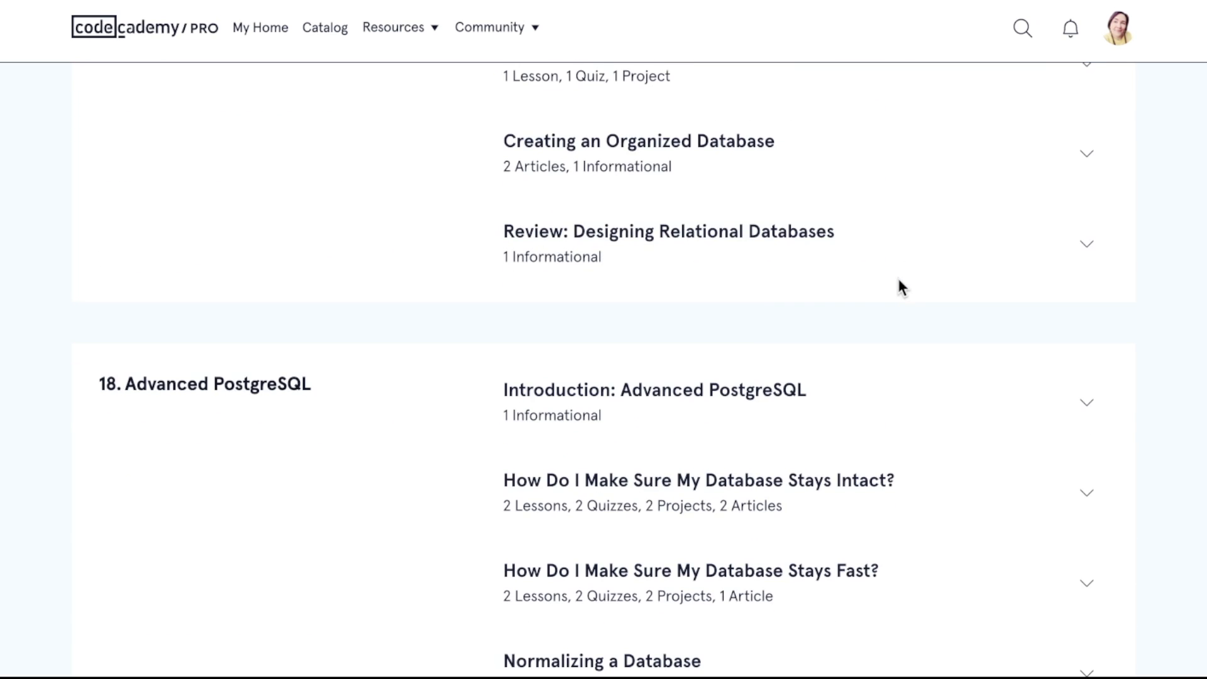
scroll("down", 3)
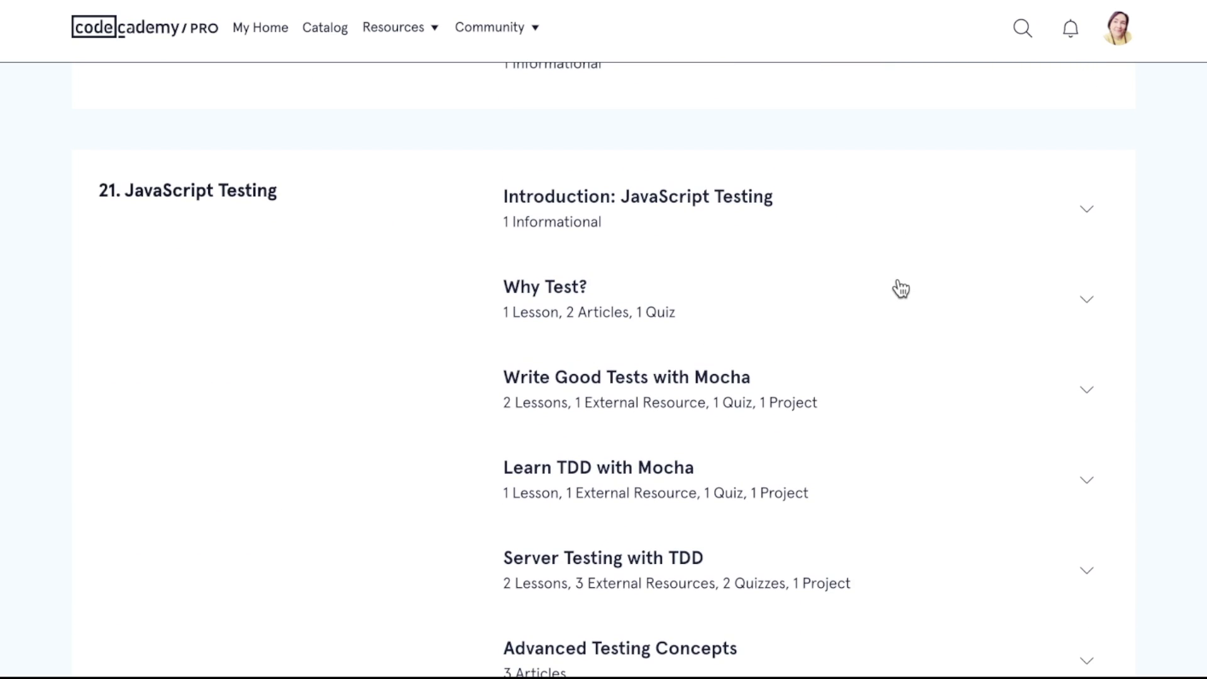
scroll("down", 3)
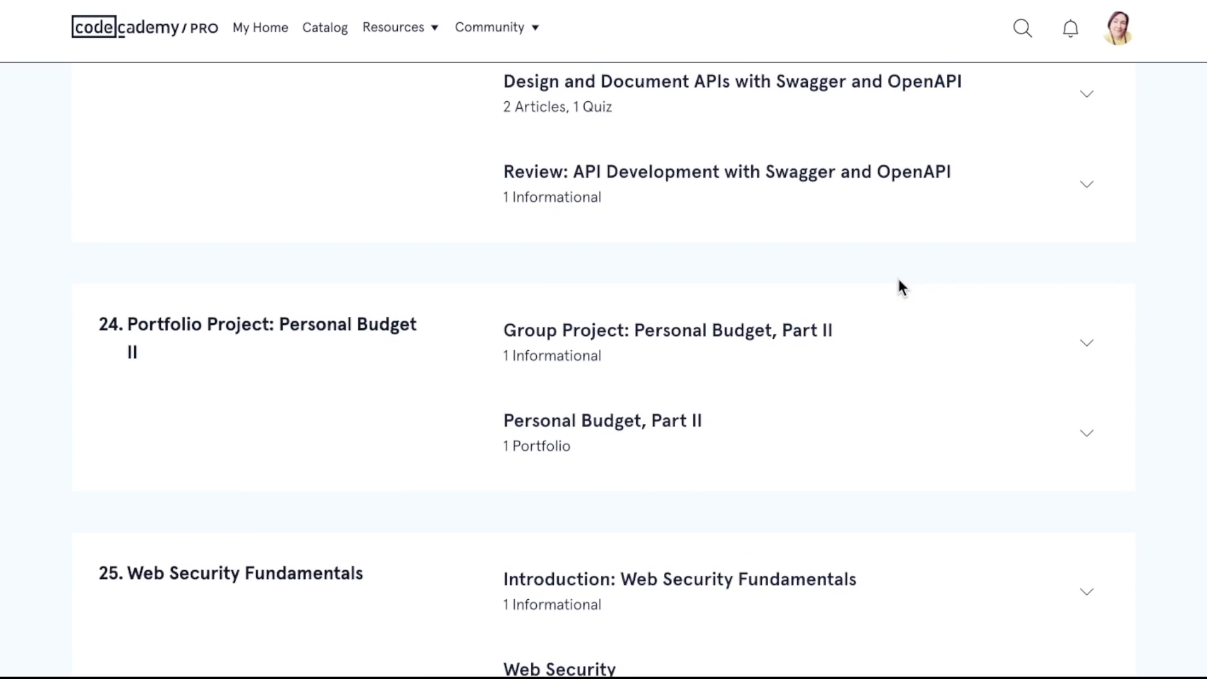
scroll("down", 3)
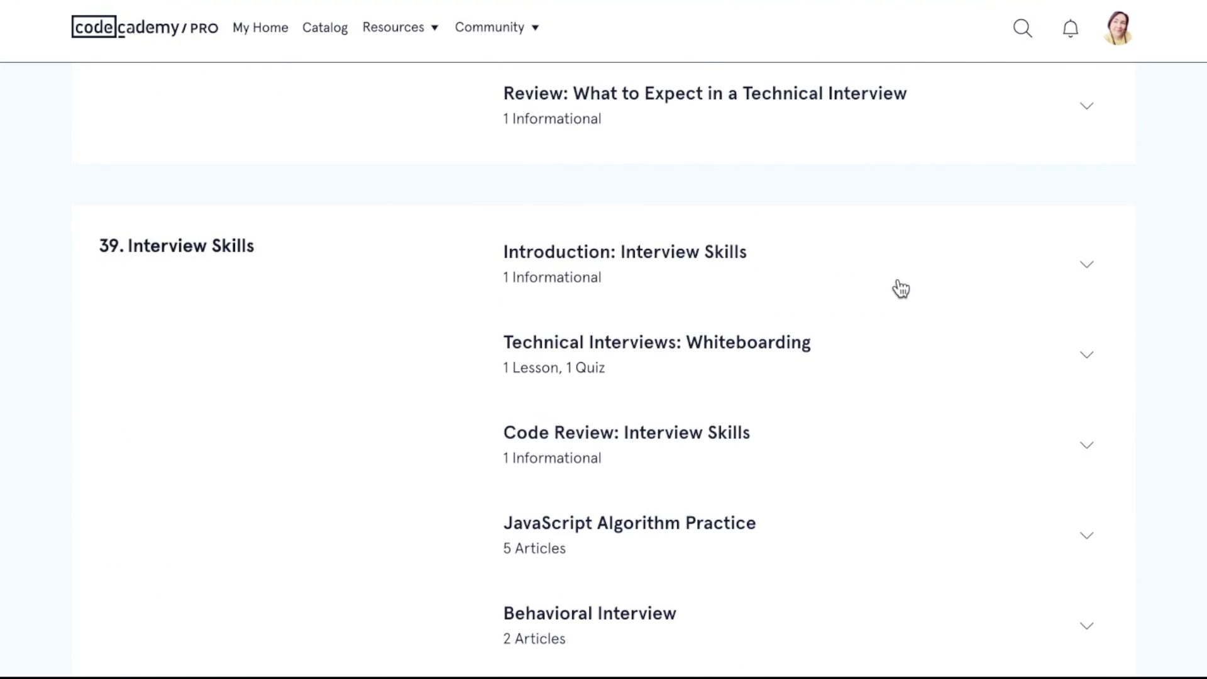
scroll("down", 3)
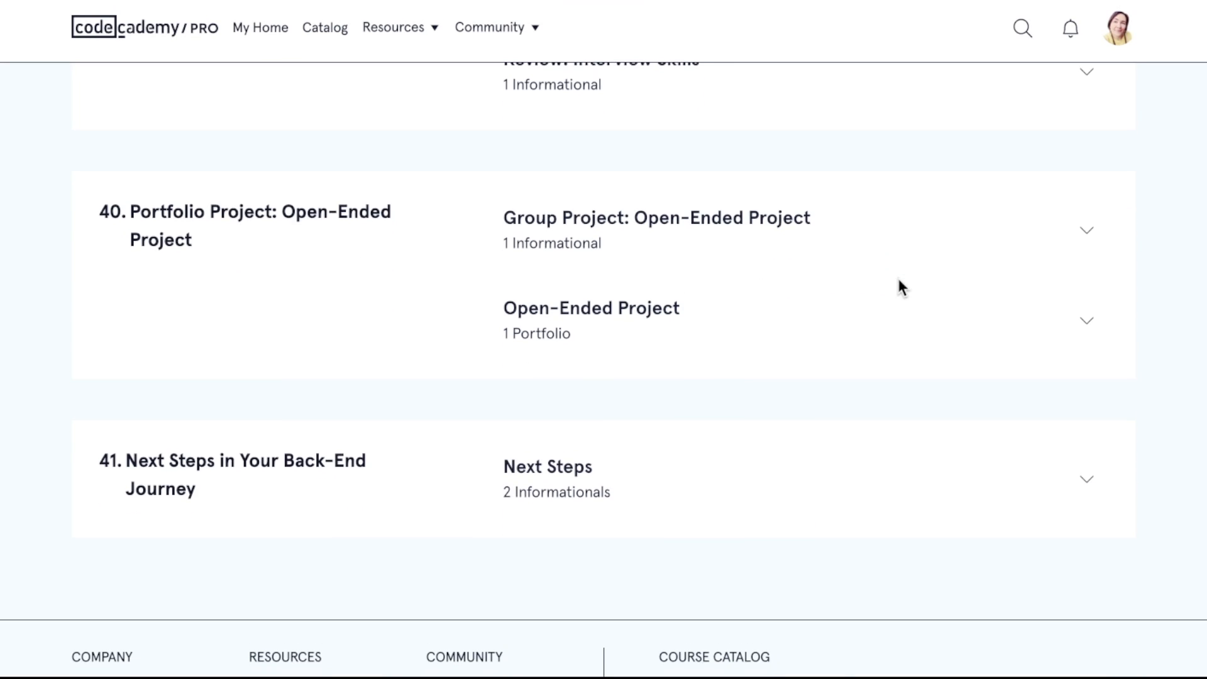
left_click(1086, 230)
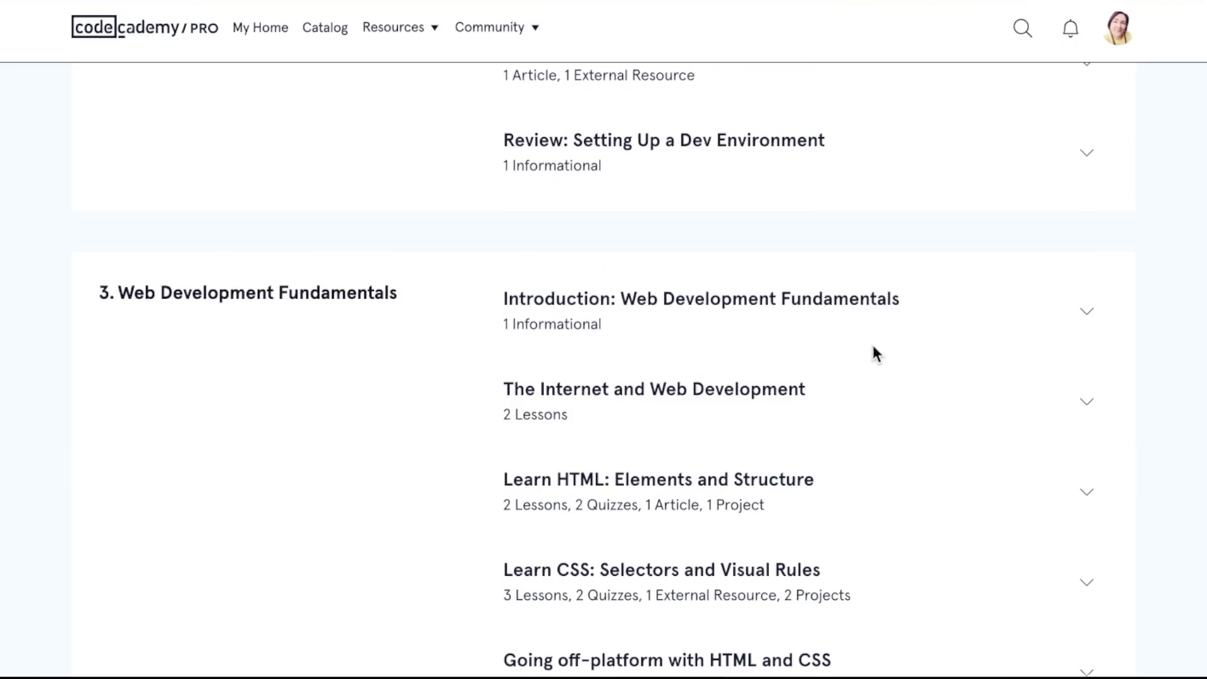
scroll("up", 3)
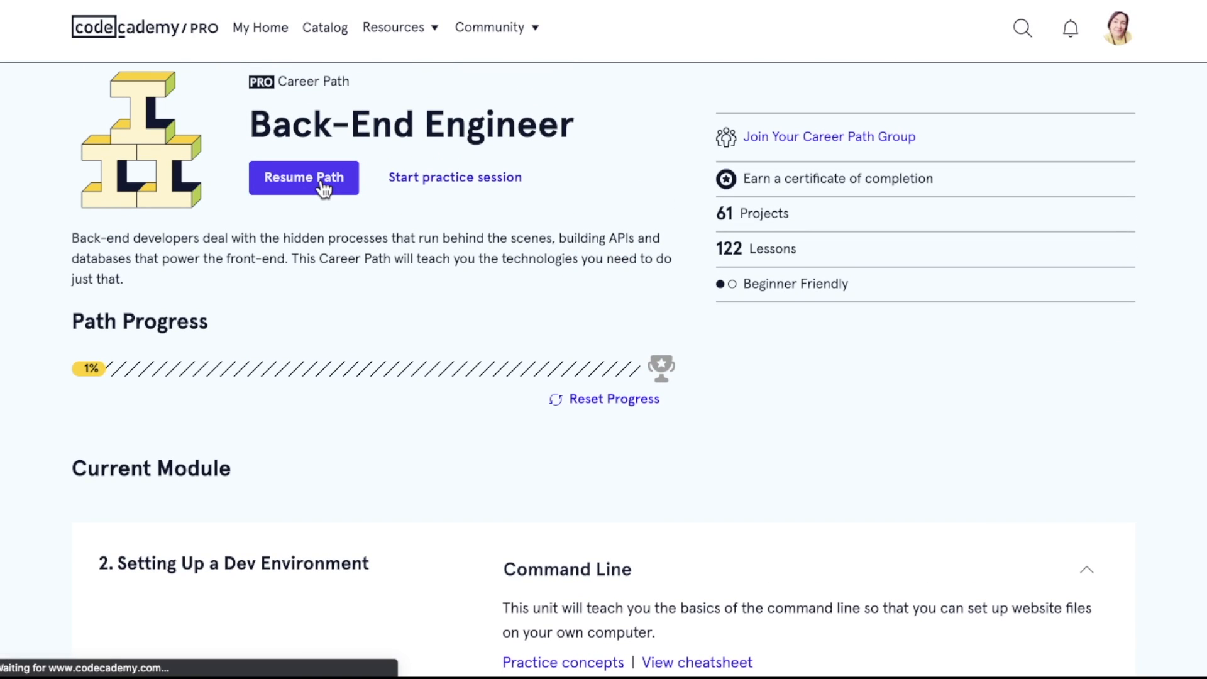
Resume the Back-End Engineer path, return to the introduction, then advance to exercise 2/10.
left_click(303, 177)
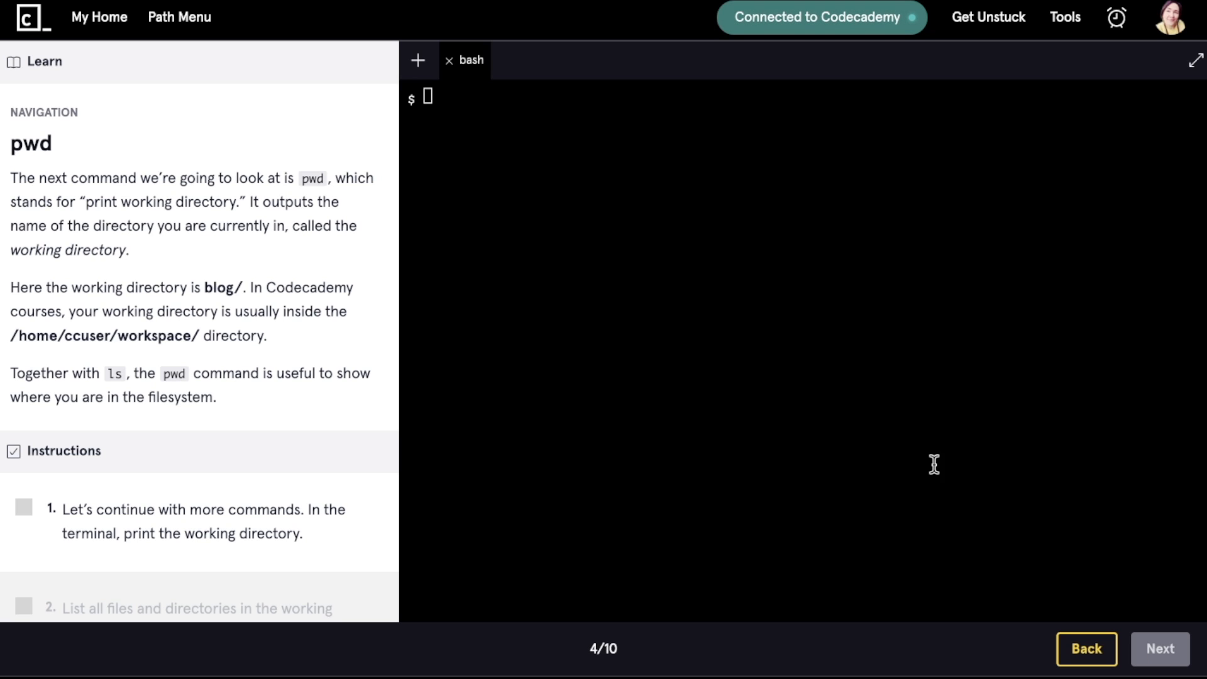
left_click(1087, 666)
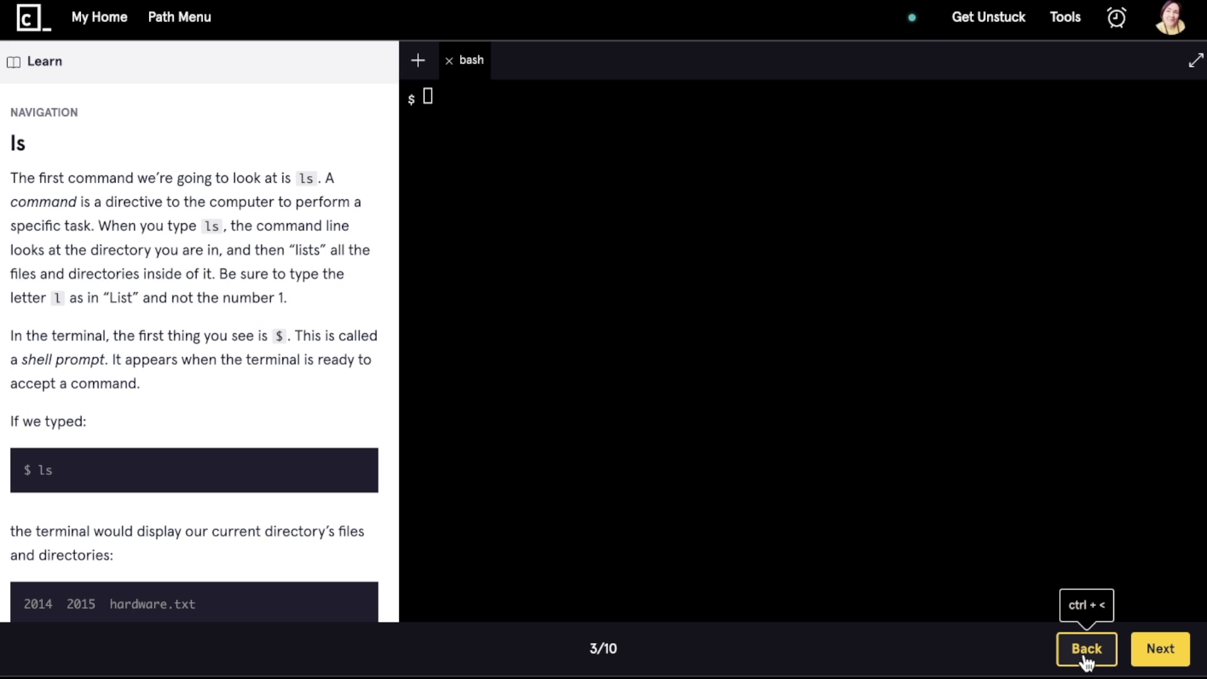
left_click(1087, 649)
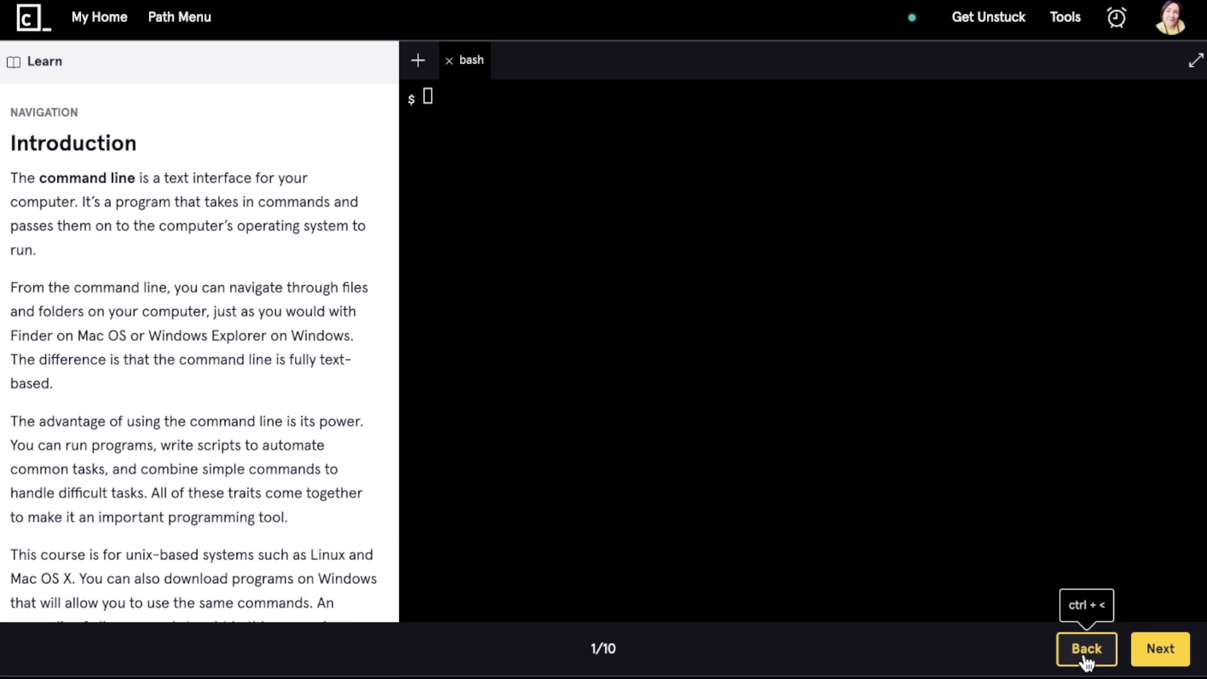
mouse_move(102, 206)
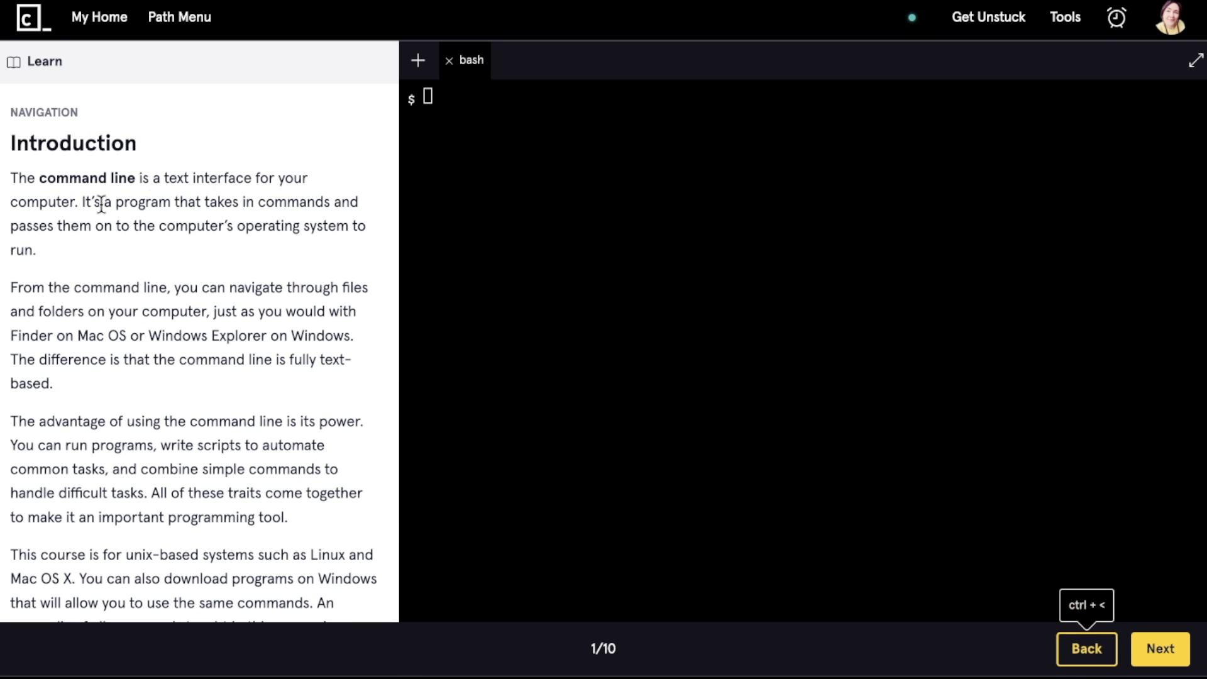
scroll("down", 3)
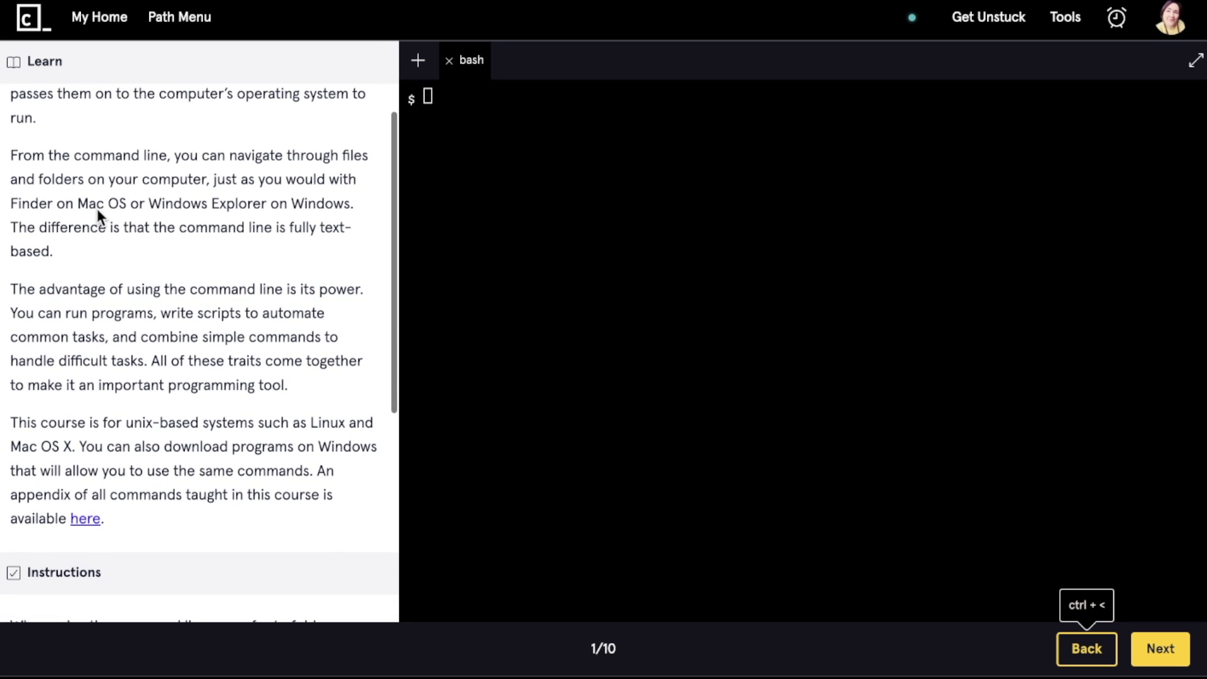
scroll("down", 3)
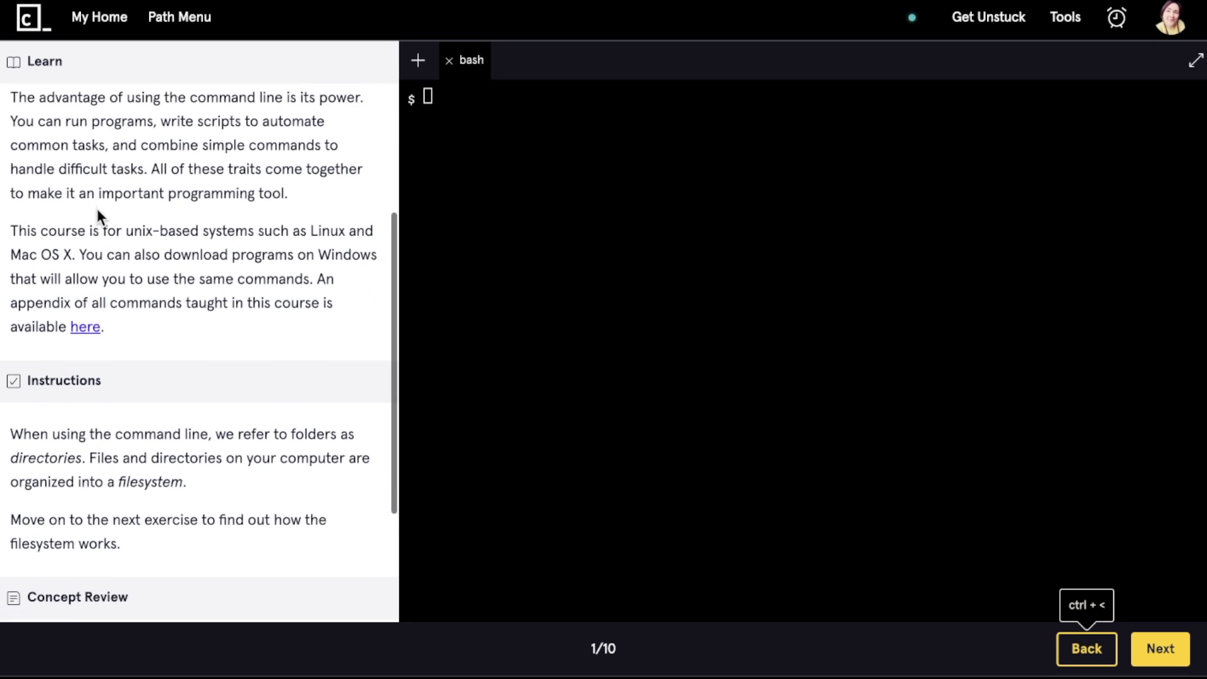
scroll("down", 3)
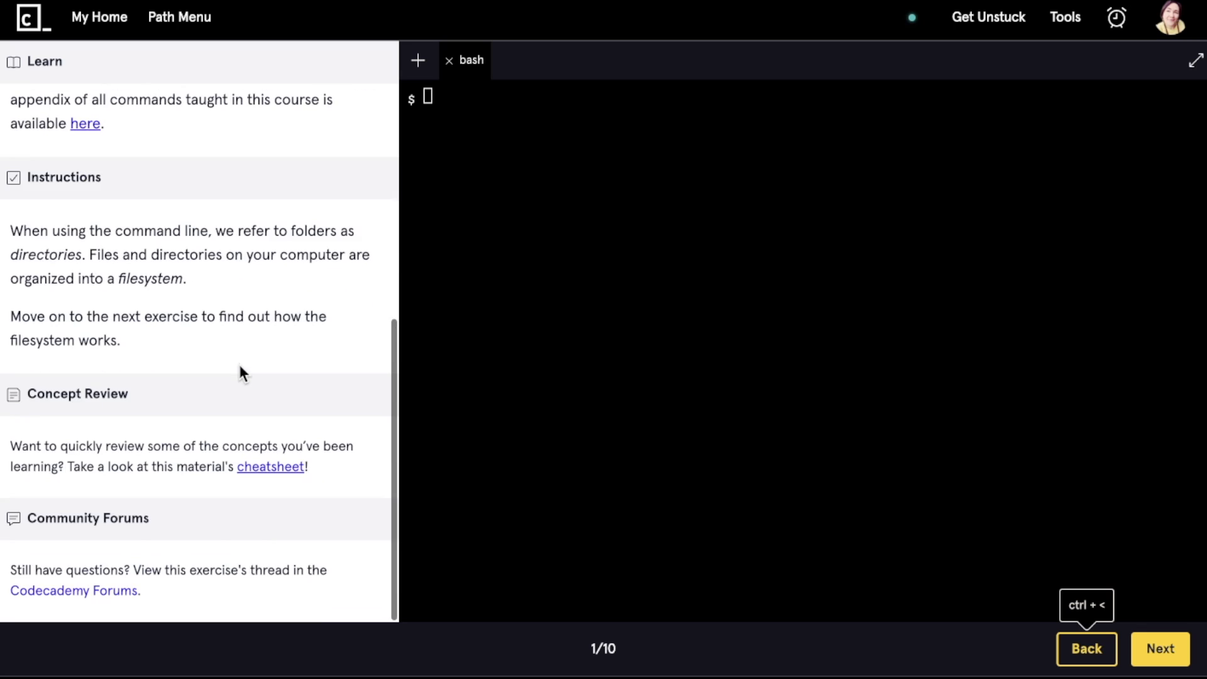
left_click(1160, 649)
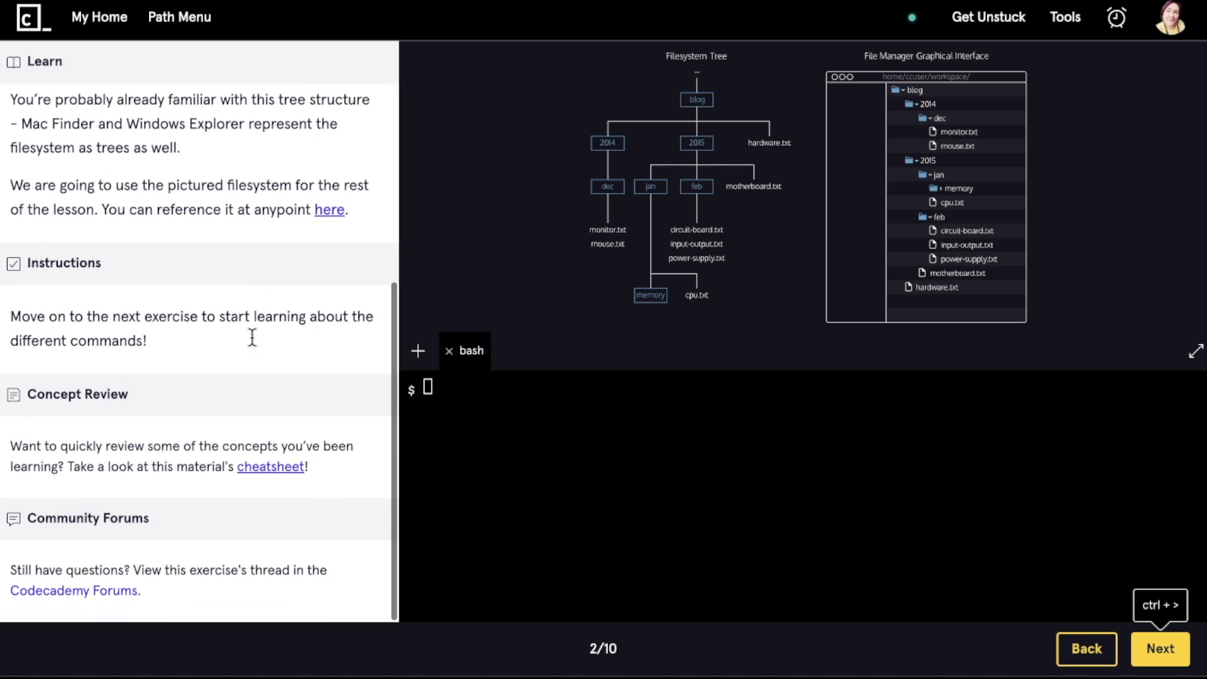
Advance to exercise 3 and run ls in the bash terminal.
left_click(1161, 666)
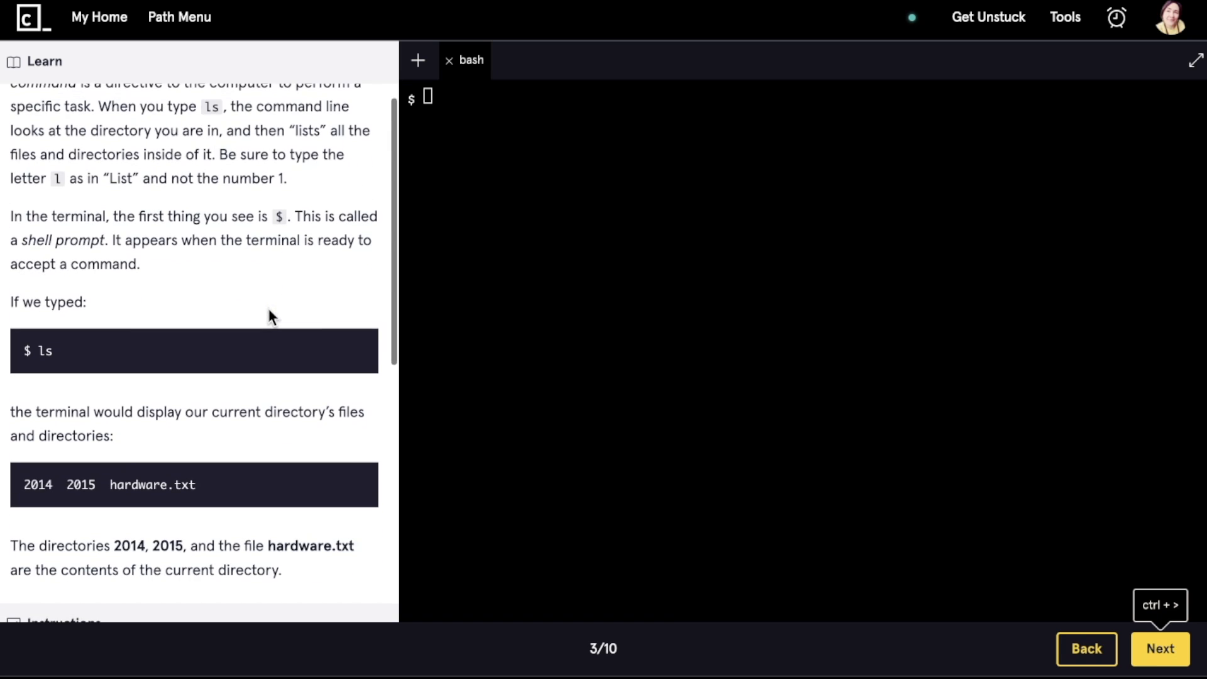
mouse_move(189, 304)
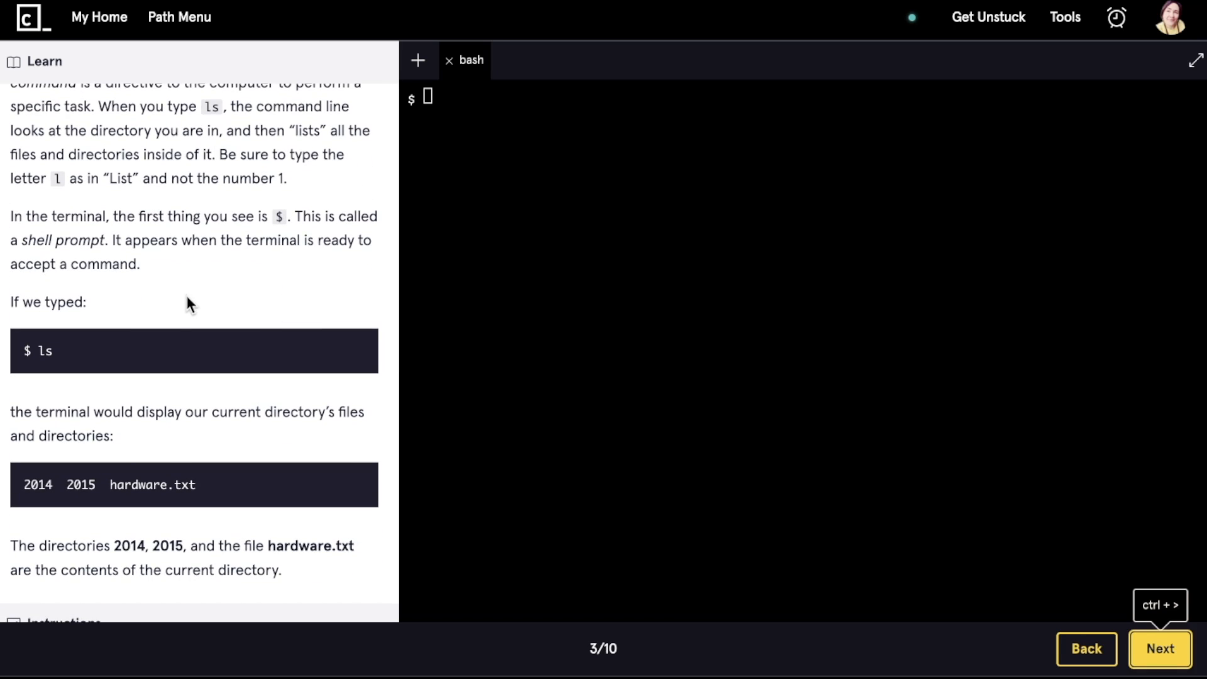
type("l")
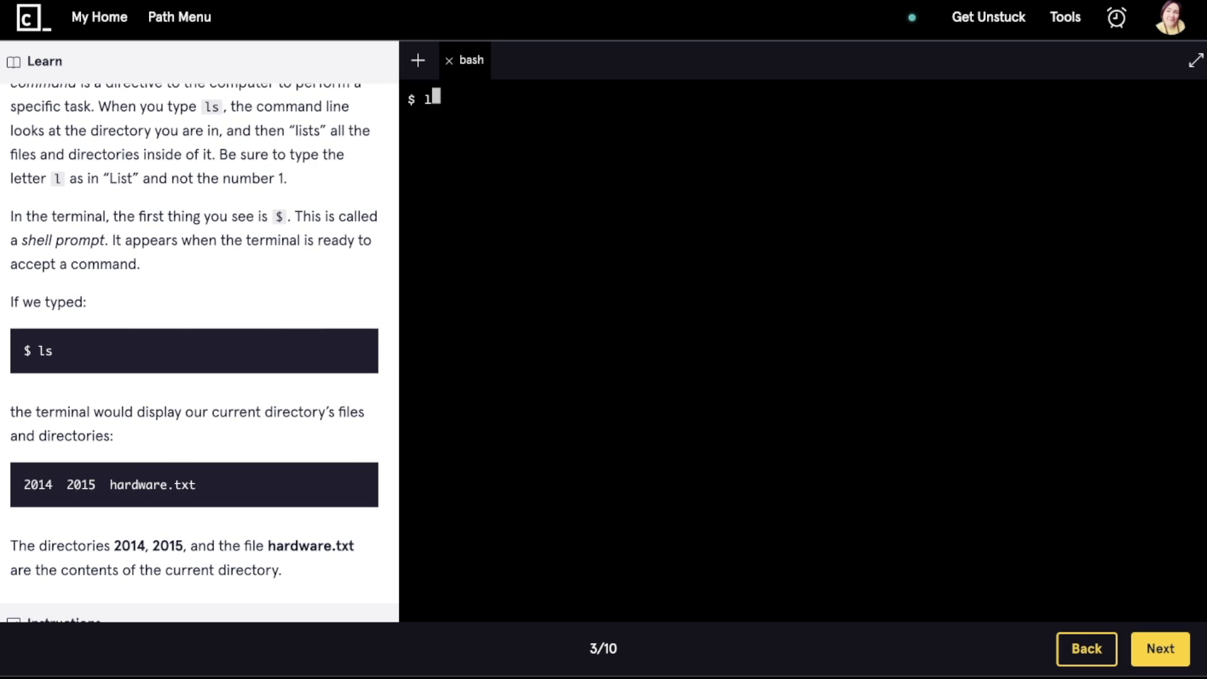
key("Enter")
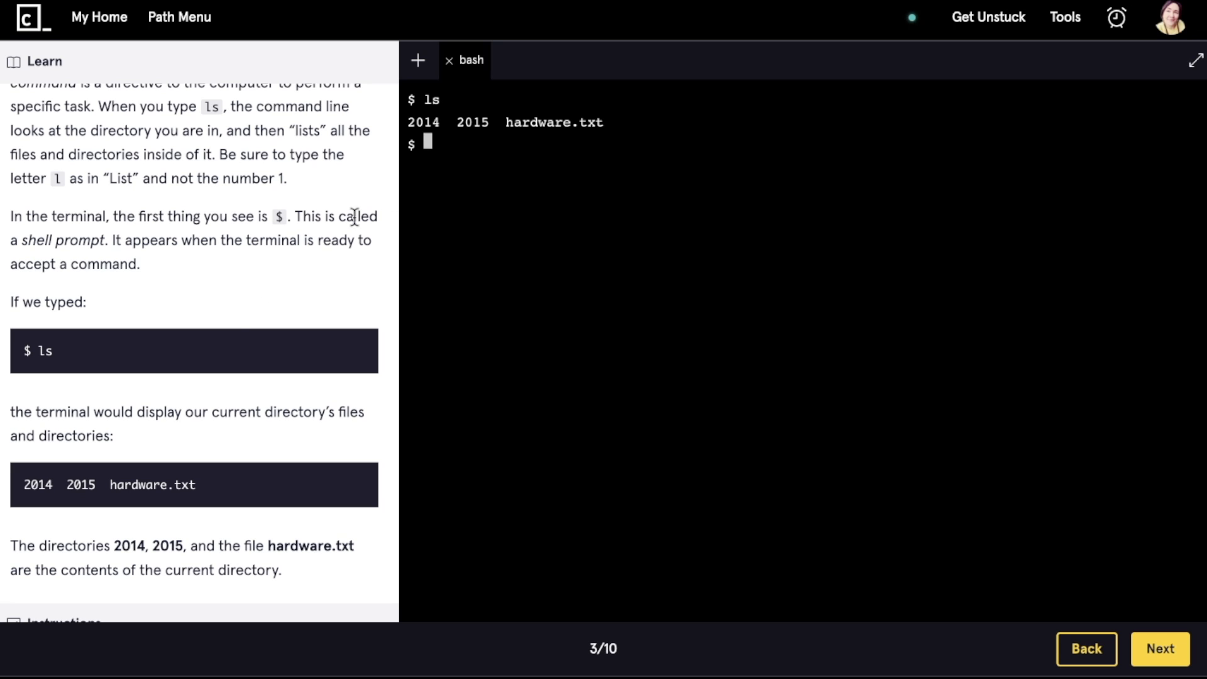
Reveal the exercise hint and open the Command Line cheatsheet.
scroll("down", 3)
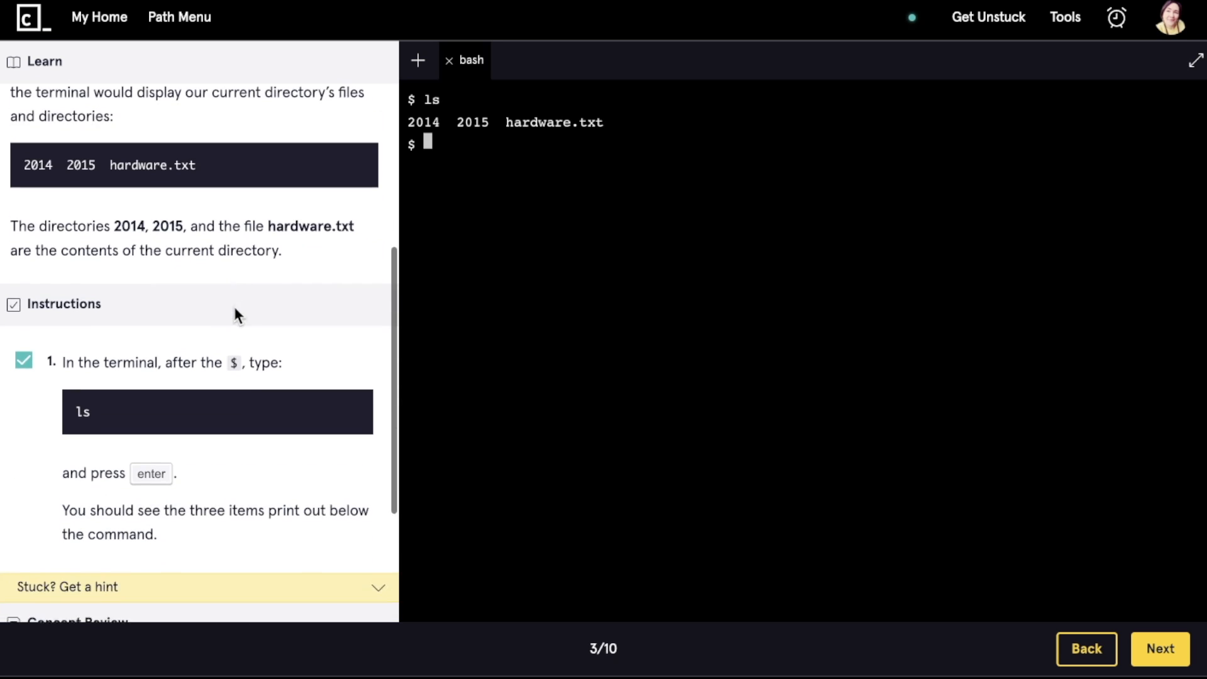
scroll("down", 3)
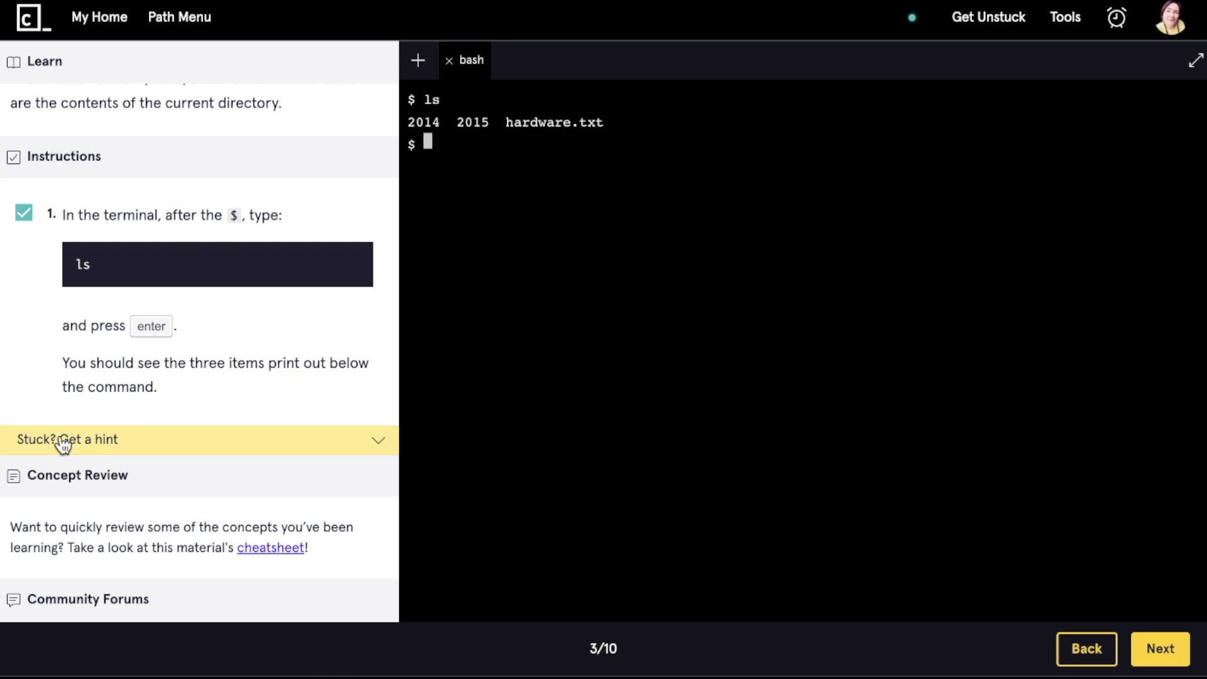
left_click(69, 440)
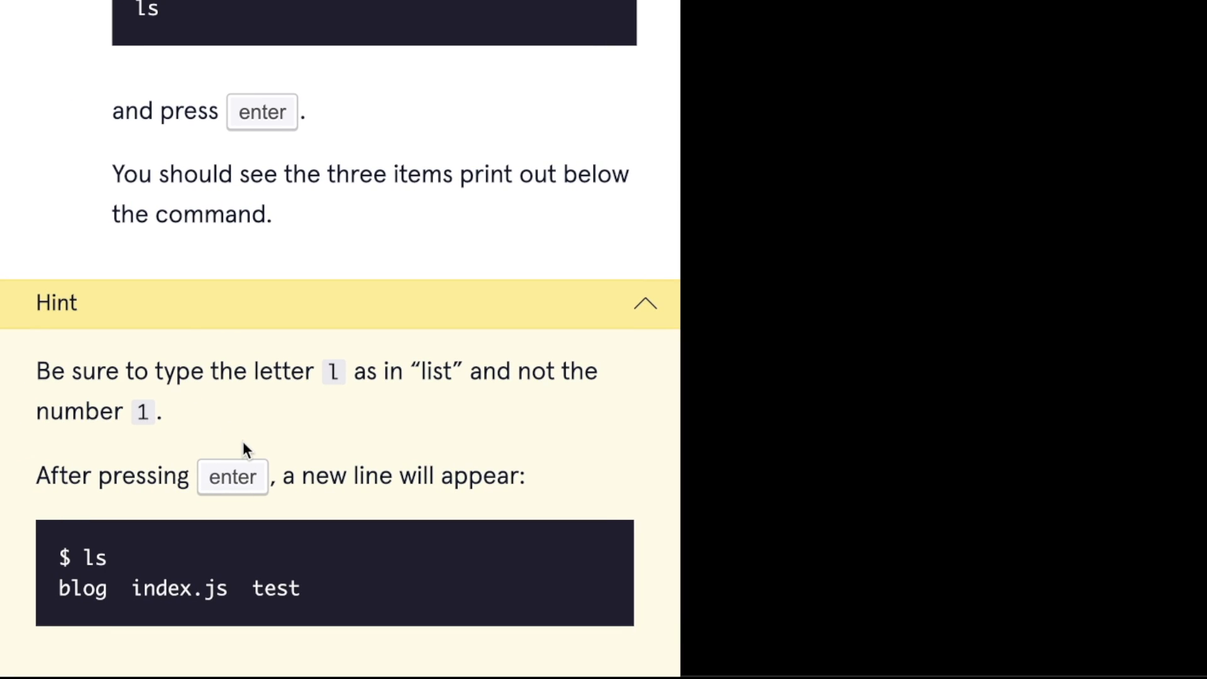
scroll("down", 3)
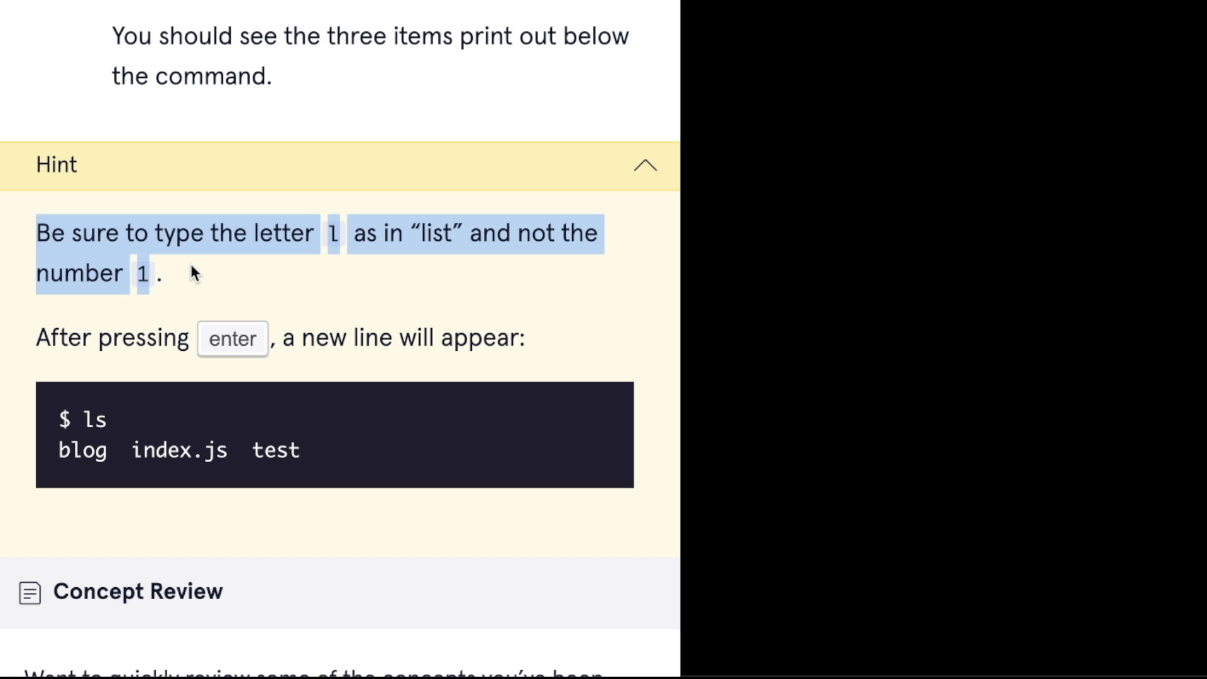
left_click(177, 300)
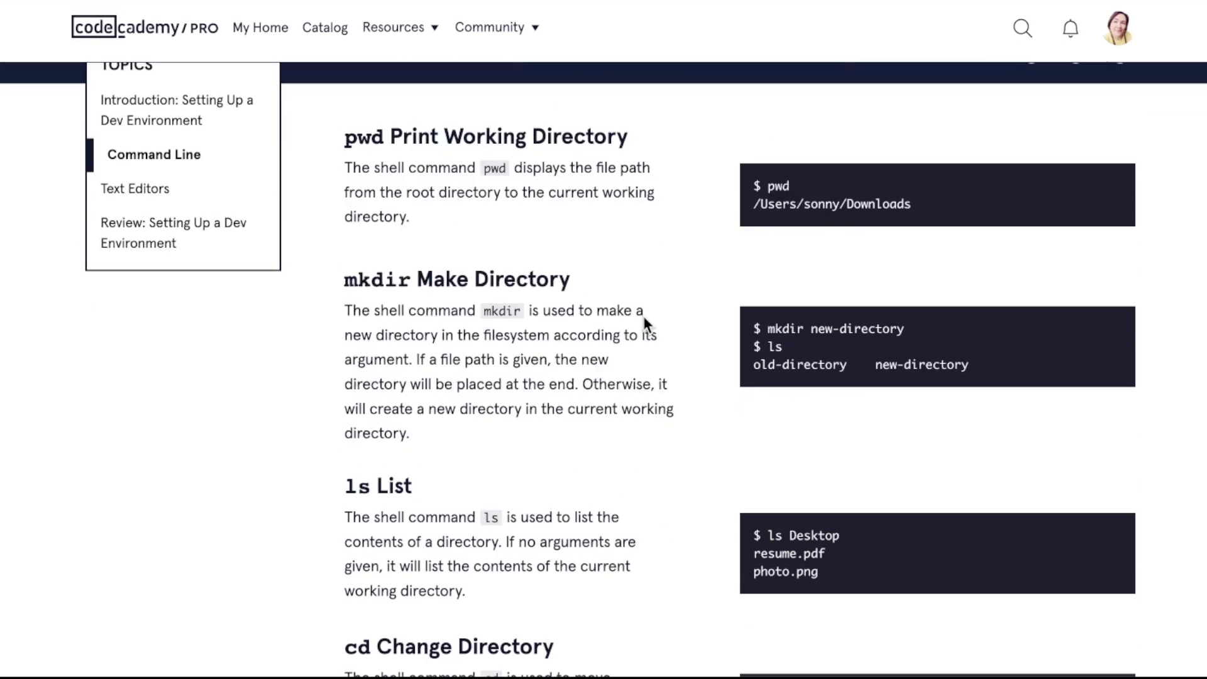
Browse All Cheatsheets, then open the Hooks topic of the Learn React cheatsheet.
scroll("down", 3)
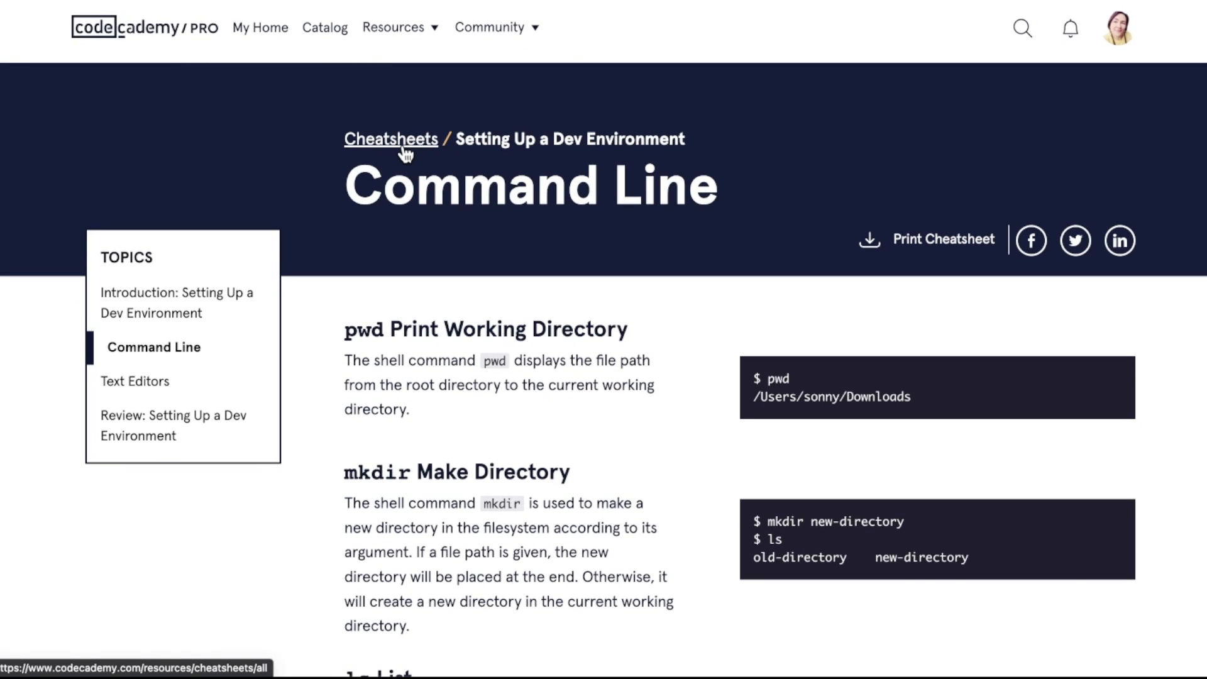
left_click(390, 139)
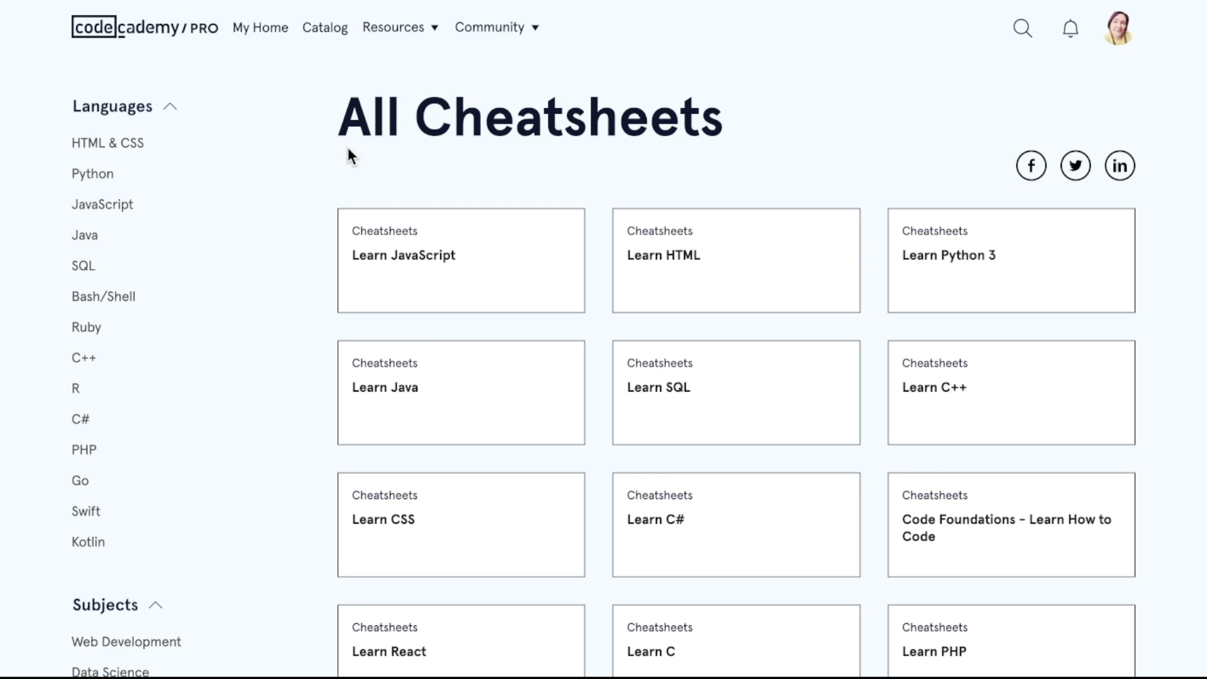
scroll("down", 3)
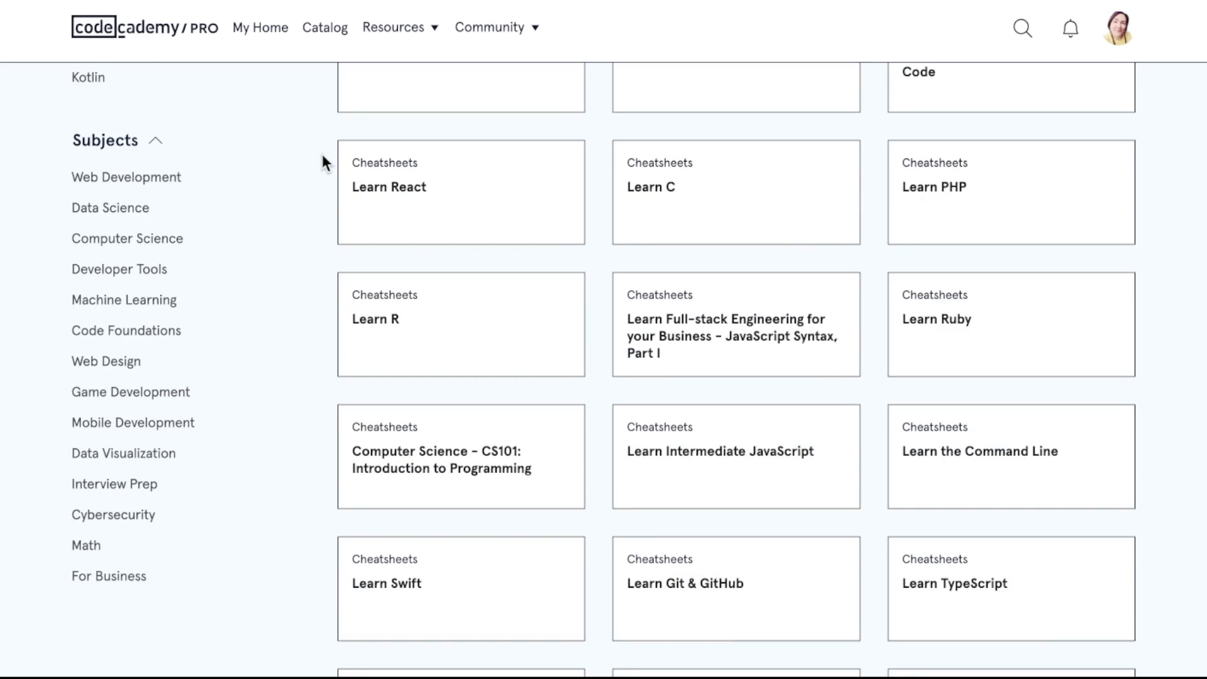
scroll("down", 3)
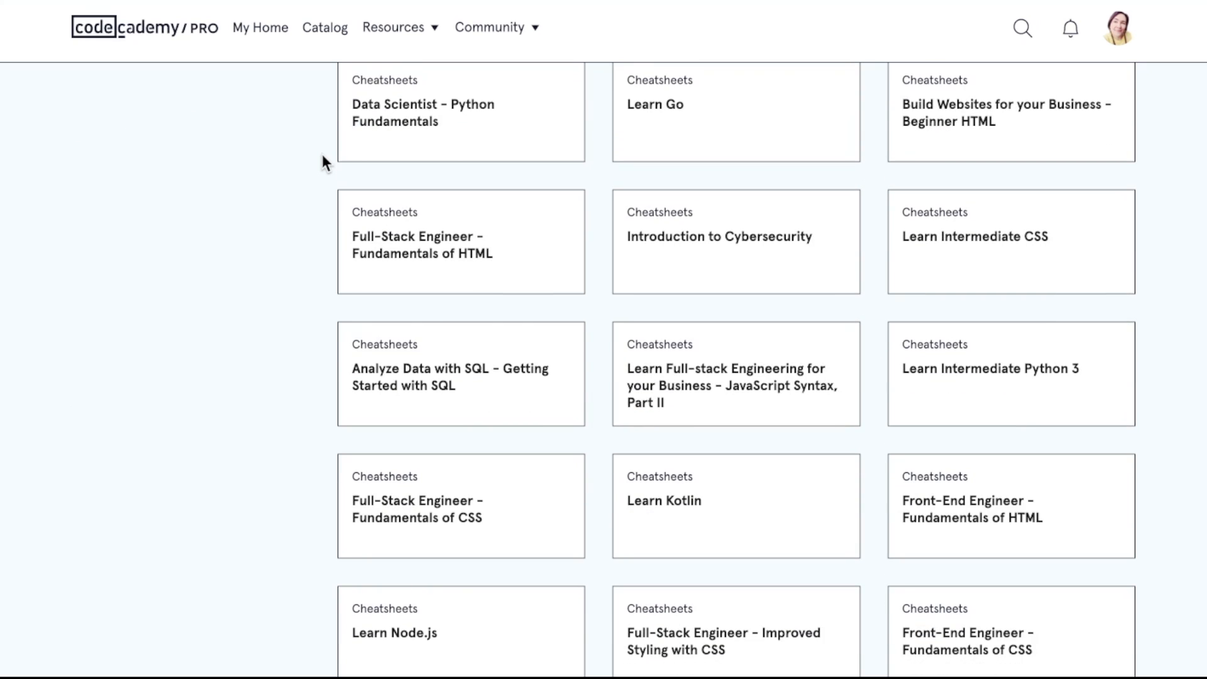
scroll("down", 3)
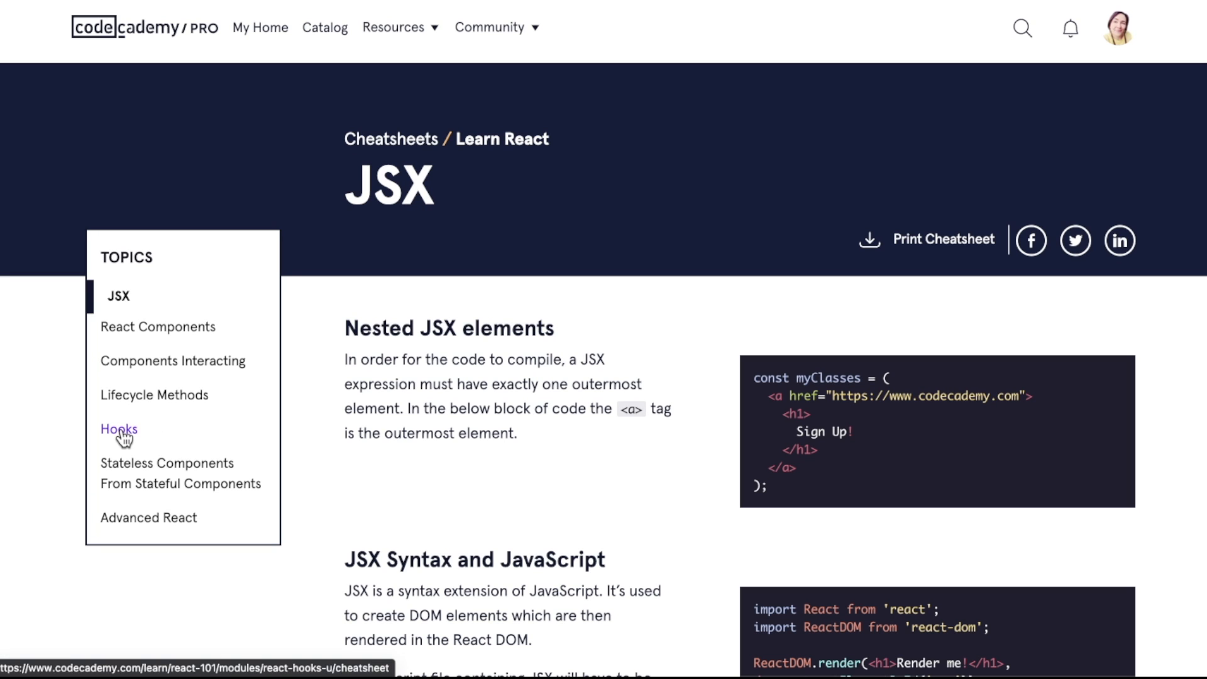
left_click(118, 429)
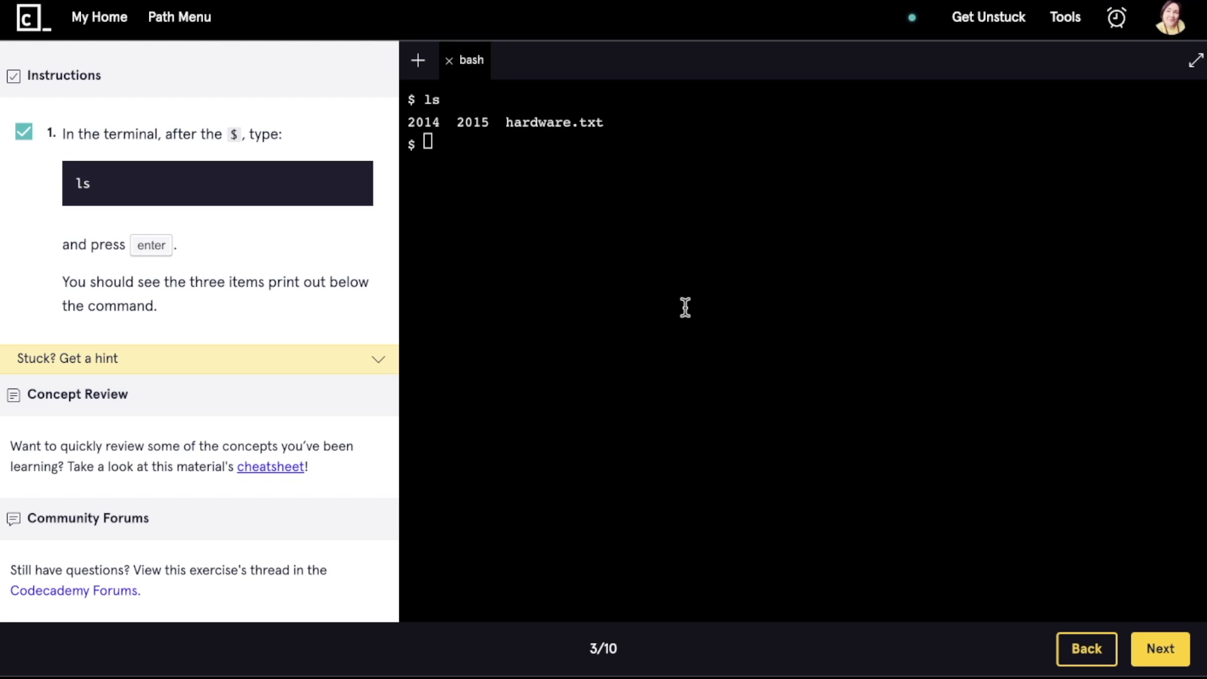
Advance to exercise 4/10 and run pwd, showing /home/ccuser/workspace/blog.
left_click(1160, 666)
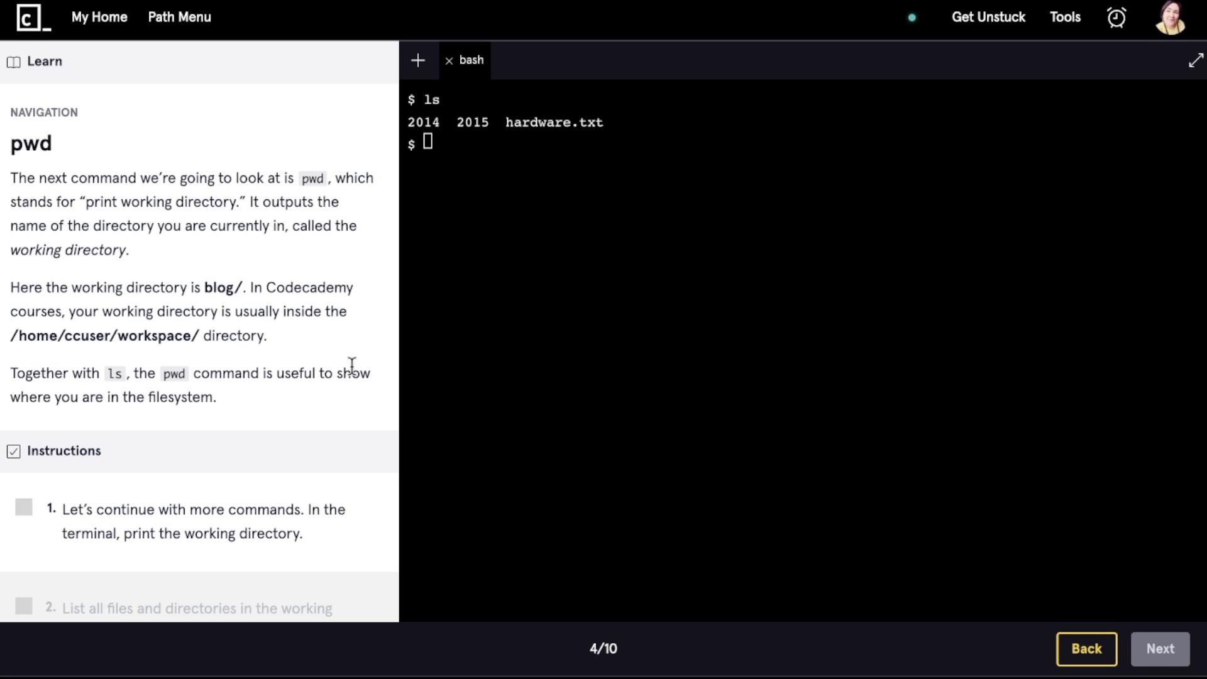
scroll("down", 3)
type("pwd")
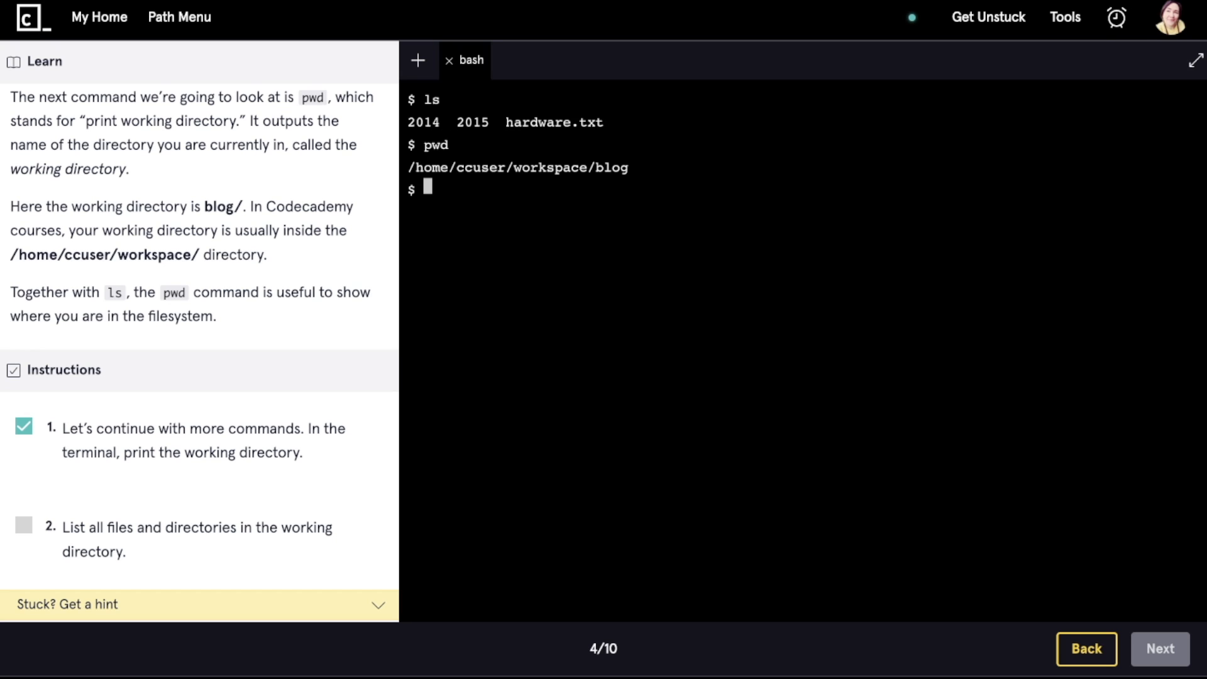
scroll("down", 3)
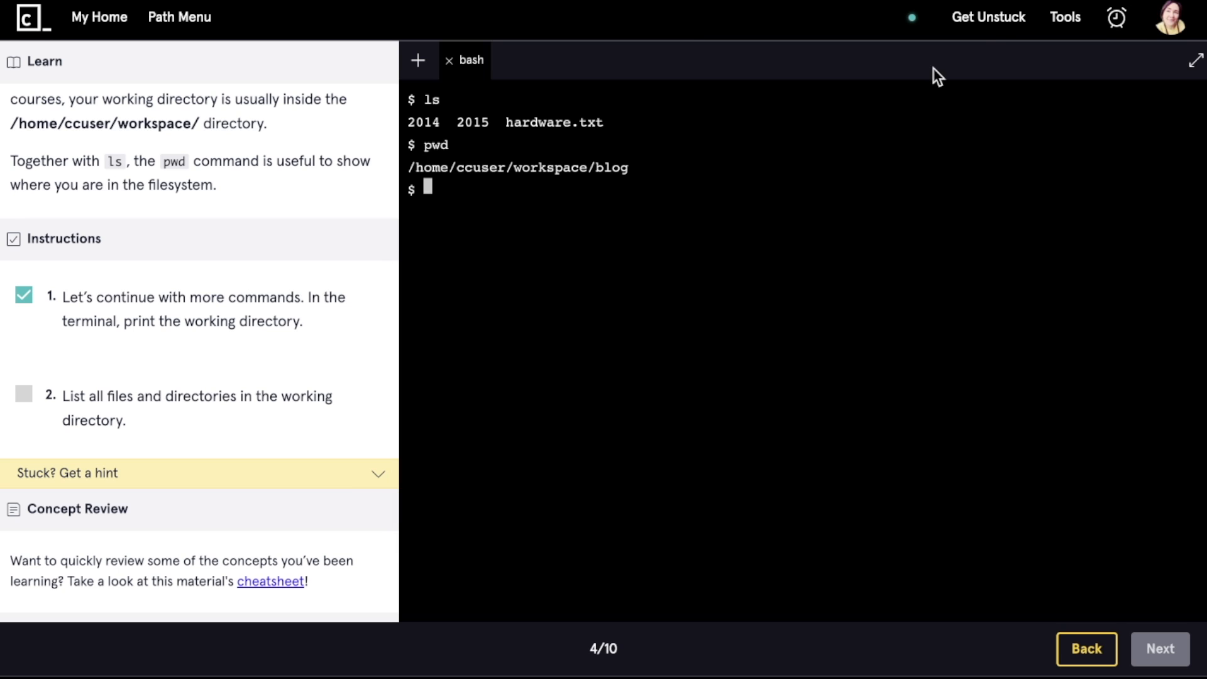
left_click(989, 17)
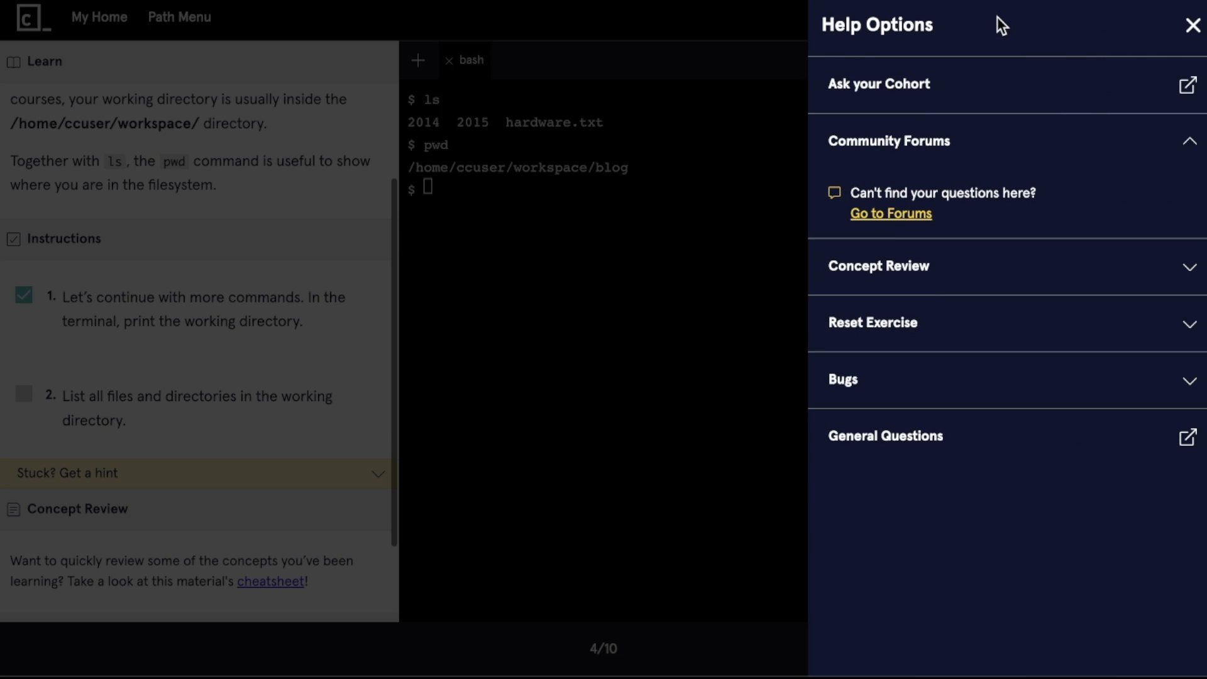
mouse_move(907, 132)
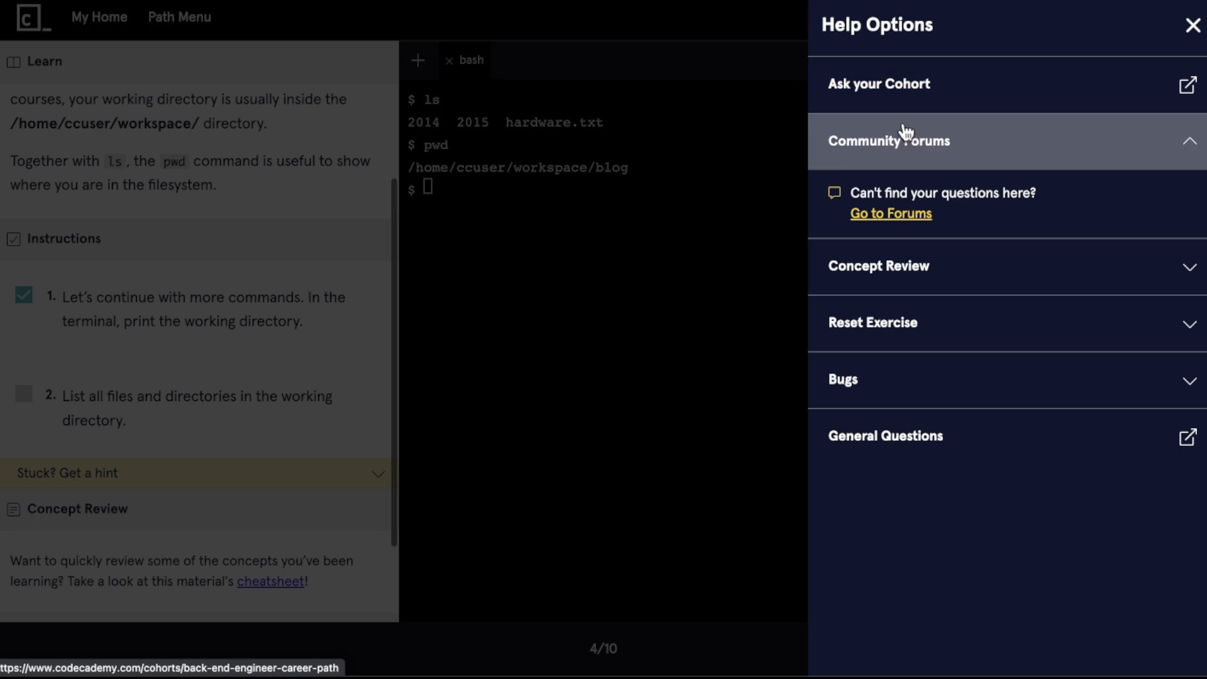
mouse_move(905, 378)
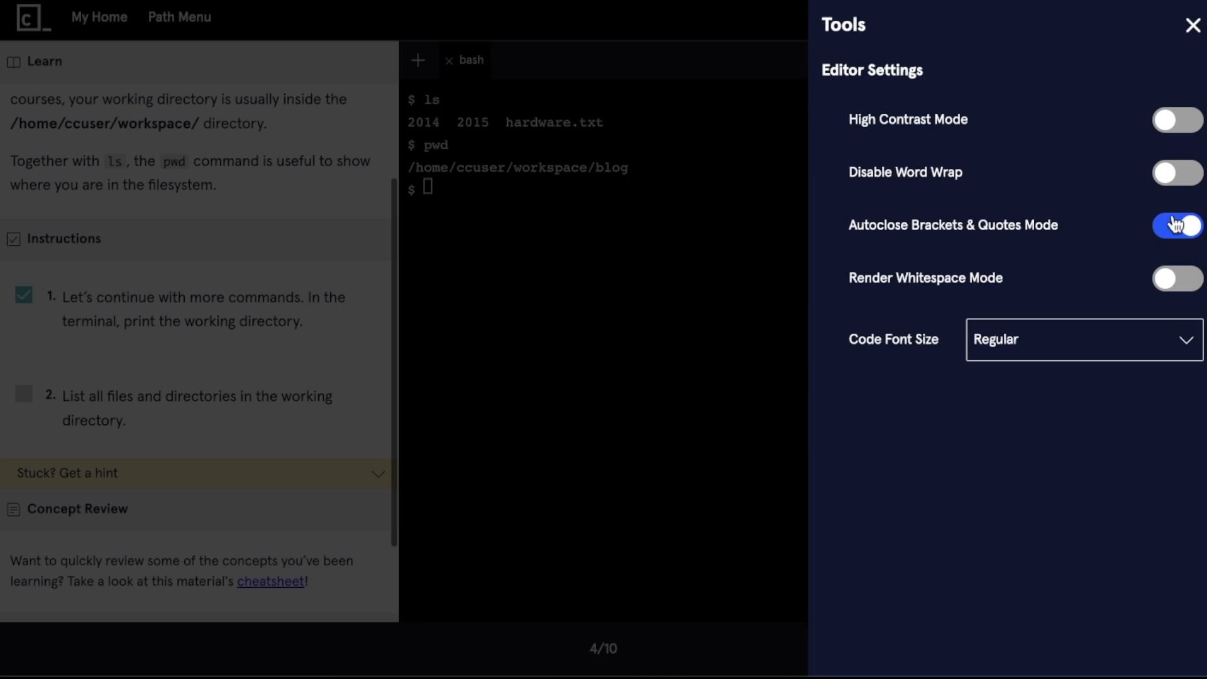
left_click(1085, 340)
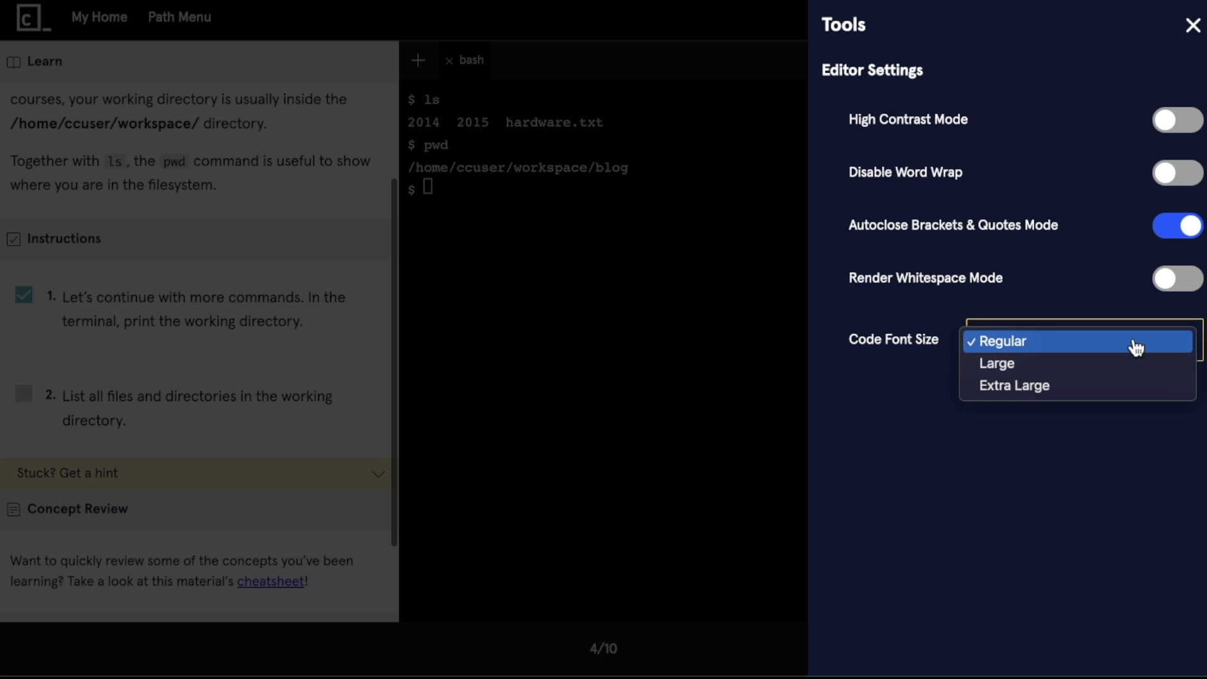
left_click(1189, 23)
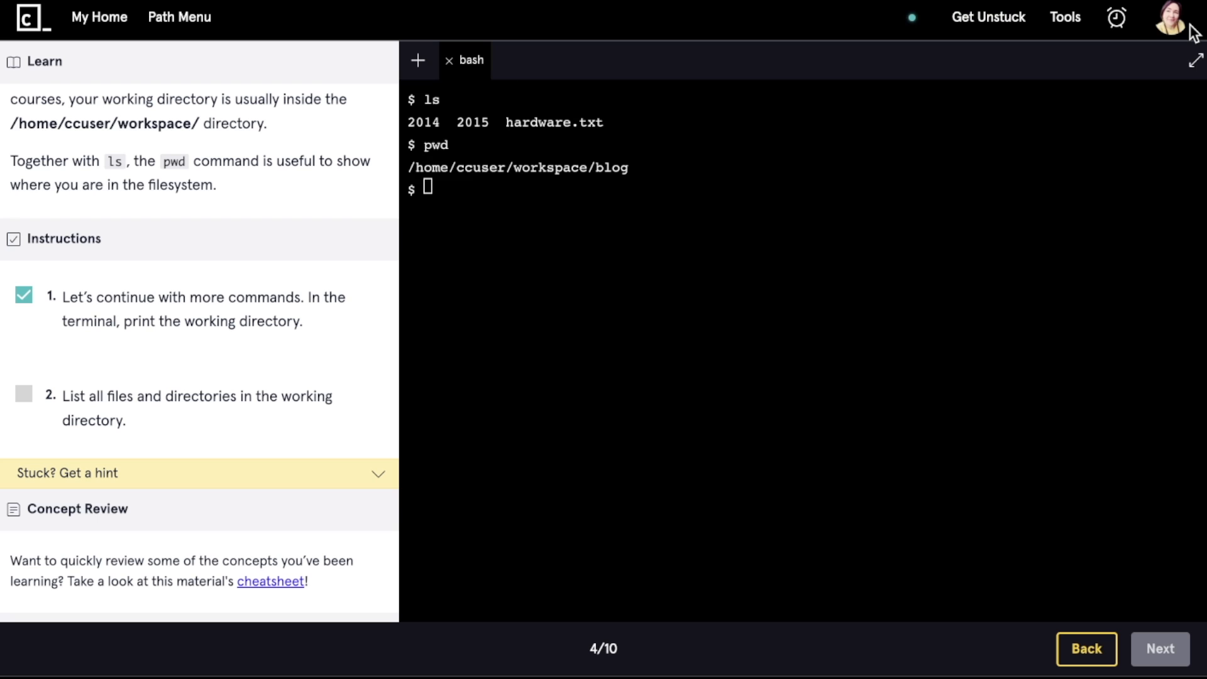
Start the alarm-clock Focus Timer at 15 minutes and dismiss its popup.
left_click(1117, 16)
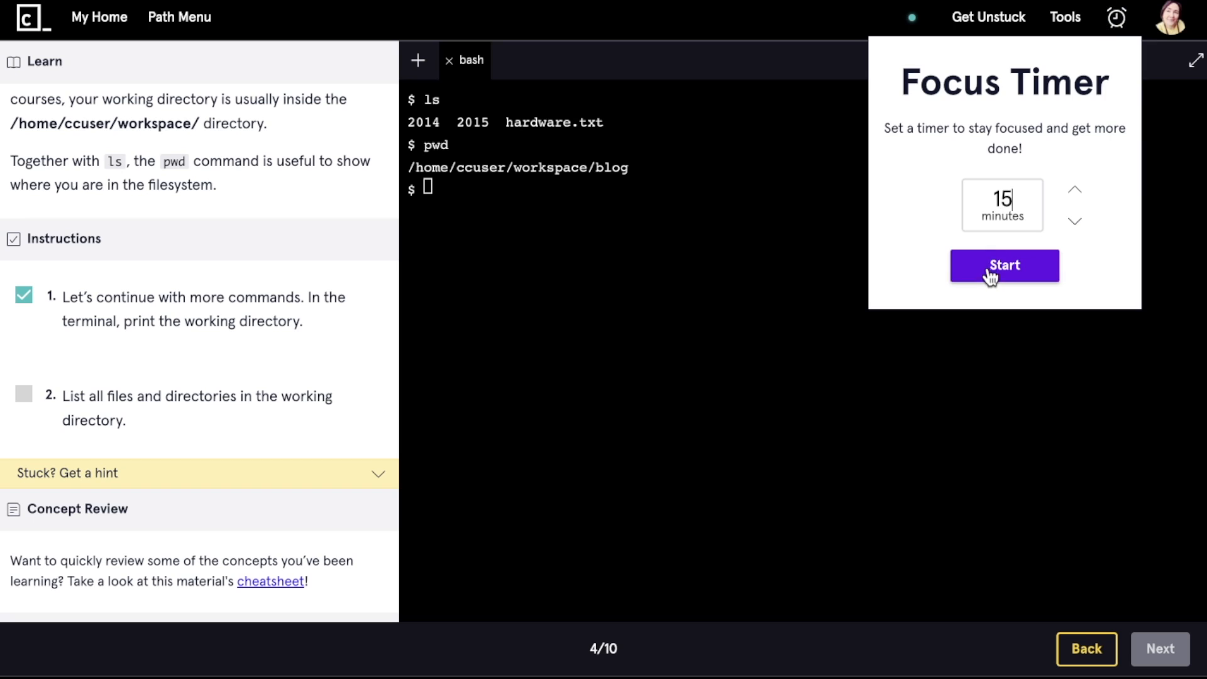
left_click(1004, 265)
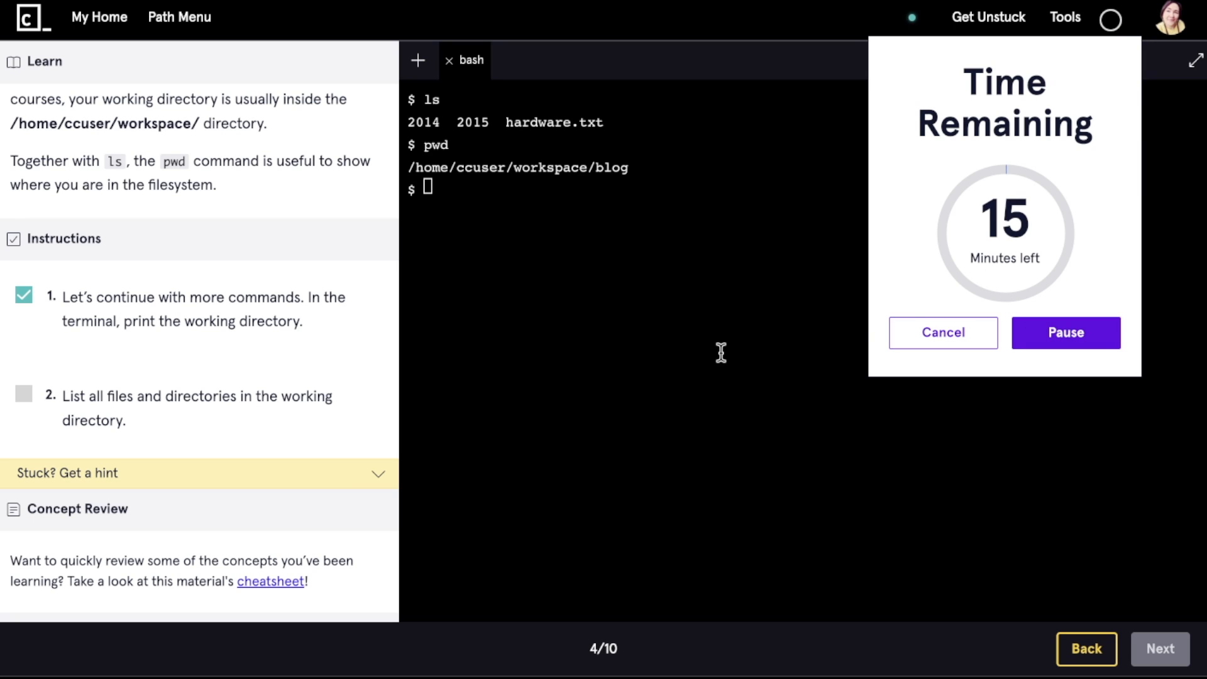
scroll("down", 3)
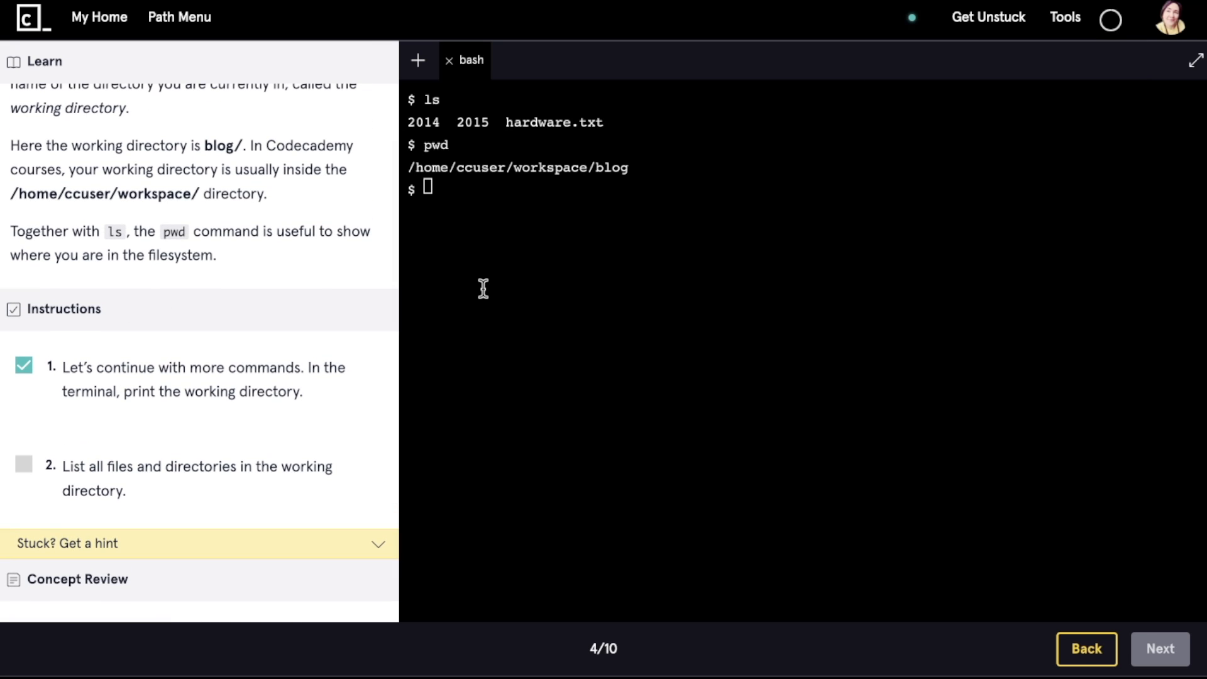
type("pwd")
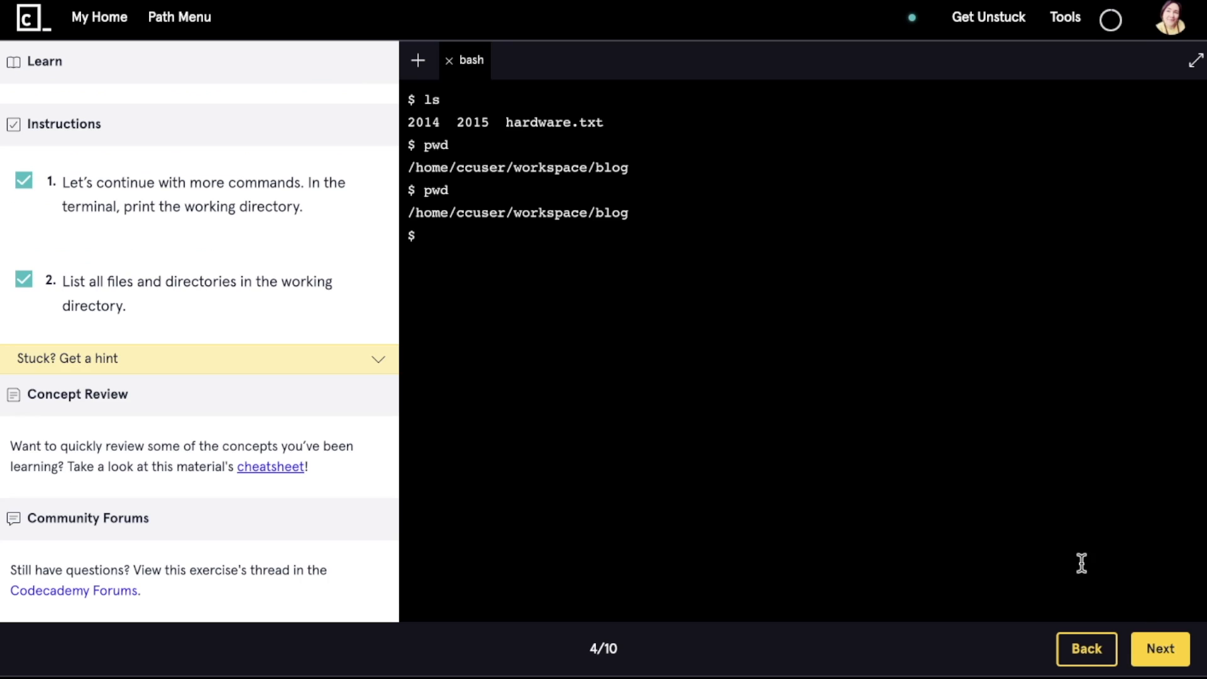
left_click(1160, 650)
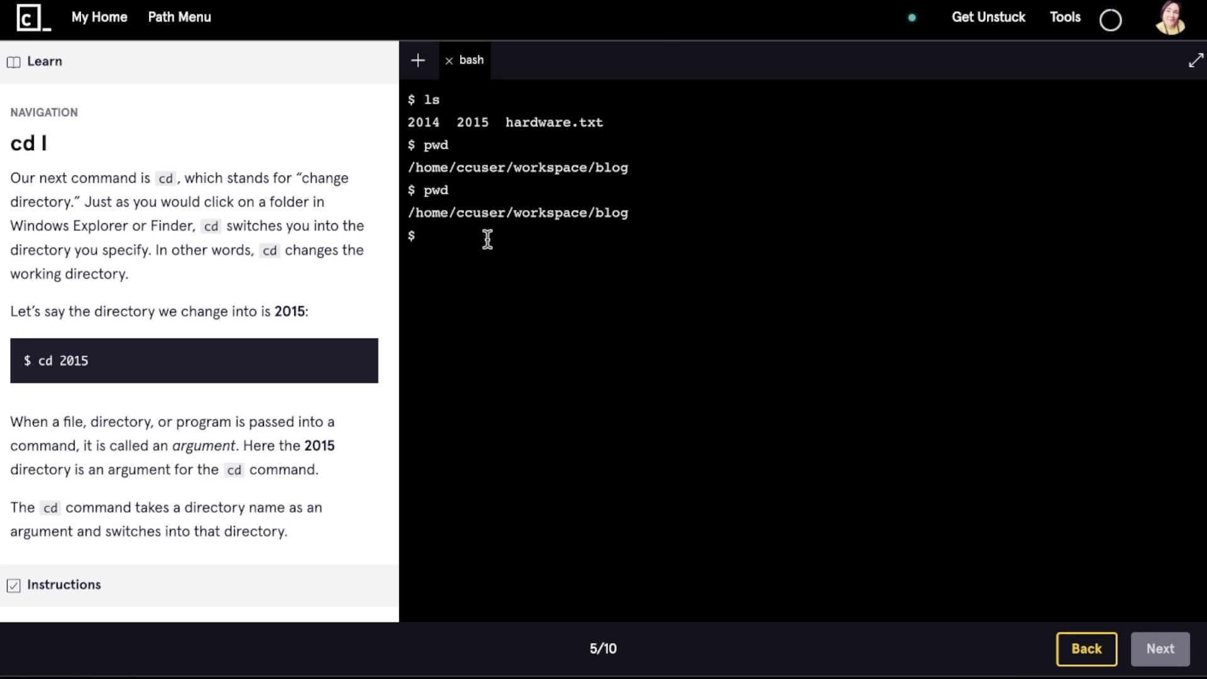
mouse_move(1159, 656)
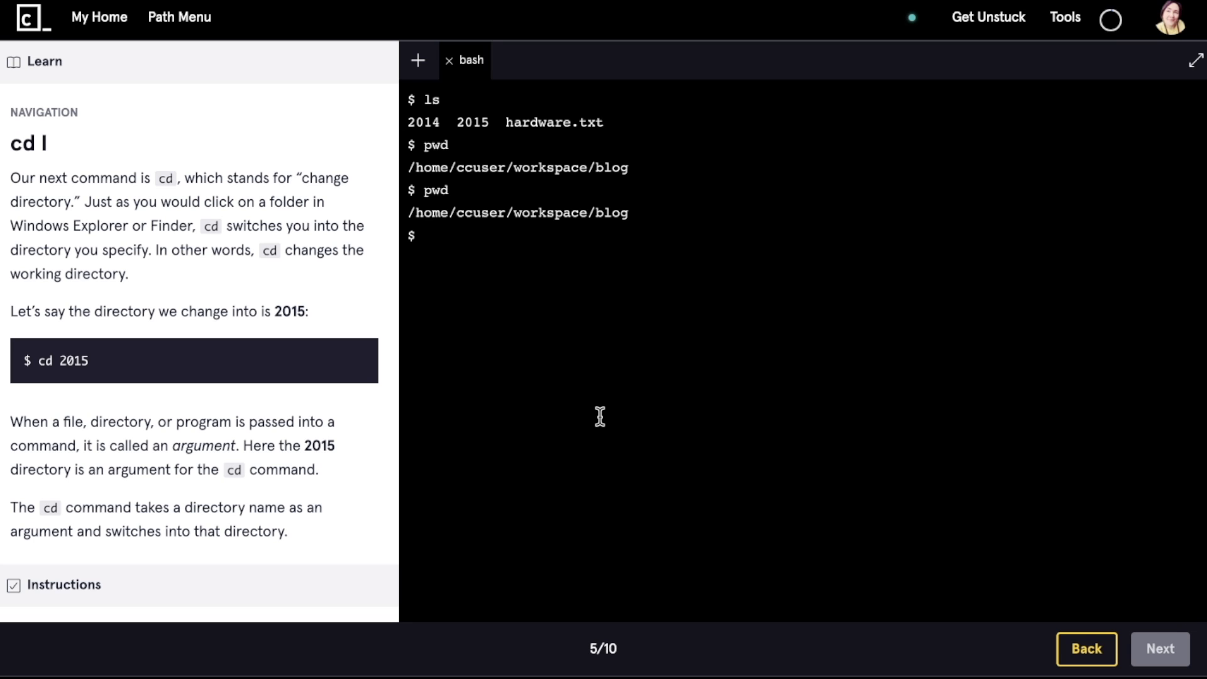
mouse_move(179, 28)
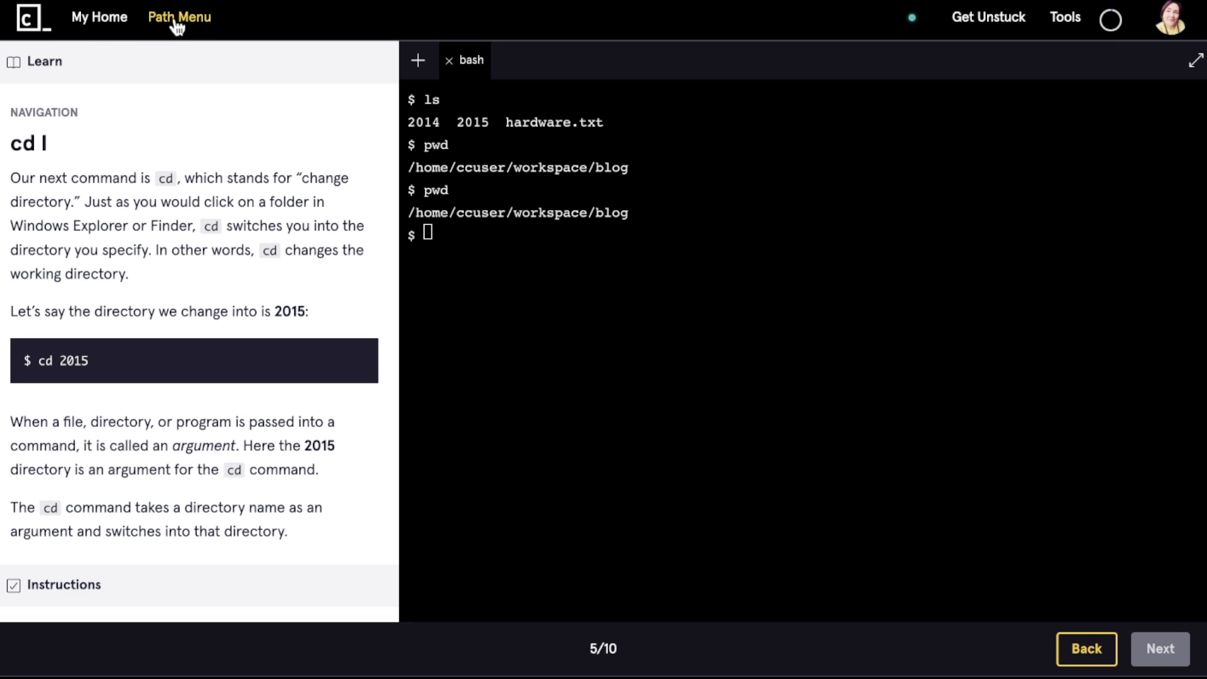
Open the Higher-Order Functions lesson from the JavaScript Syntax, Part II unit in the syllabus.
left_click(179, 17)
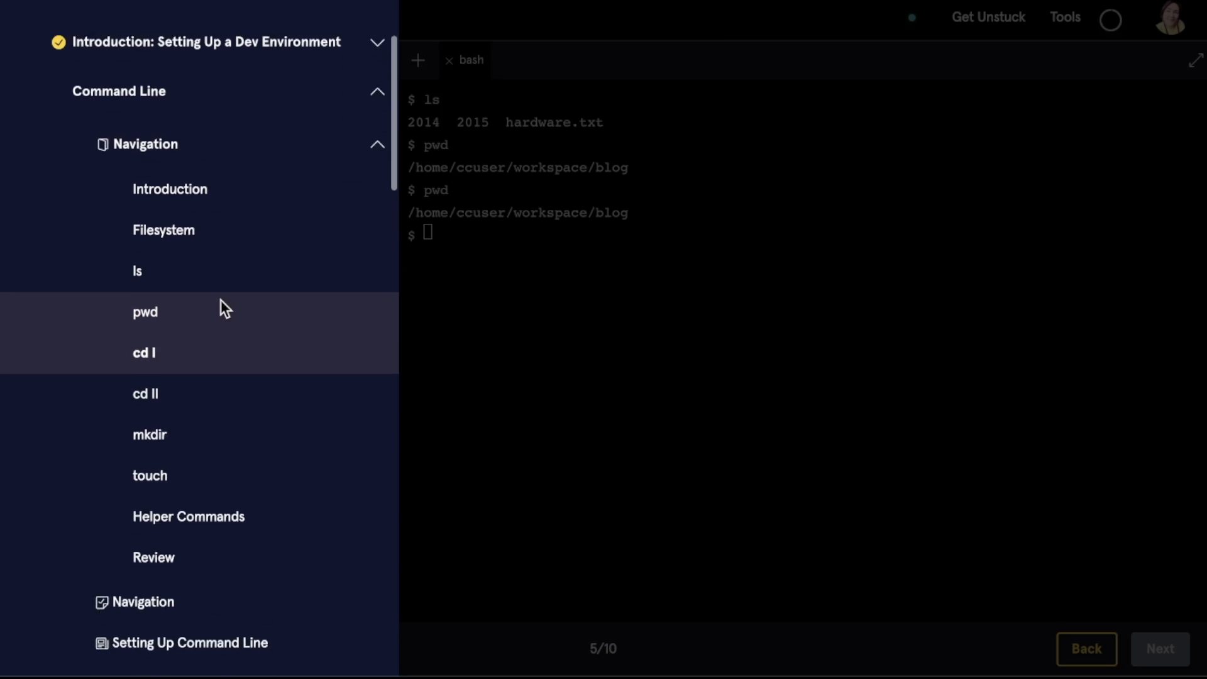
scroll("down", 3)
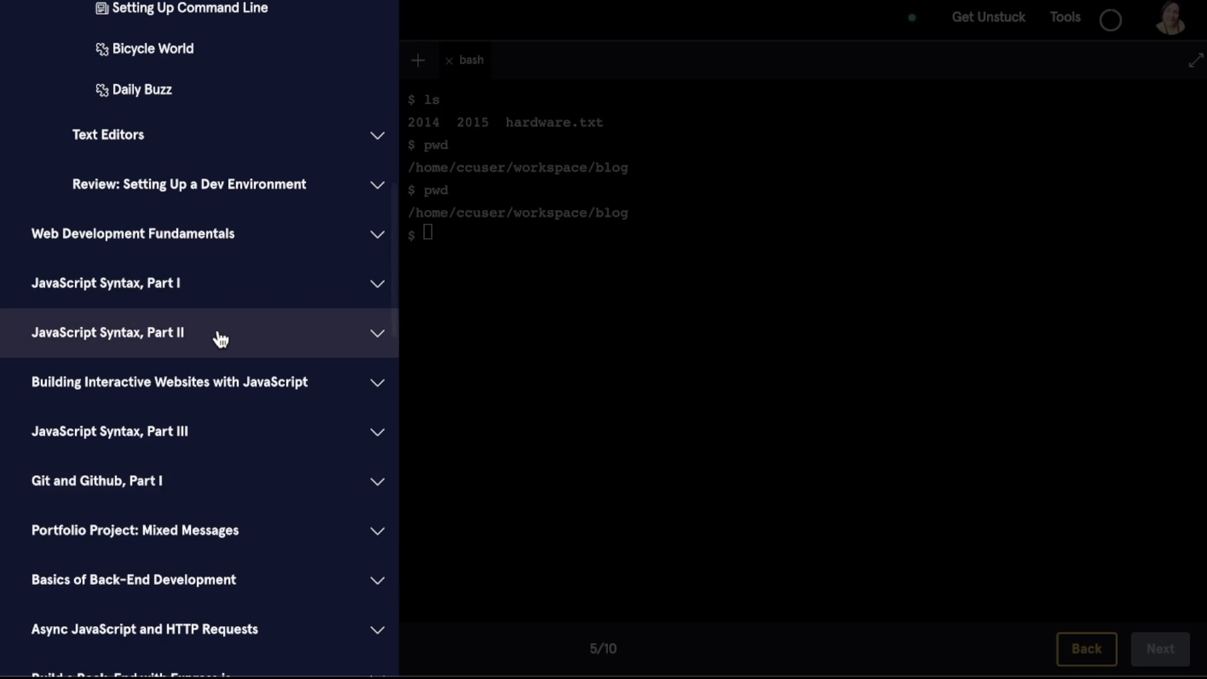
left_click(106, 333)
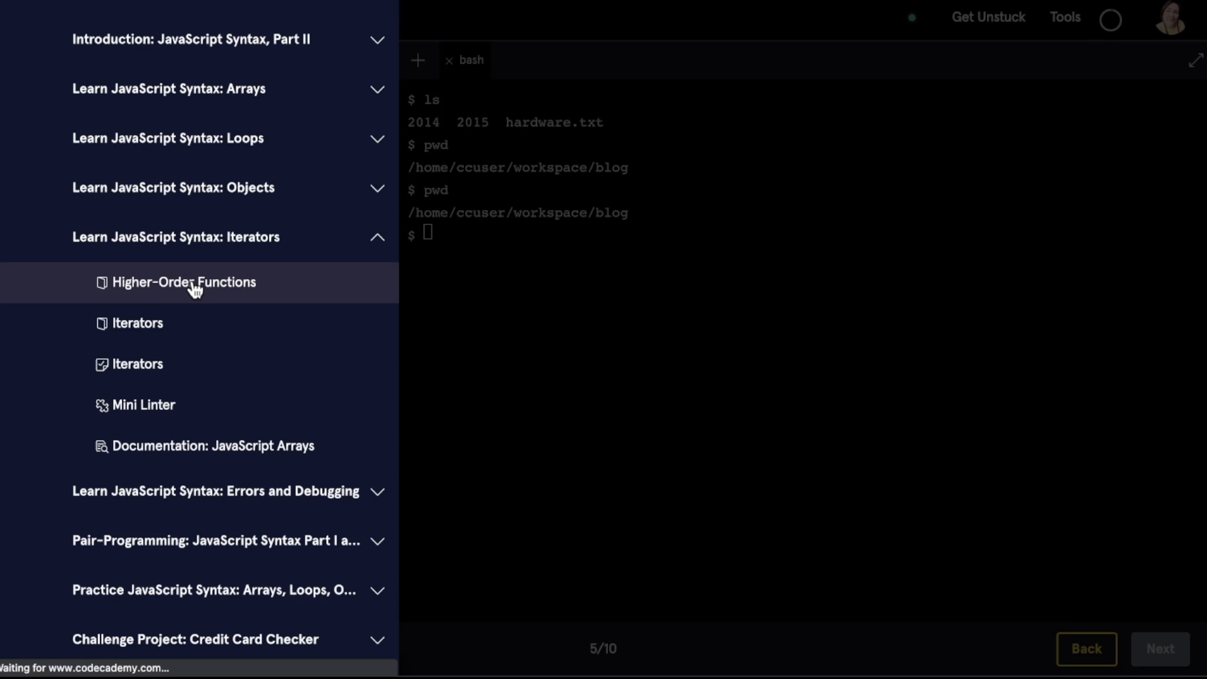
left_click(183, 283)
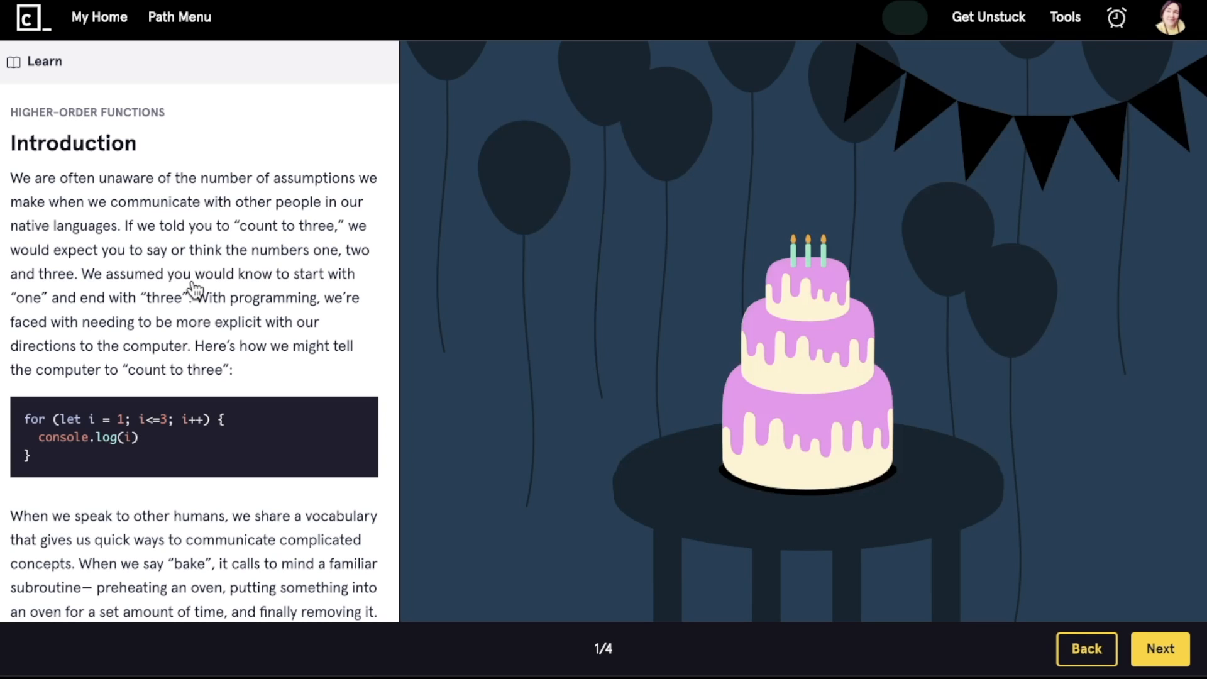
scroll("down", 3)
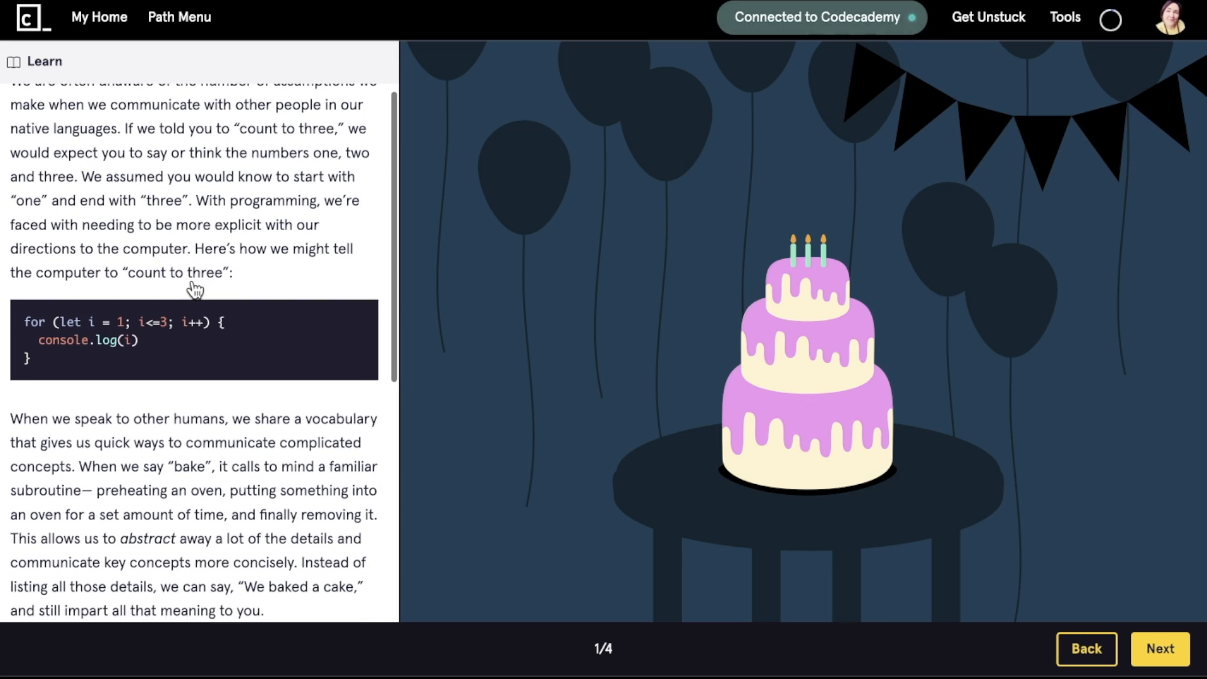
scroll("down", 3)
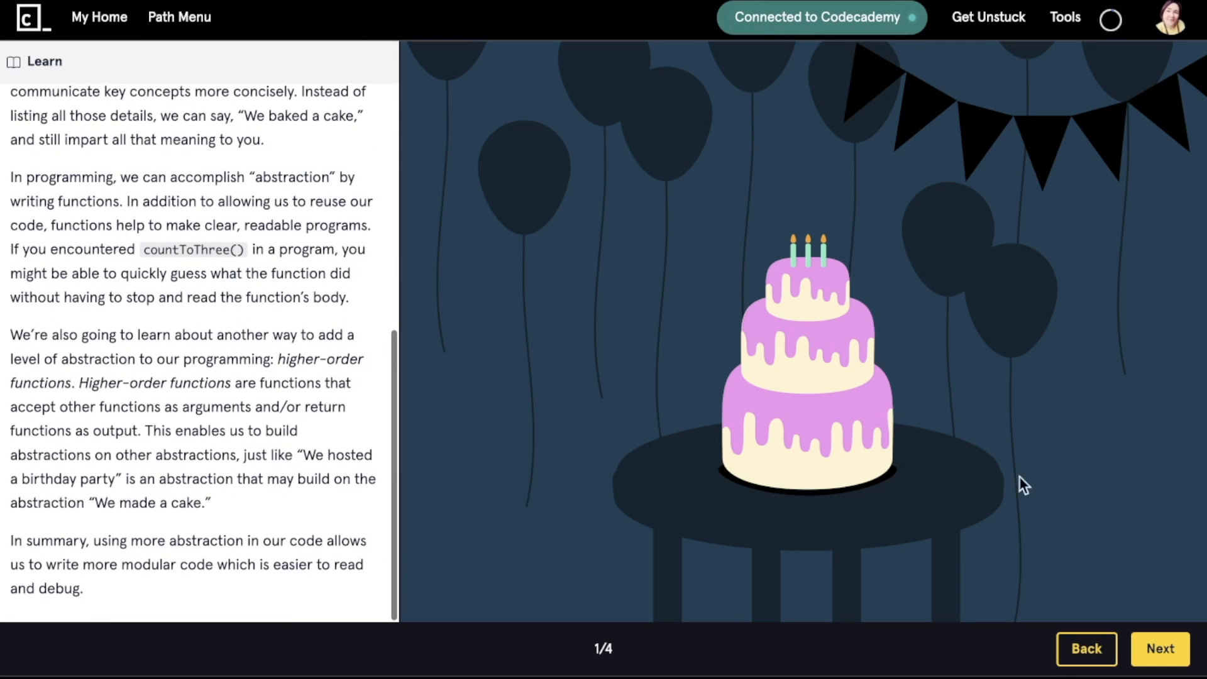
Advance to exercise 2/4, Functions as Data, read it, and reopen the path syllabus.
left_click(1160, 649)
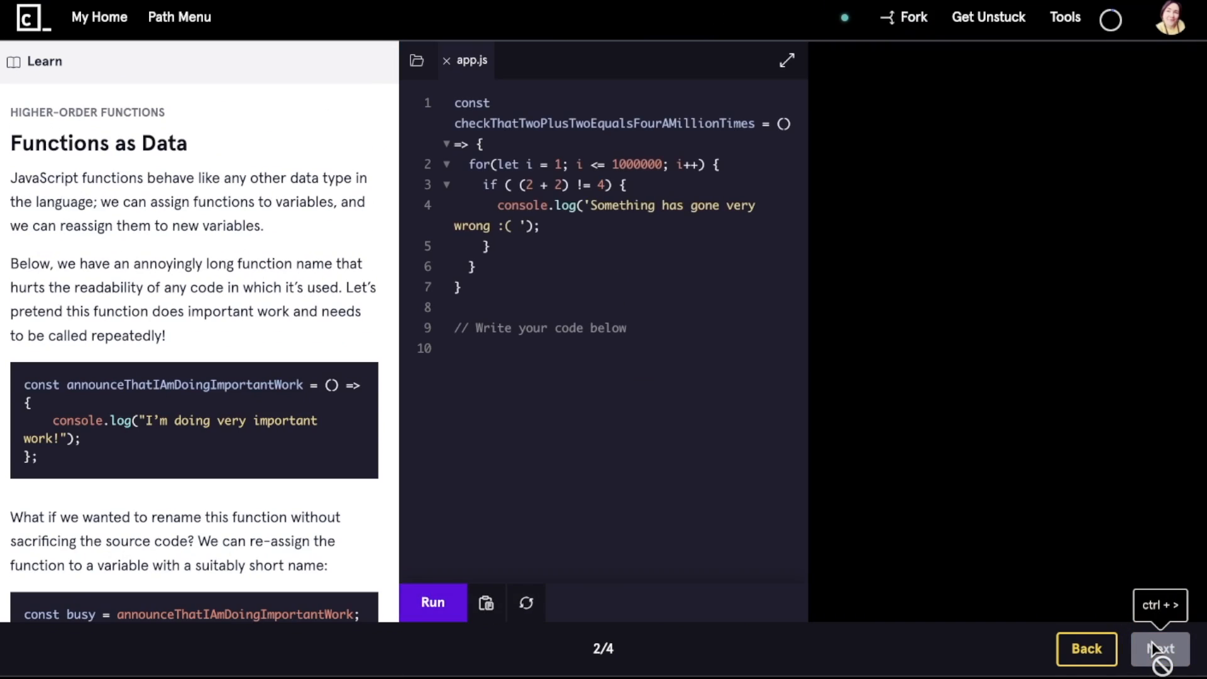
scroll("down", 3)
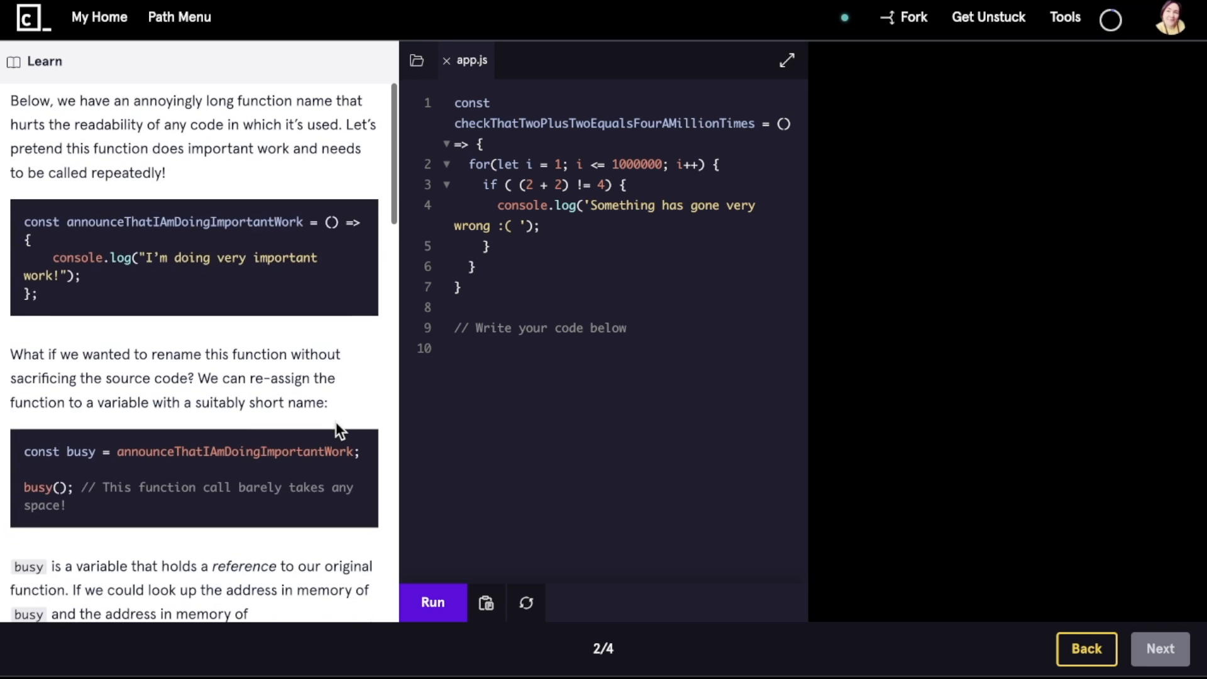
scroll("down", 3)
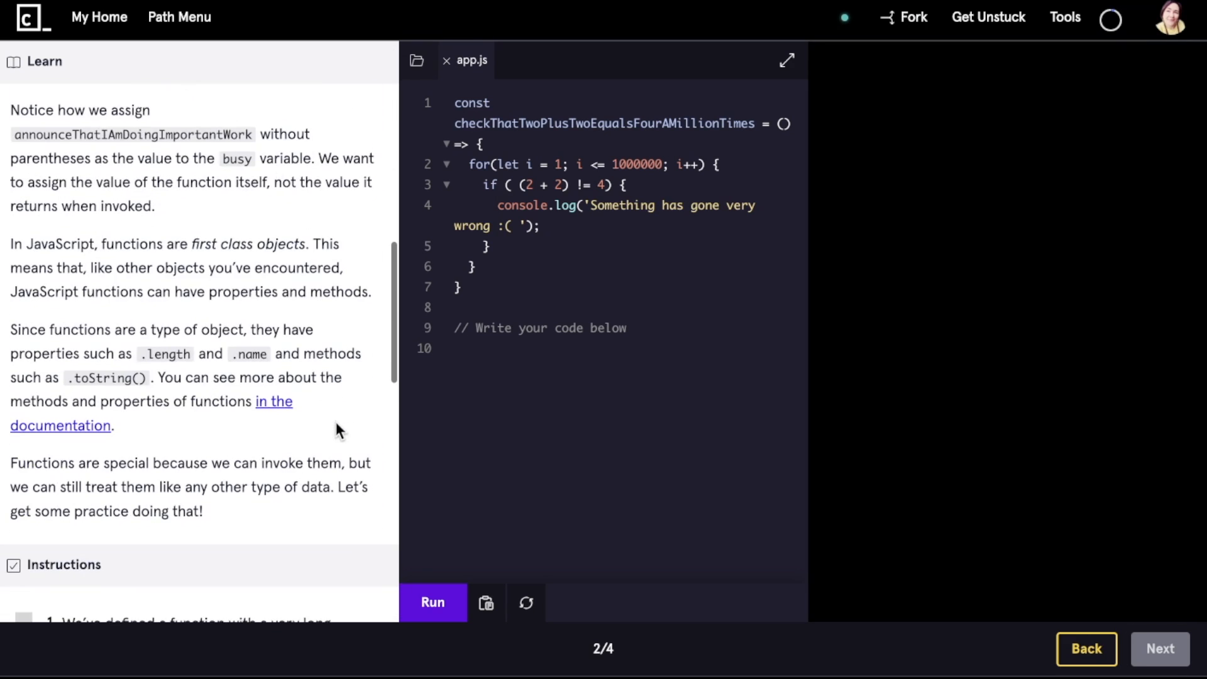
scroll("down", 3)
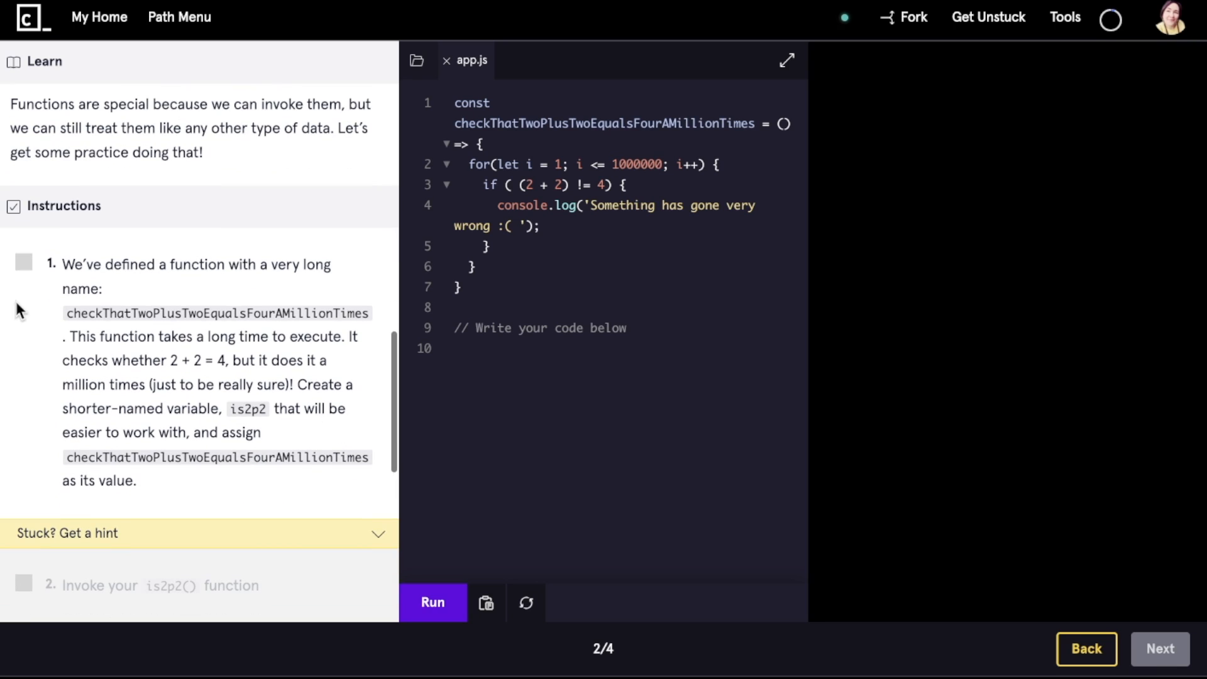
scroll("down", 3)
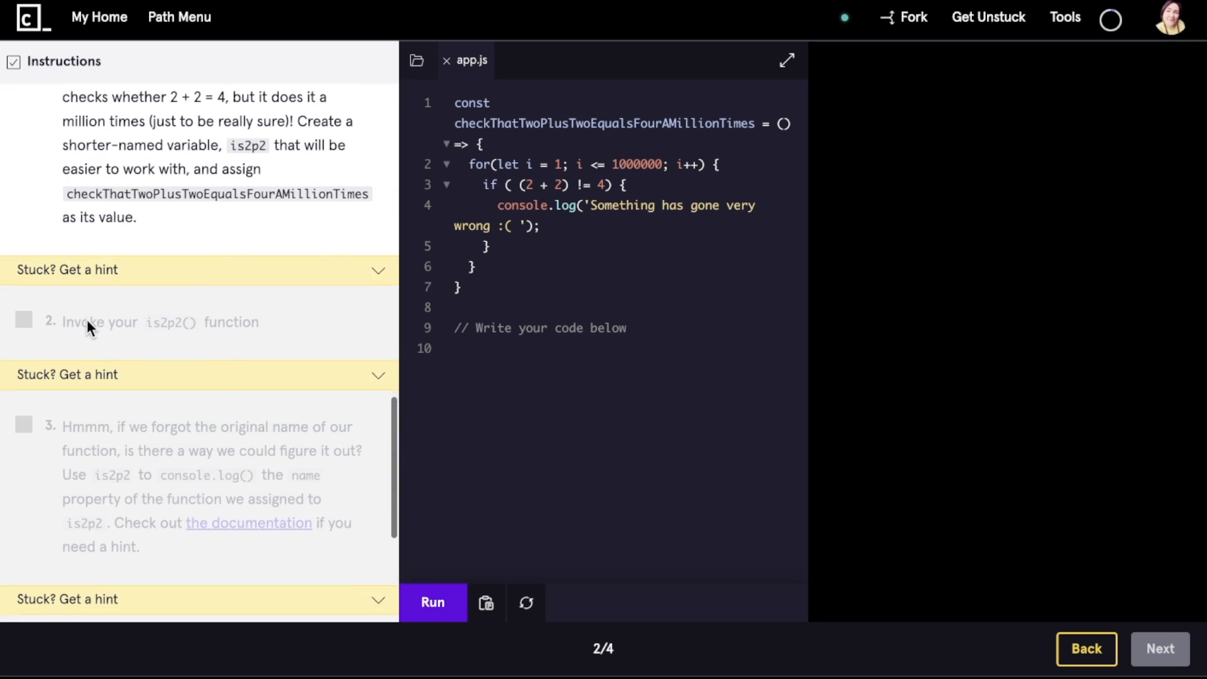
scroll("down", 3)
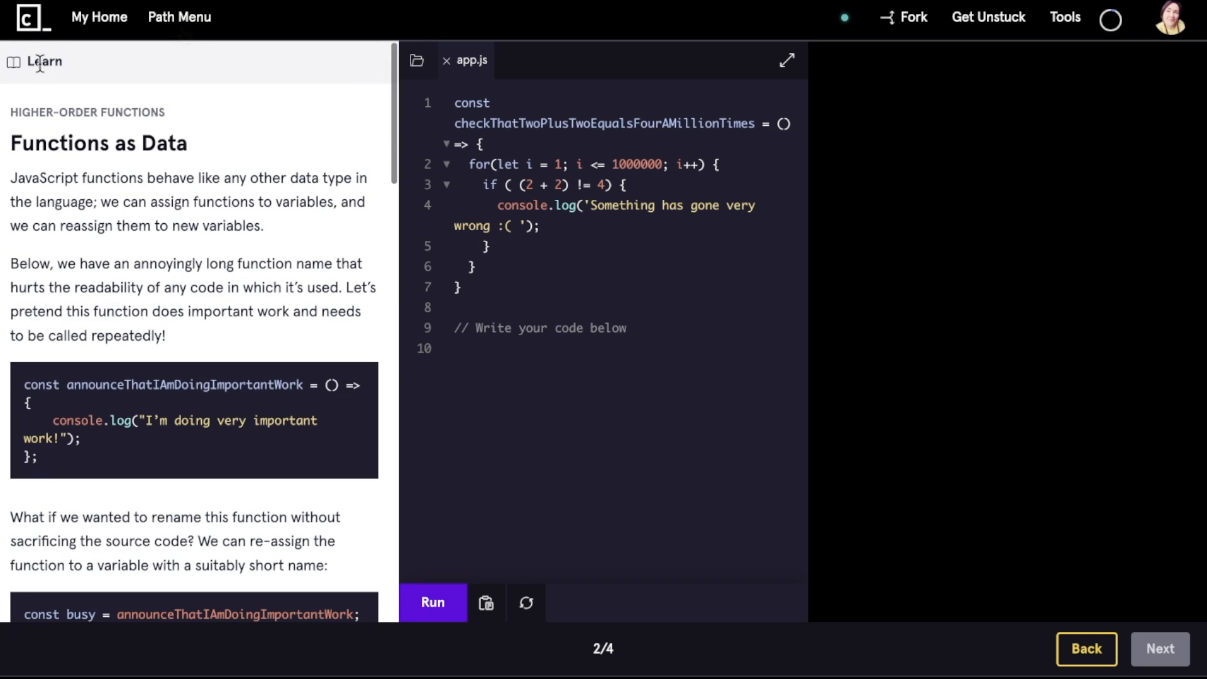
left_click(178, 17)
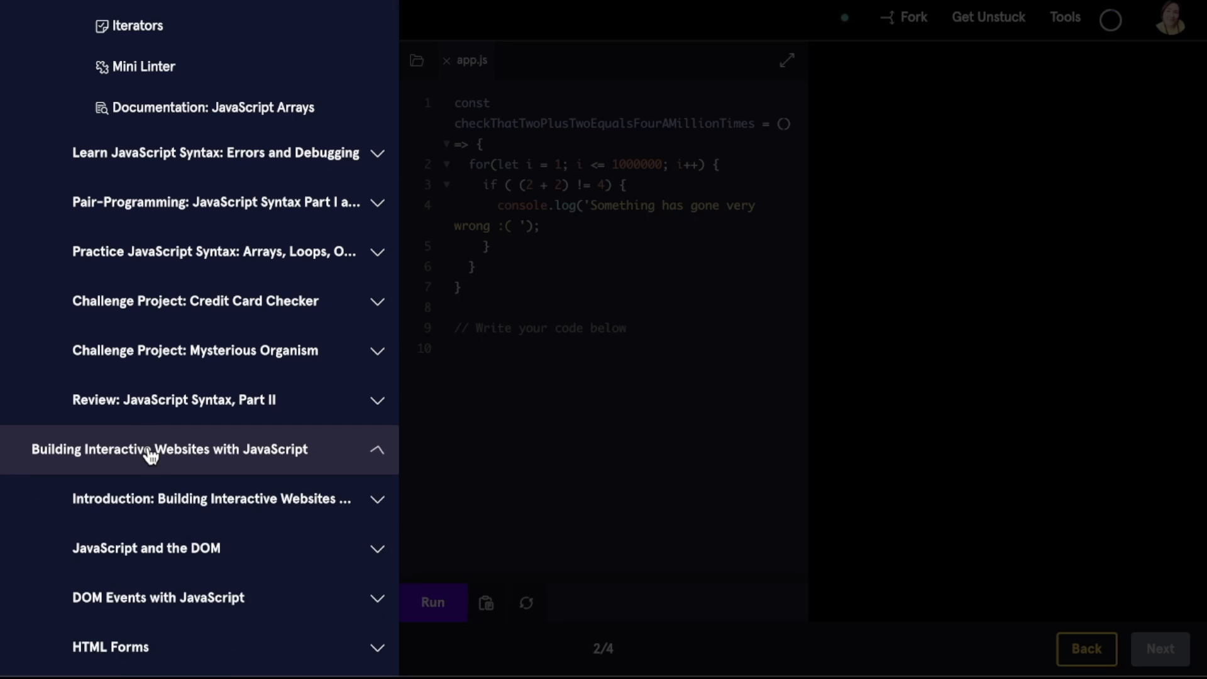
Finish the Building Interactive Websites introduction article and start JavaScript and HTML exercise 1/7.
left_click(212, 498)
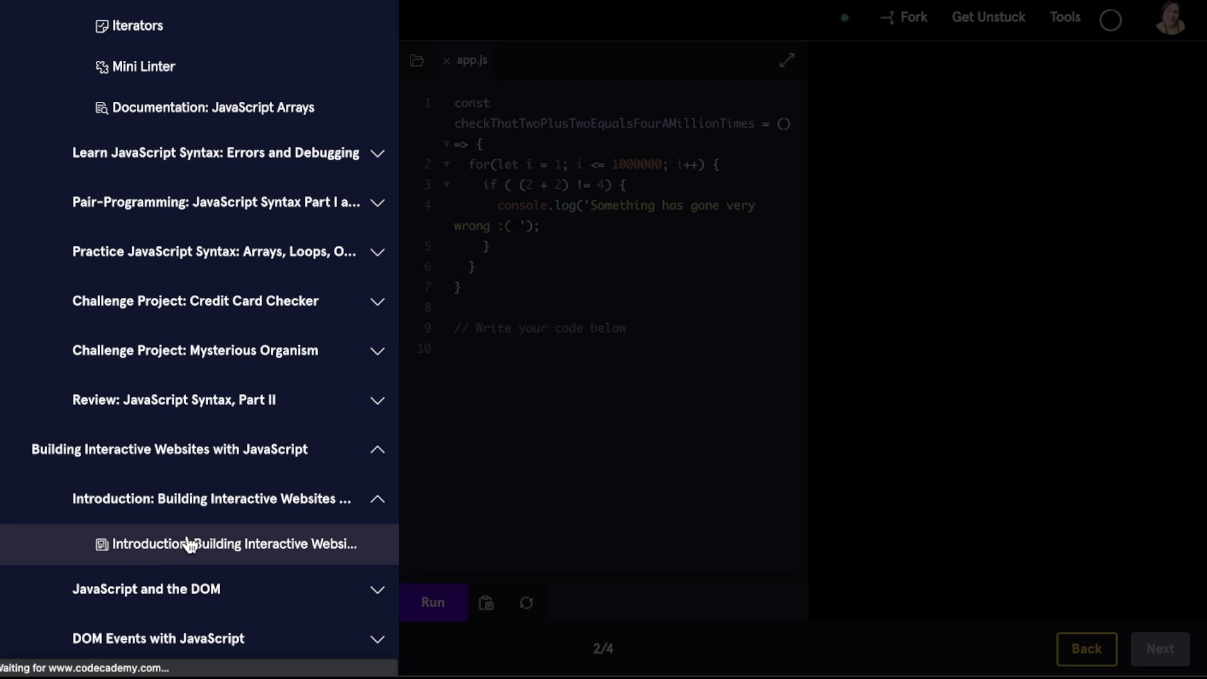
left_click(192, 544)
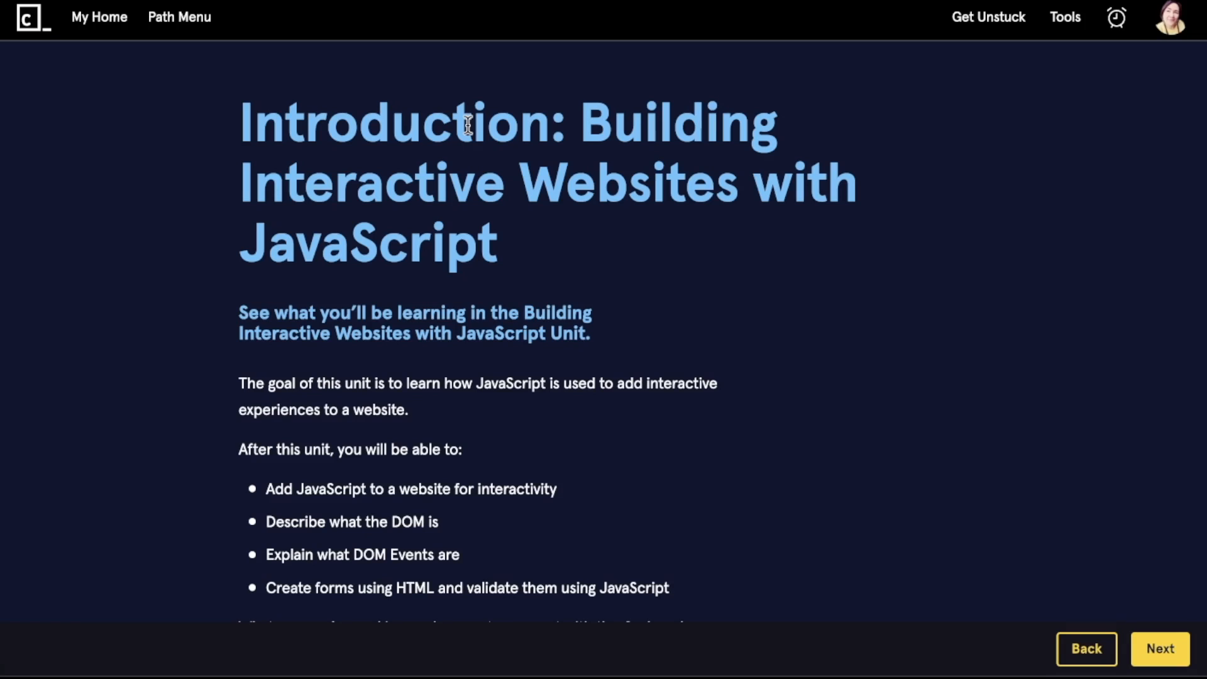
scroll("down", 3)
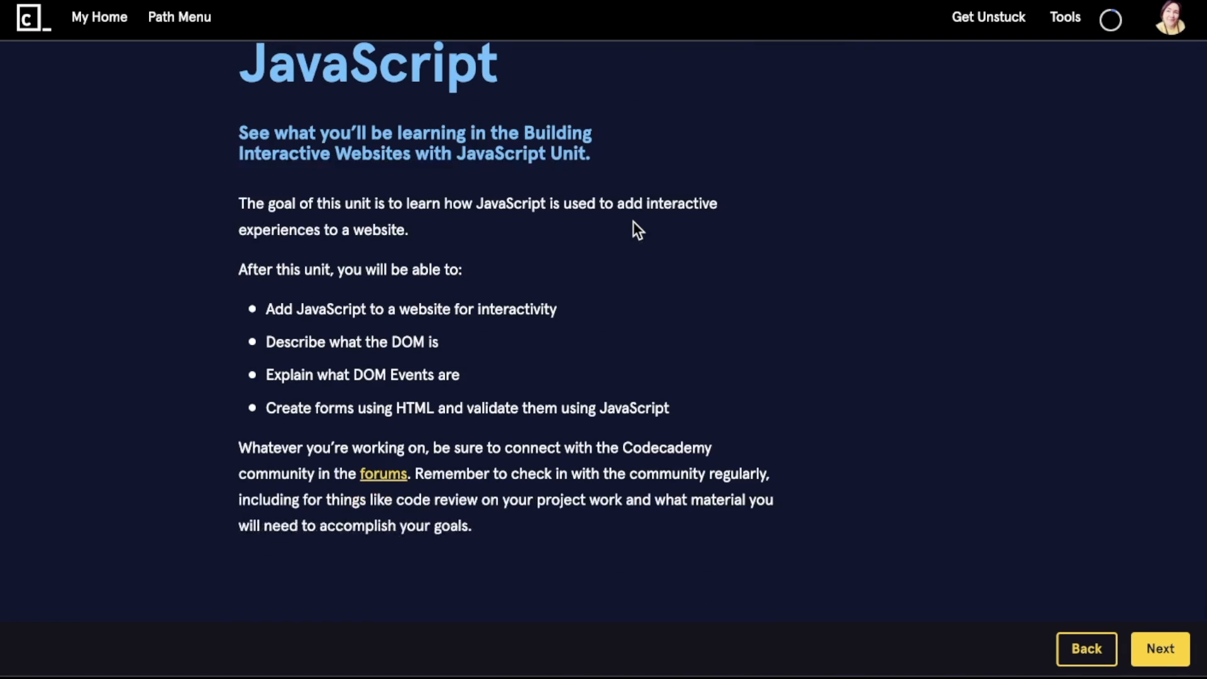
left_click(1160, 649)
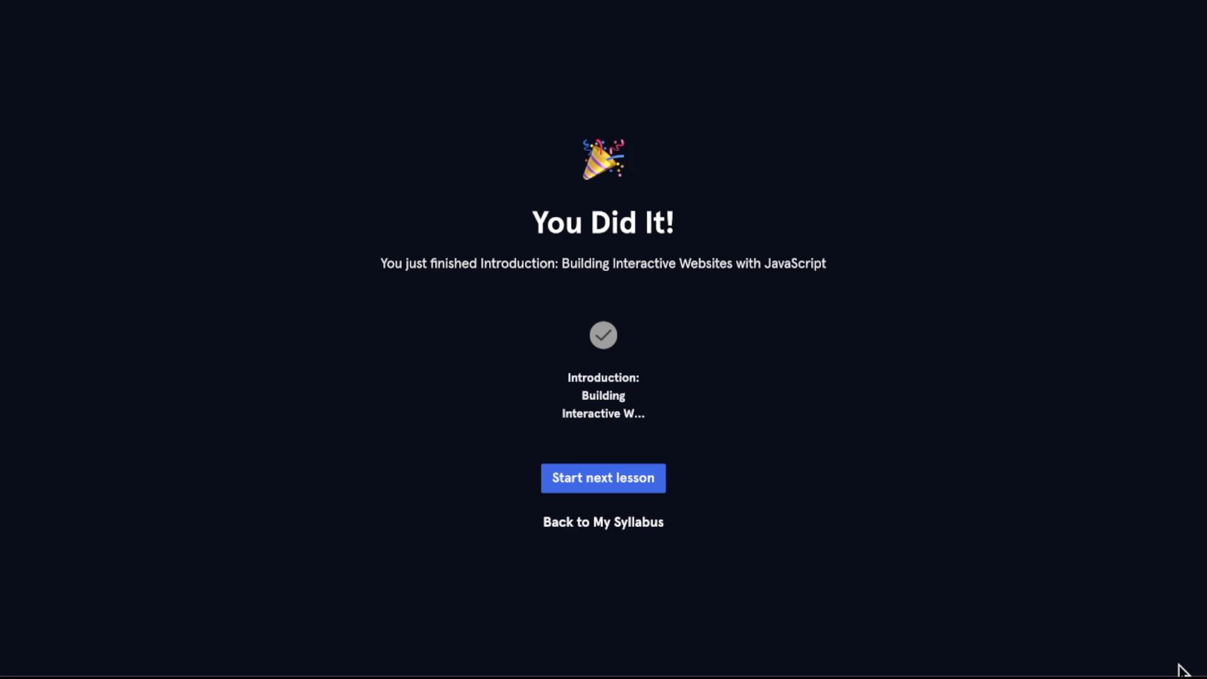
mouse_move(630, 534)
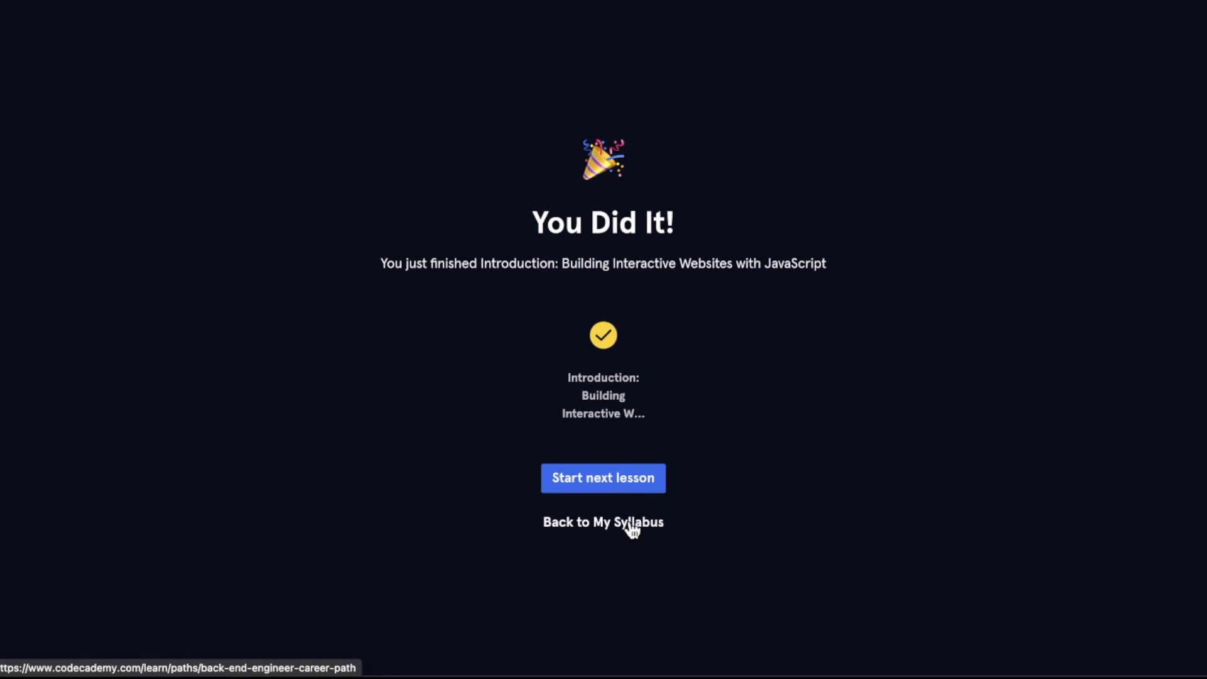
left_click(603, 478)
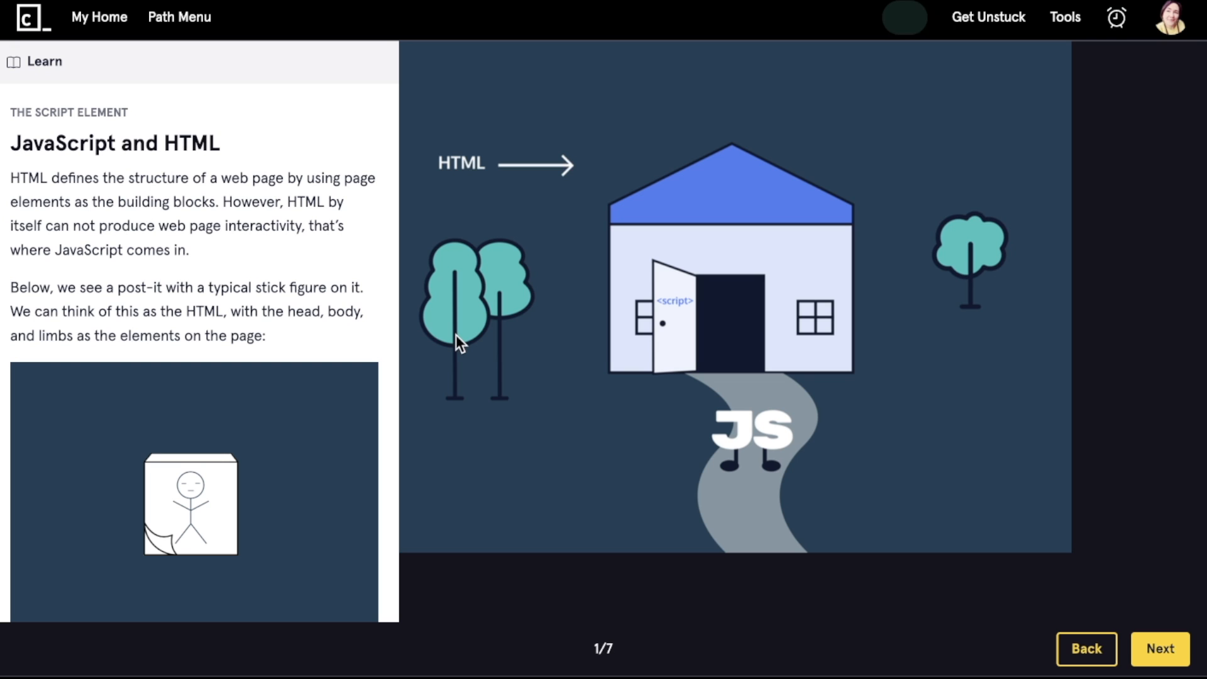
Scroll through the JavaScript and HTML lesson text, then go back to the My Home dashboard.
scroll("down", 3)
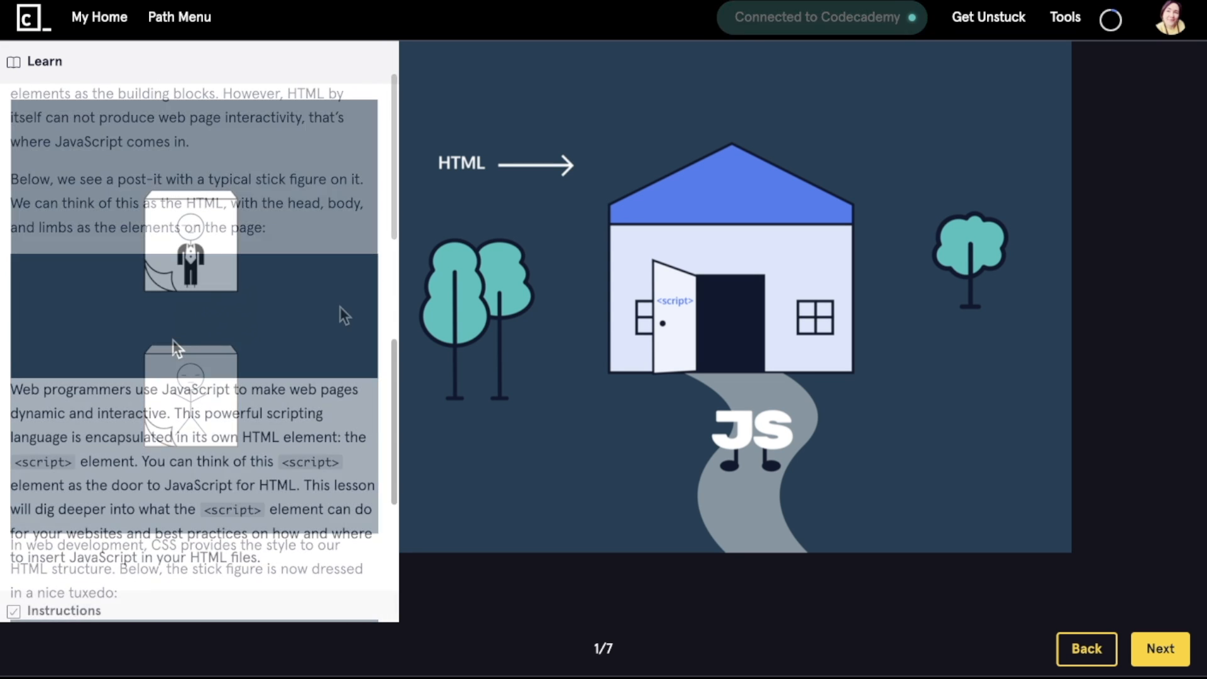
scroll("down", 3)
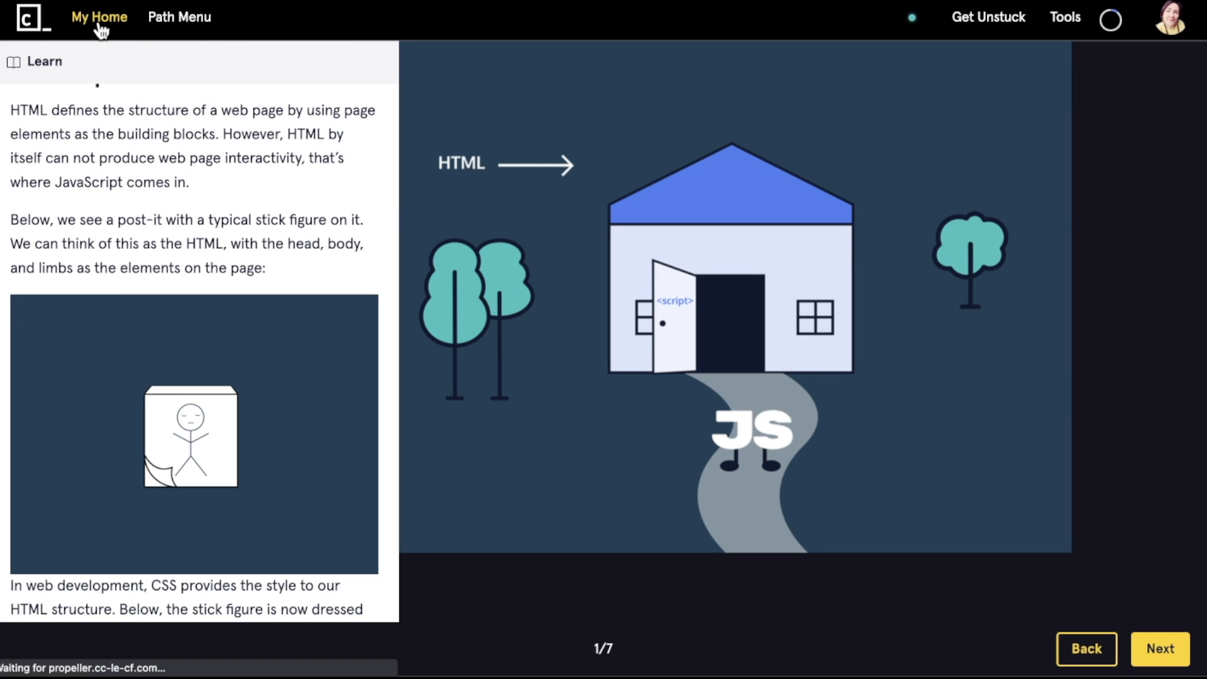
left_click(99, 17)
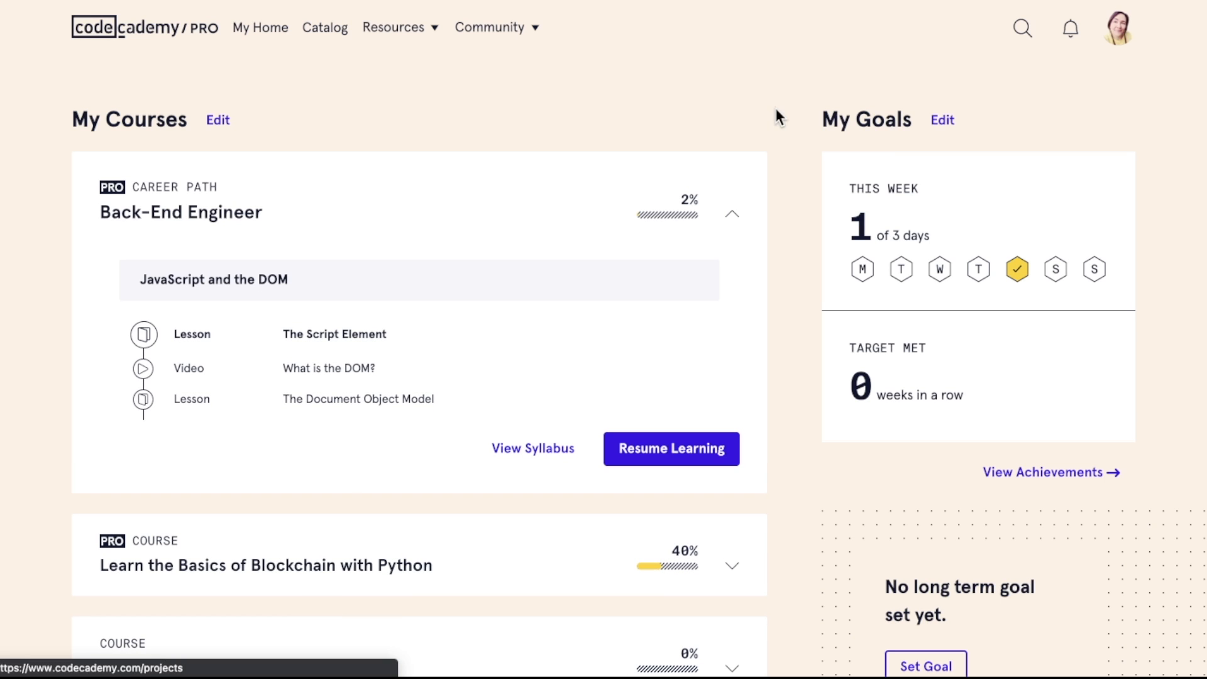
mouse_move(1070, 482)
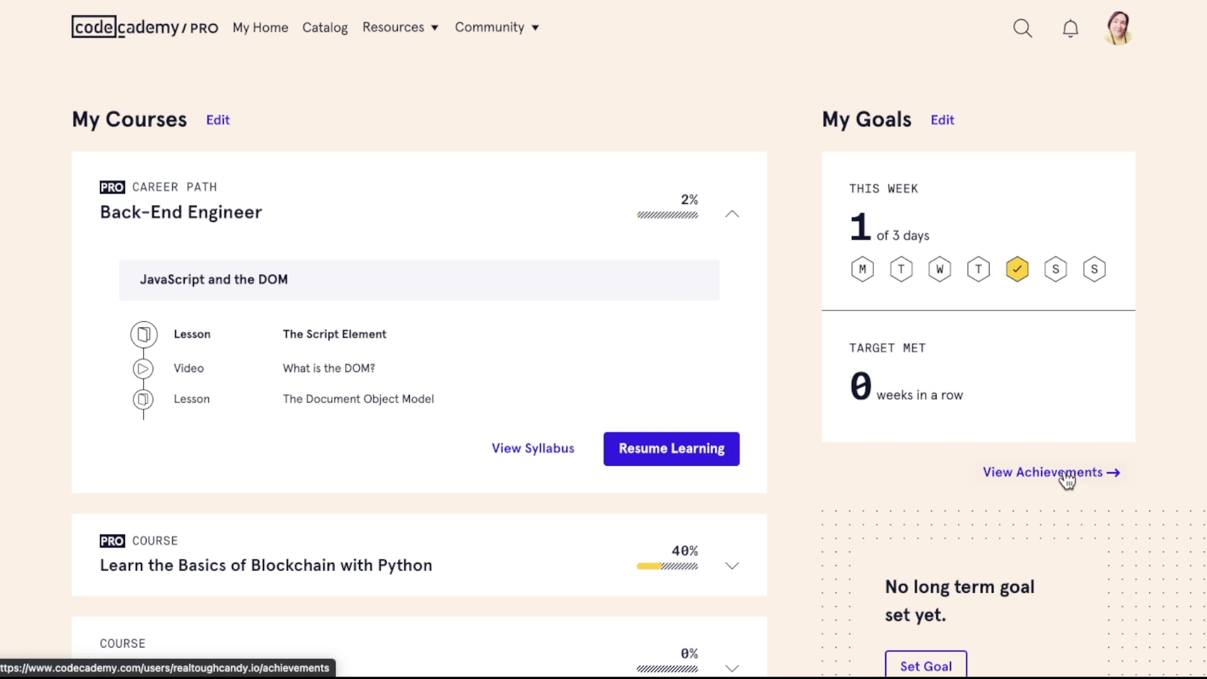
Scroll down the dashboard and choose Explore Projects to reach the Projects page.
scroll("down", 3)
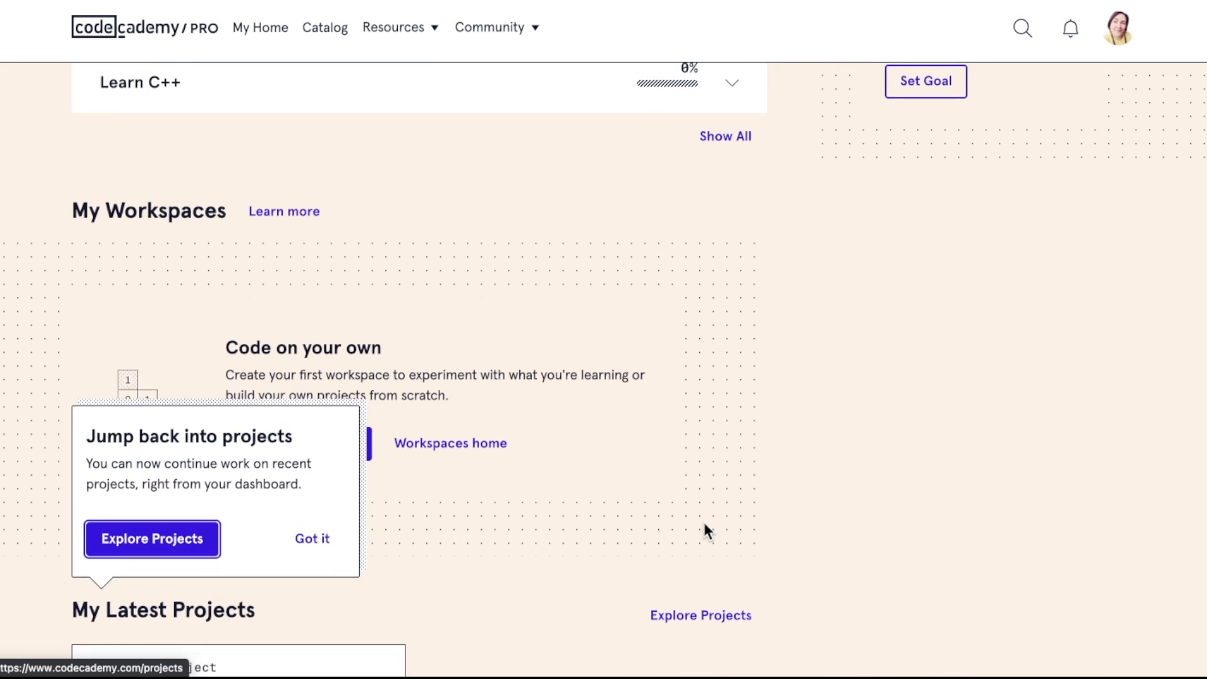
mouse_move(186, 545)
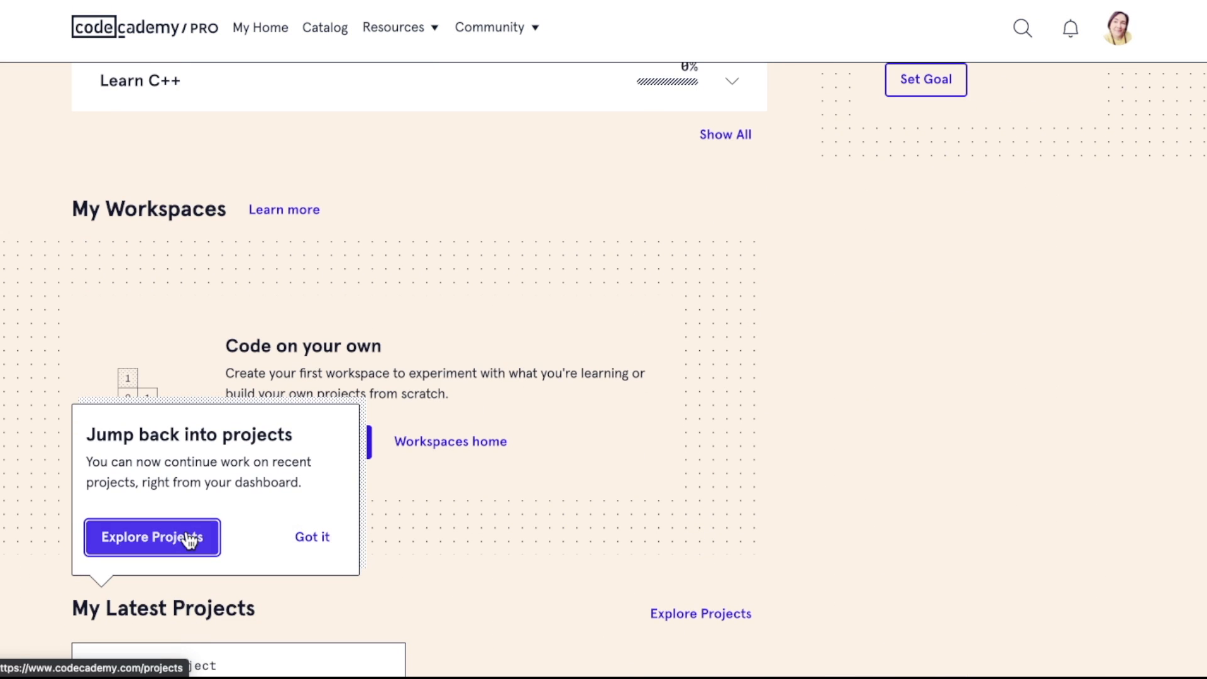
left_click(152, 537)
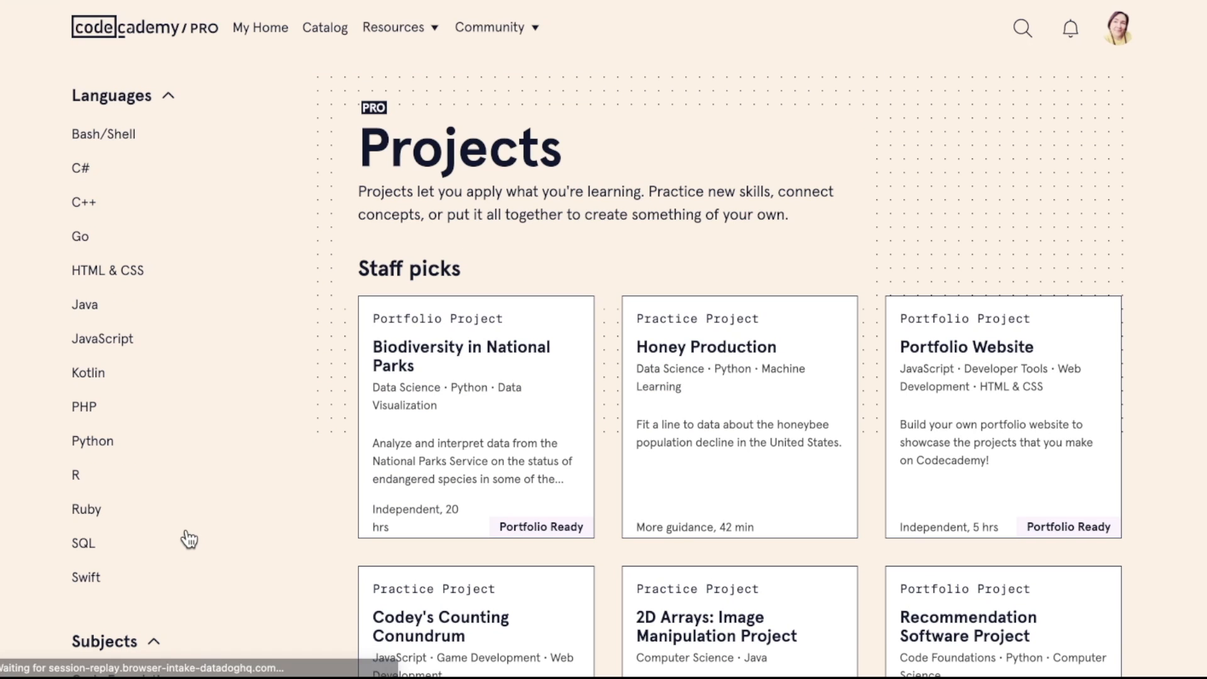
mouse_move(1099, 180)
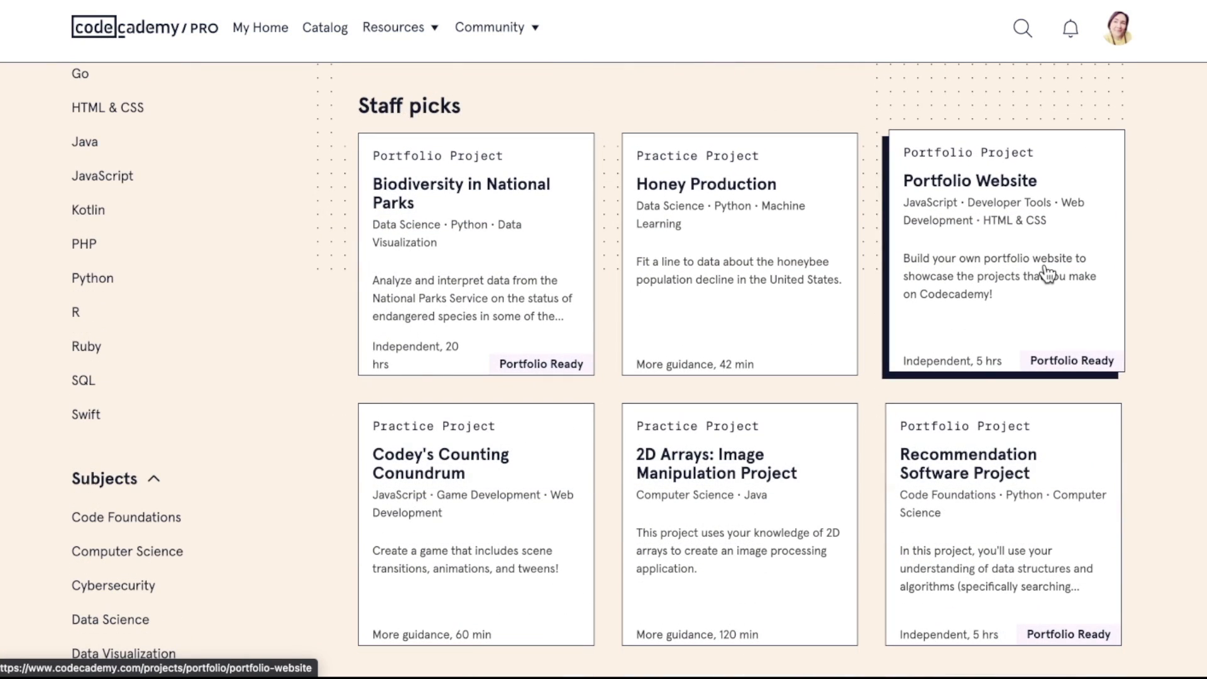
Scroll through the Projects page's Staff picks and Most popular sections.
scroll("down", 3)
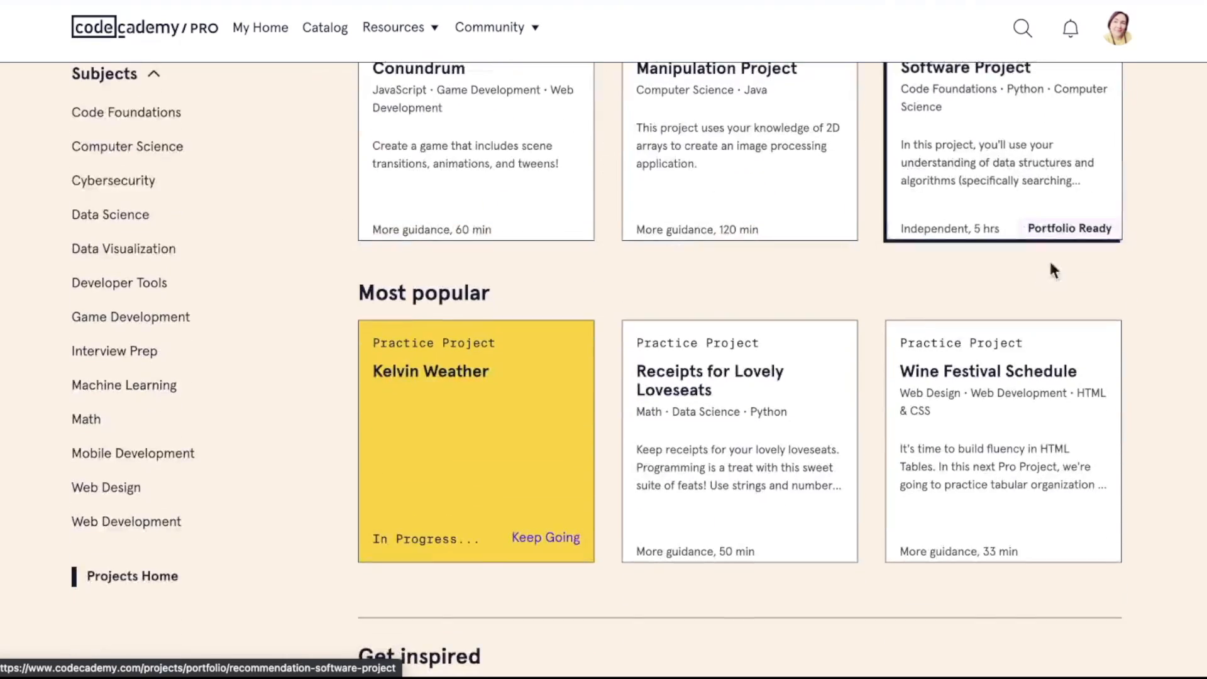
scroll("down", 3)
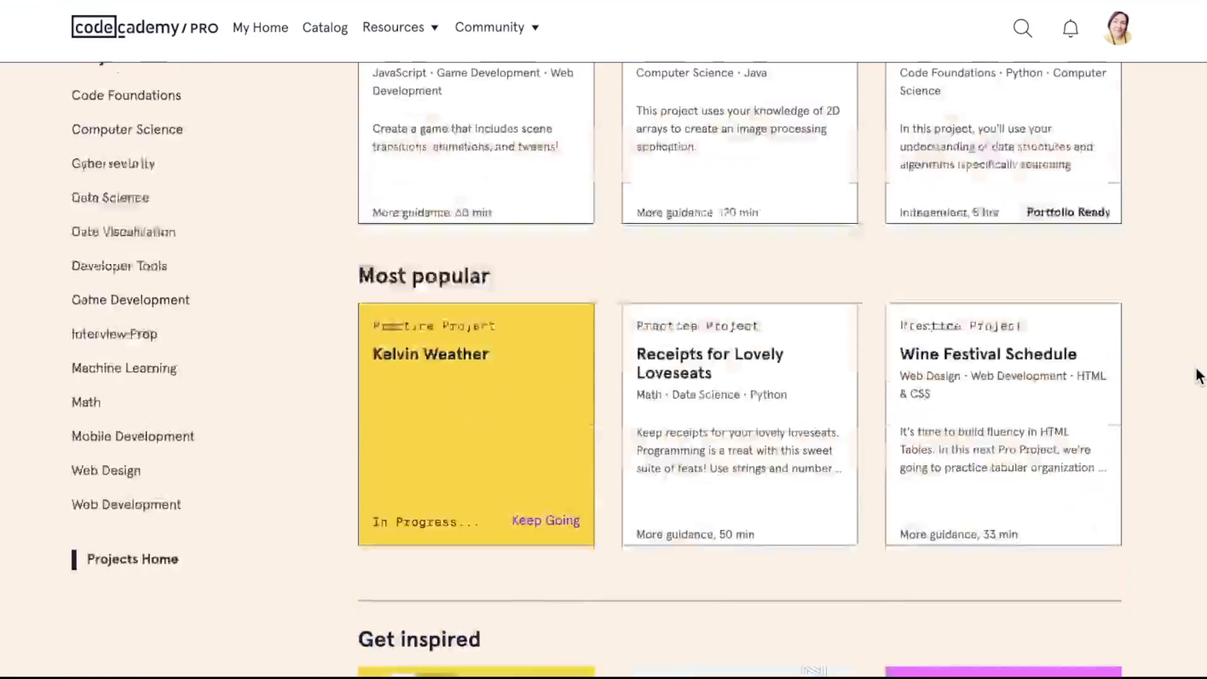
scroll("up", 3)
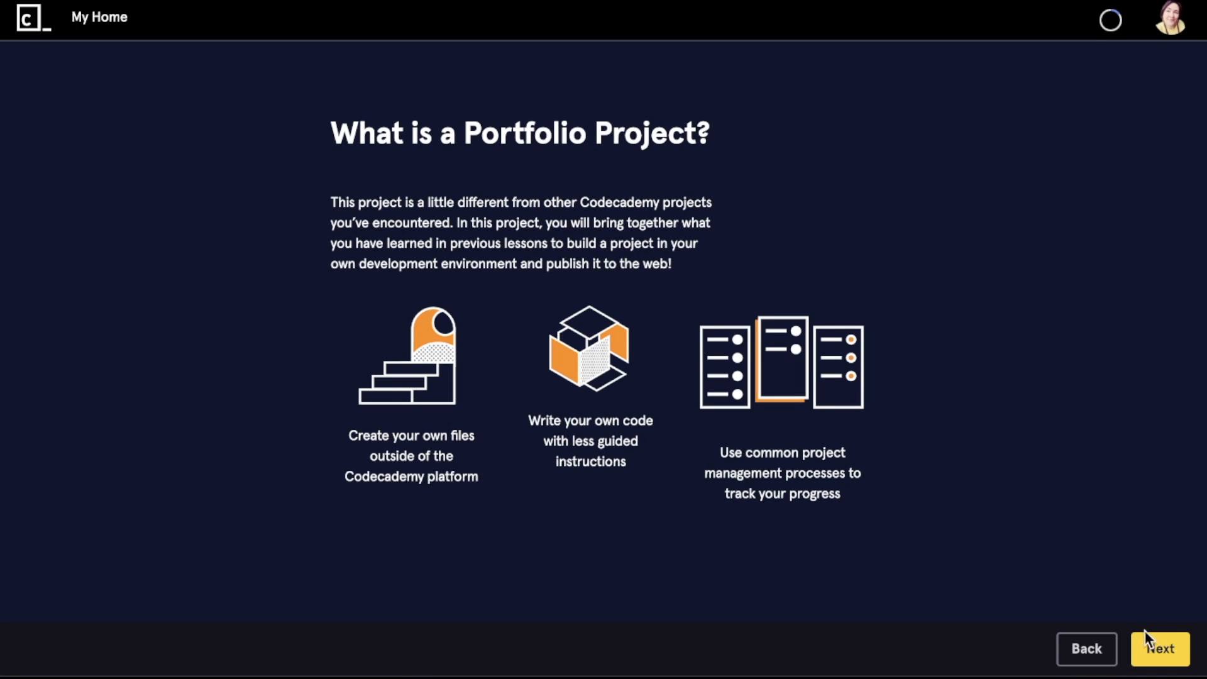
Move Plan your project to In Progress, review Setup and Resources, and open Intro to Chrome Devtools.
left_click(1160, 649)
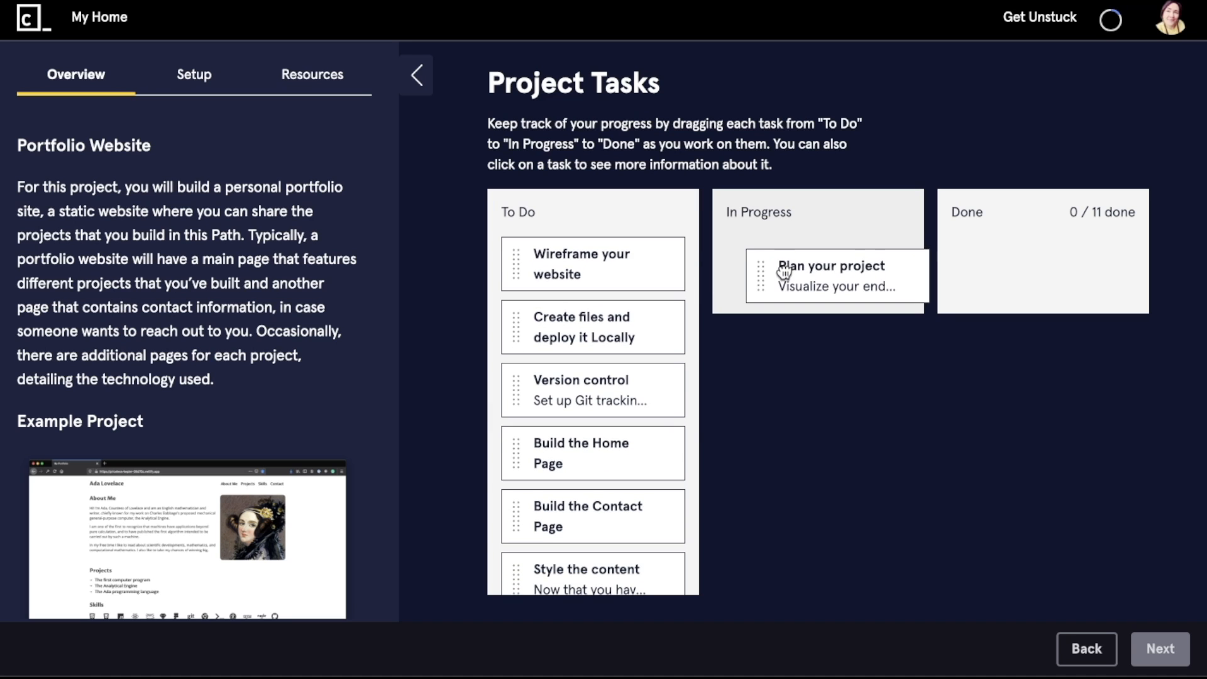
left_click_drag(593, 326, 1028, 276)
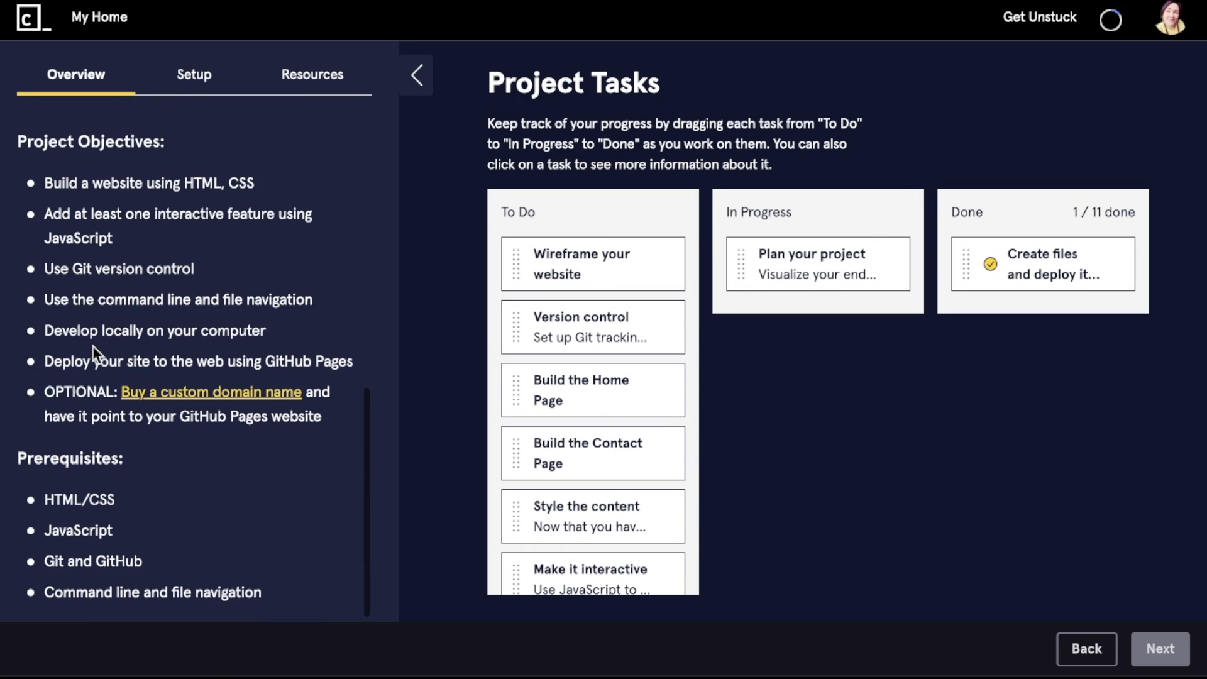
left_click(193, 75)
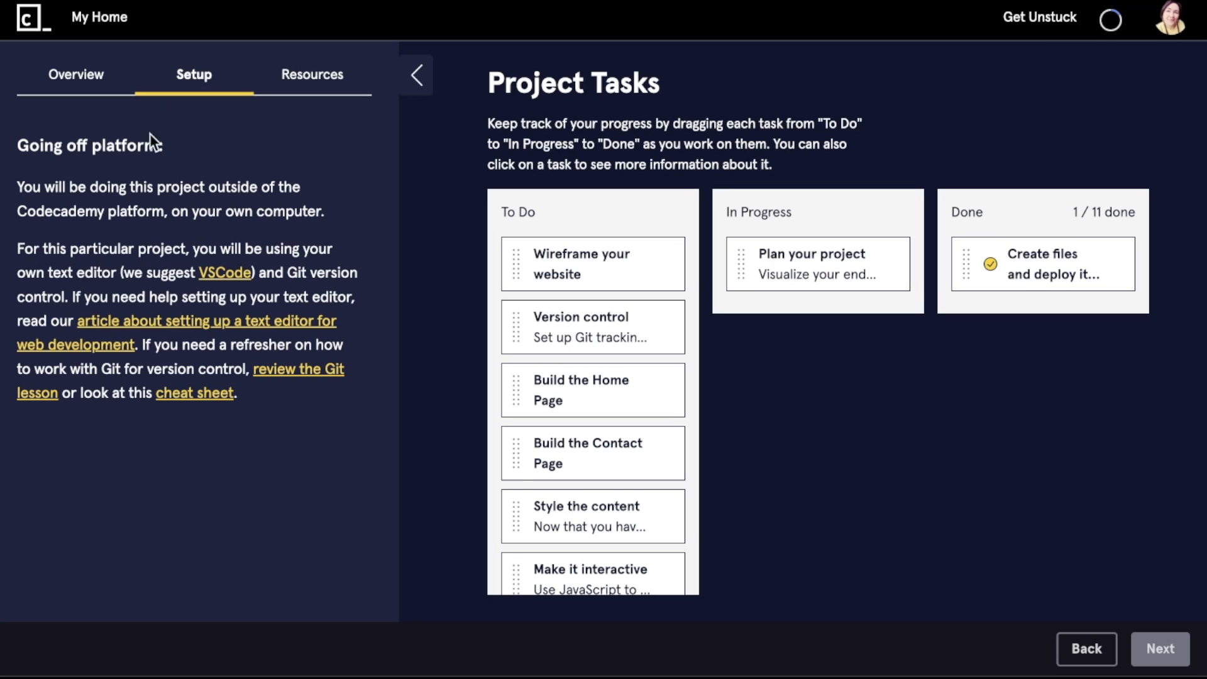
mouse_move(110, 236)
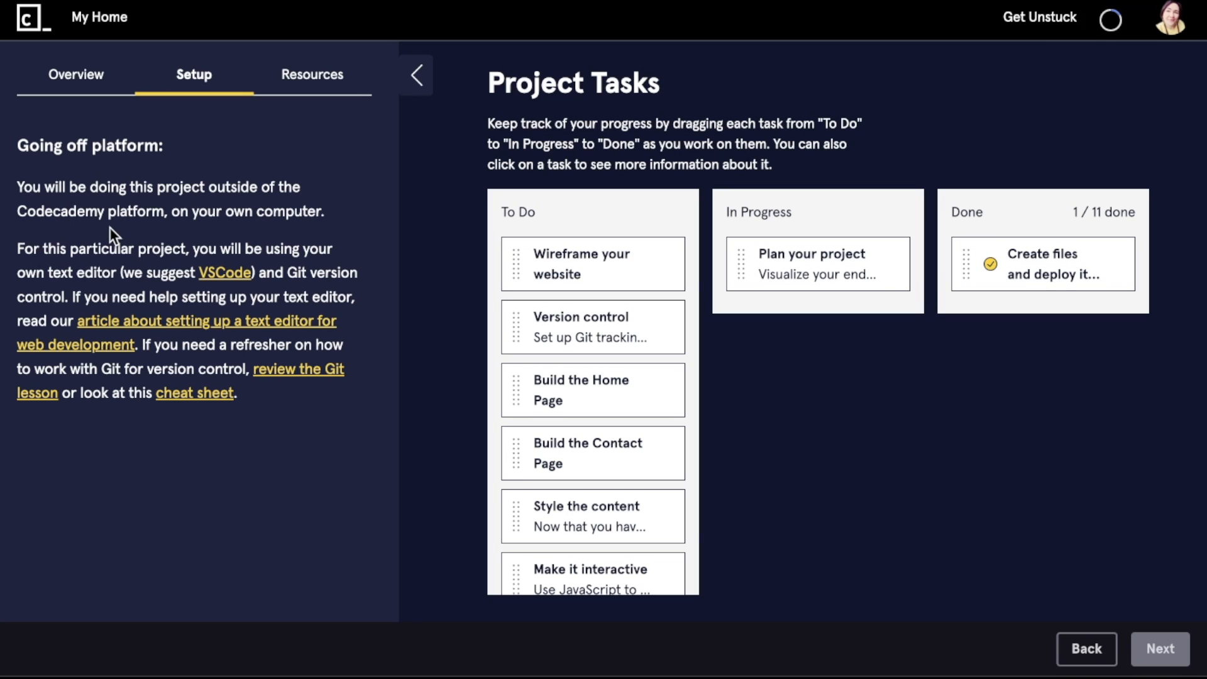
left_click(312, 74)
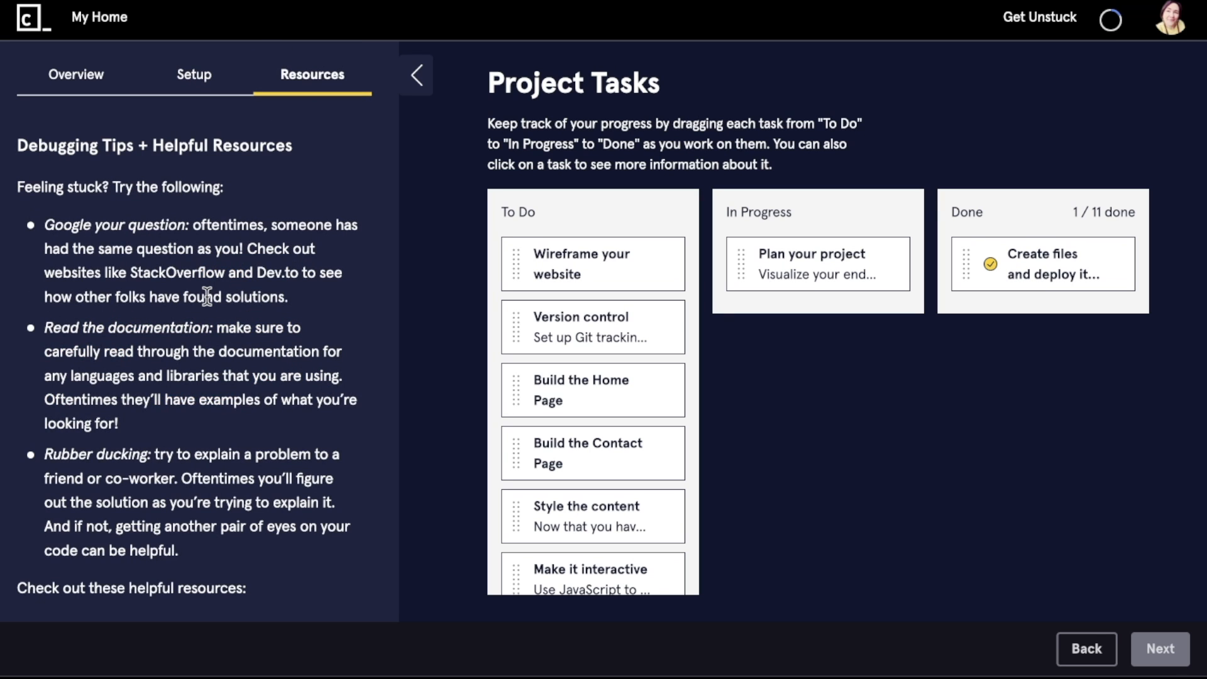
scroll("down", 3)
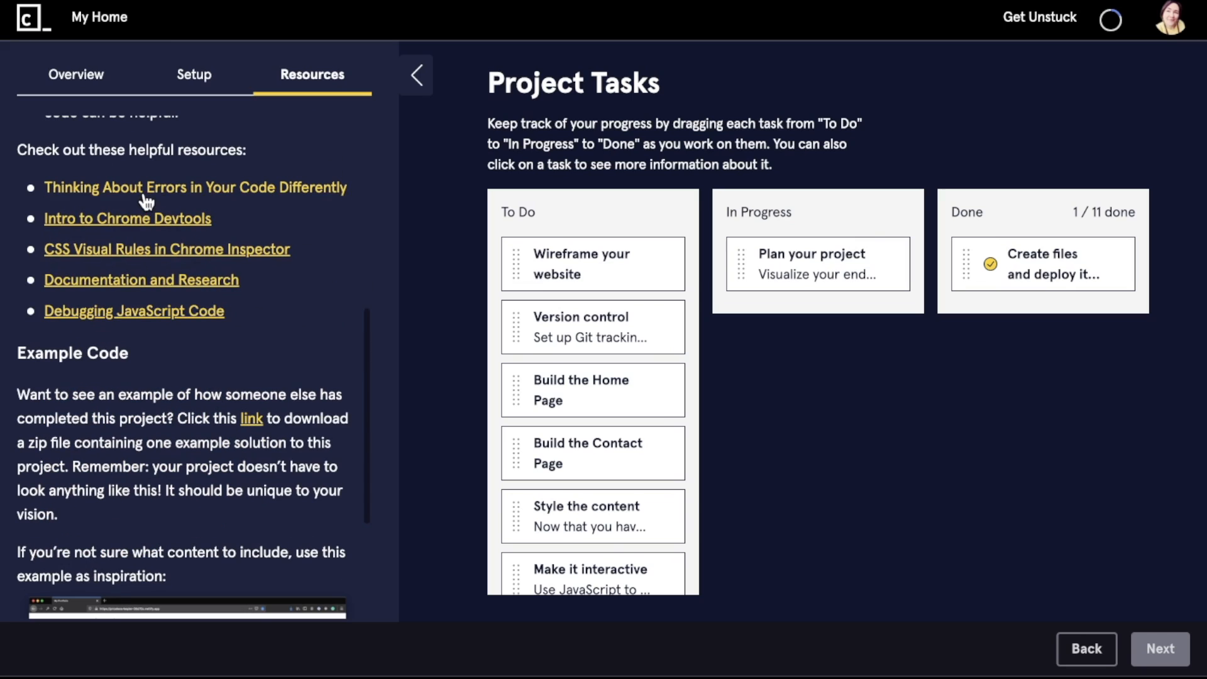
left_click(127, 218)
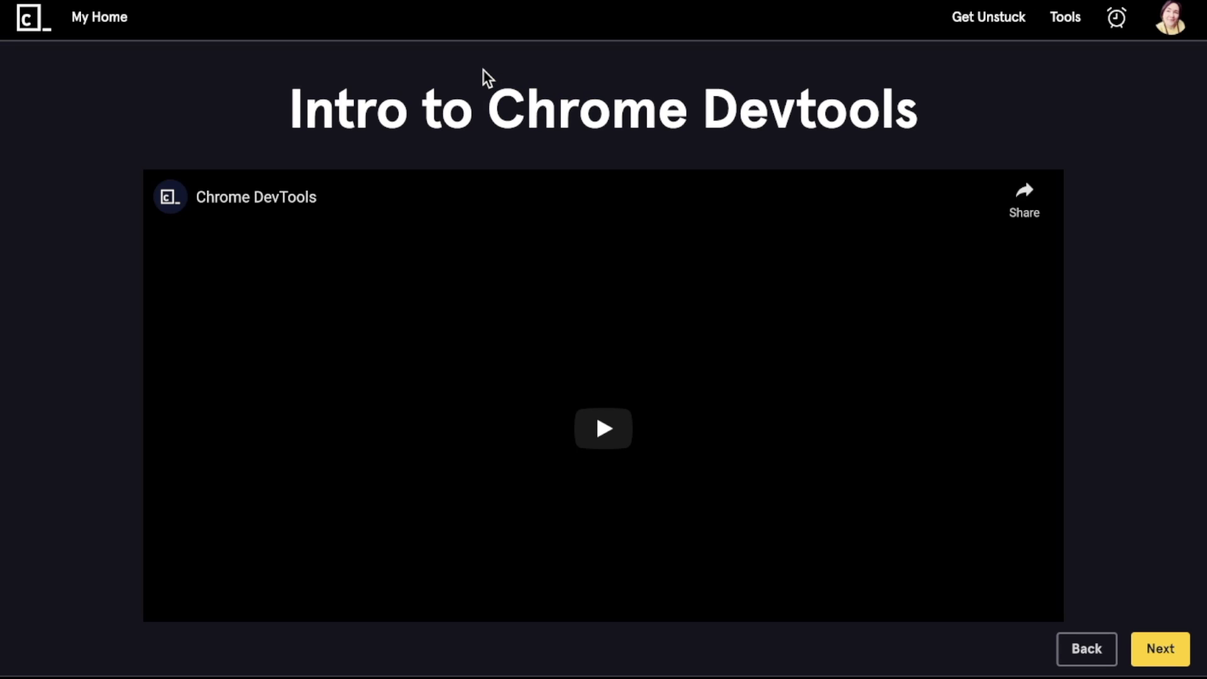
Return from the Chrome Devtools video to the Portfolio Website task board.
left_click(603, 429)
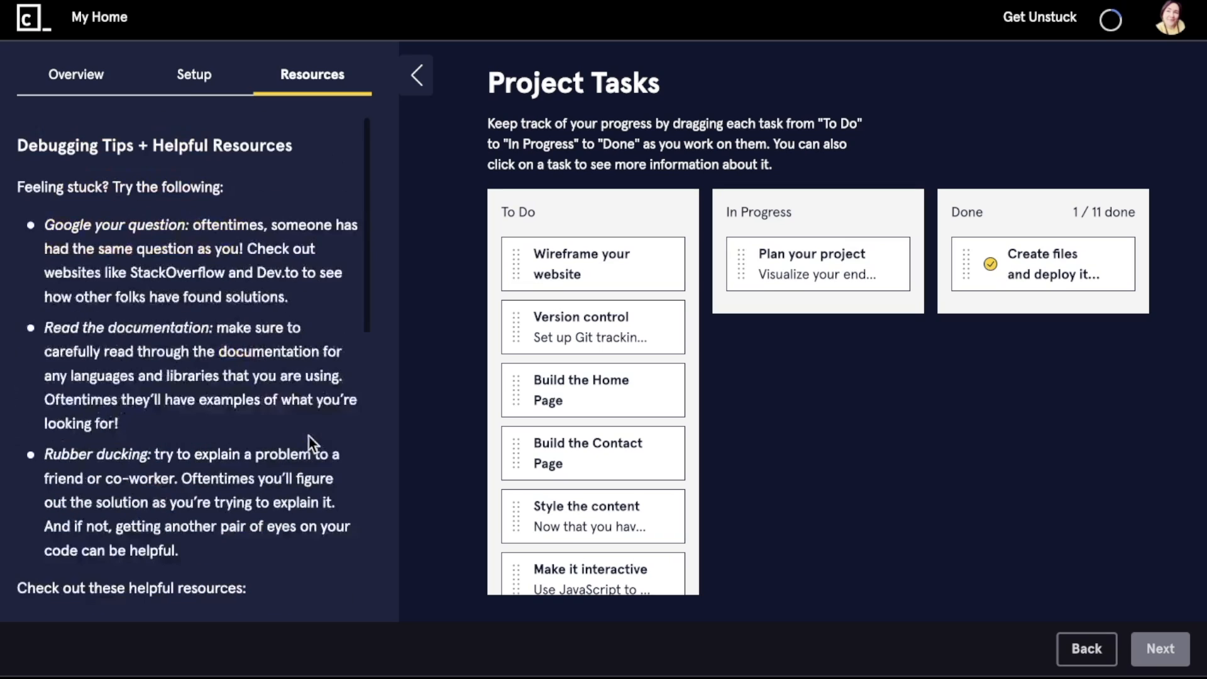
mouse_move(224, 119)
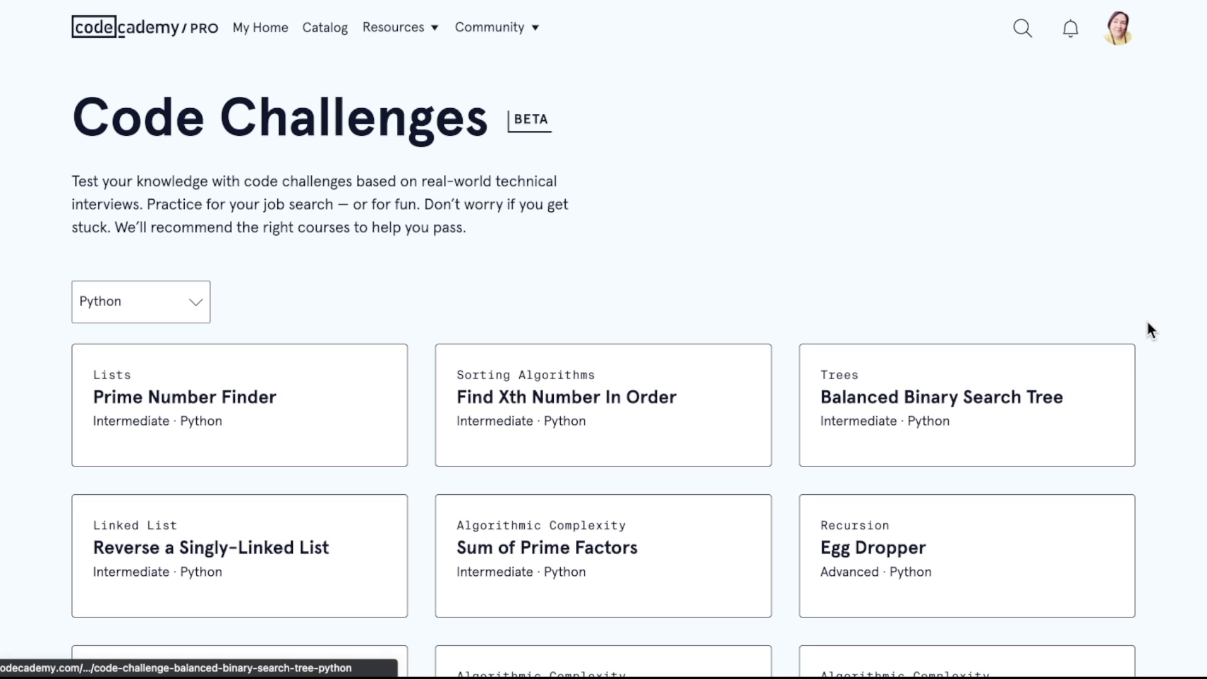
Switch the Code Challenges language from Python to JavaScript and scroll through the challenge grid.
scroll("down", 3)
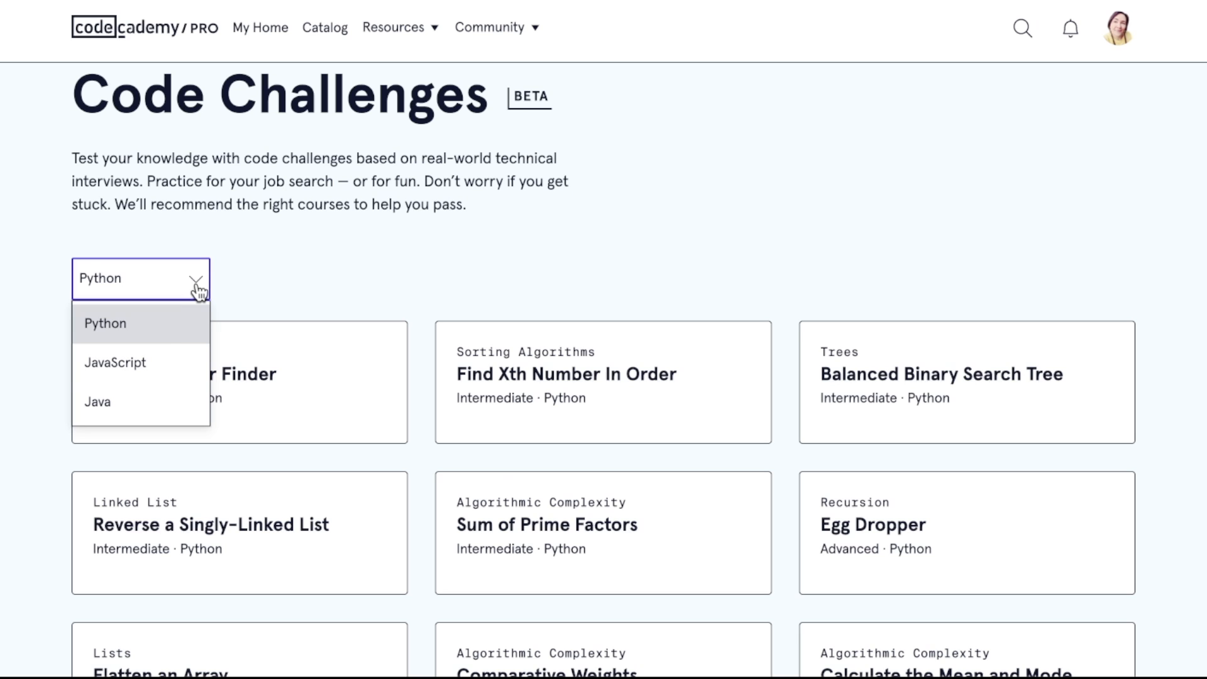
left_click(114, 363)
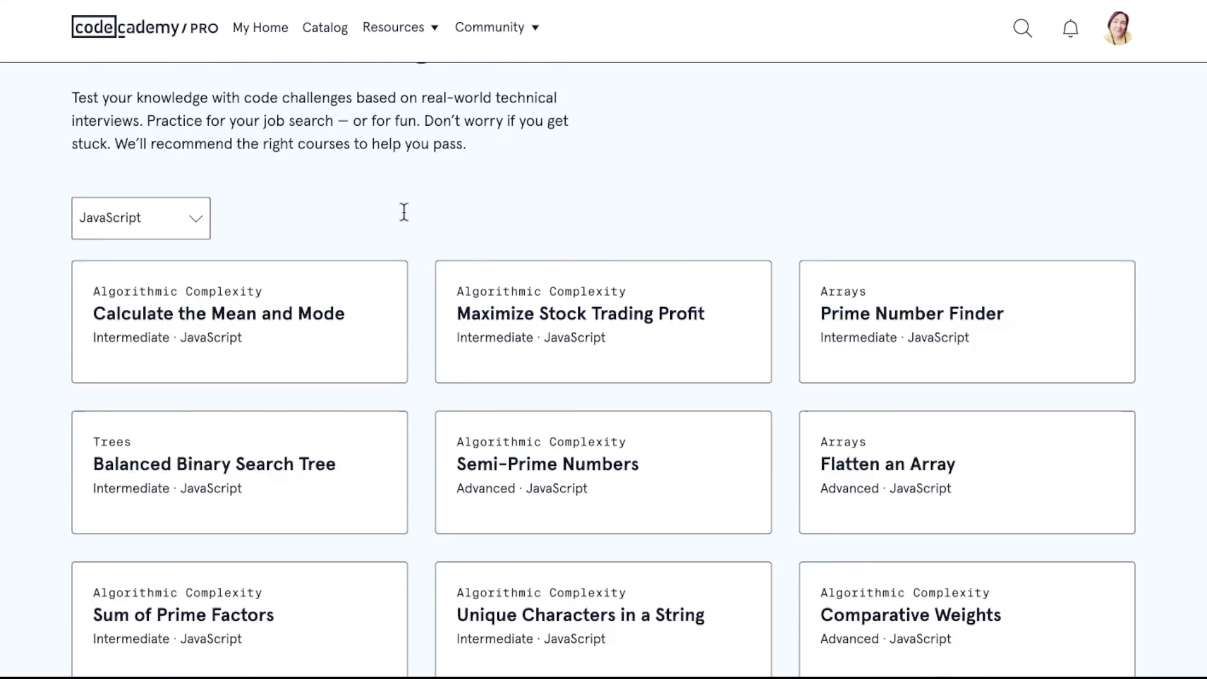
scroll("down", 3)
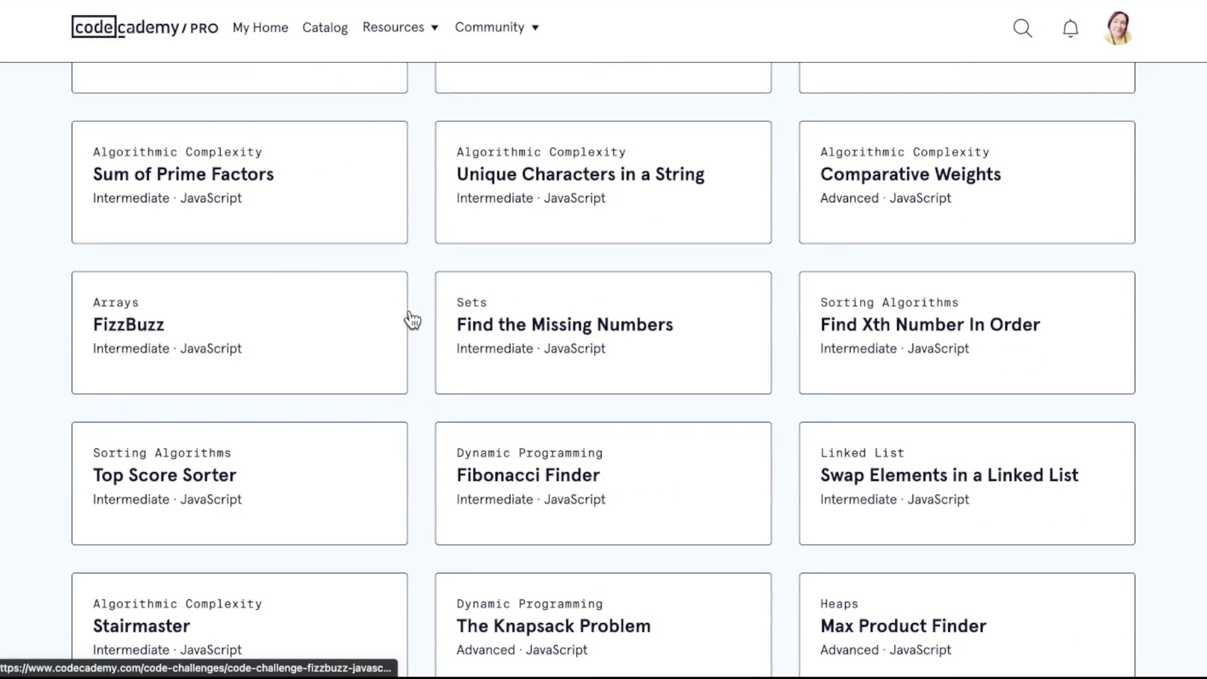
scroll("down", 3)
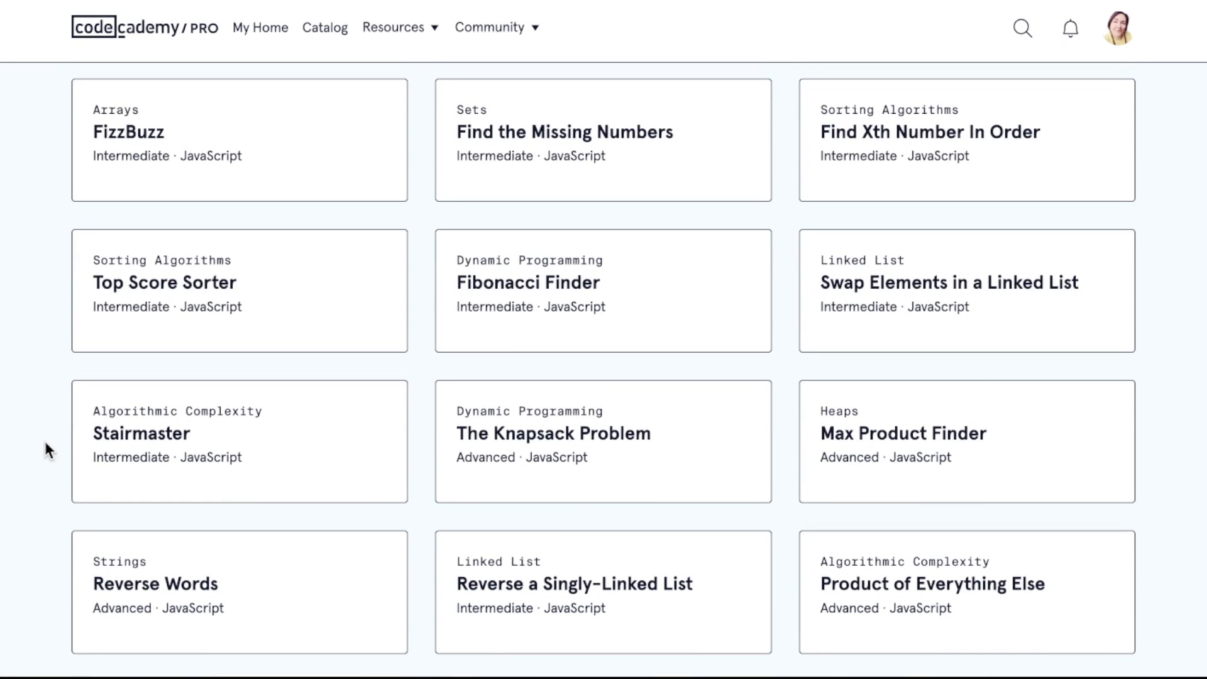
scroll("down", 3)
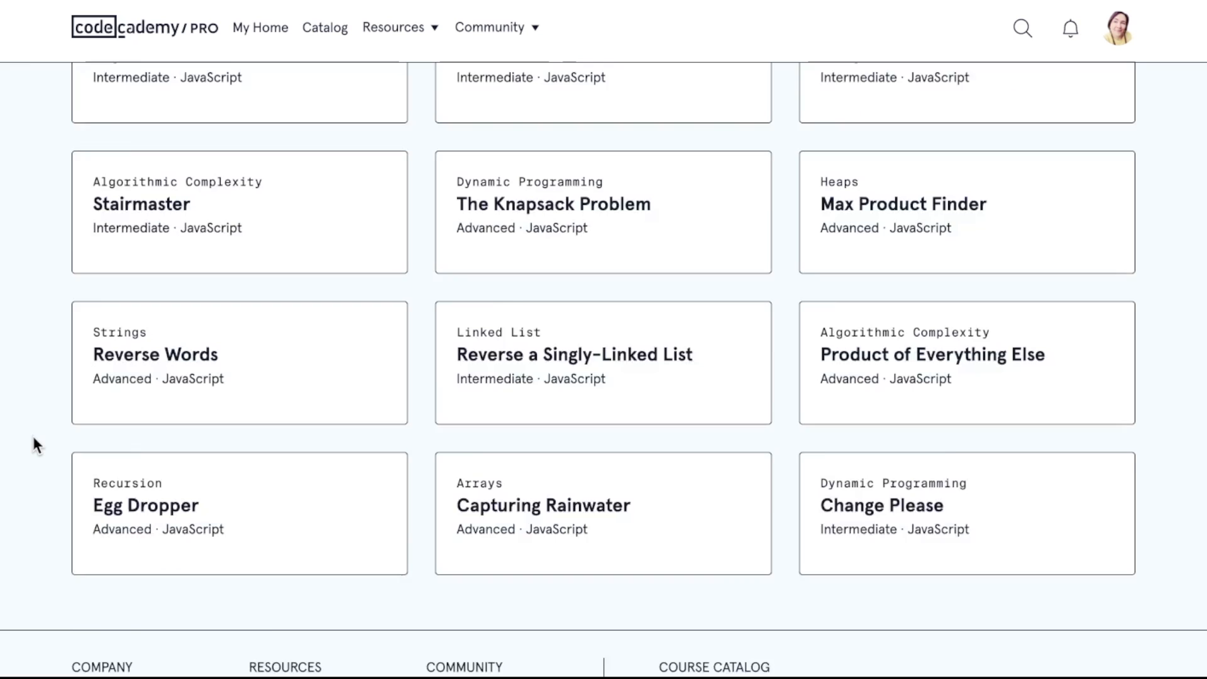
mouse_move(165, 488)
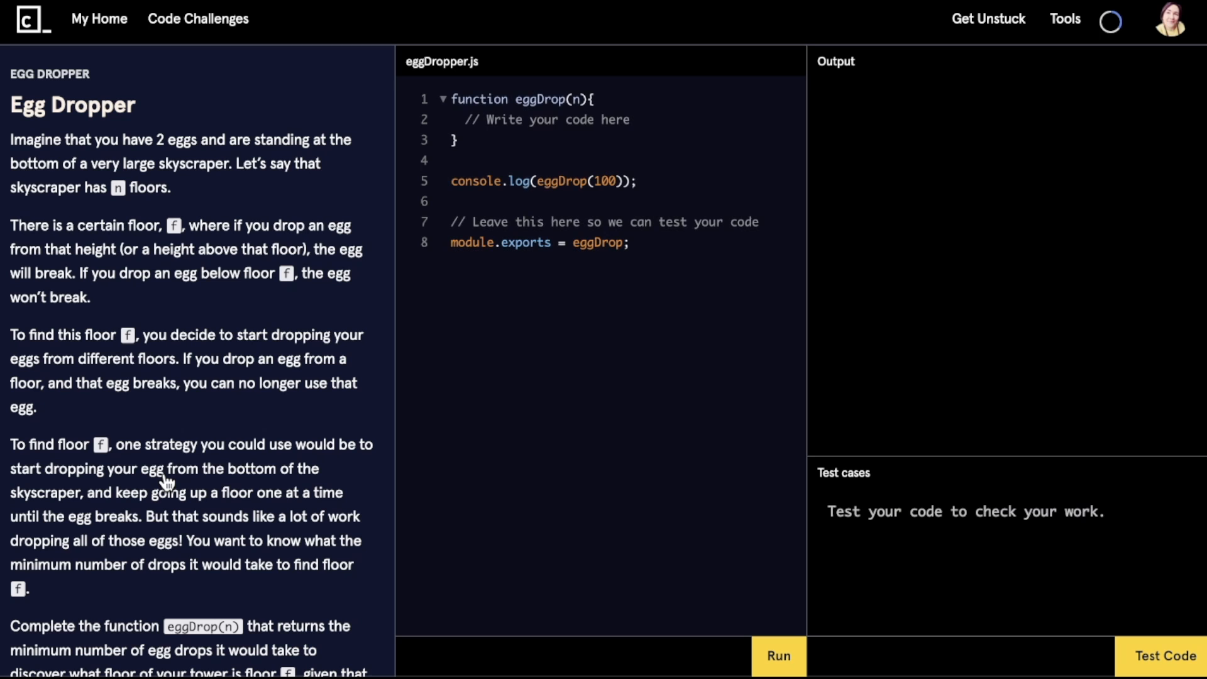
scroll("down", 3)
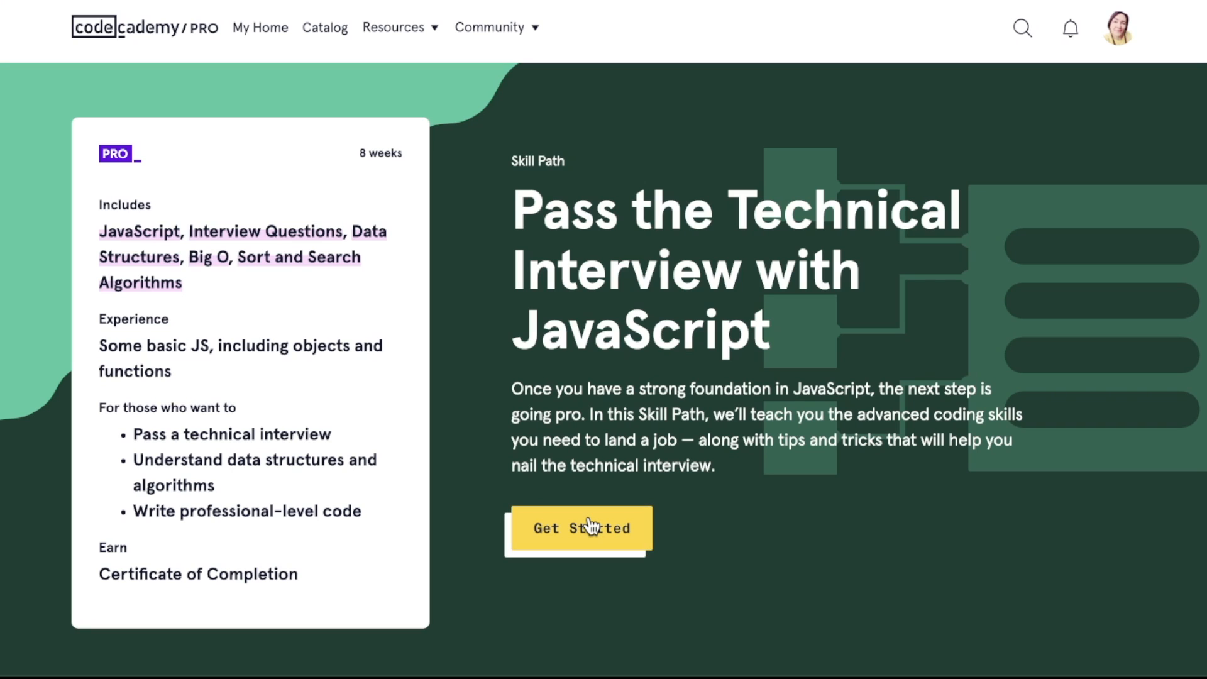
Choose Get Started on the Pass the Technical Interview with JavaScript skill path.
left_click(584, 528)
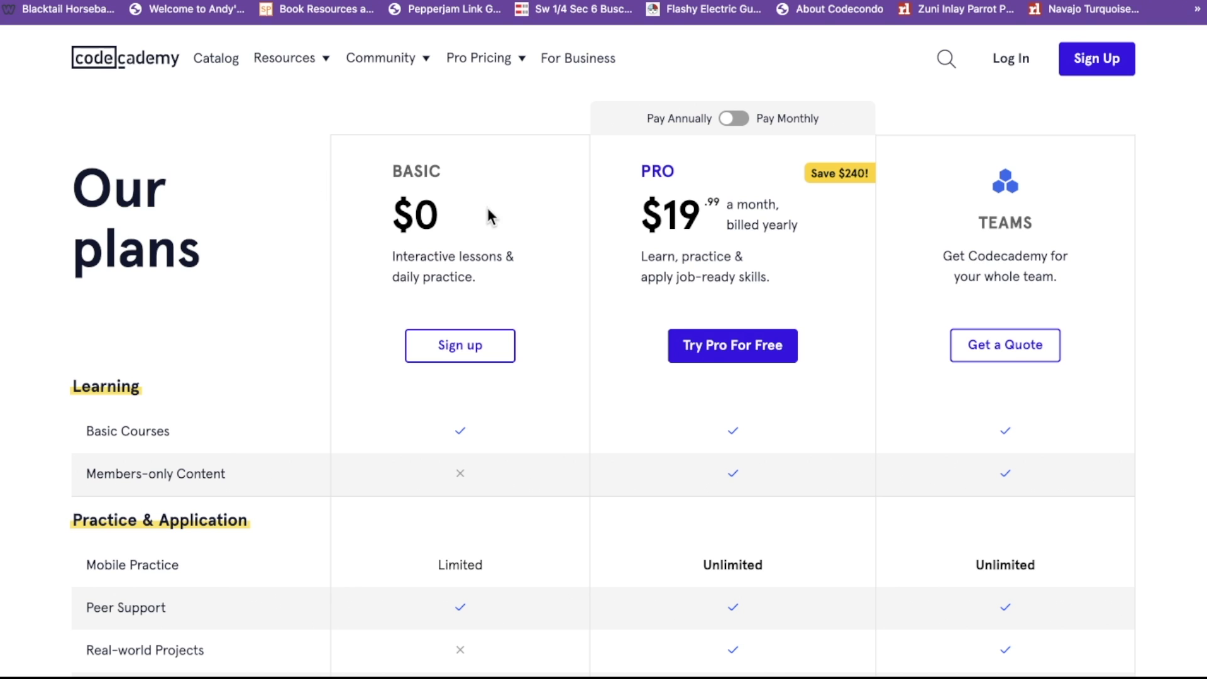
mouse_move(553, 220)
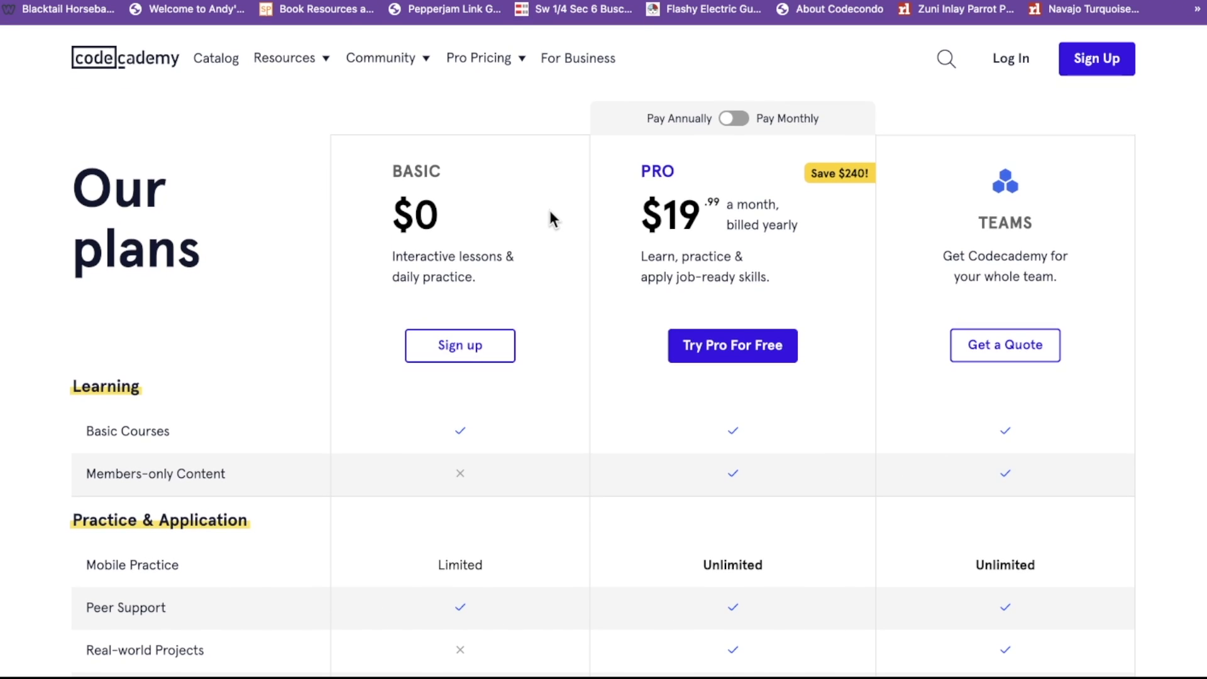
scroll("down", 3)
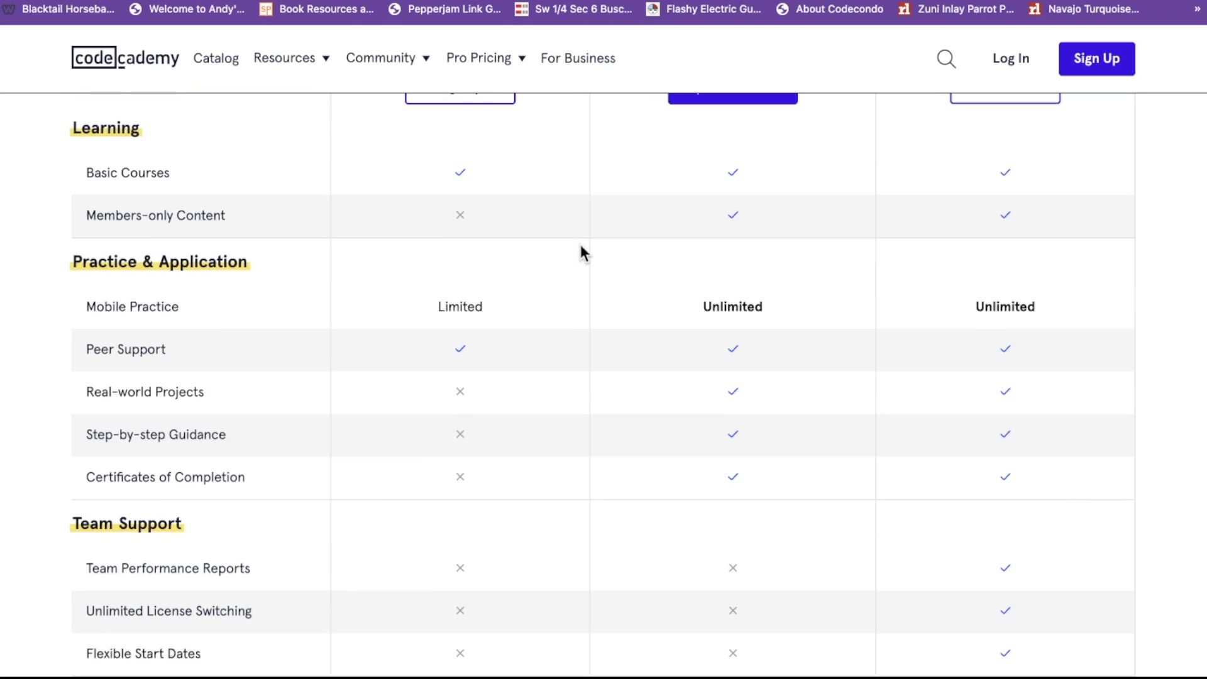
scroll("down", 3)
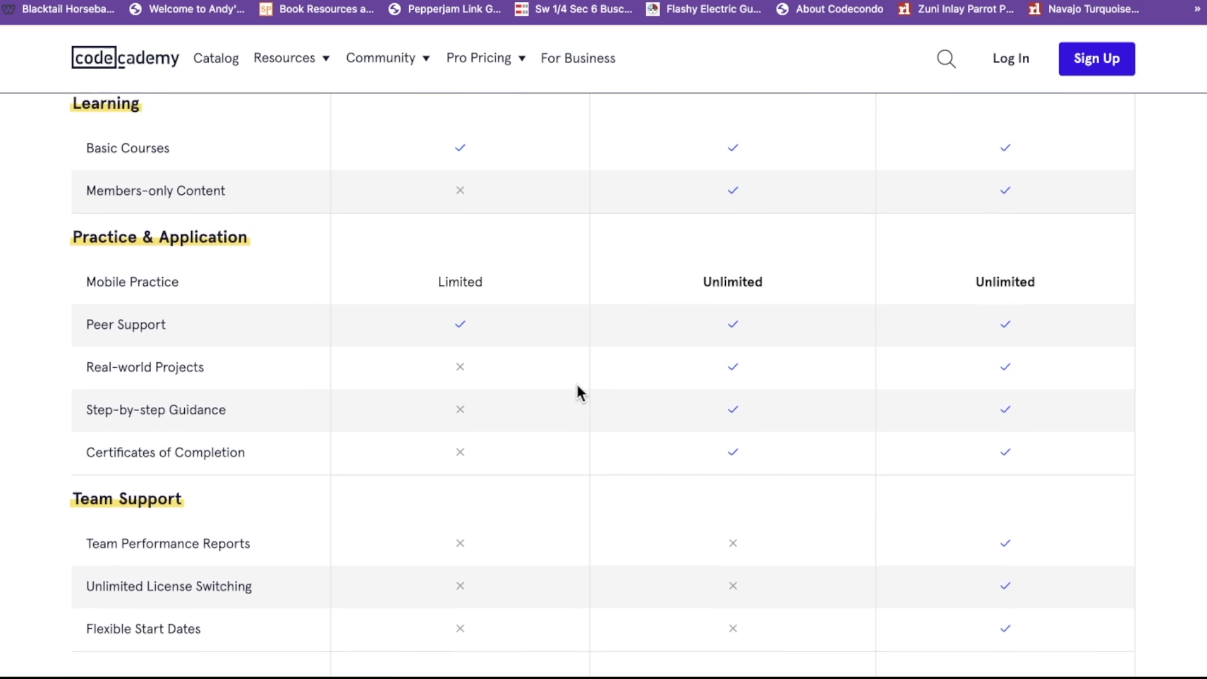
scroll("up", 3)
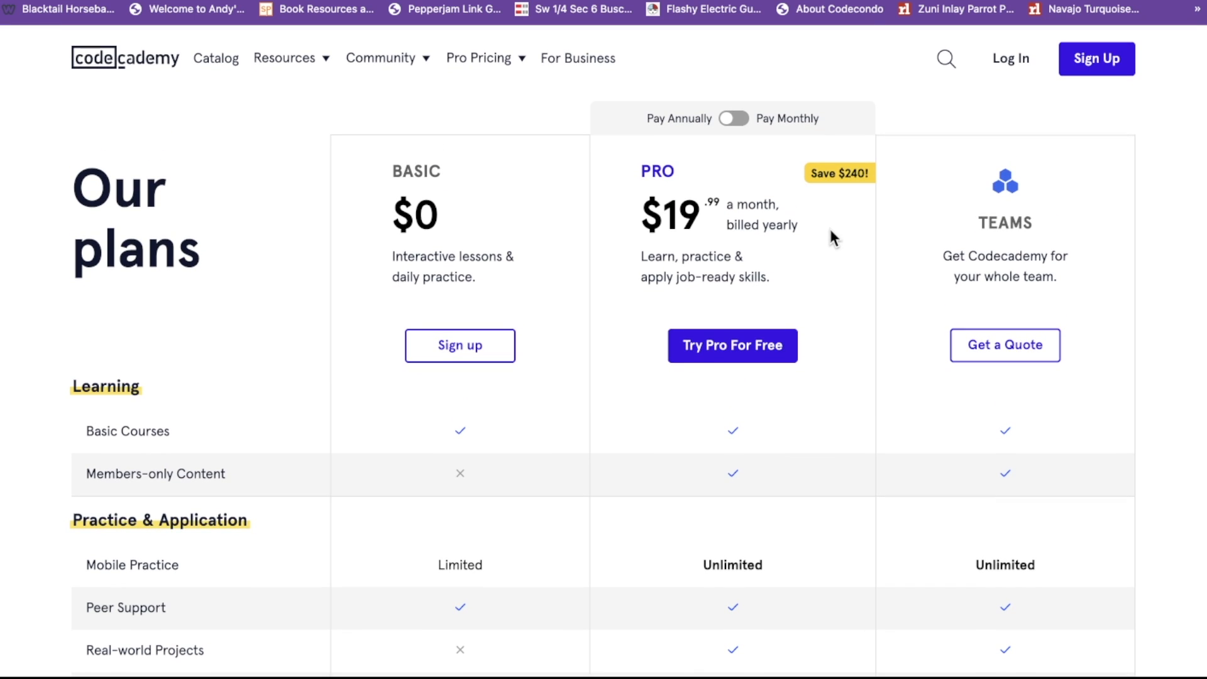
left_click(734, 119)
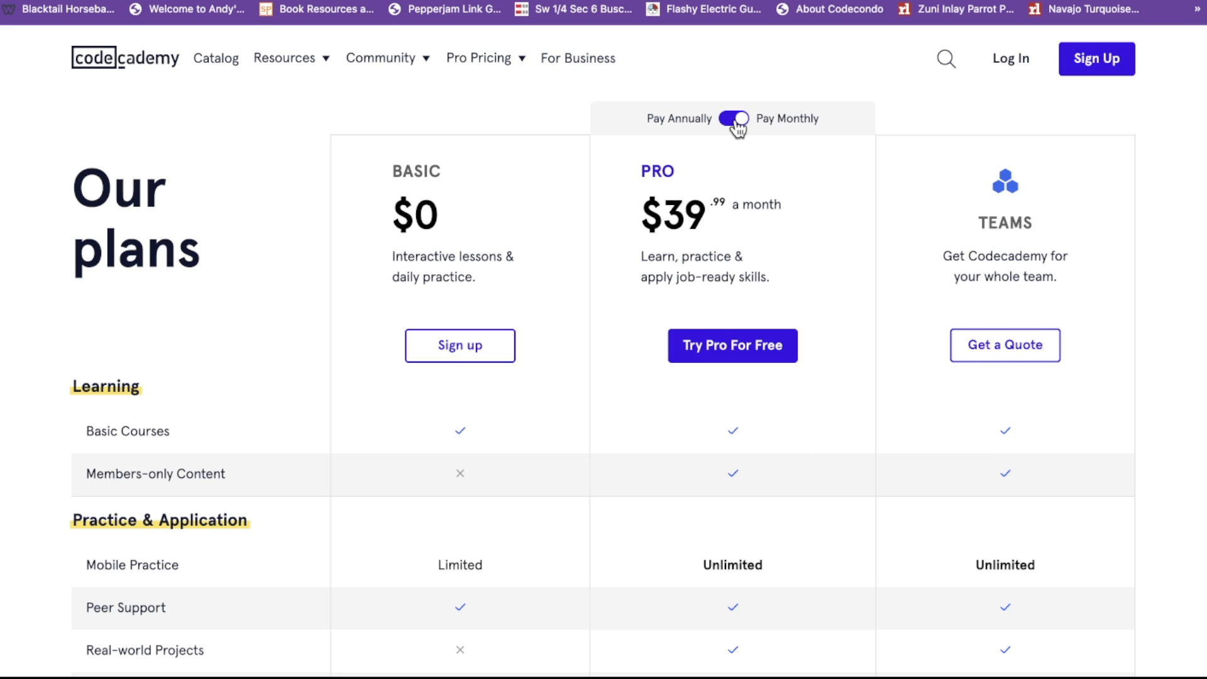
left_click(733, 118)
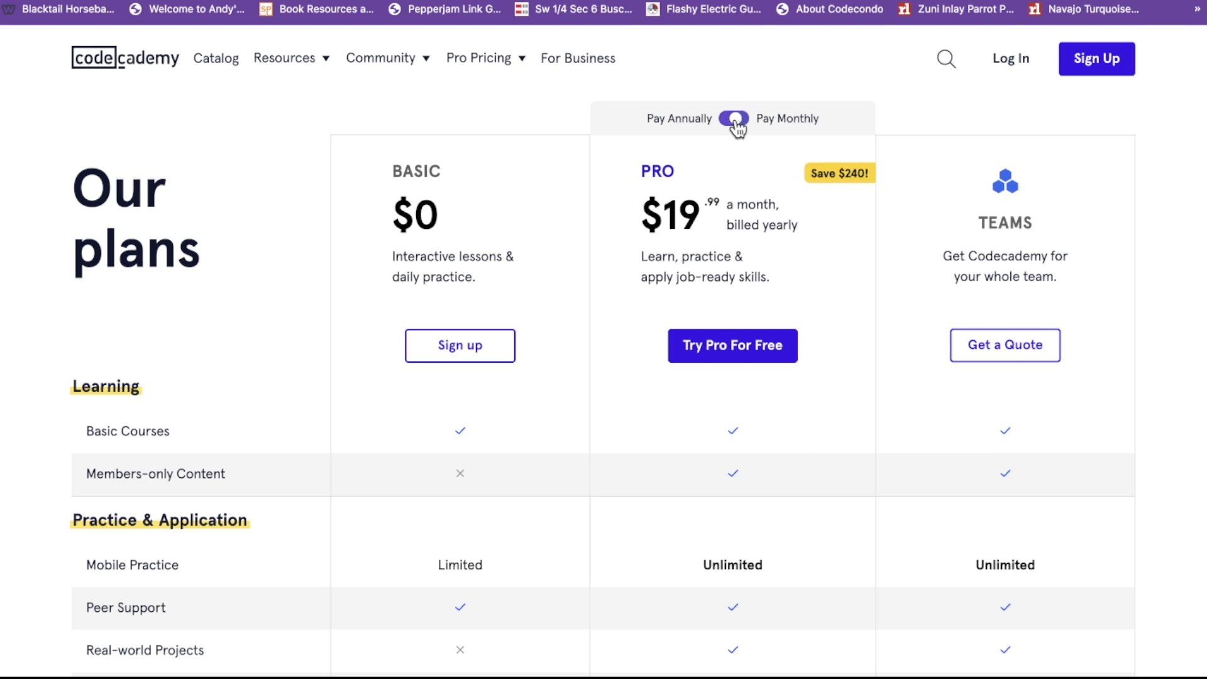
scroll("down", 3)
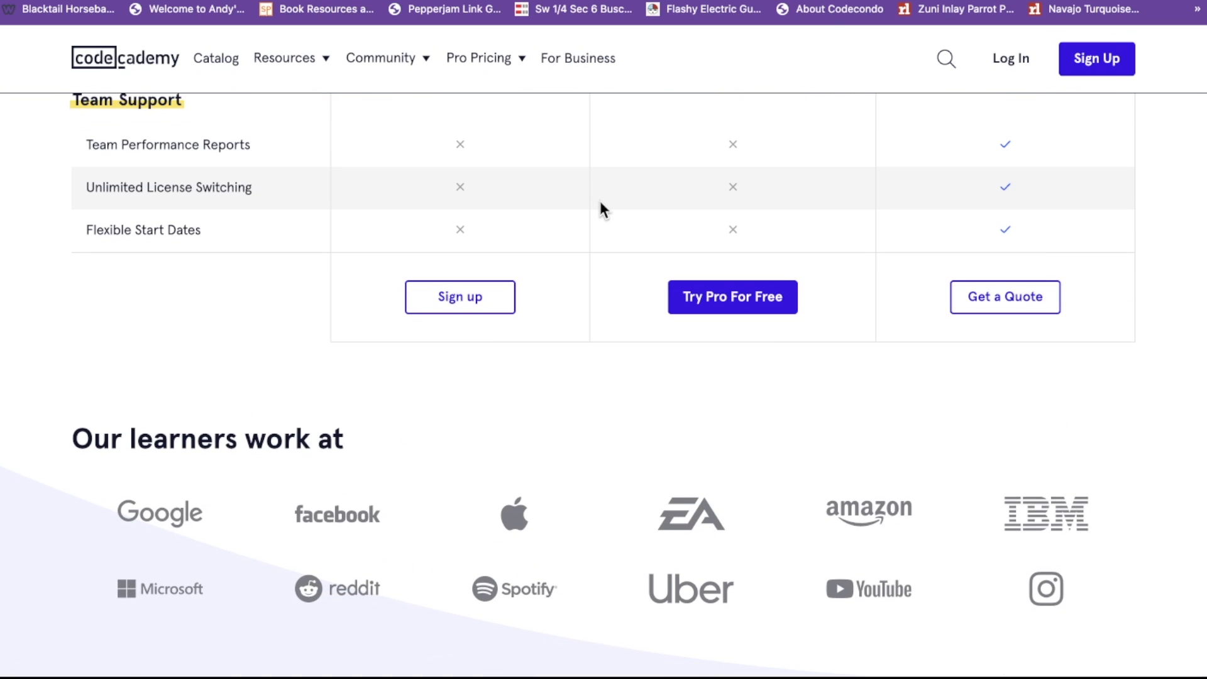
scroll("down", 3)
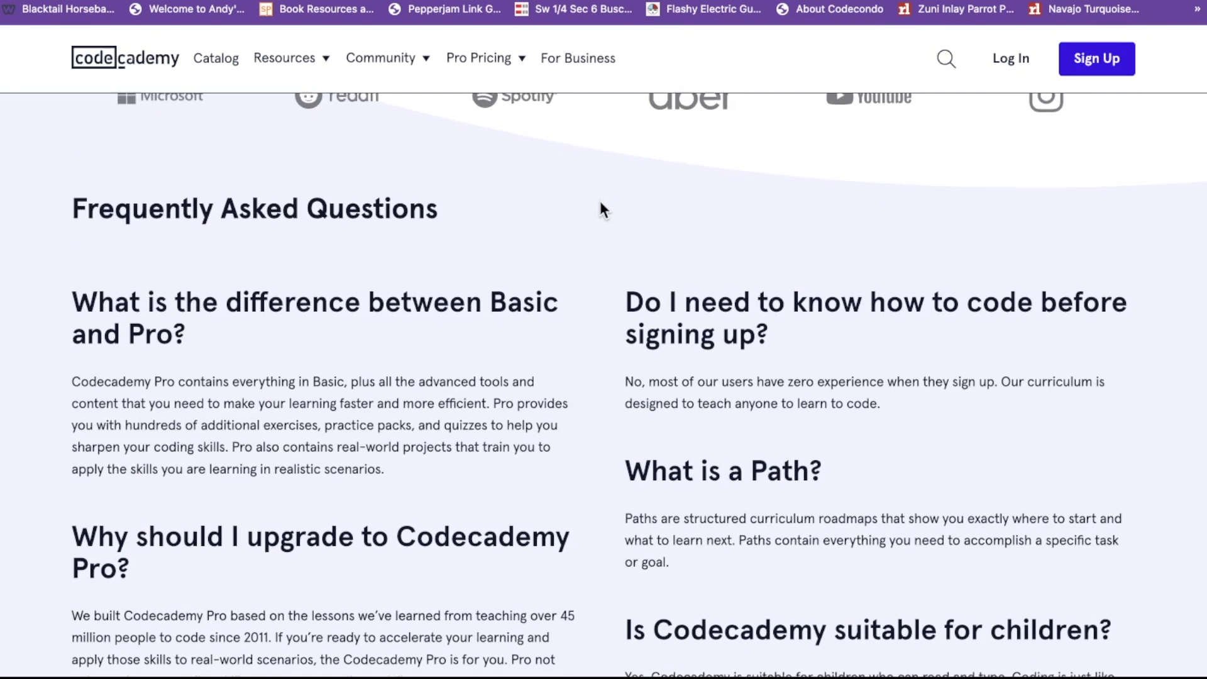
scroll("down", 3)
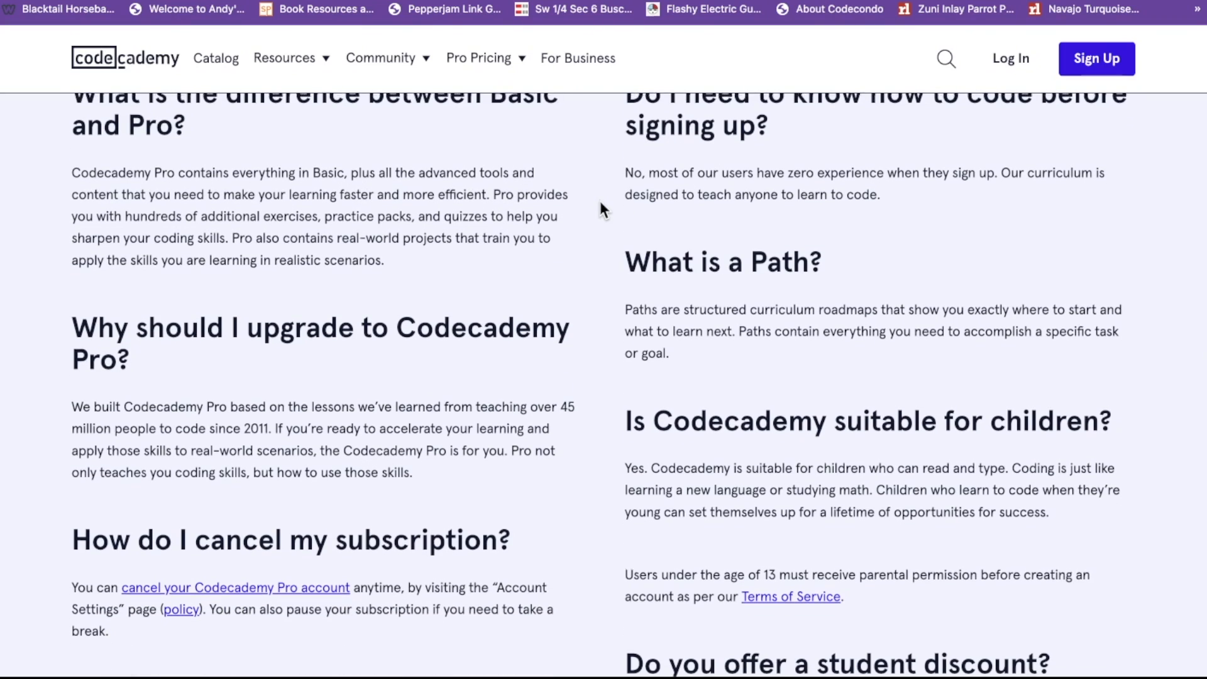
scroll("down", 3)
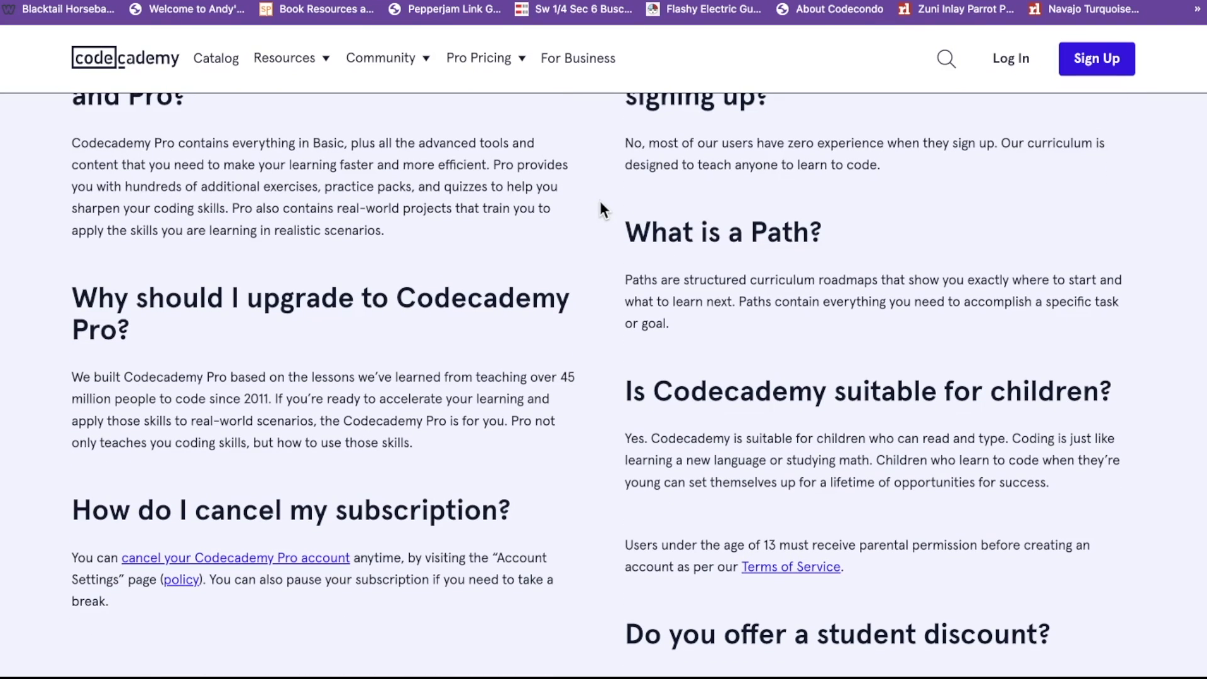
mouse_move(575, 216)
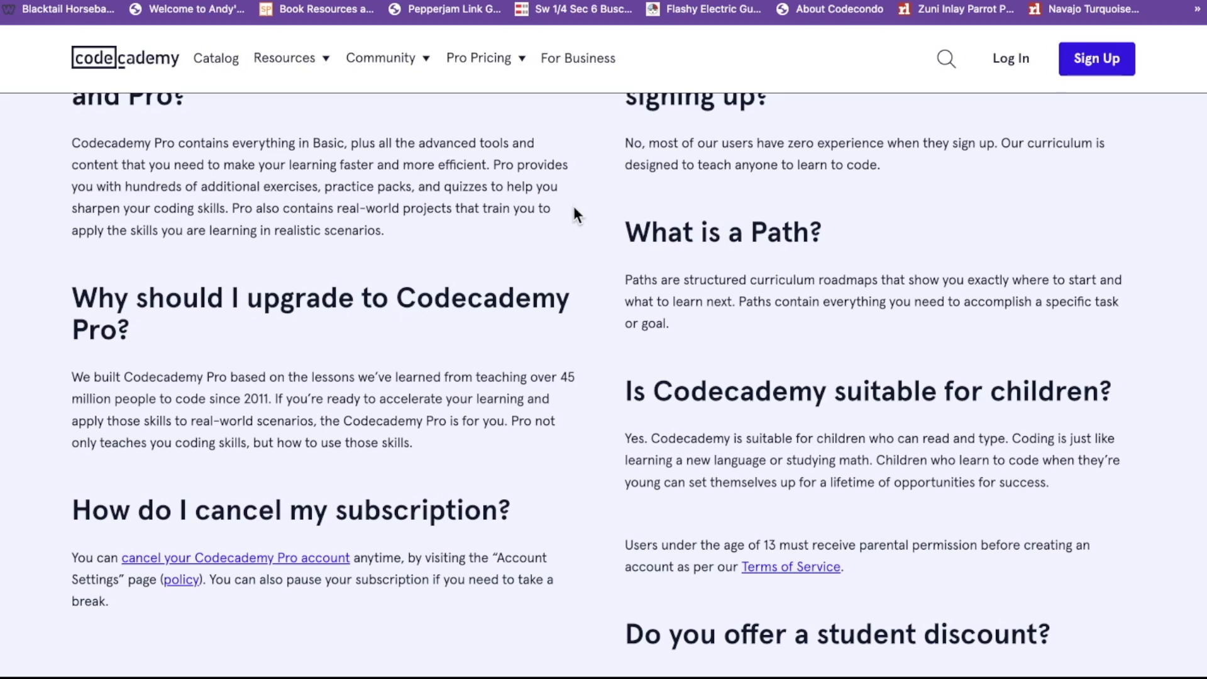
mouse_move(591, 255)
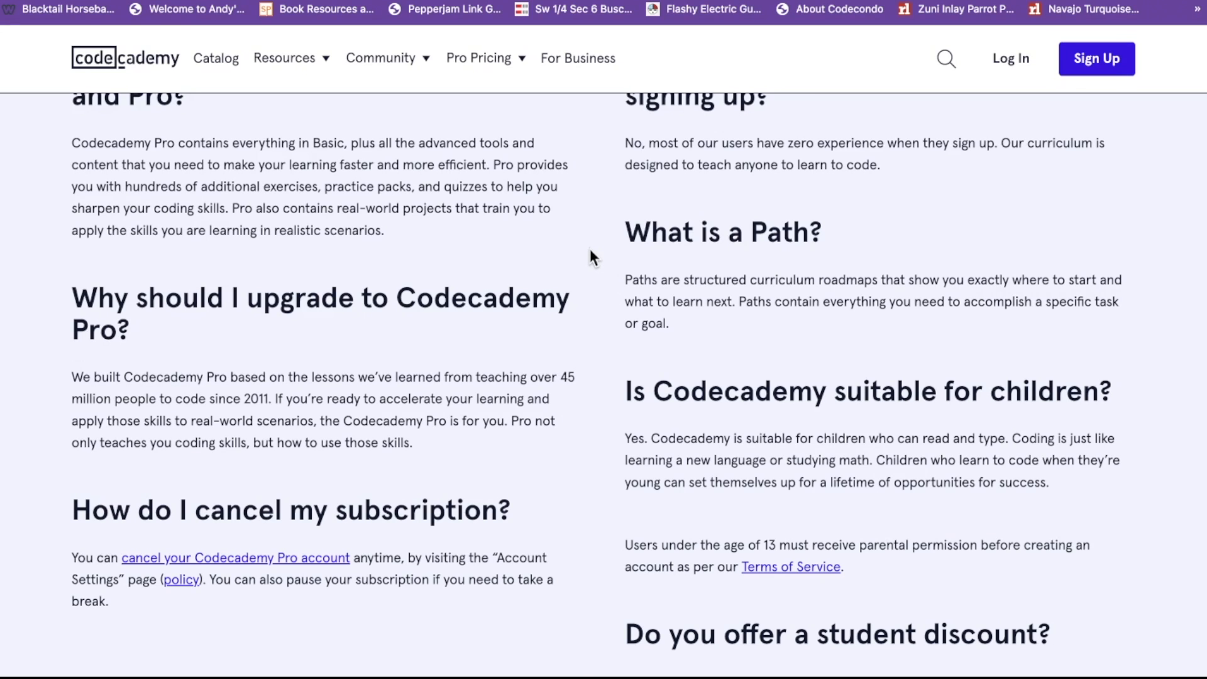
scroll("down", 3)
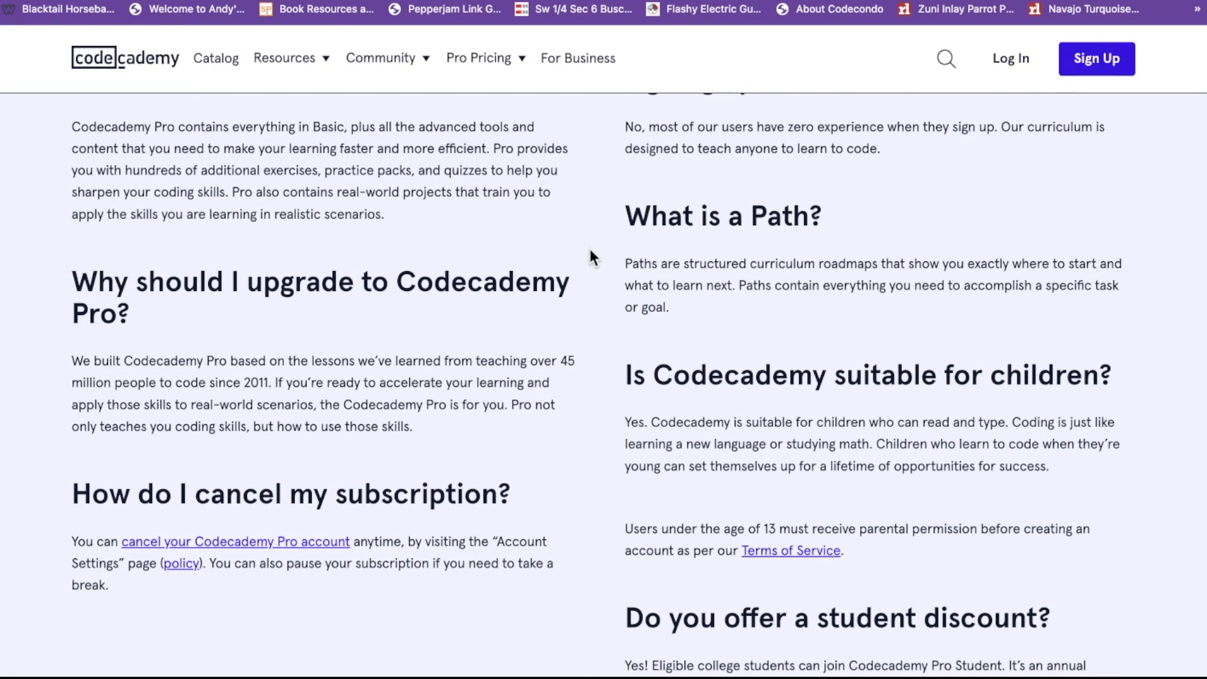
scroll("down", 3)
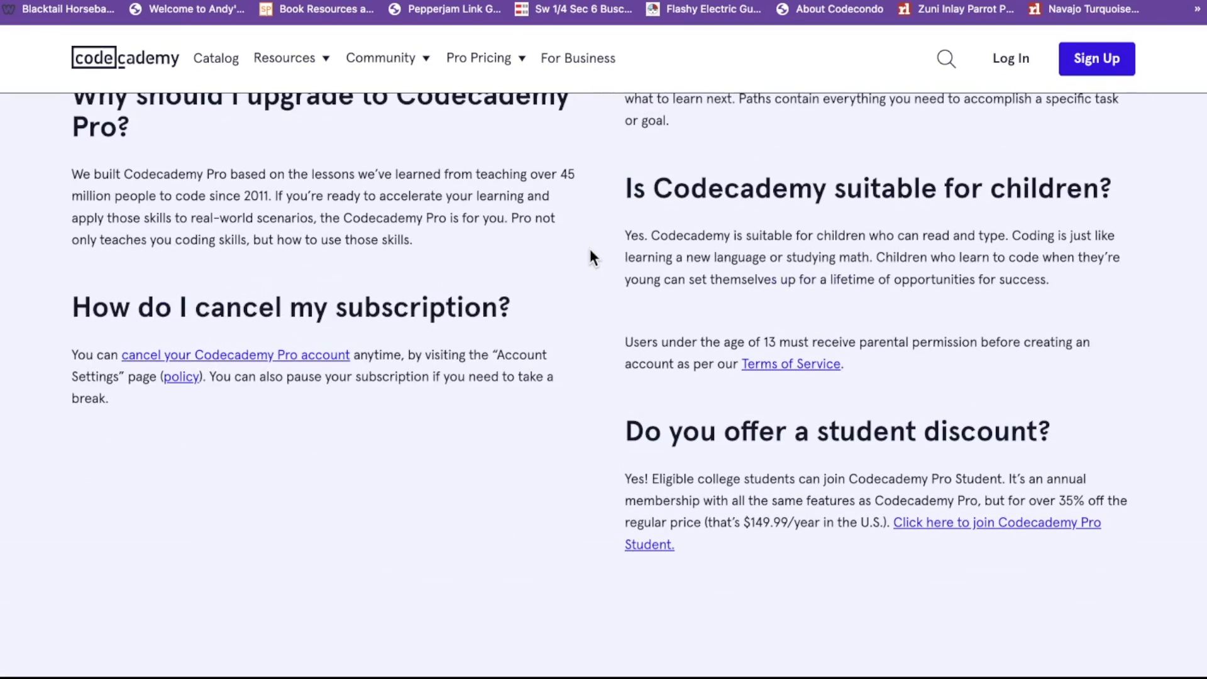
scroll("up", 3)
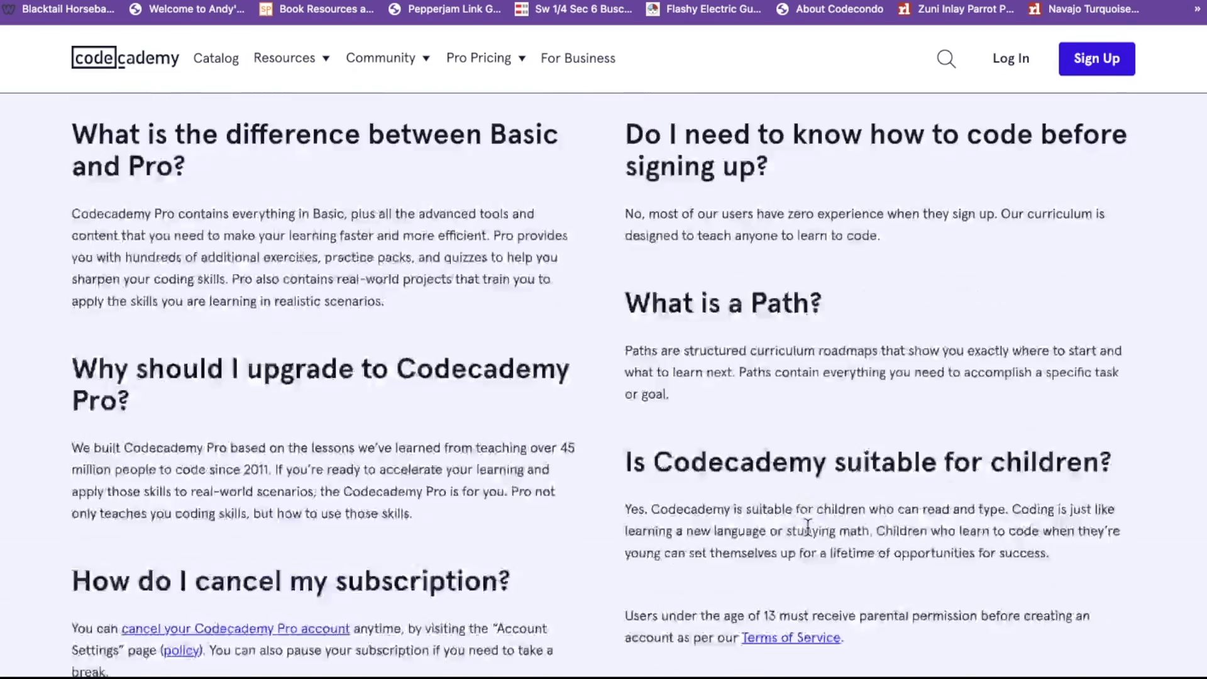
scroll("down", 3)
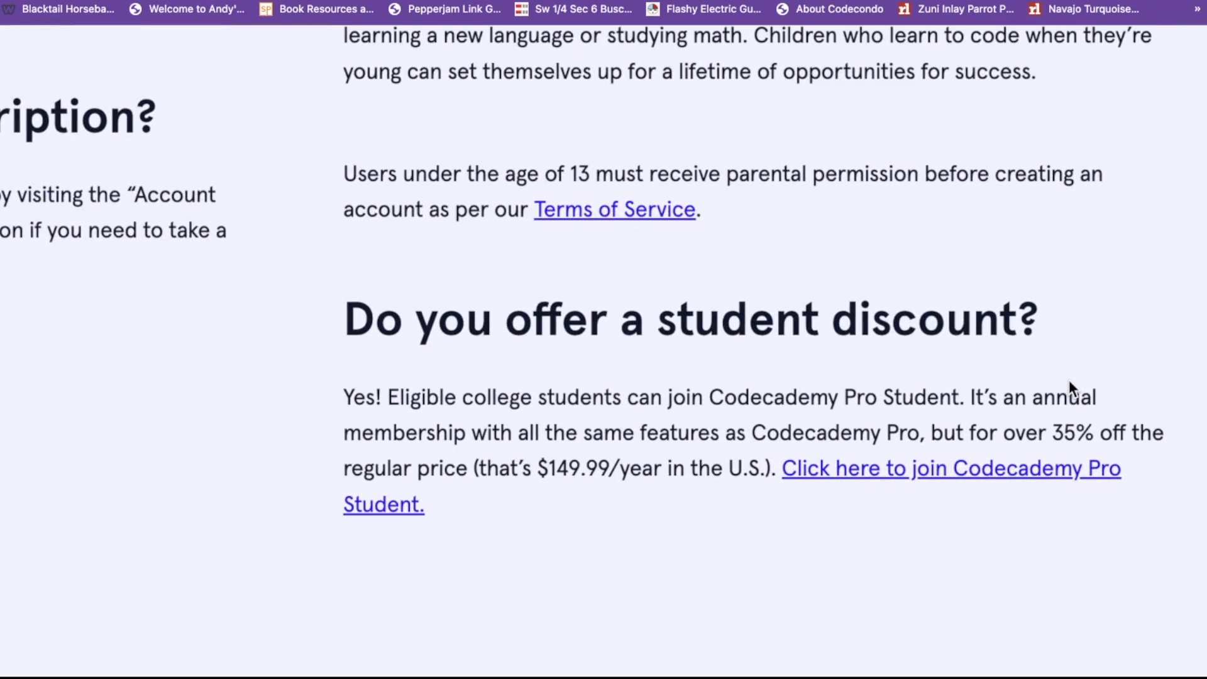
left_click(952, 468)
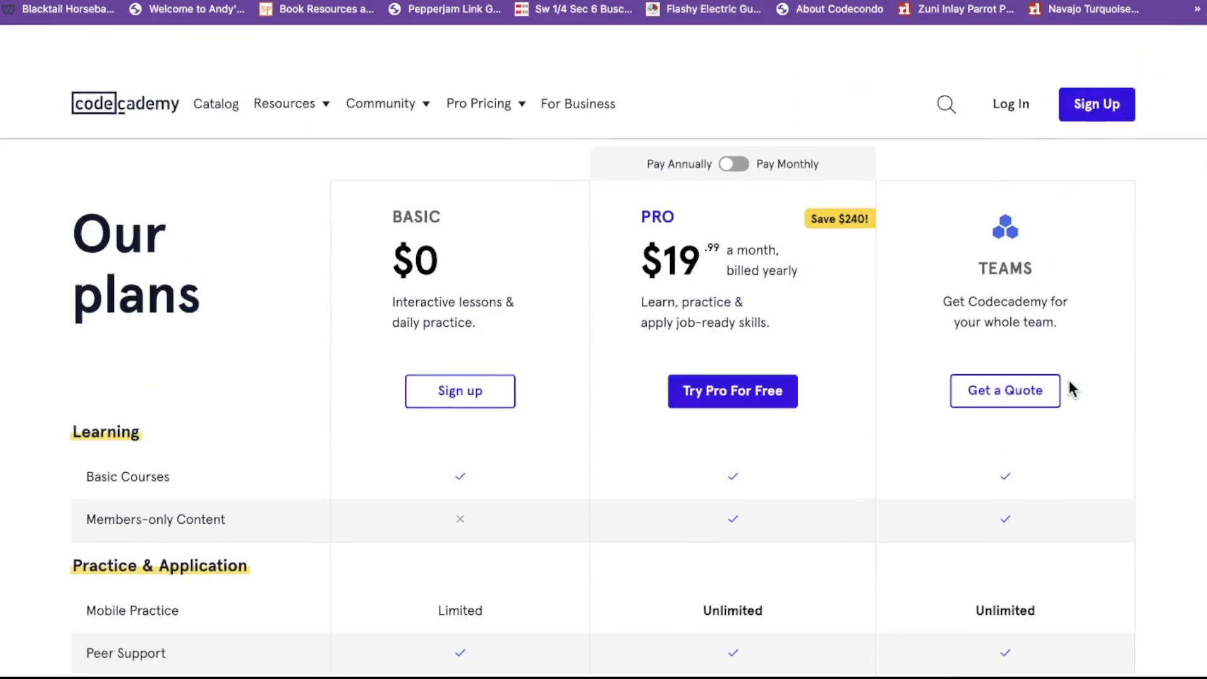
scroll("down", 3)
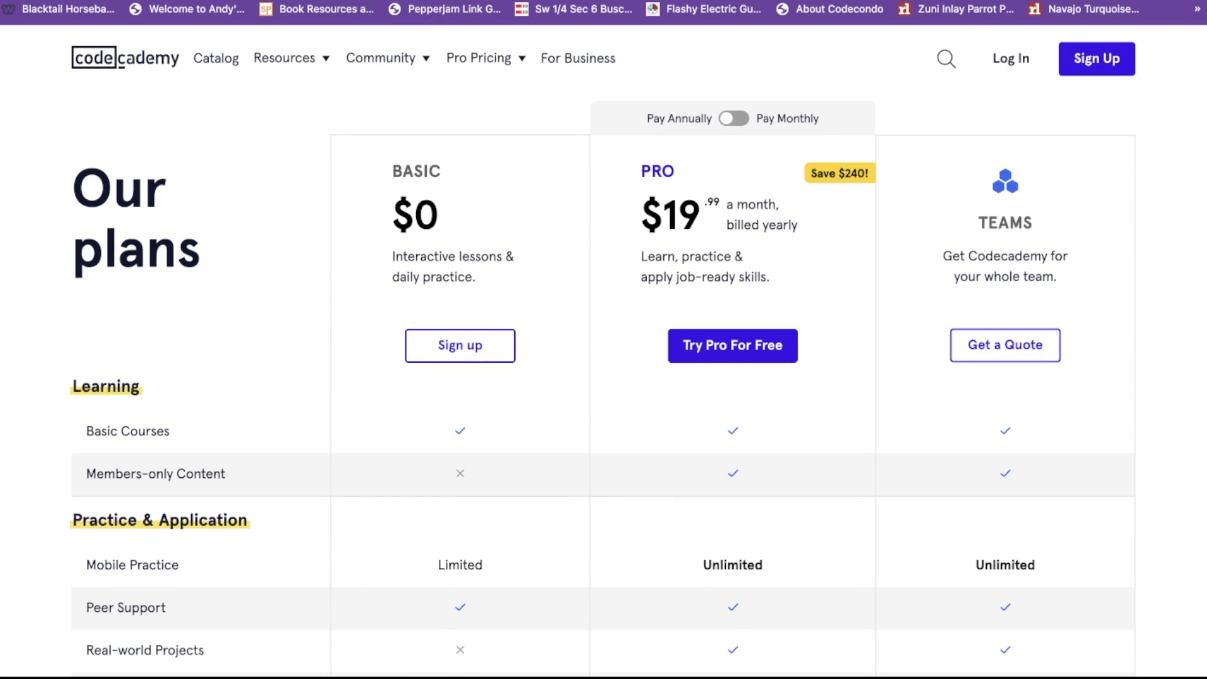
left_click(285, 58)
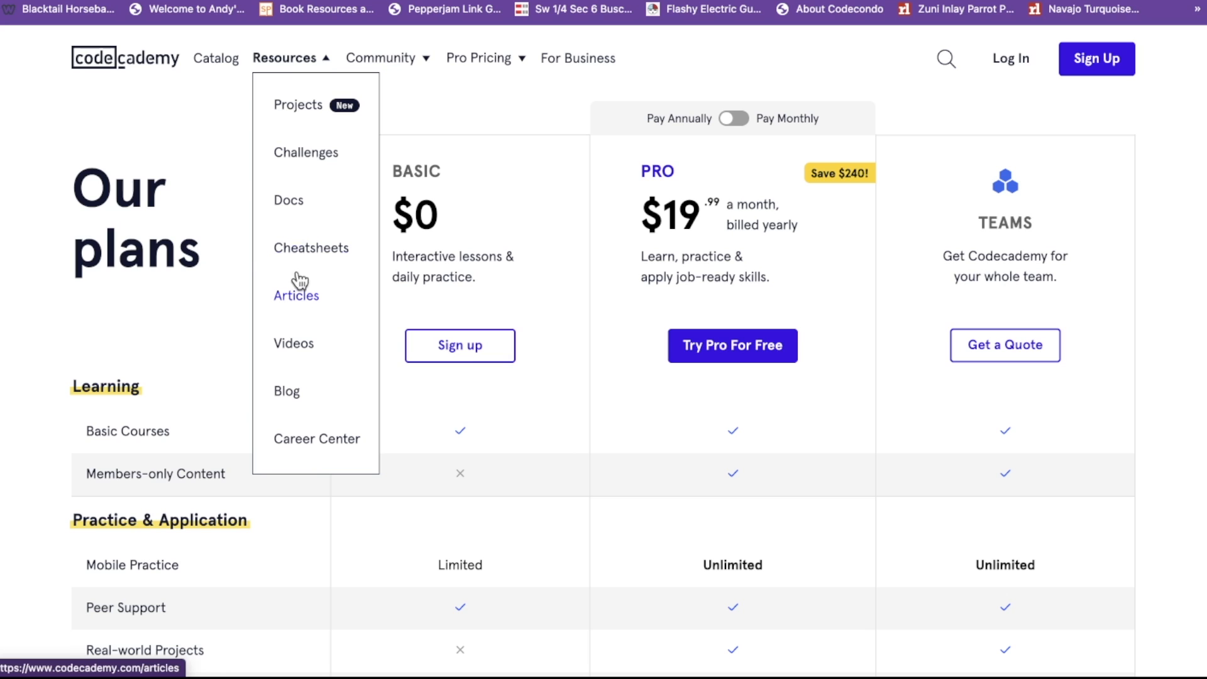
Open the Videos library and scroll through its career and community topic sections.
left_click(292, 343)
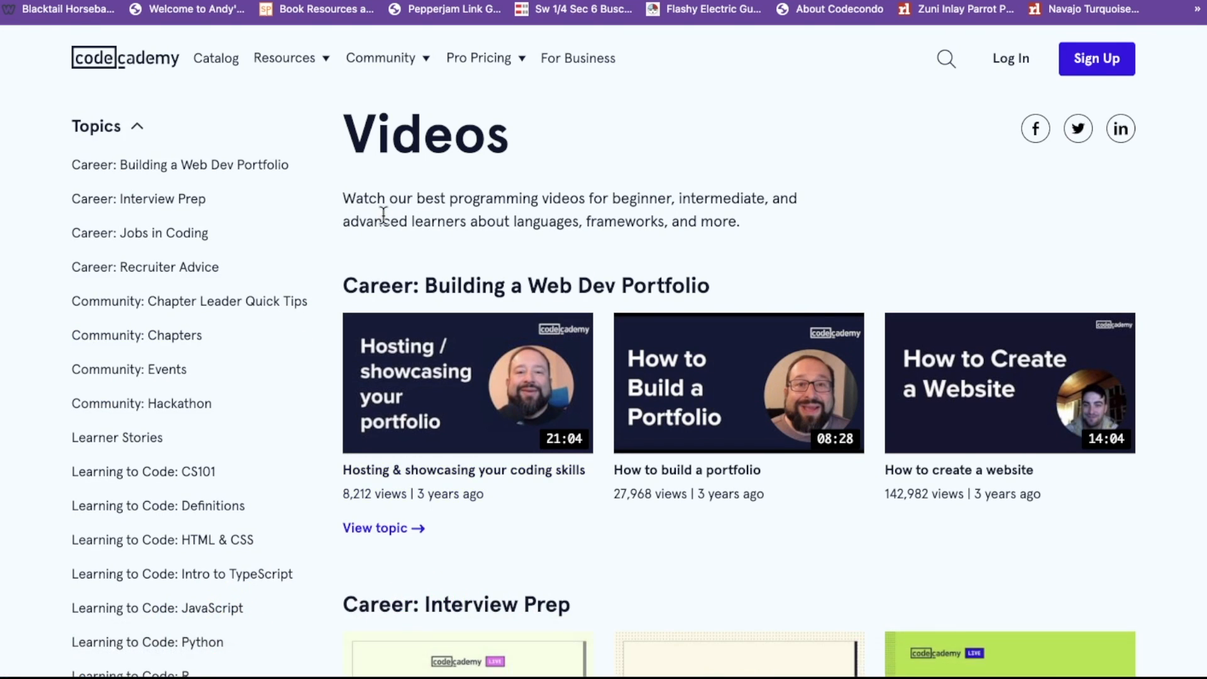
scroll("down", 3)
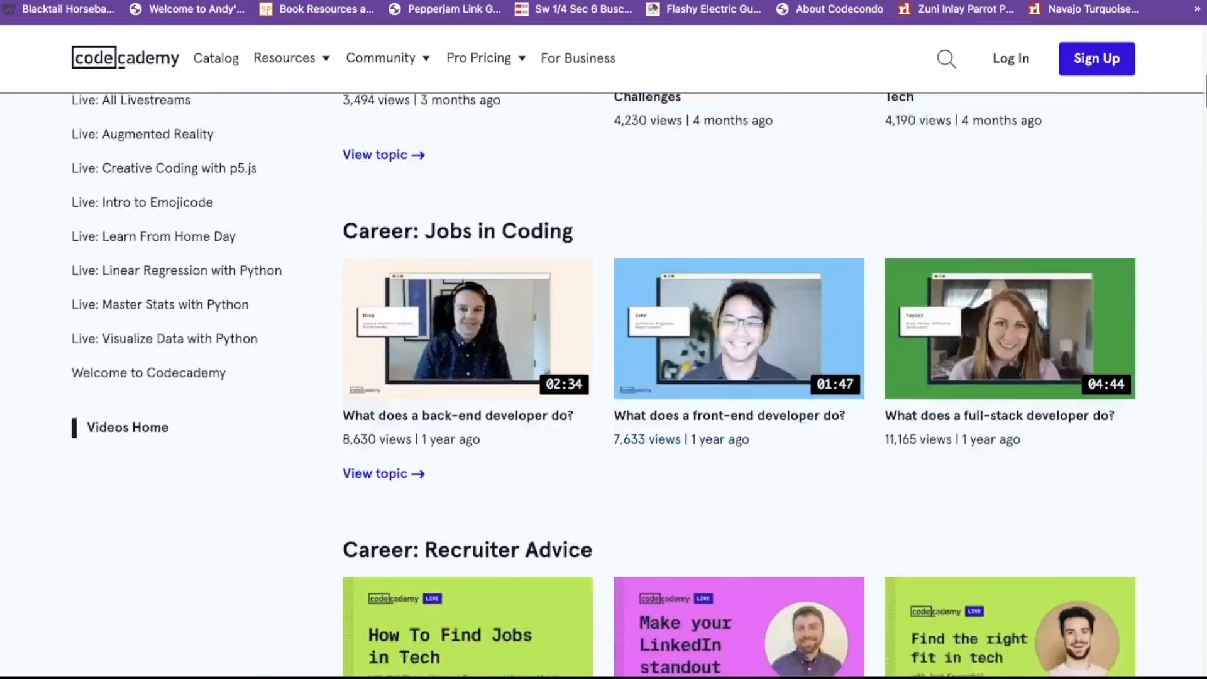
scroll("down", 3)
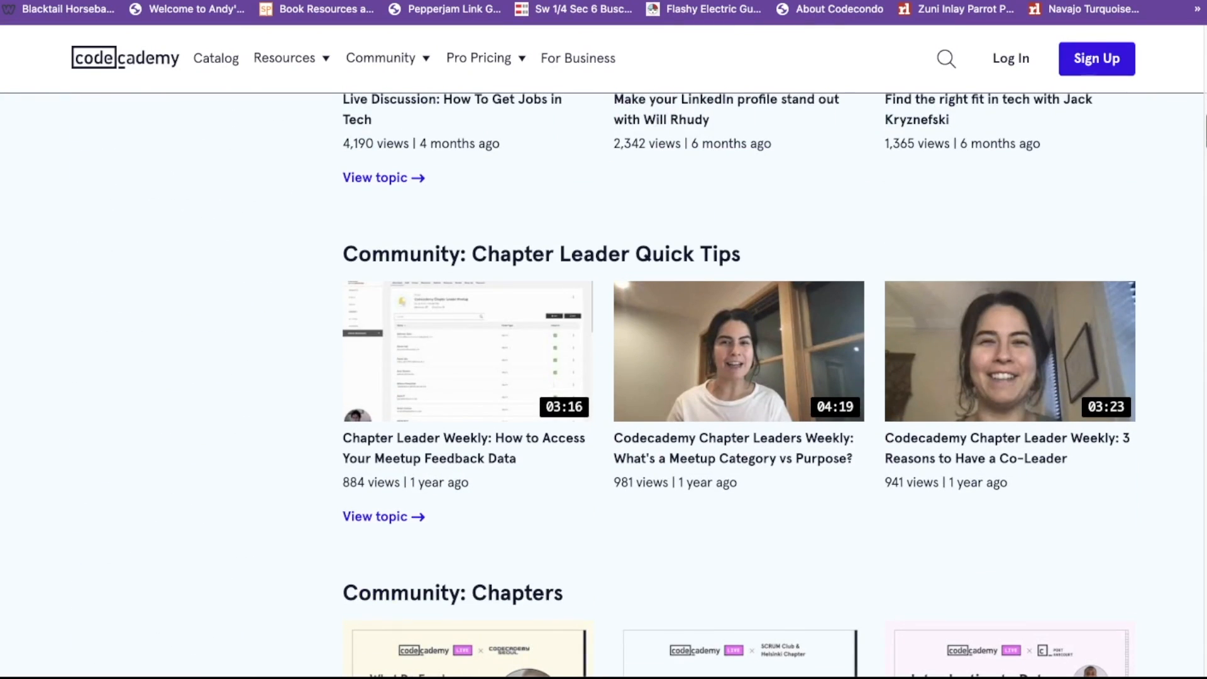
scroll("down", 3)
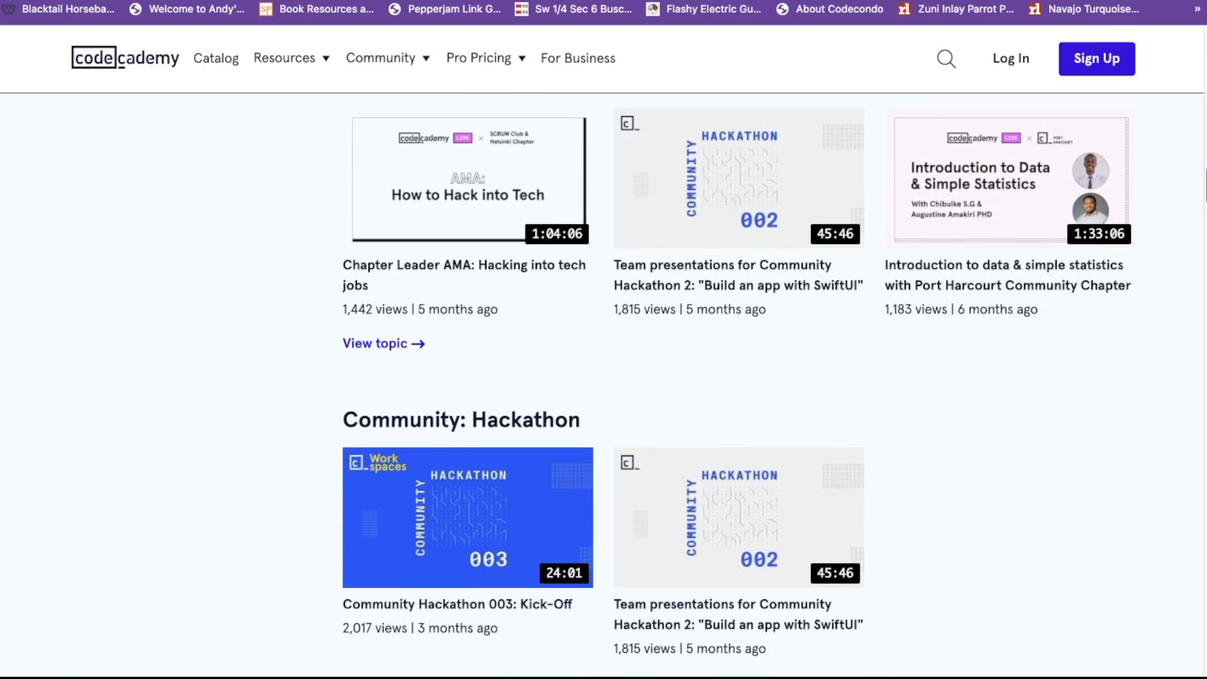
scroll("down", 3)
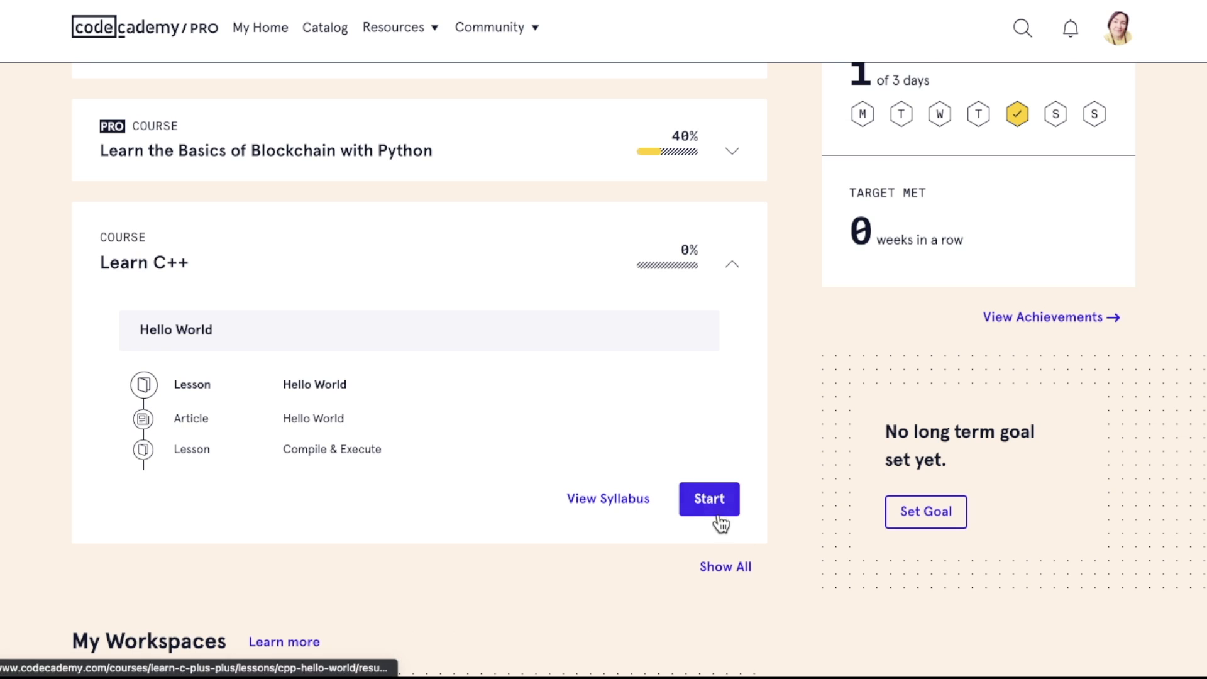
Start the Learn C++ course, read the Hello World introduction, and reach exercise 2/5.
left_click(709, 498)
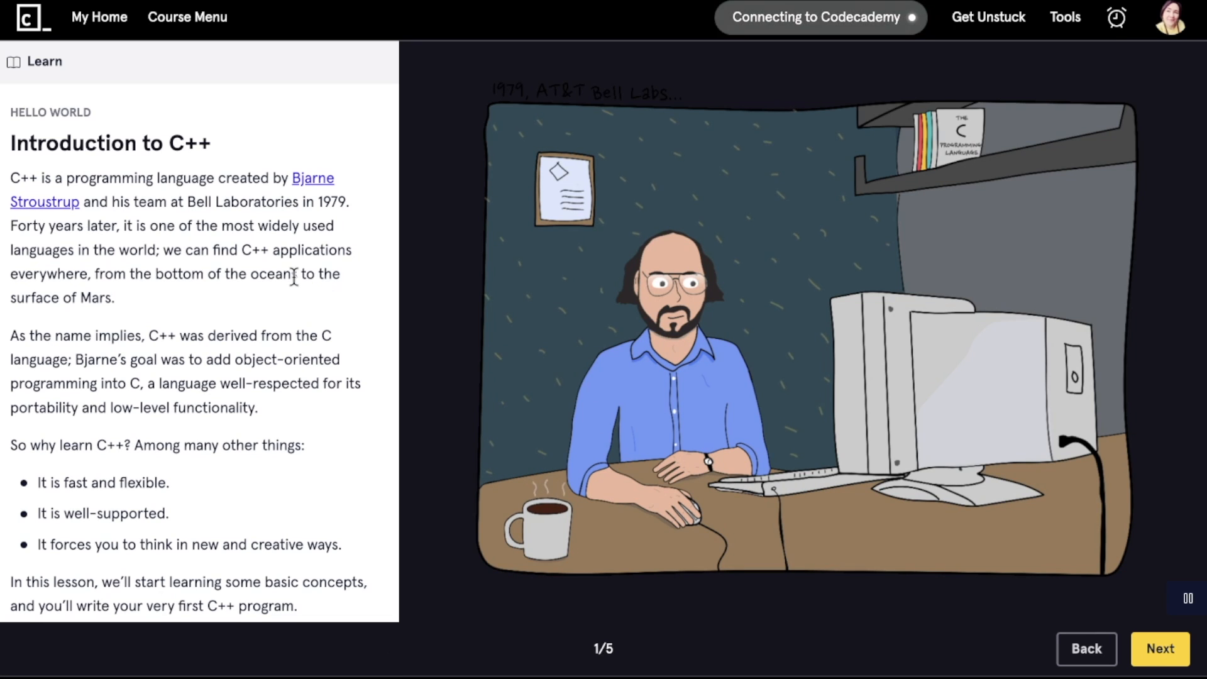
scroll("down", 3)
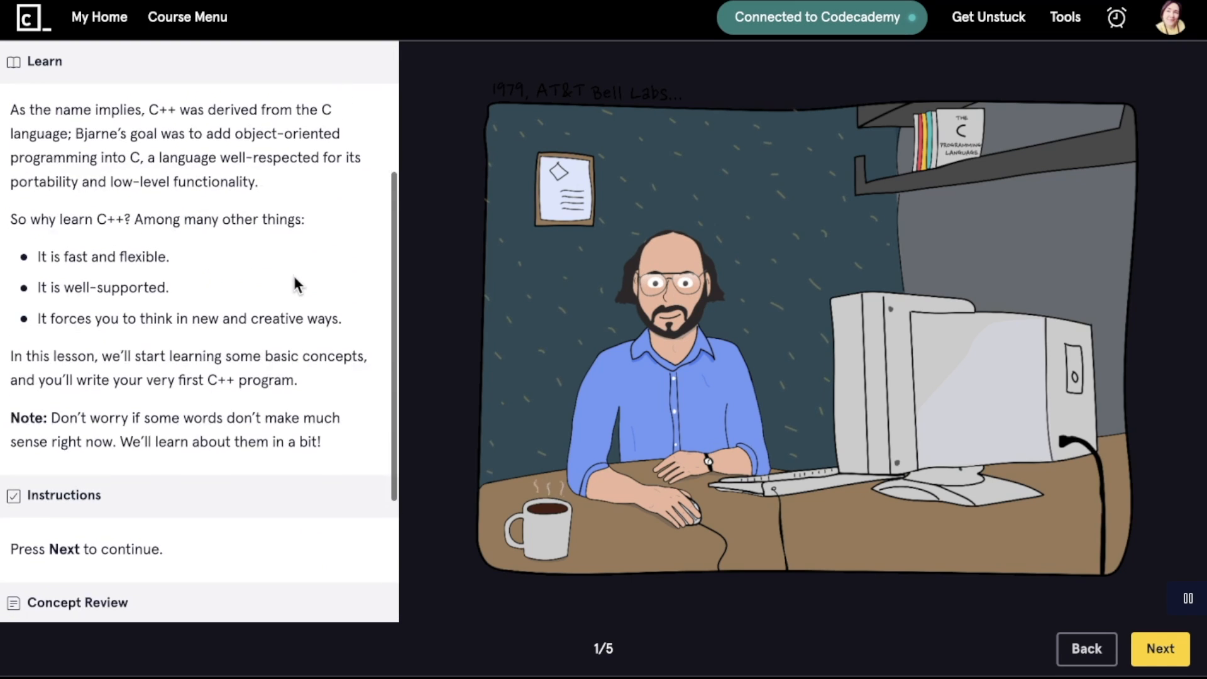
scroll("down", 3)
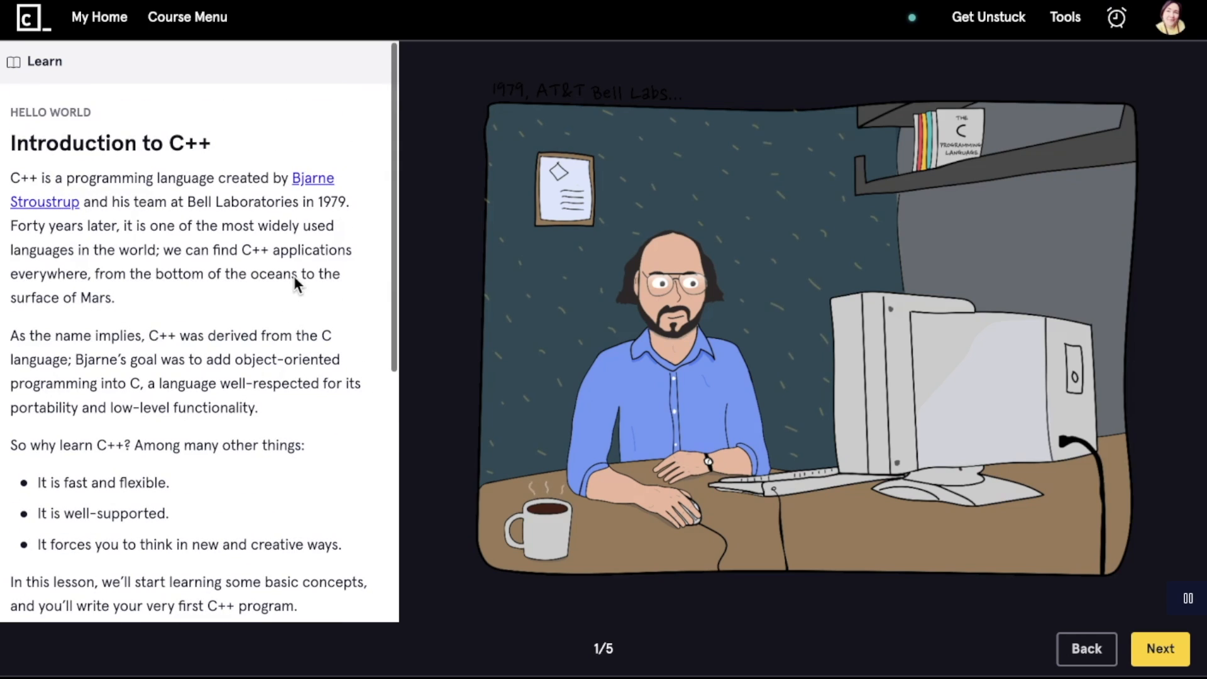
left_click(1160, 649)
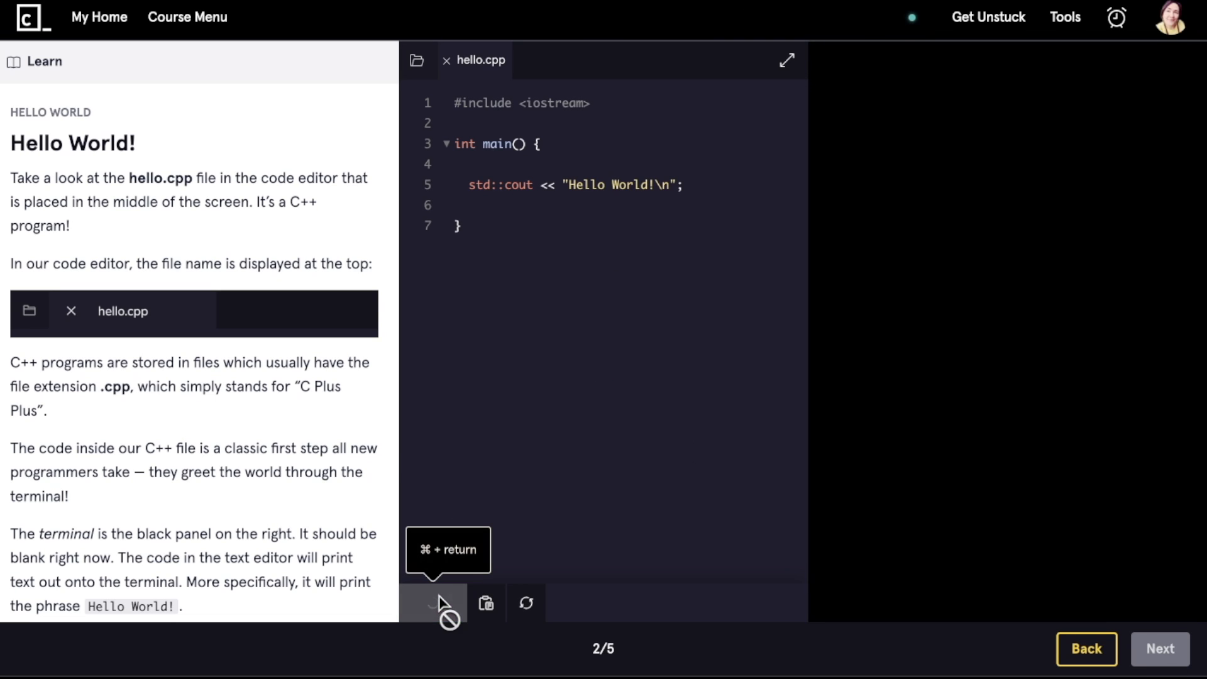
Run hello.cpp to print 'Hello World!', read the Output page, and return to My Home.
left_click(433, 603)
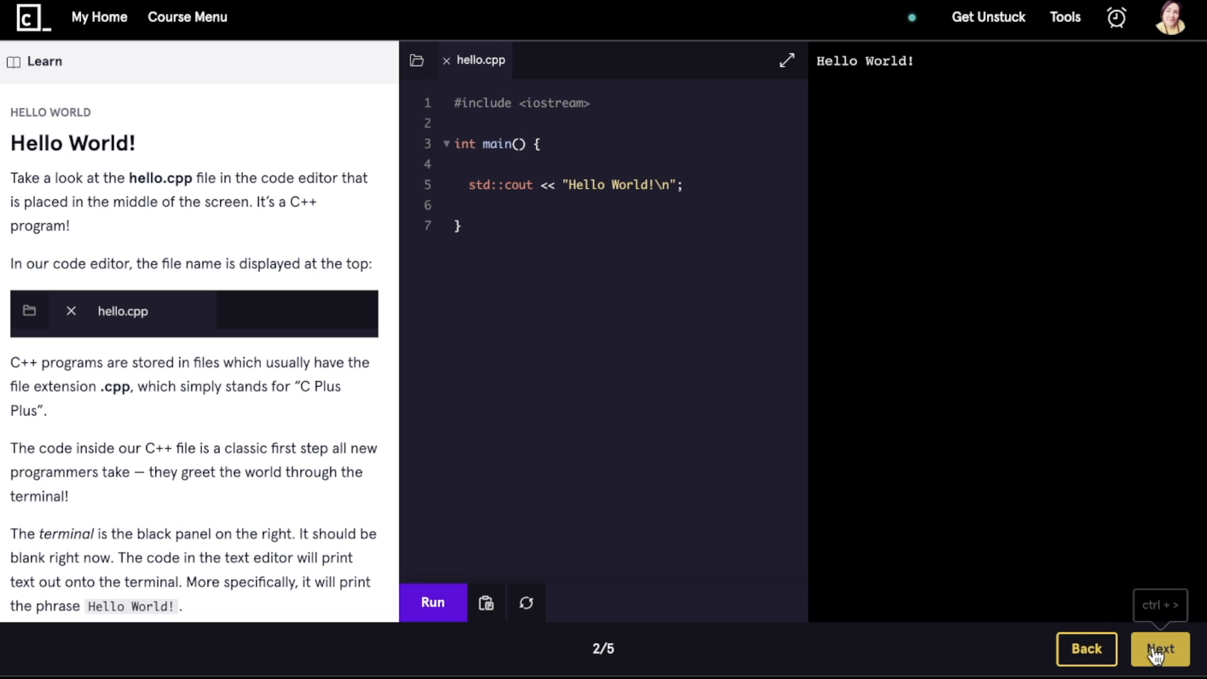
left_click(1161, 648)
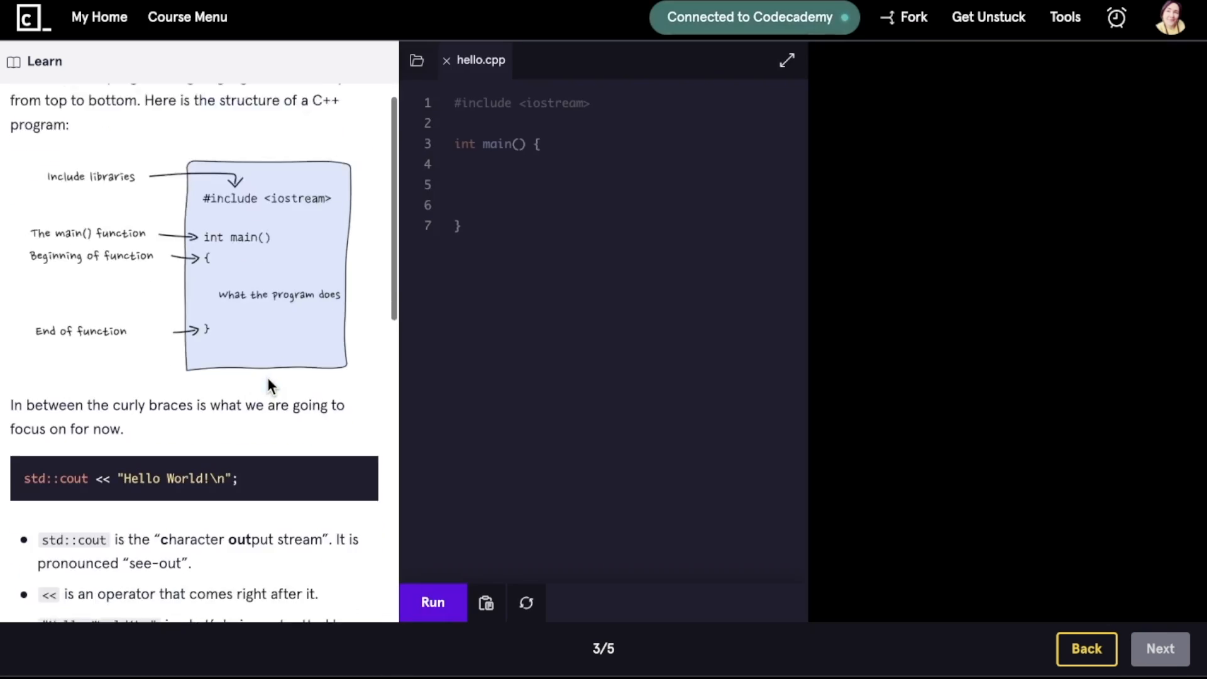
scroll("down", 3)
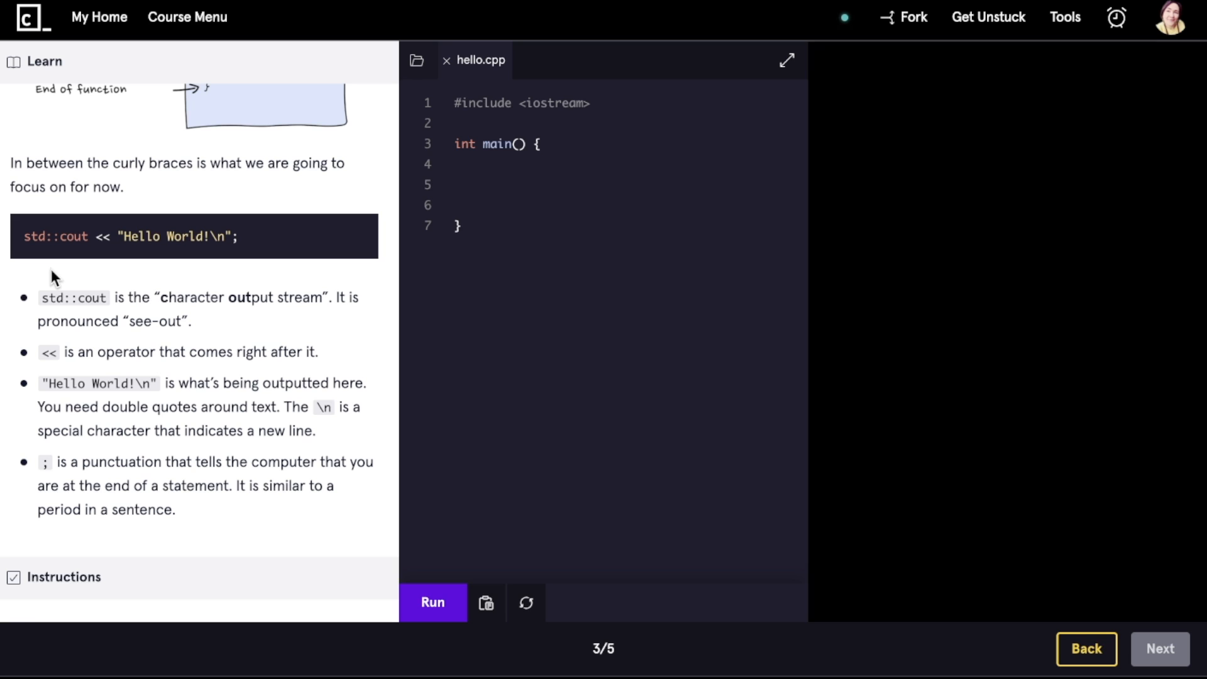
scroll("down", 3)
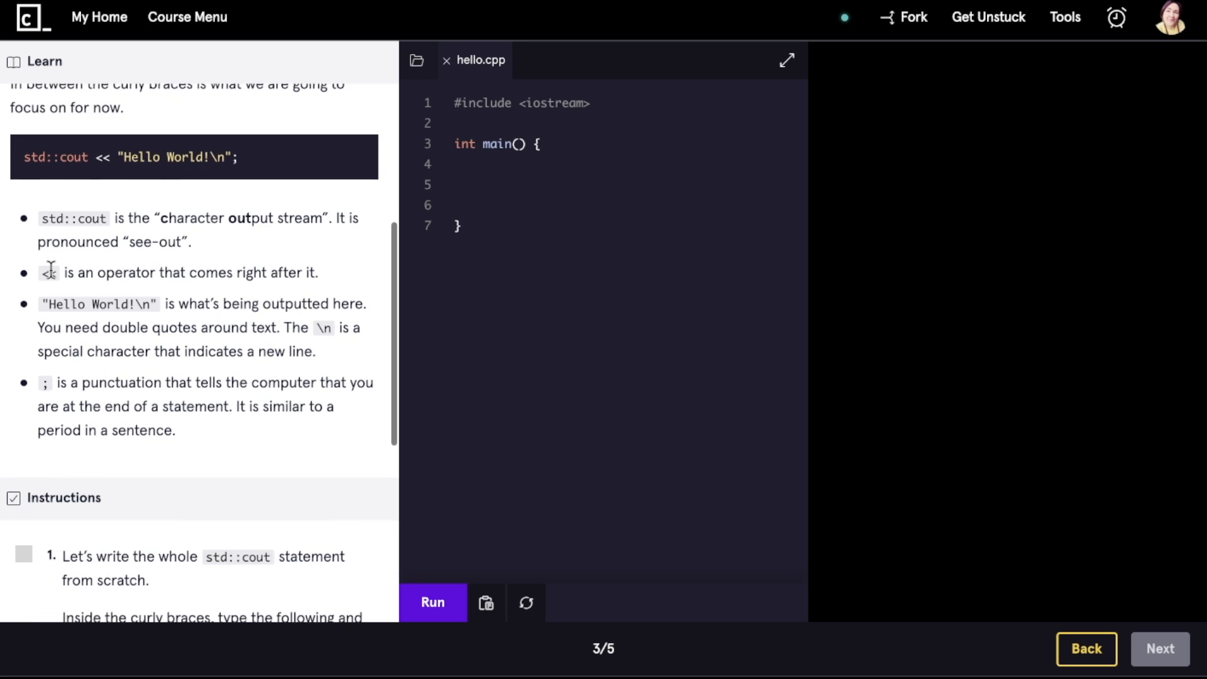
scroll("down", 3)
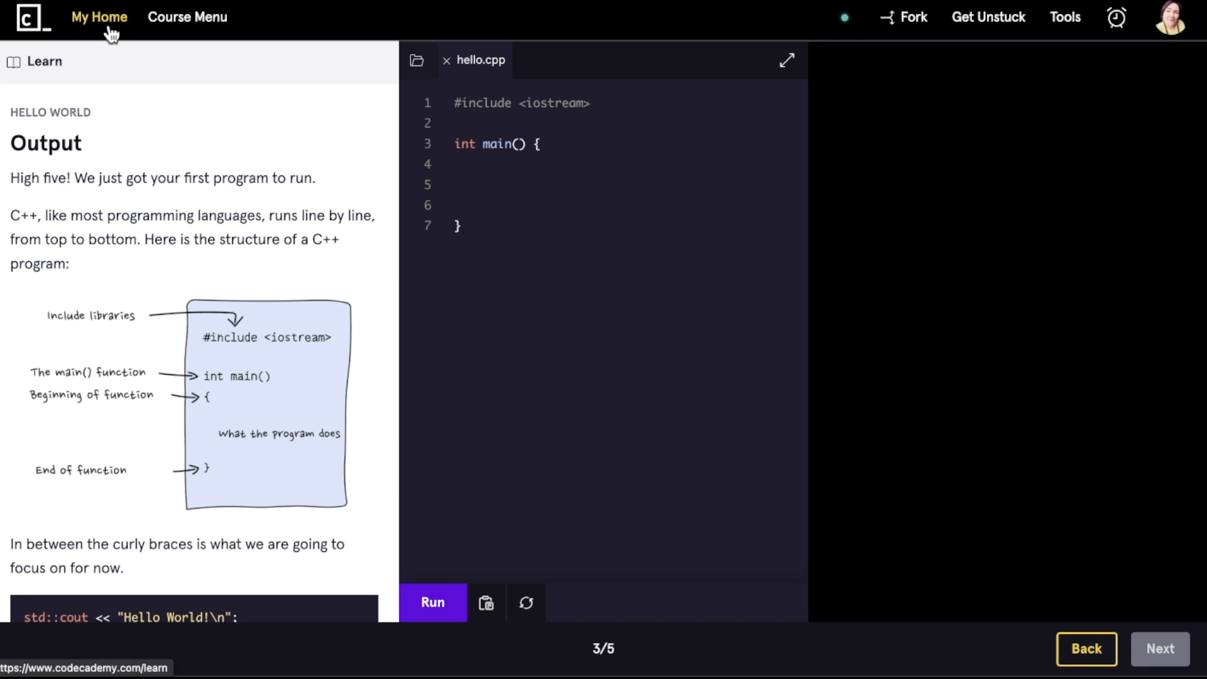
left_click(99, 17)
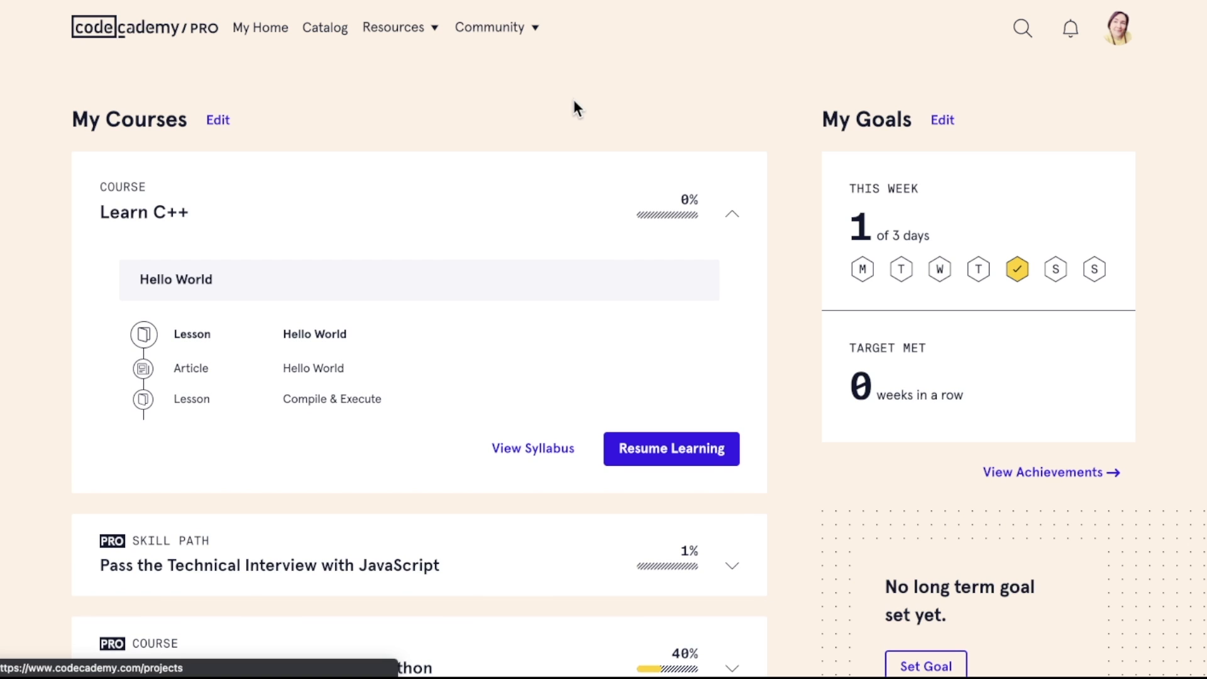